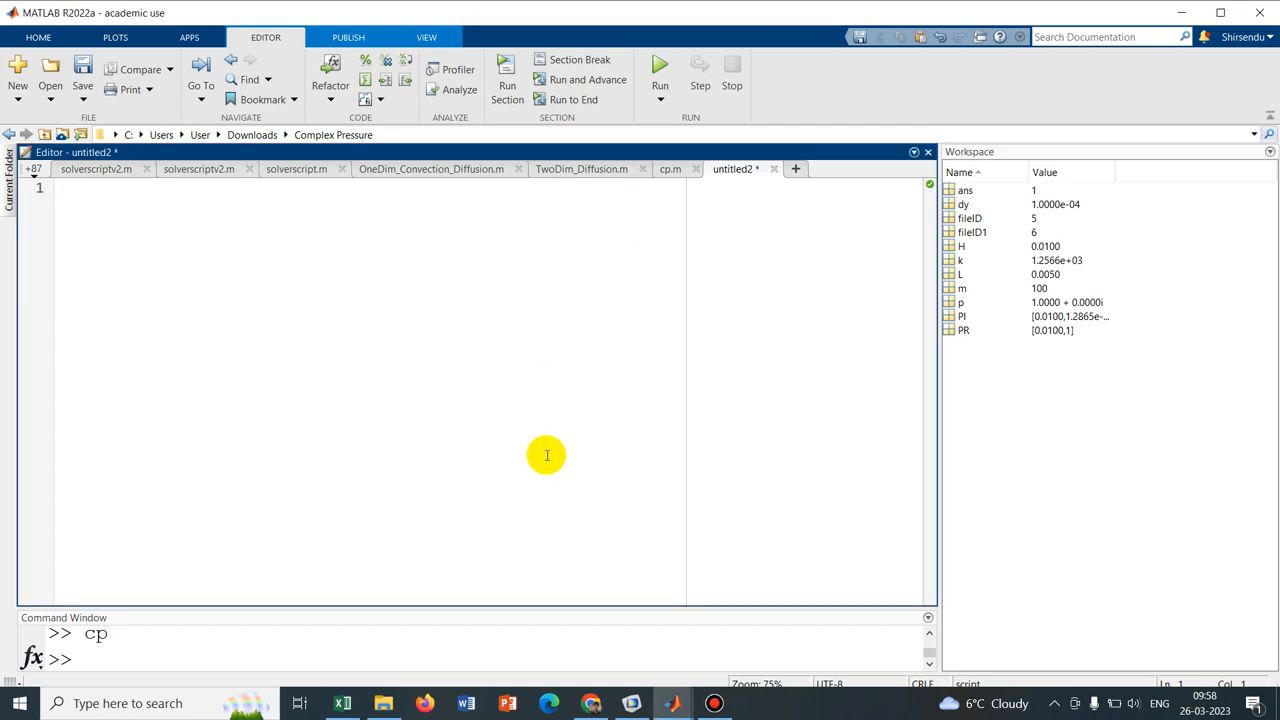
# Write fileID = fopen('Real_part.txt','w') as the script's first line
pyautogui.click(67, 188)
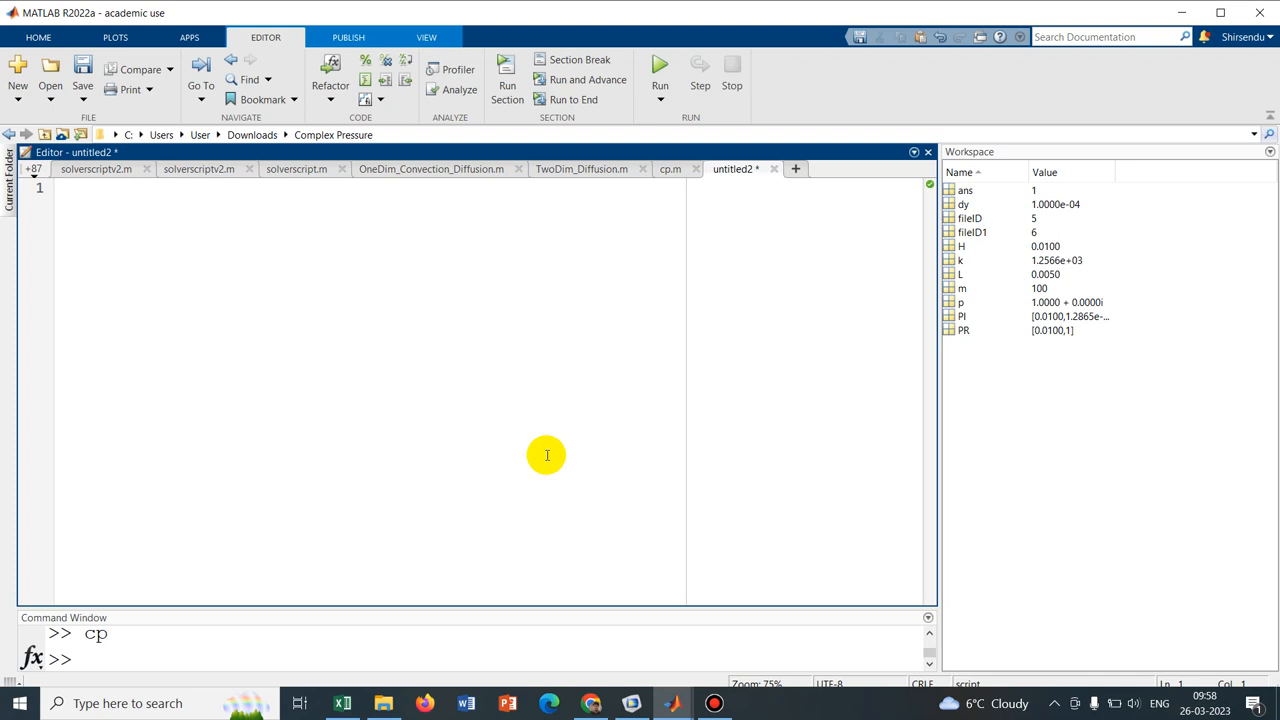
pyautogui.click(67, 188)
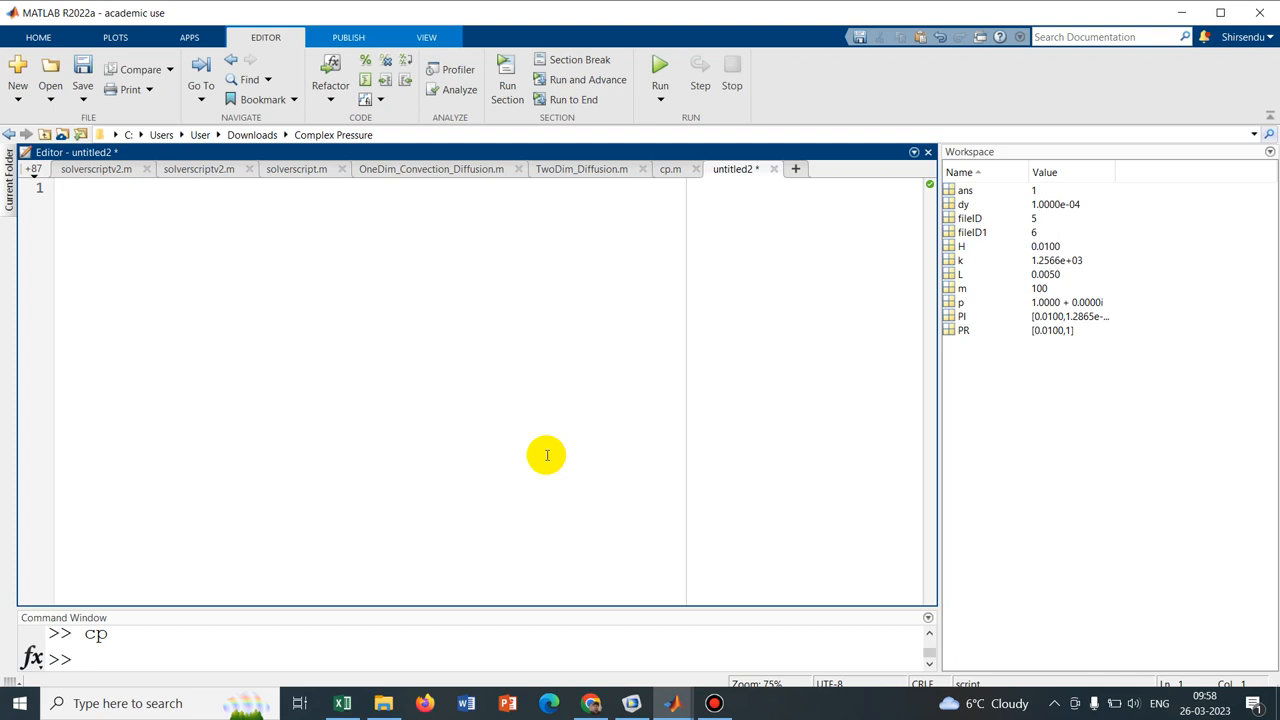
pyautogui.click(67, 188)
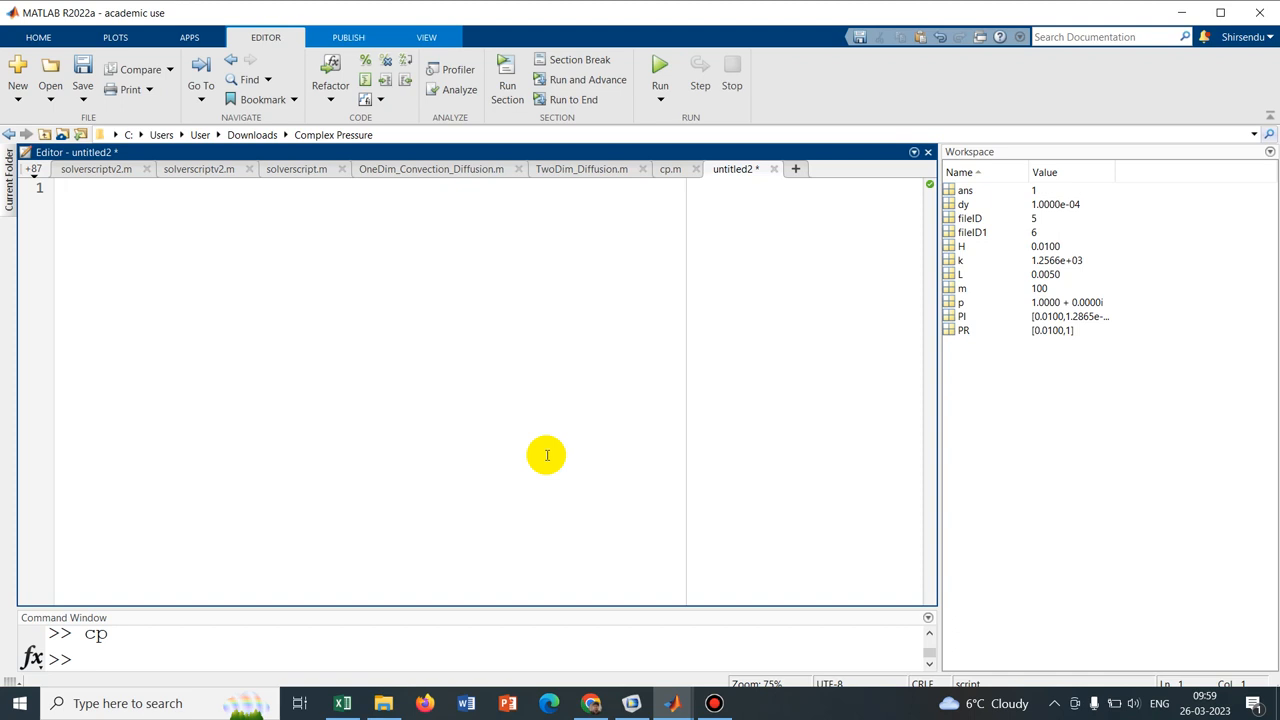
pyautogui.click(70, 188)
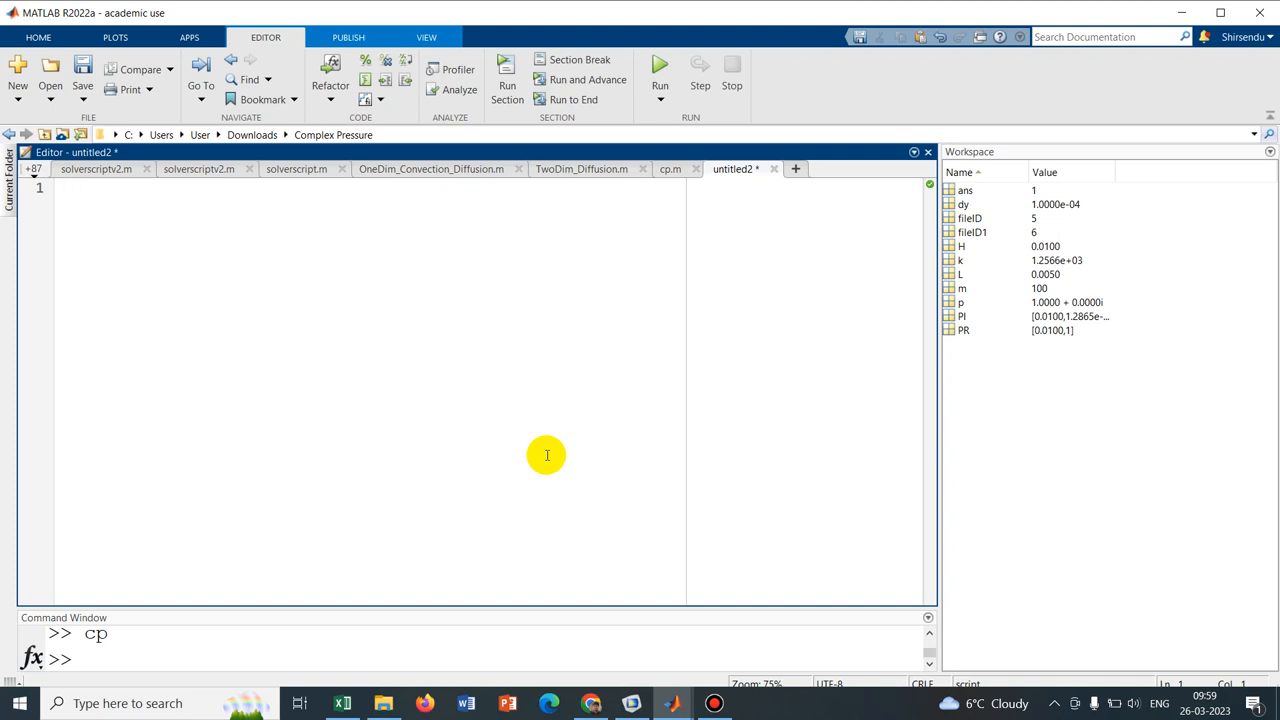
pyautogui.click(67, 188)
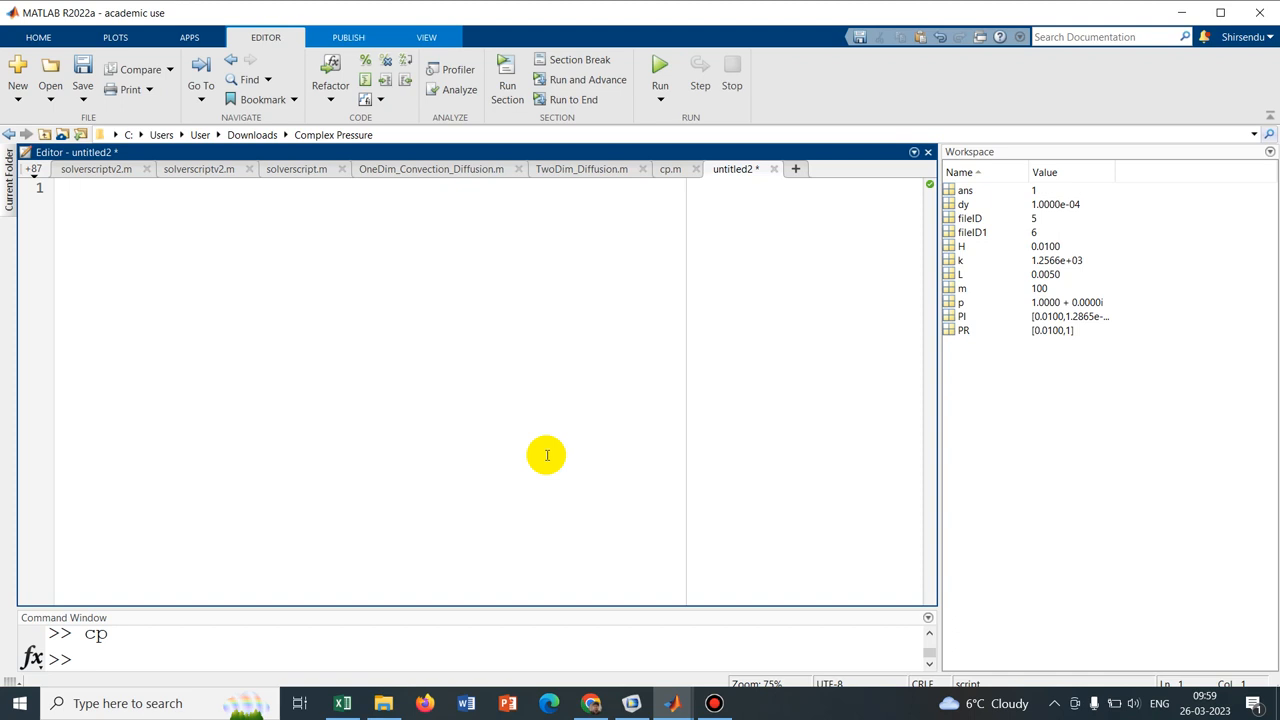
pyautogui.click(67, 188)
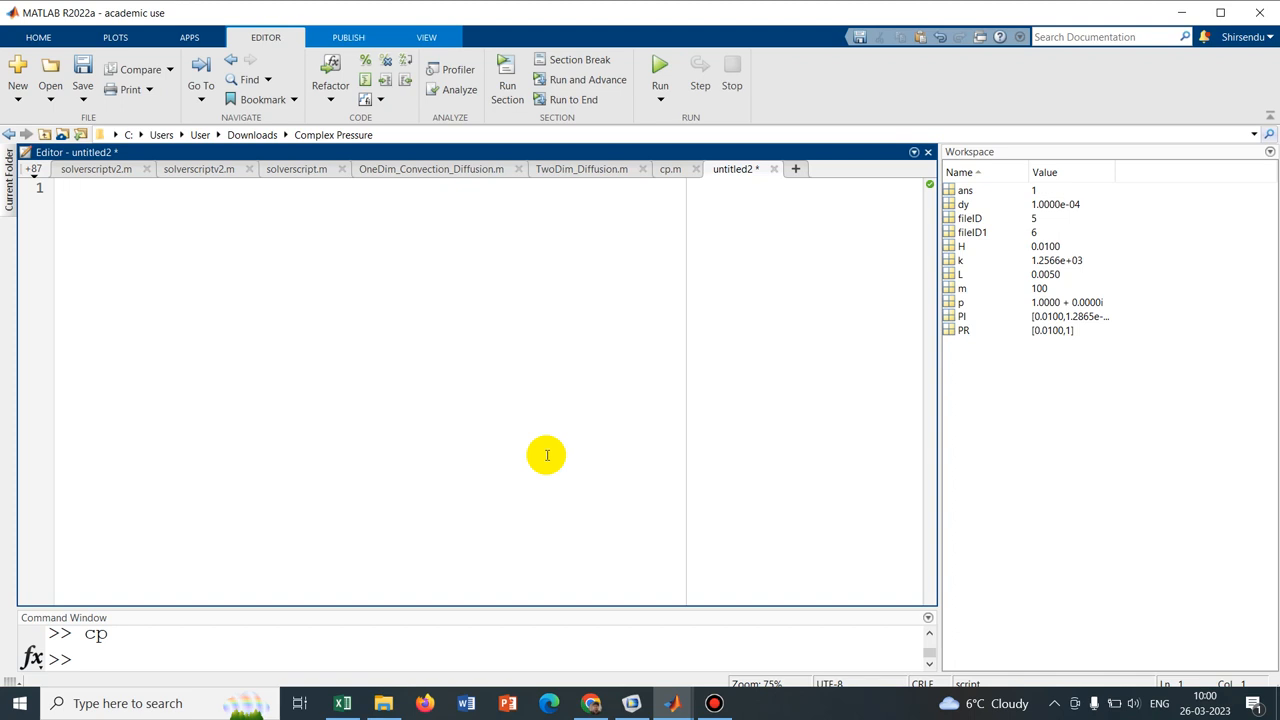
pyautogui.click(67, 188)
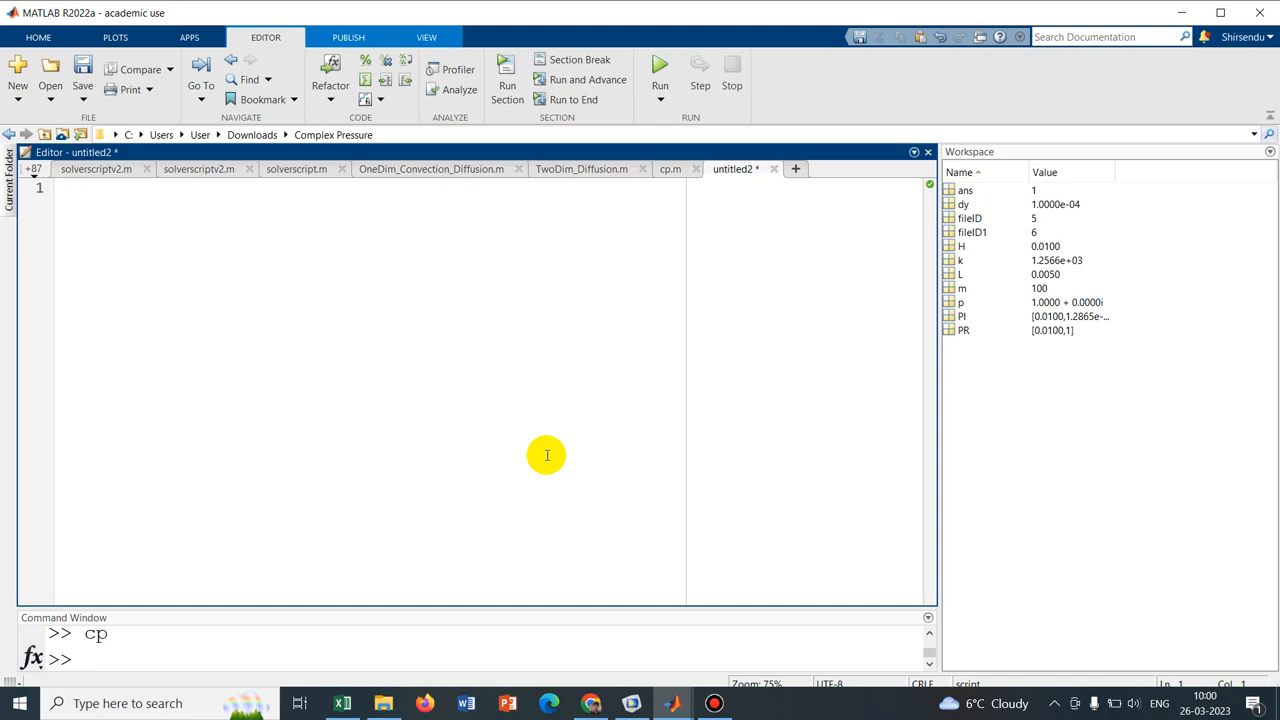
pyautogui.write('fileID =')
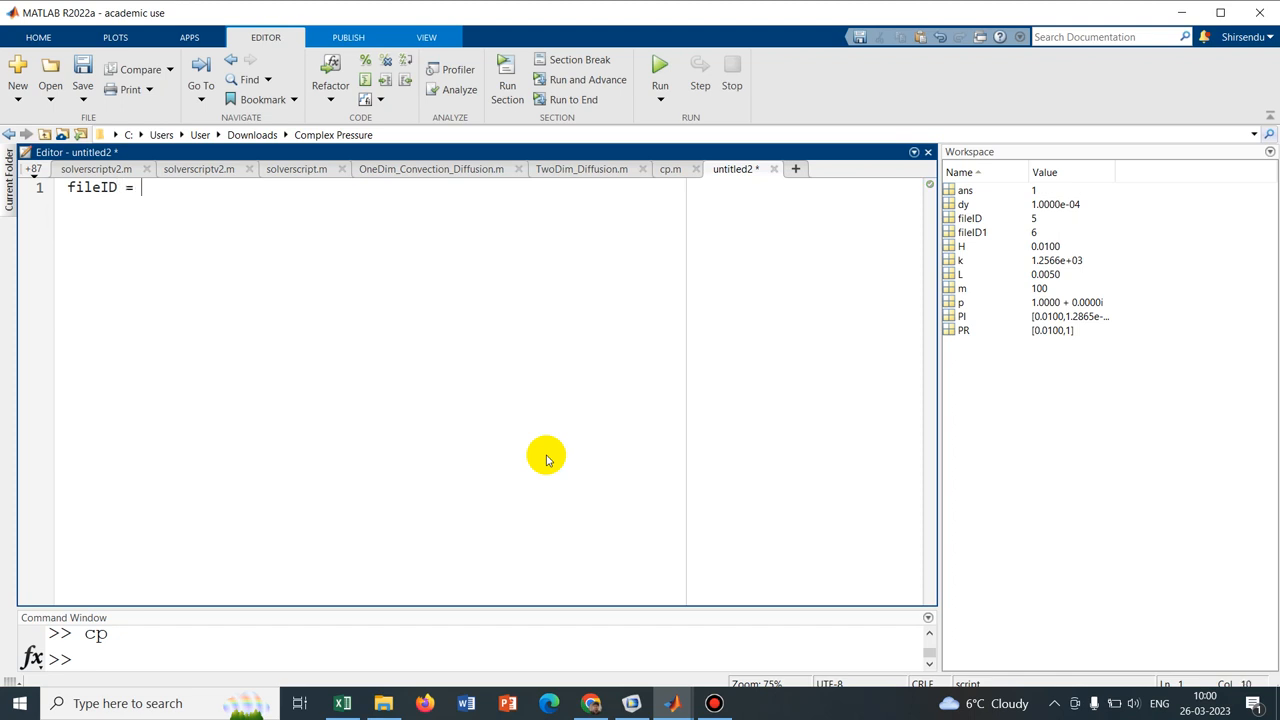
pyautogui.write("fopen('26_03_2023")
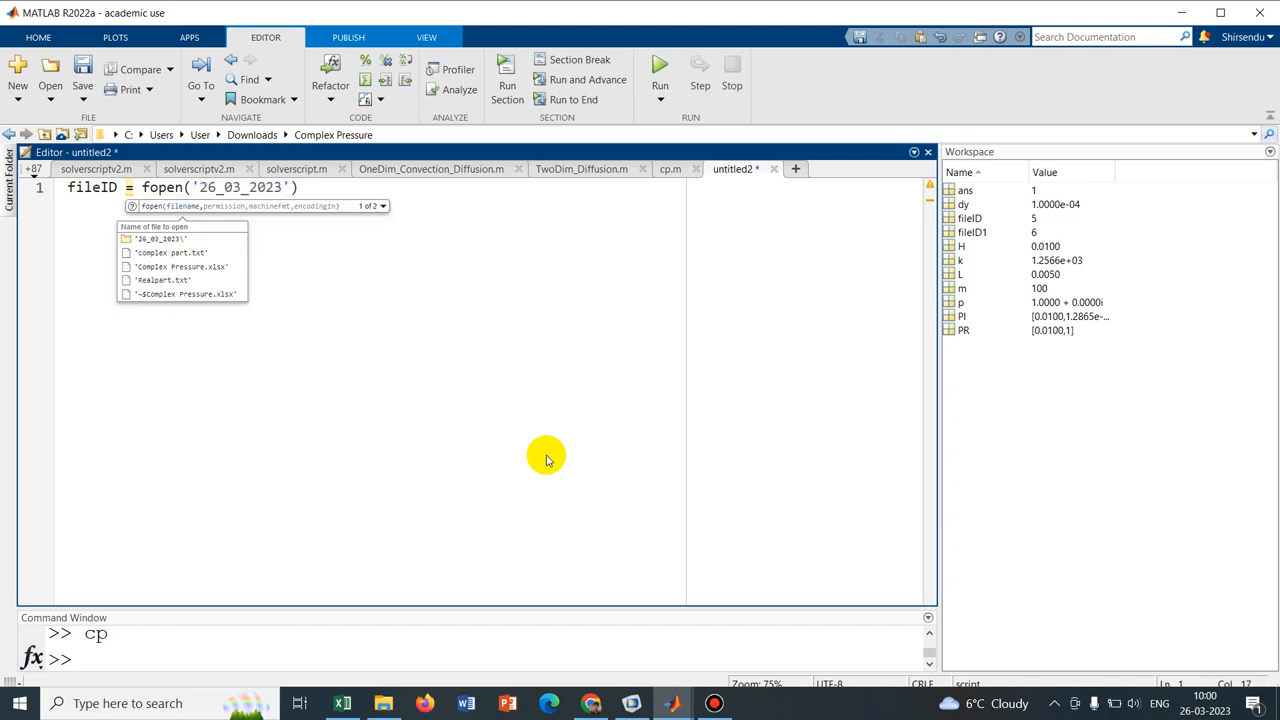
pyautogui.write('\\')
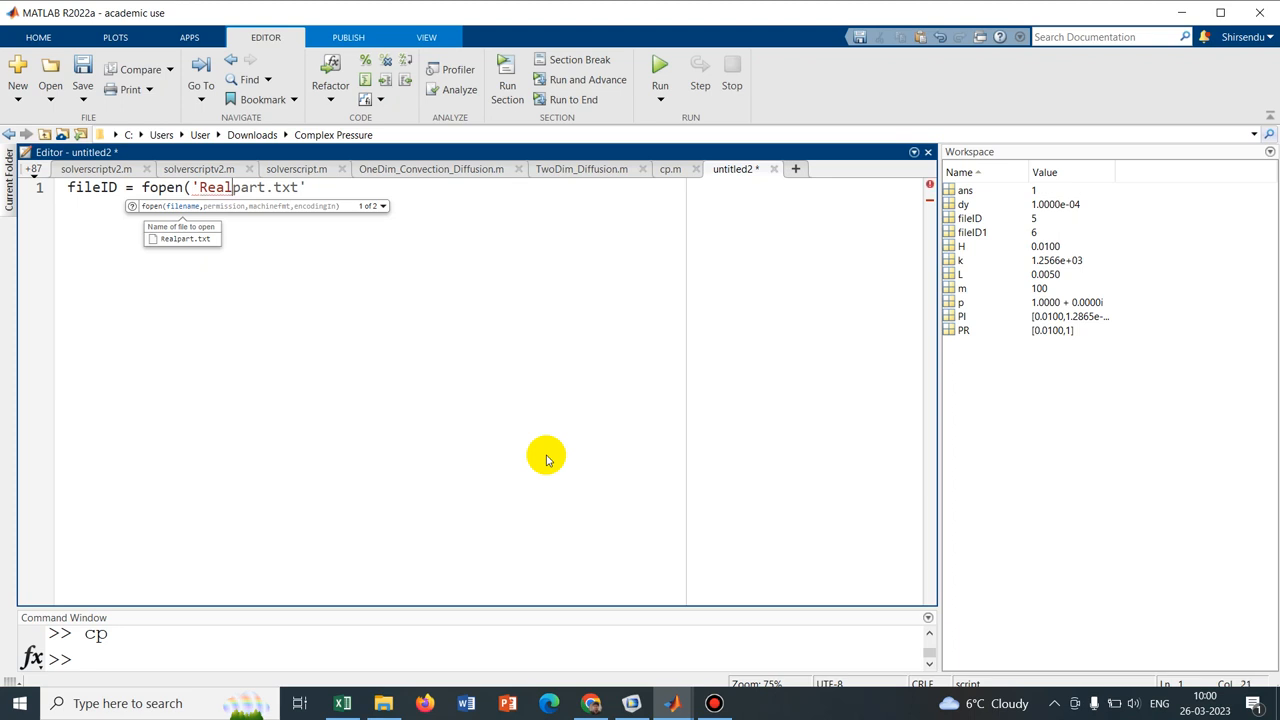
pyautogui.write('_part')
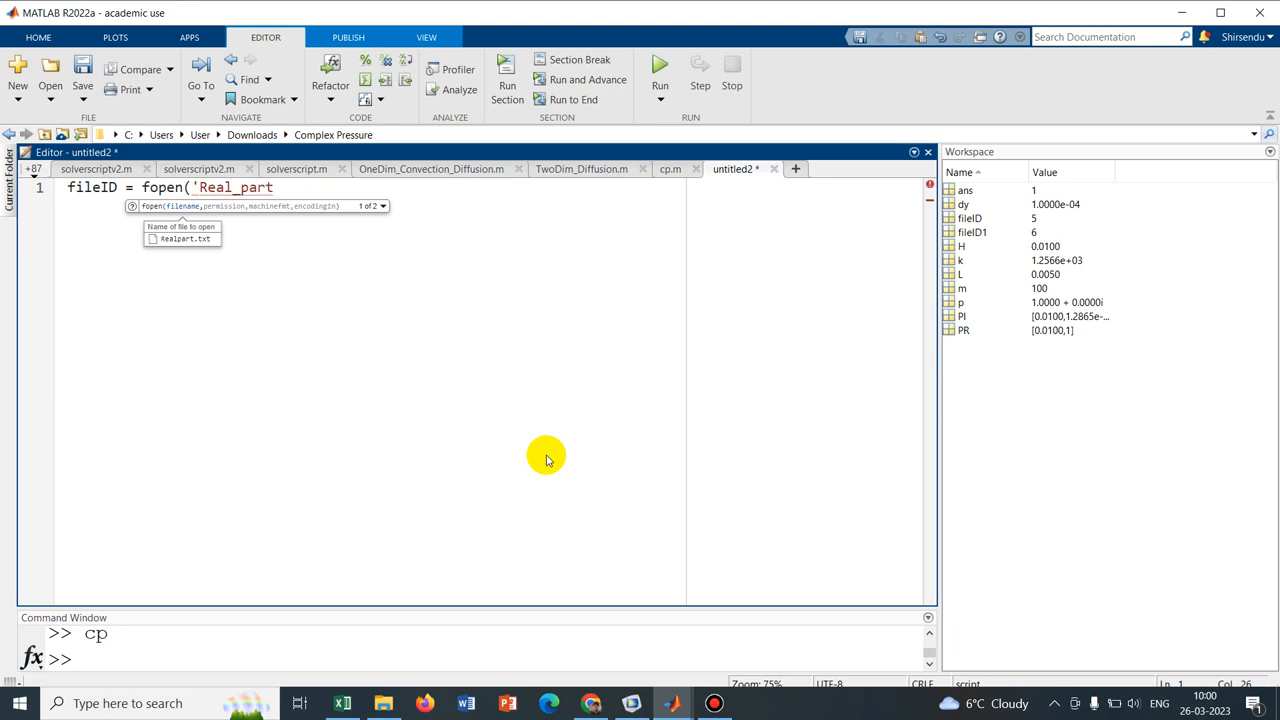
pyautogui.write(".txt'")
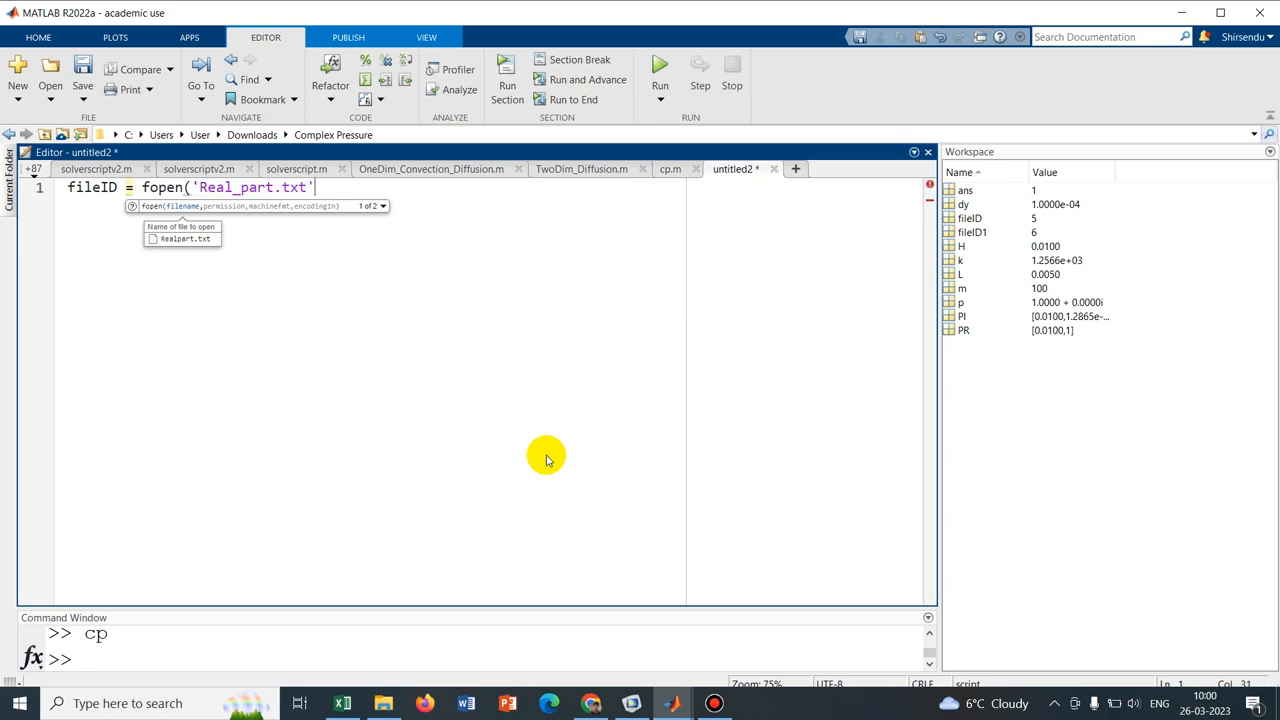
pyautogui.write(')')
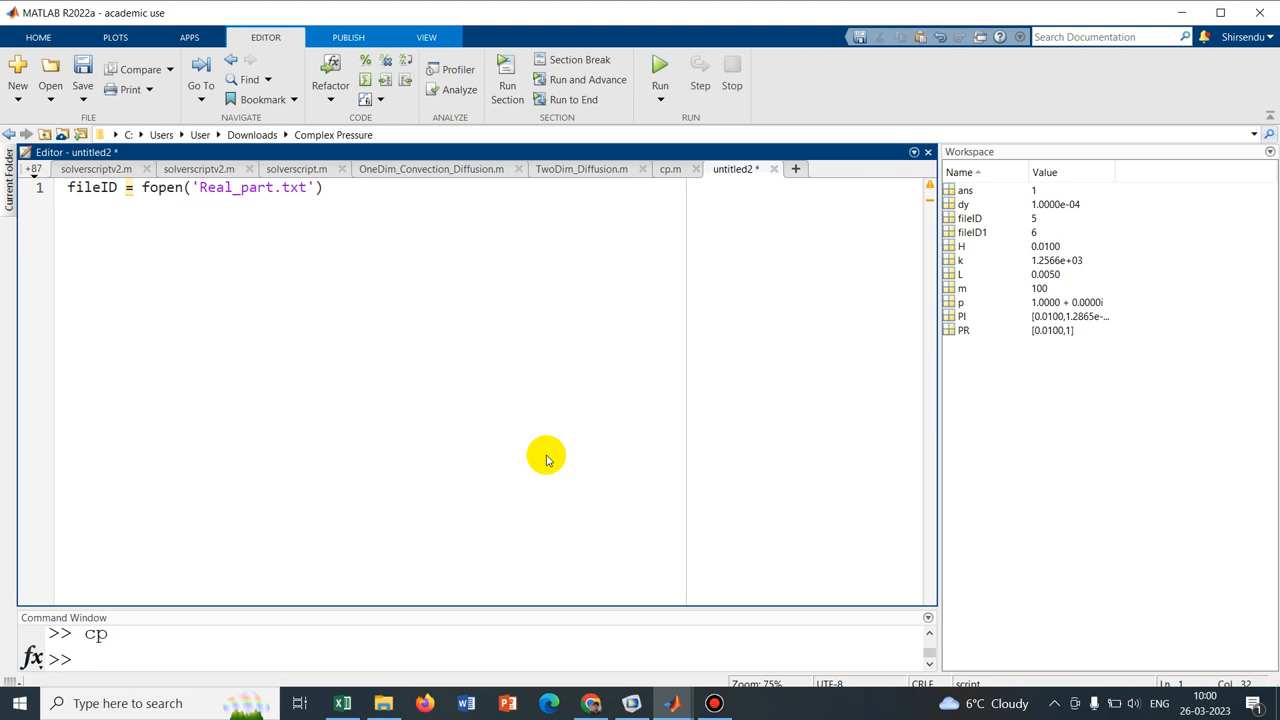
pyautogui.press('enter')
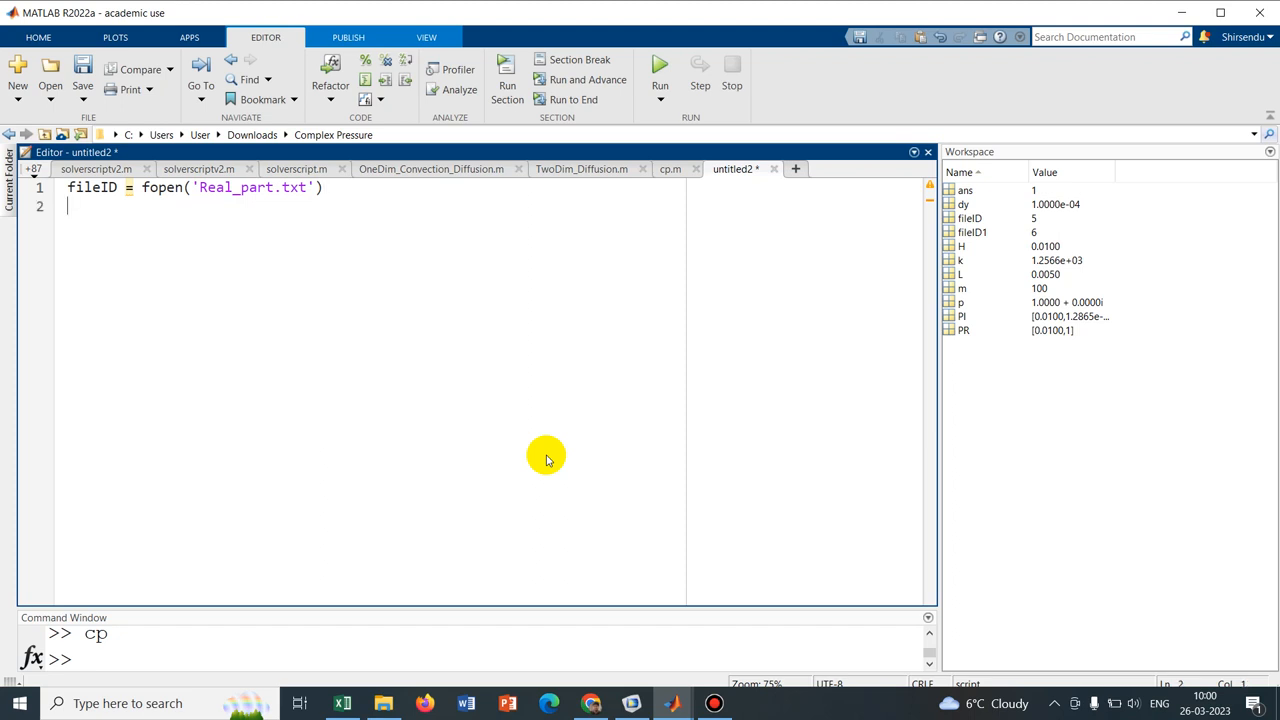
# Write fileID1 = fopen('Imag_part','w') on the second line
pyautogui.write('fil')
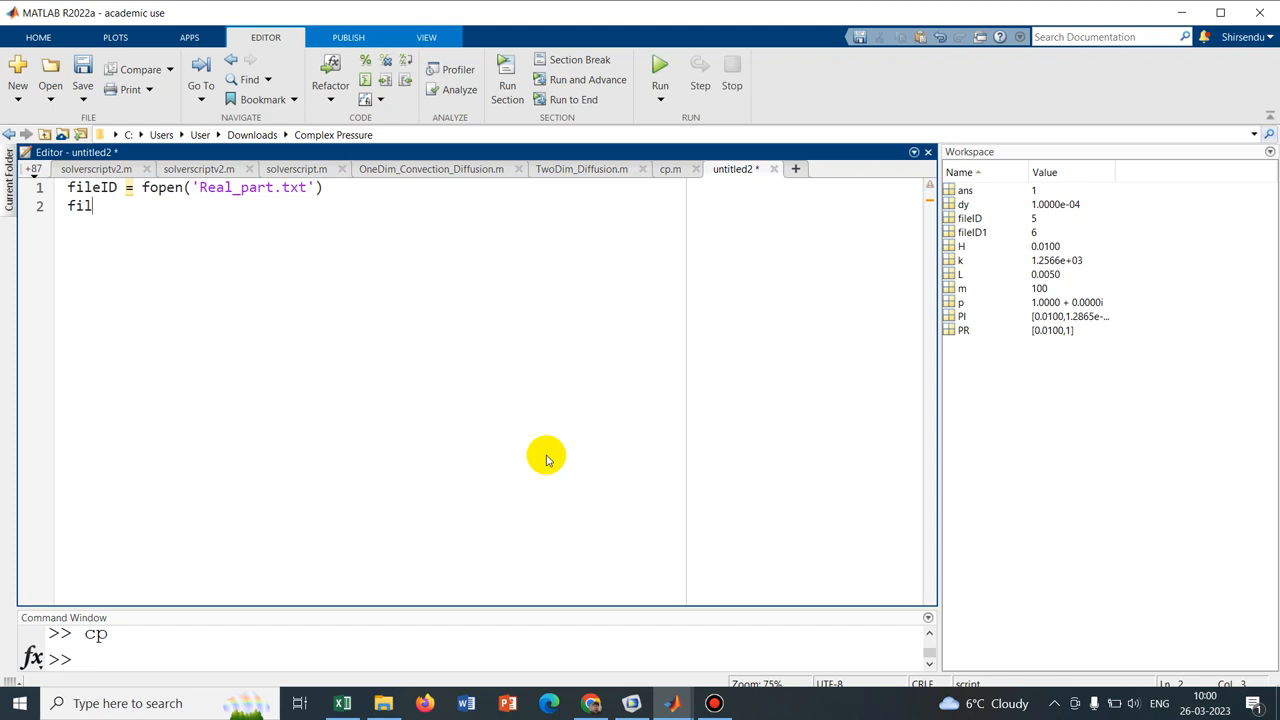
pyautogui.write('eID')
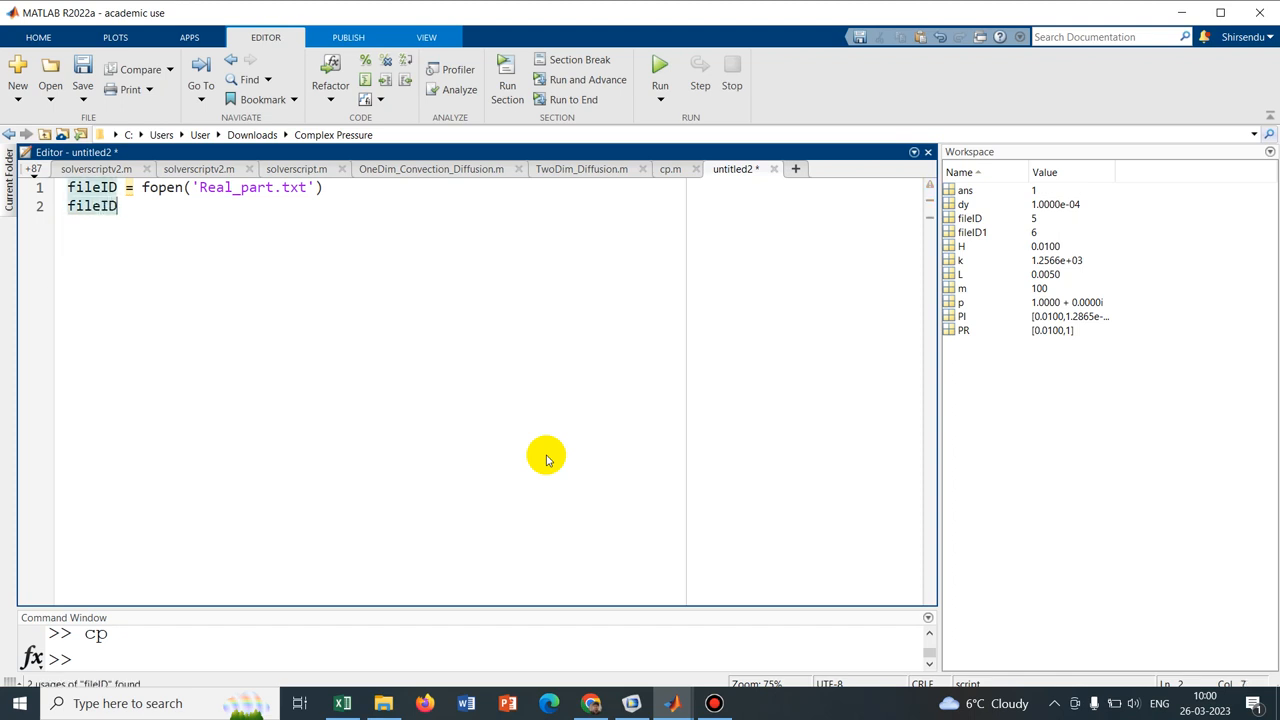
pyautogui.write('1')
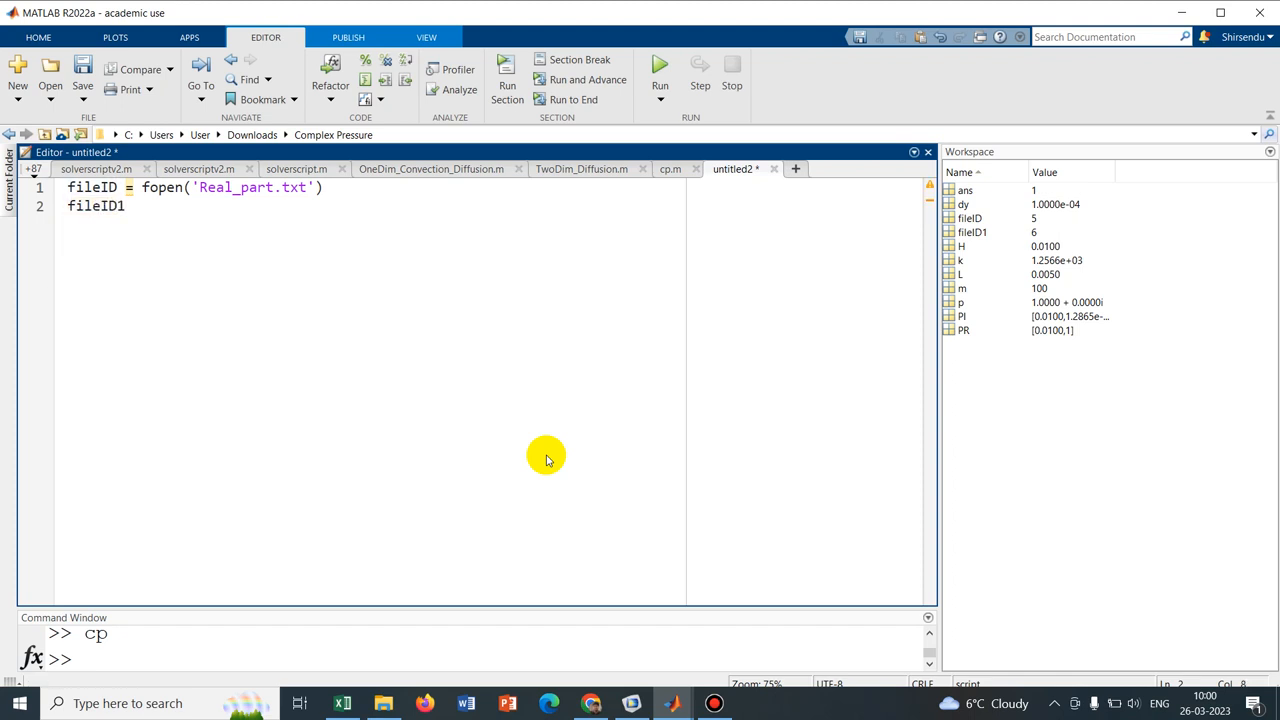
pyautogui.write('=')
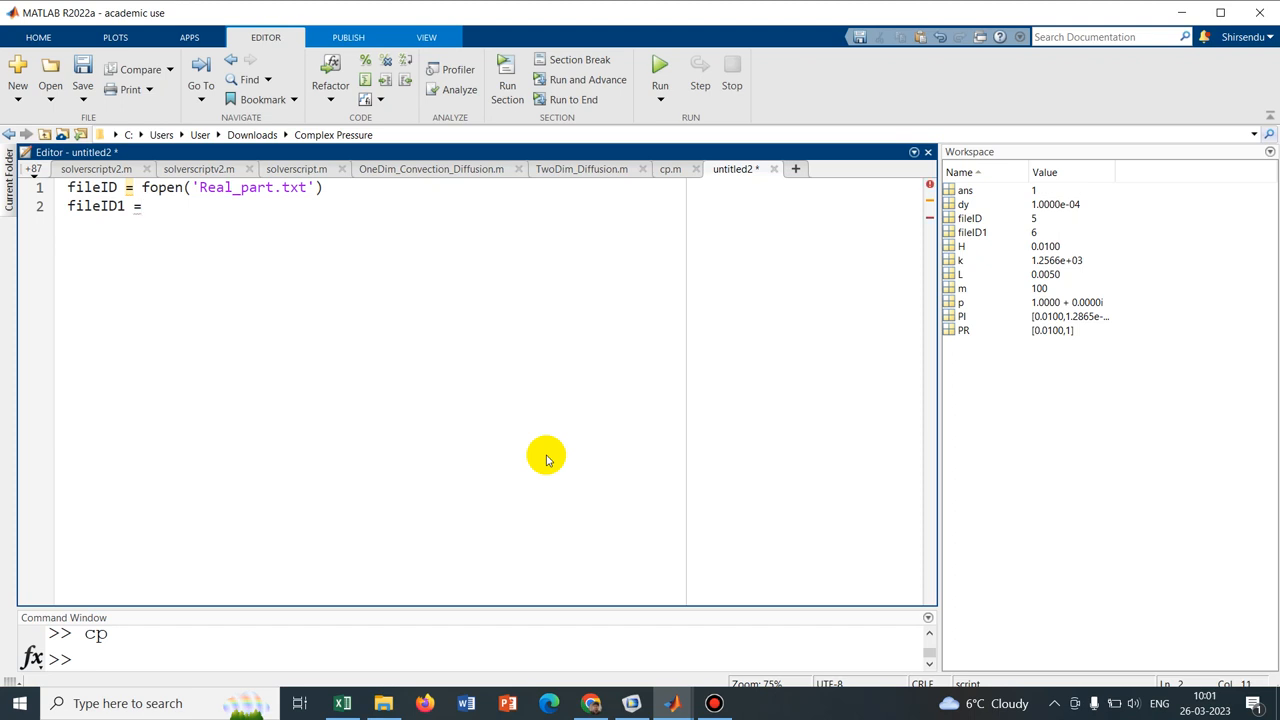
pyautogui.write('fopen(')
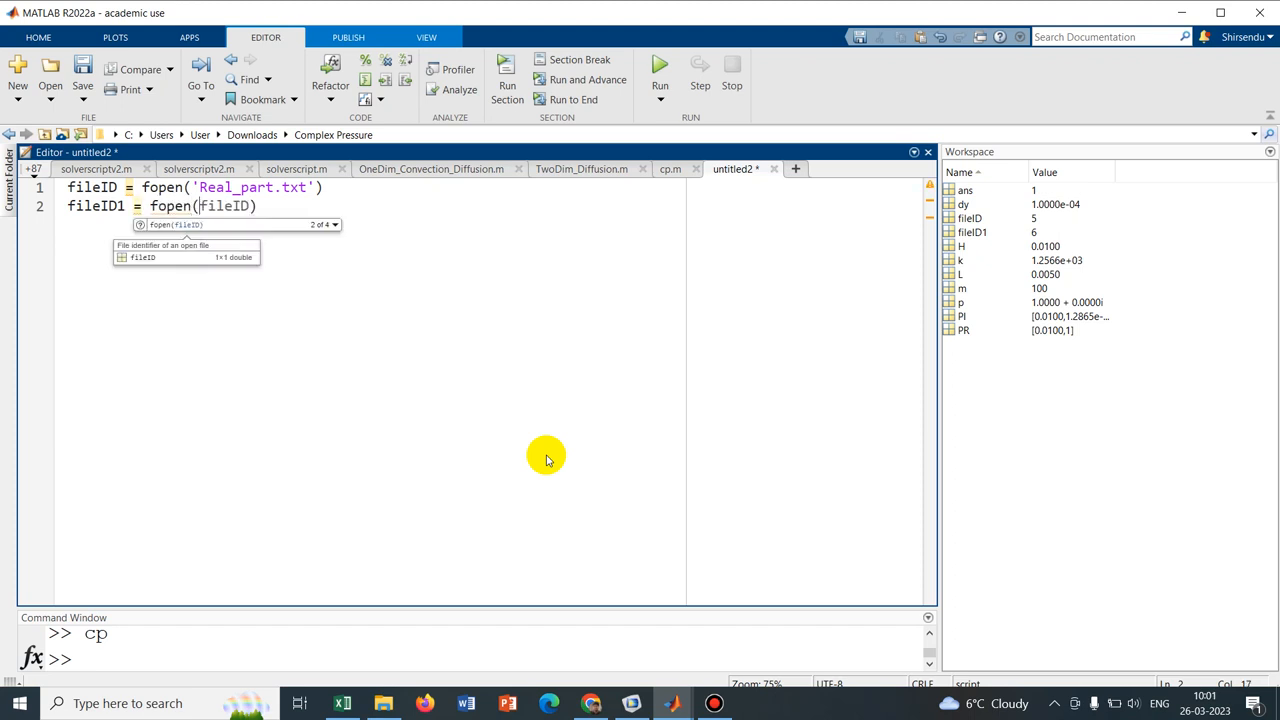
pyautogui.write("'26_03_2023'")
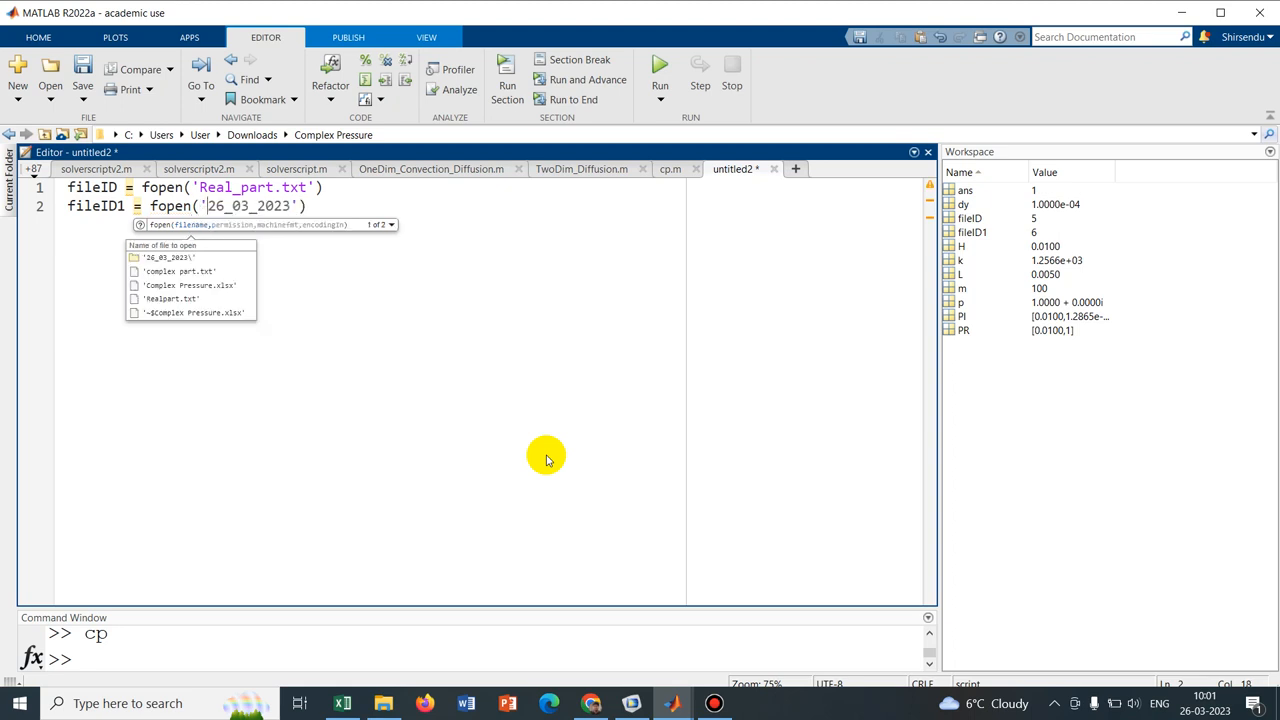
pyautogui.write('Imag_')
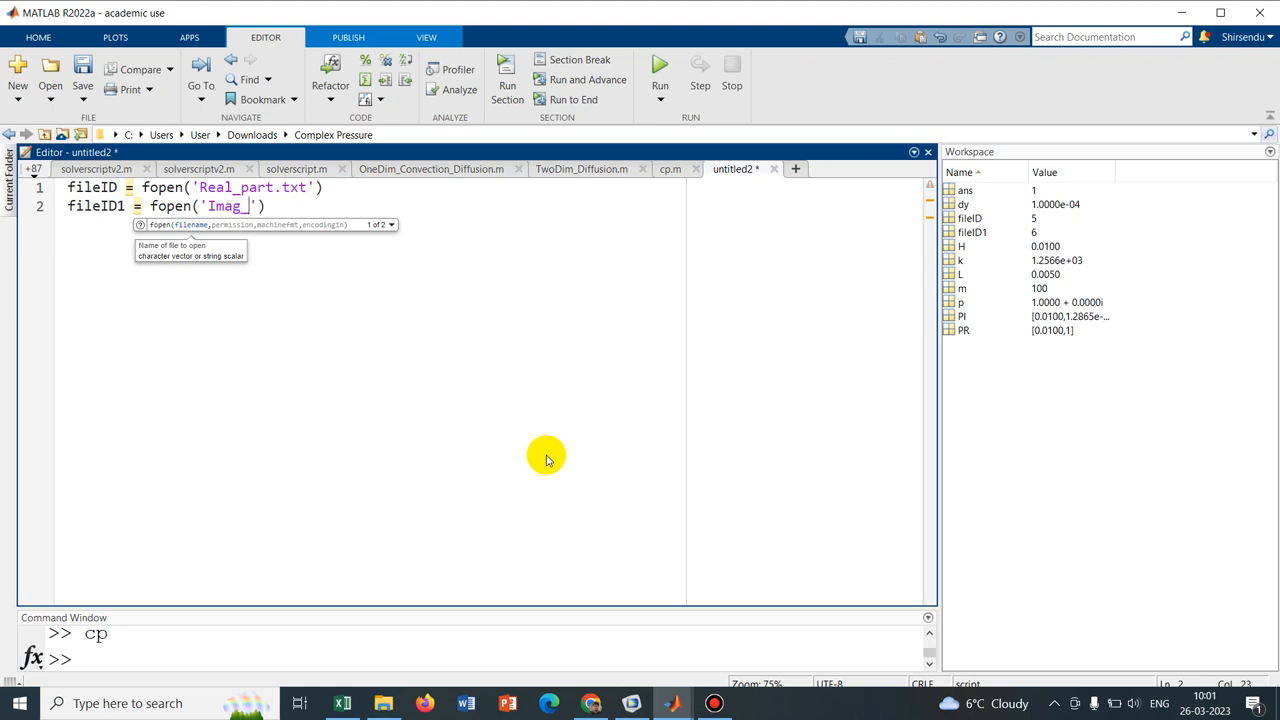
pyautogui.write('part')
pyautogui.click(195, 187)
pyautogui.write(",'w")
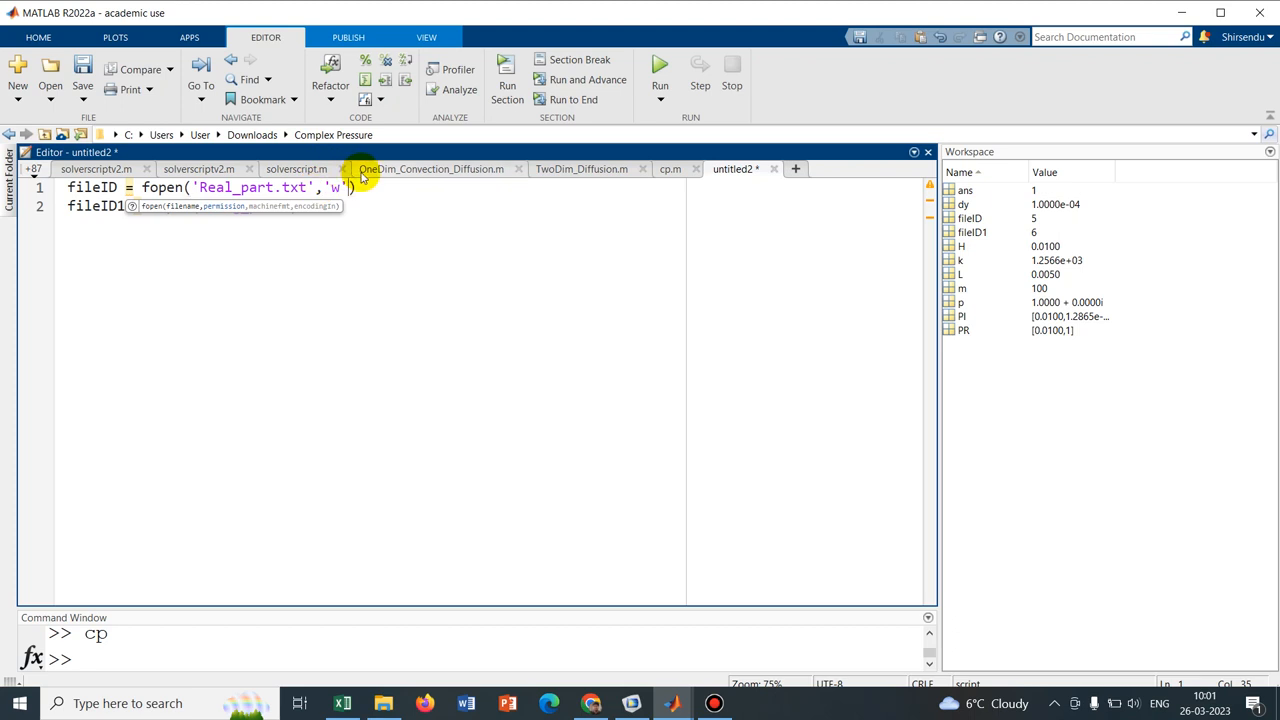
pyautogui.write("Imag_part','w')")
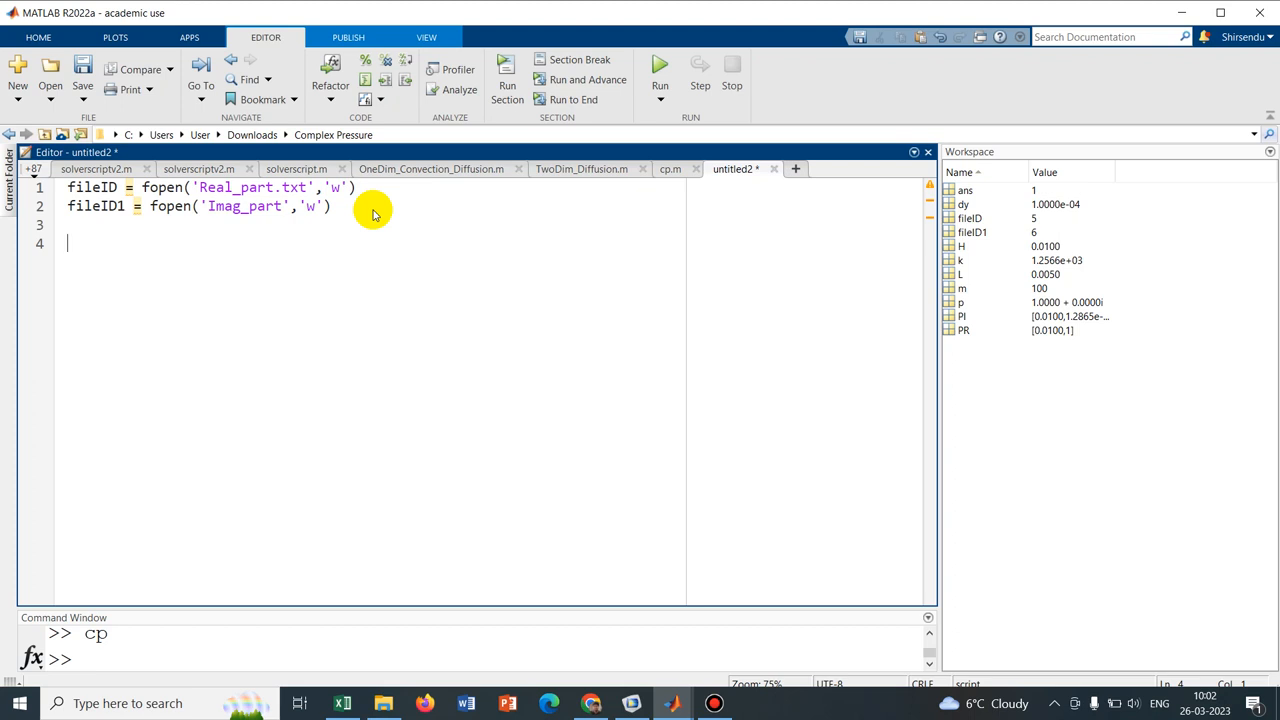
# Define H and the spacing dy = H/100 as parameter lines
pyautogui.write('H = 0.01')
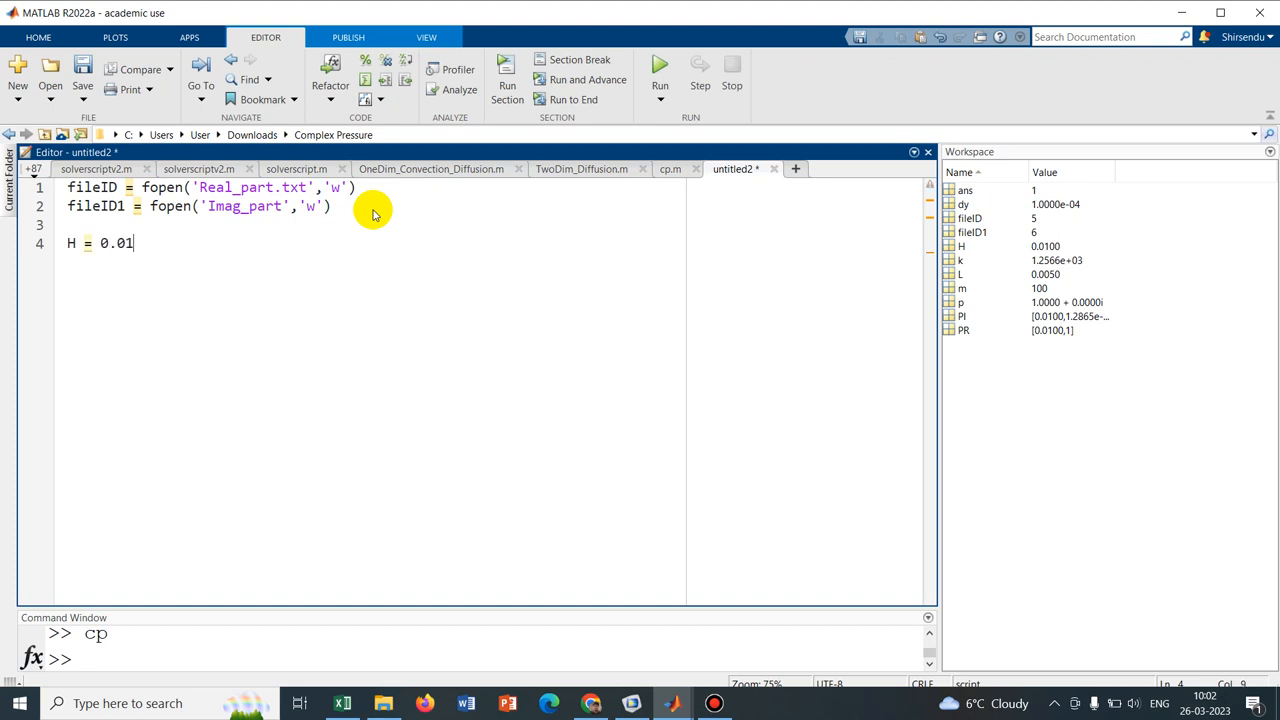
pyautogui.write(';')
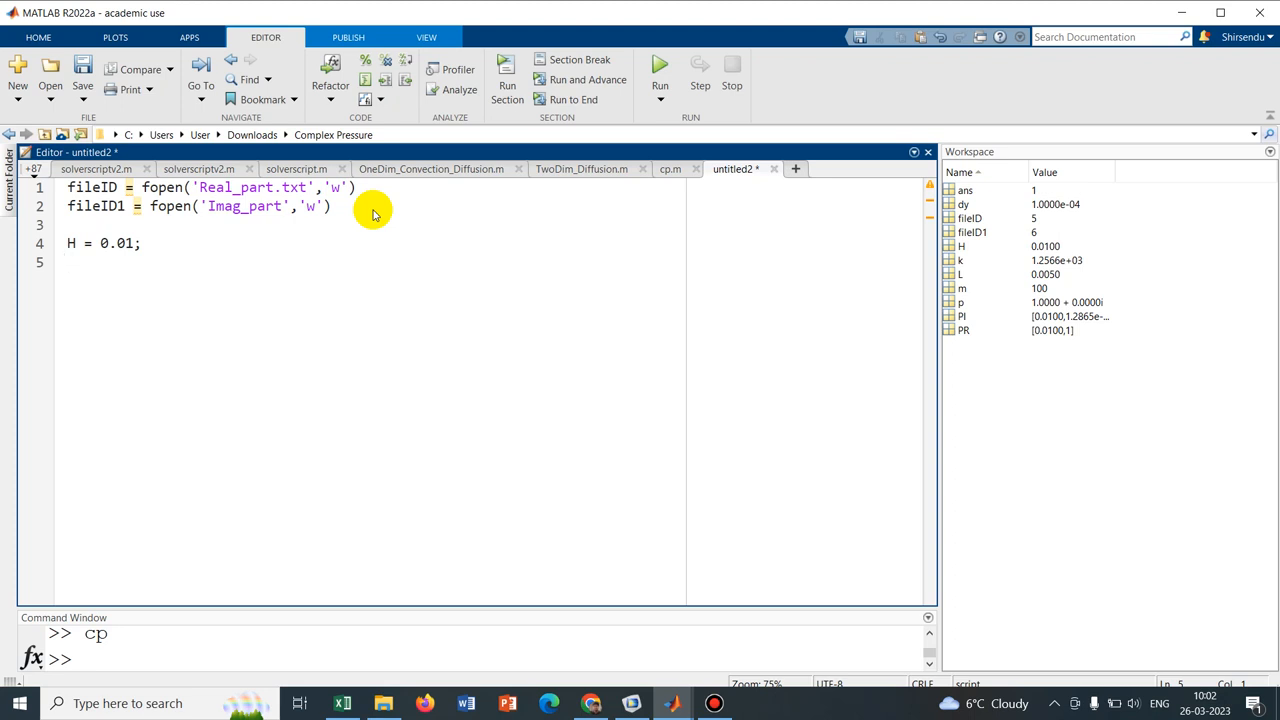
pyautogui.write('dy')
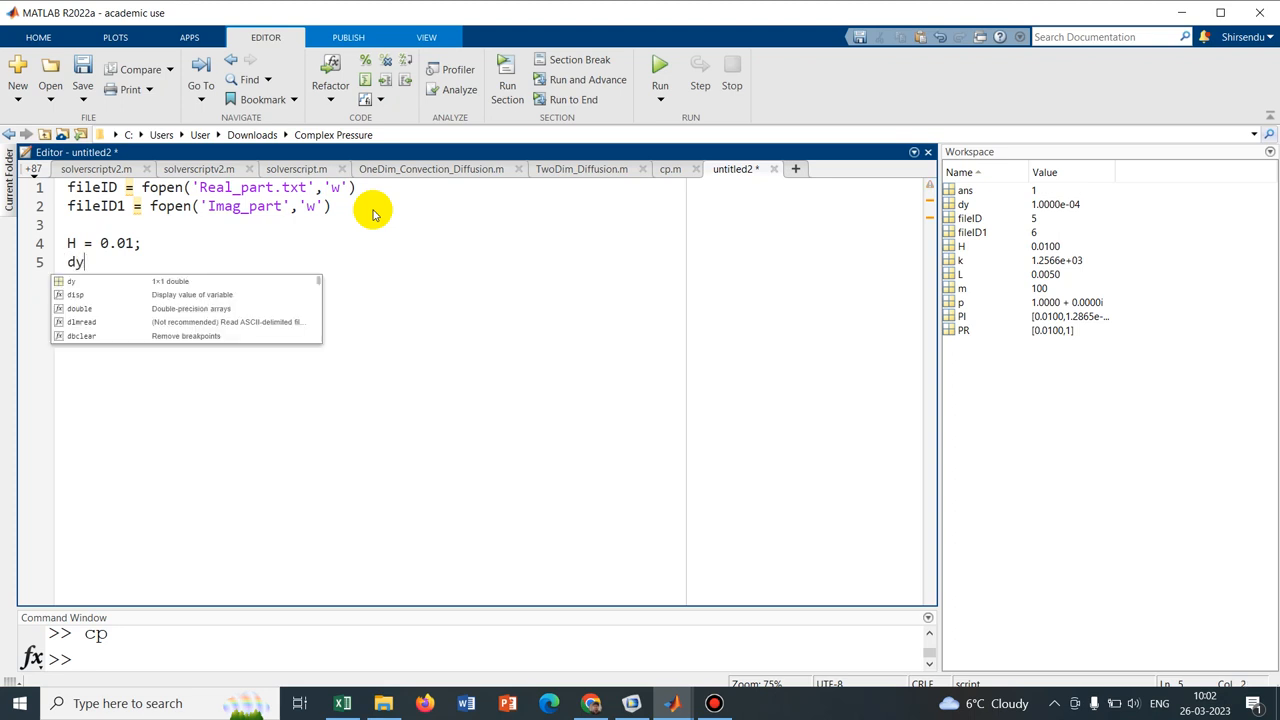
pyautogui.write('=')
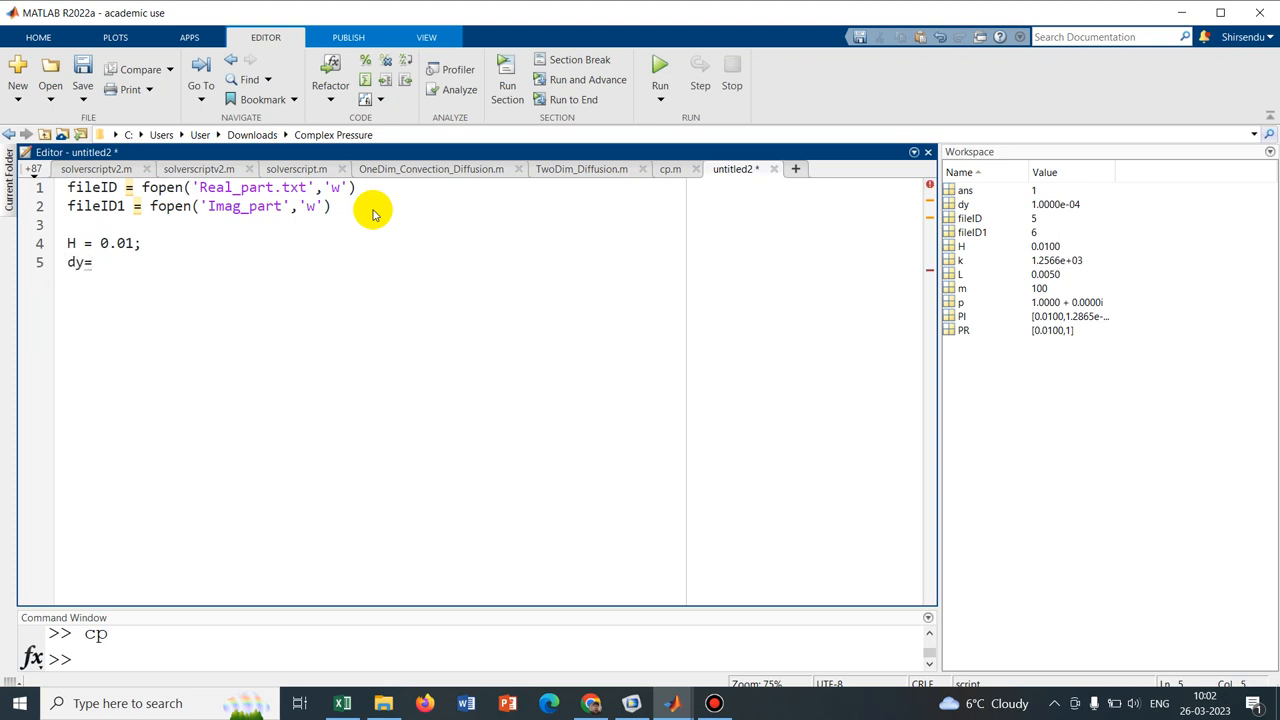
pyautogui.write('H')
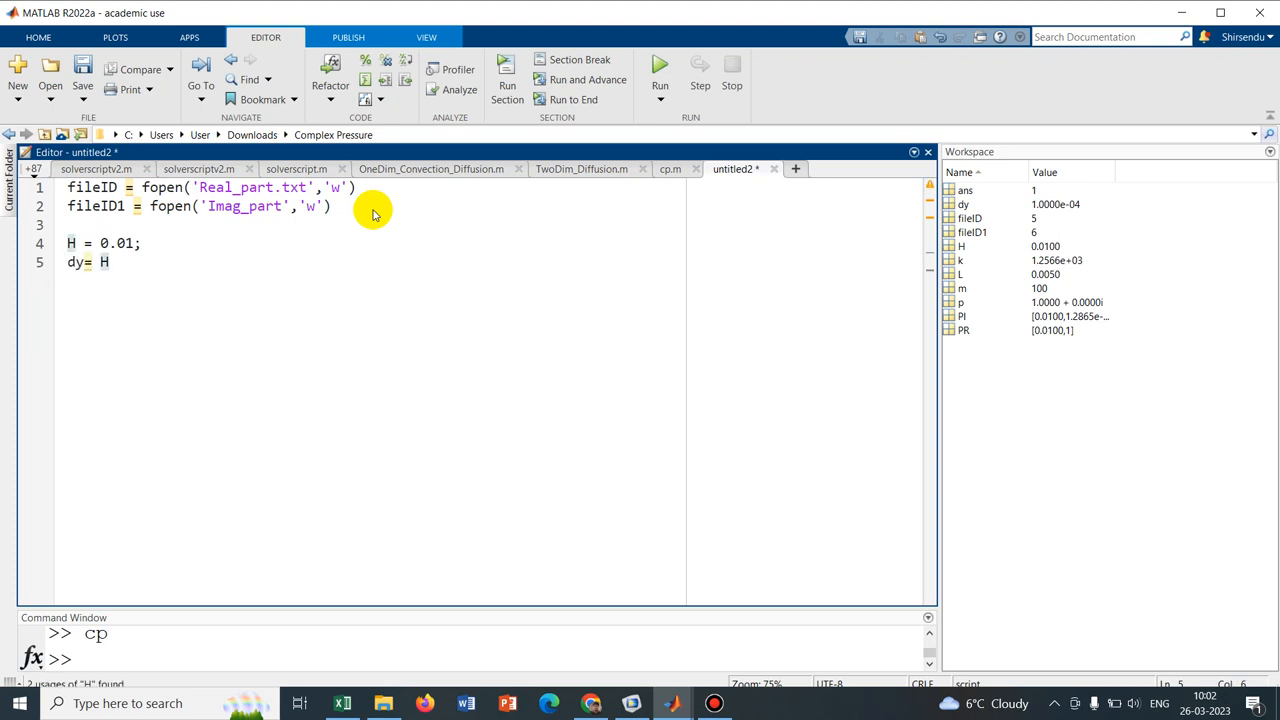
pyautogui.write('/100')
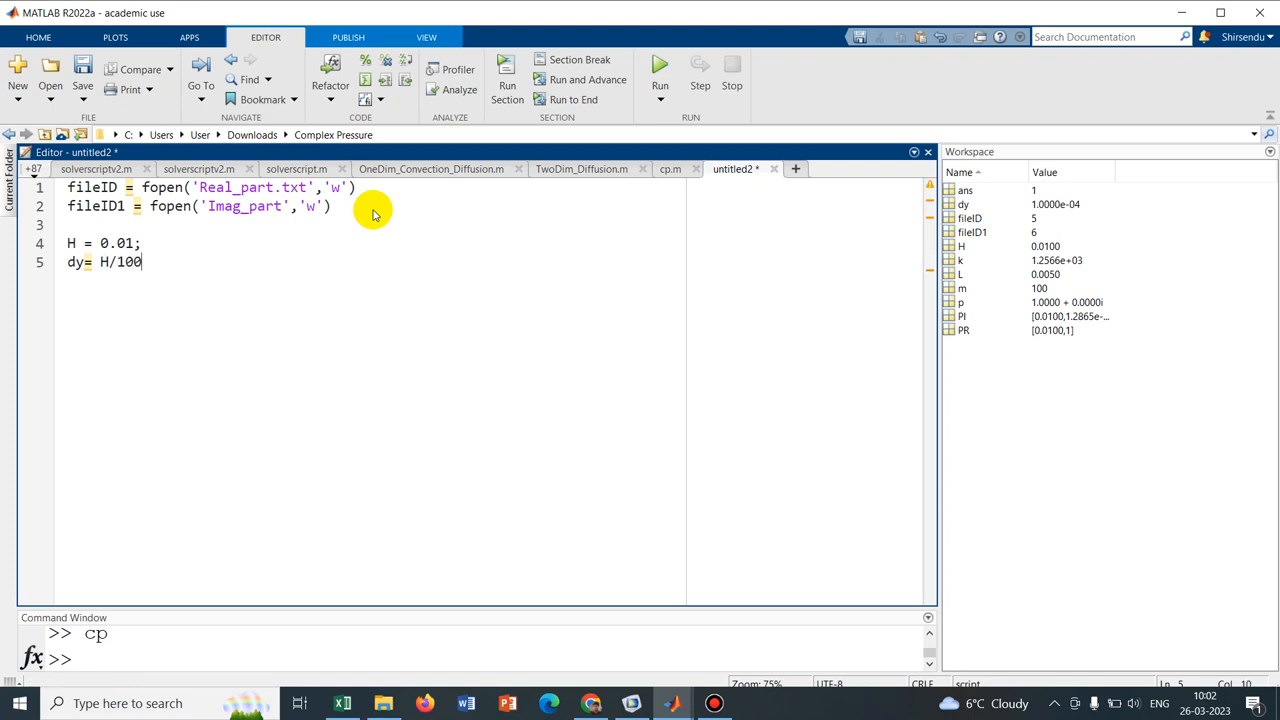
pyautogui.write(';')
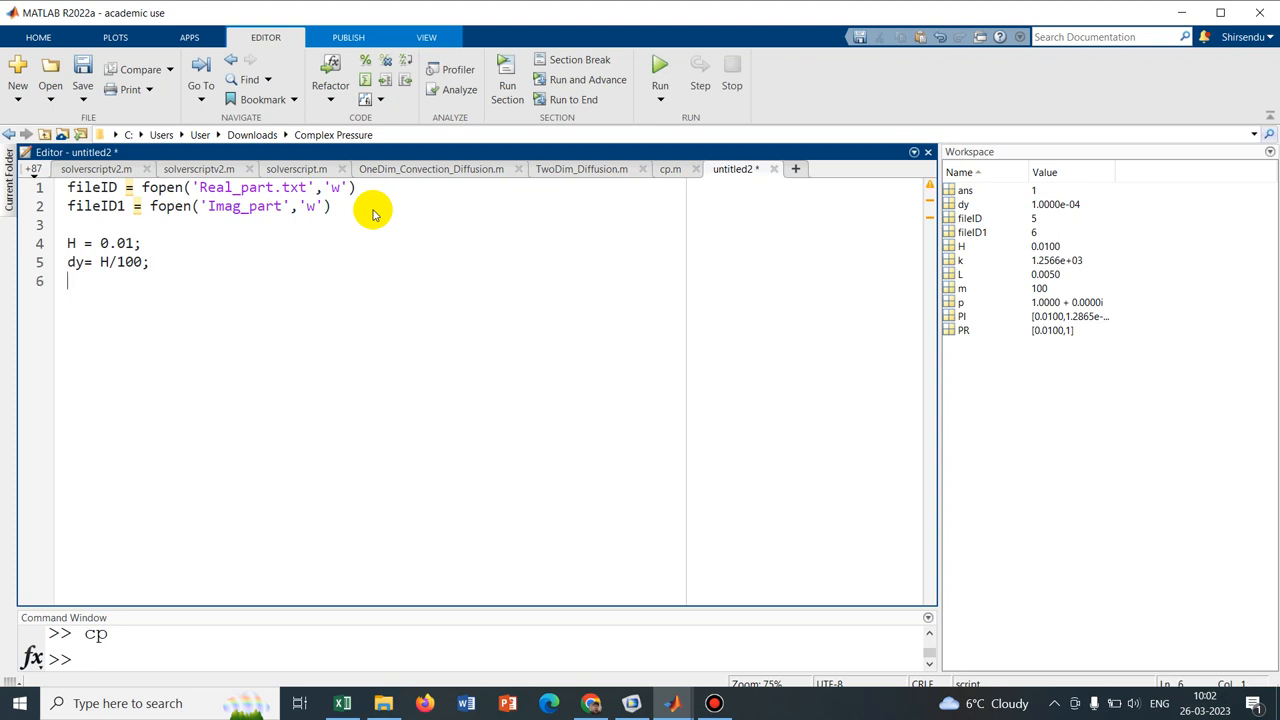
# Define L = H/2 and the wavenumber k = 2*pi/L
pyautogui.write('L')
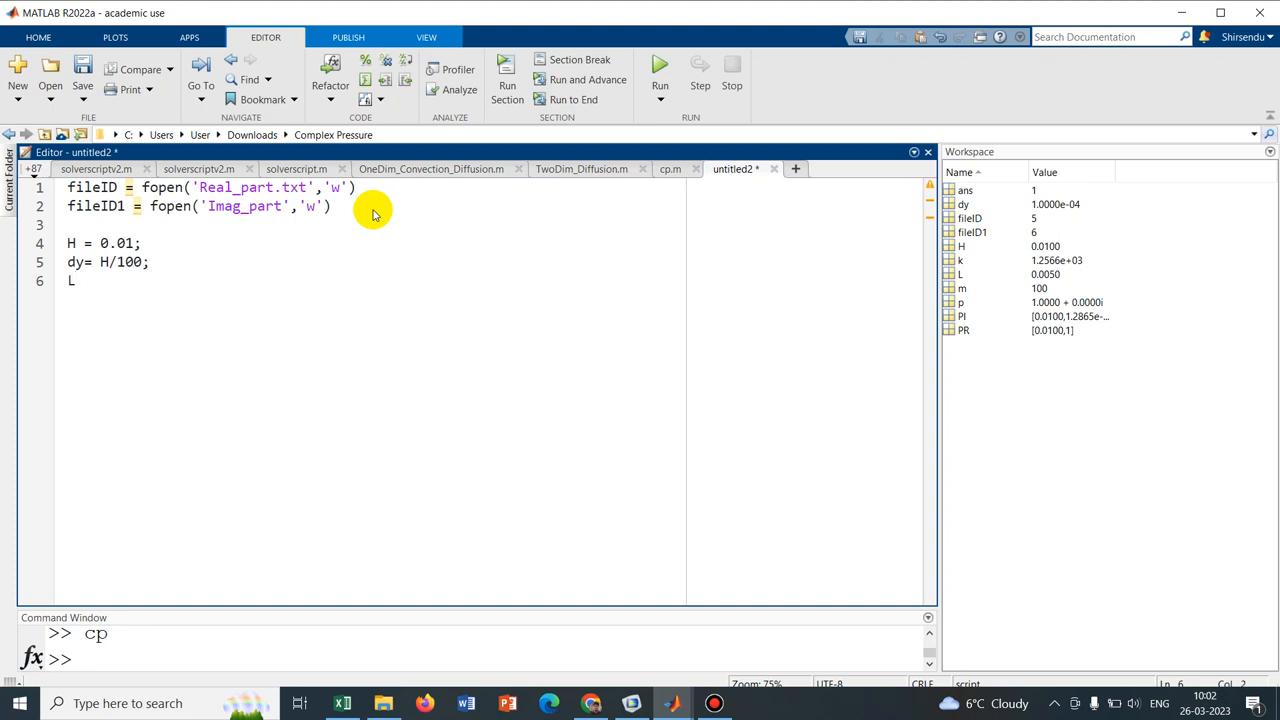
pyautogui.write('=H/2;')
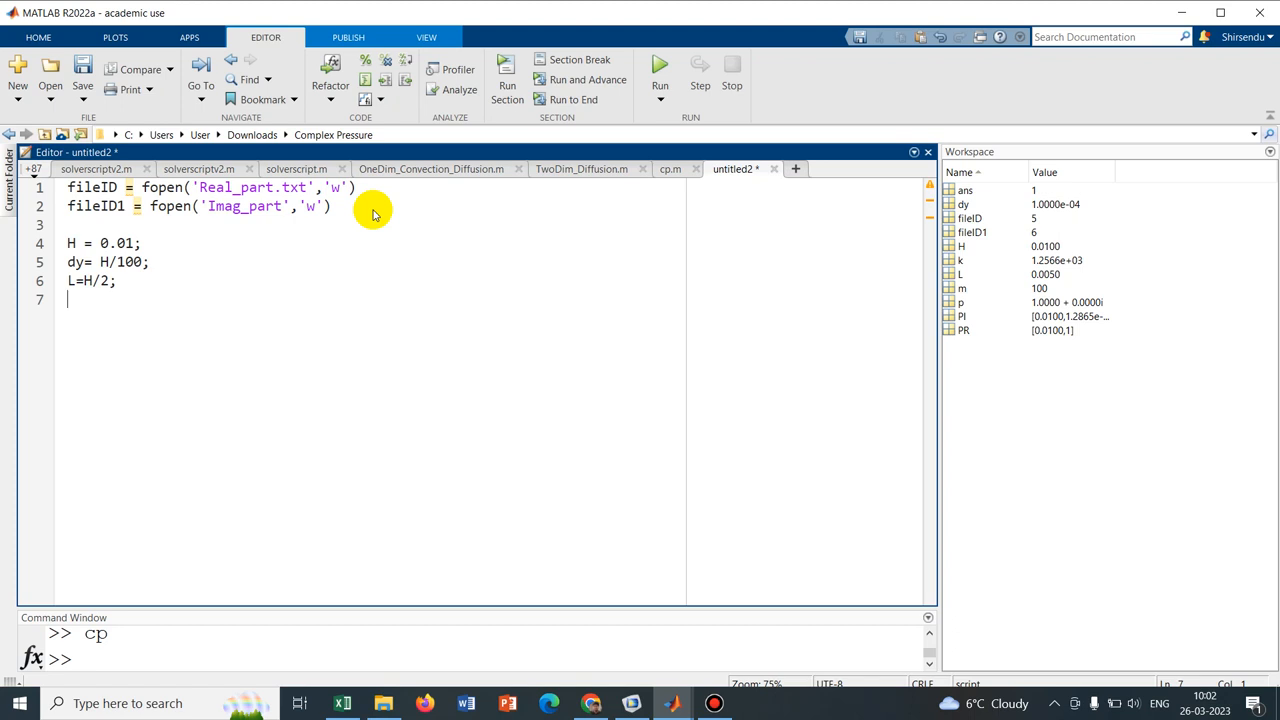
pyautogui.write('k=2')
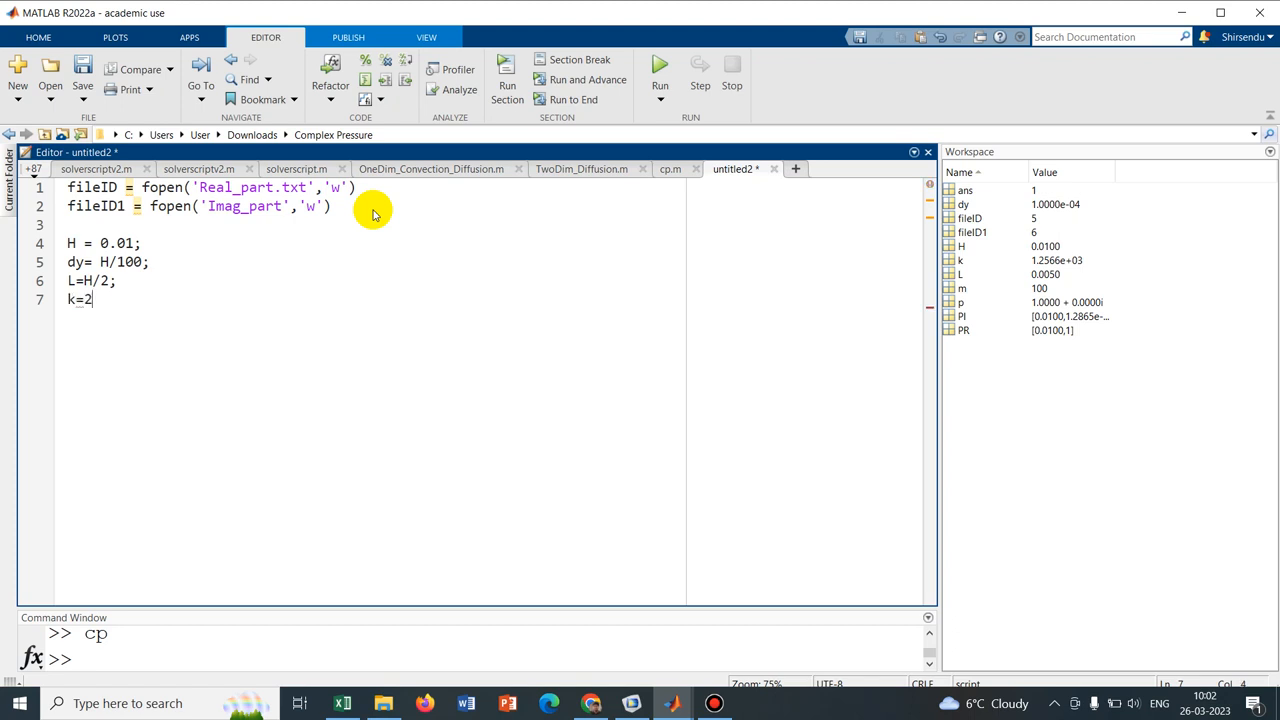
pyautogui.write('*pi/')
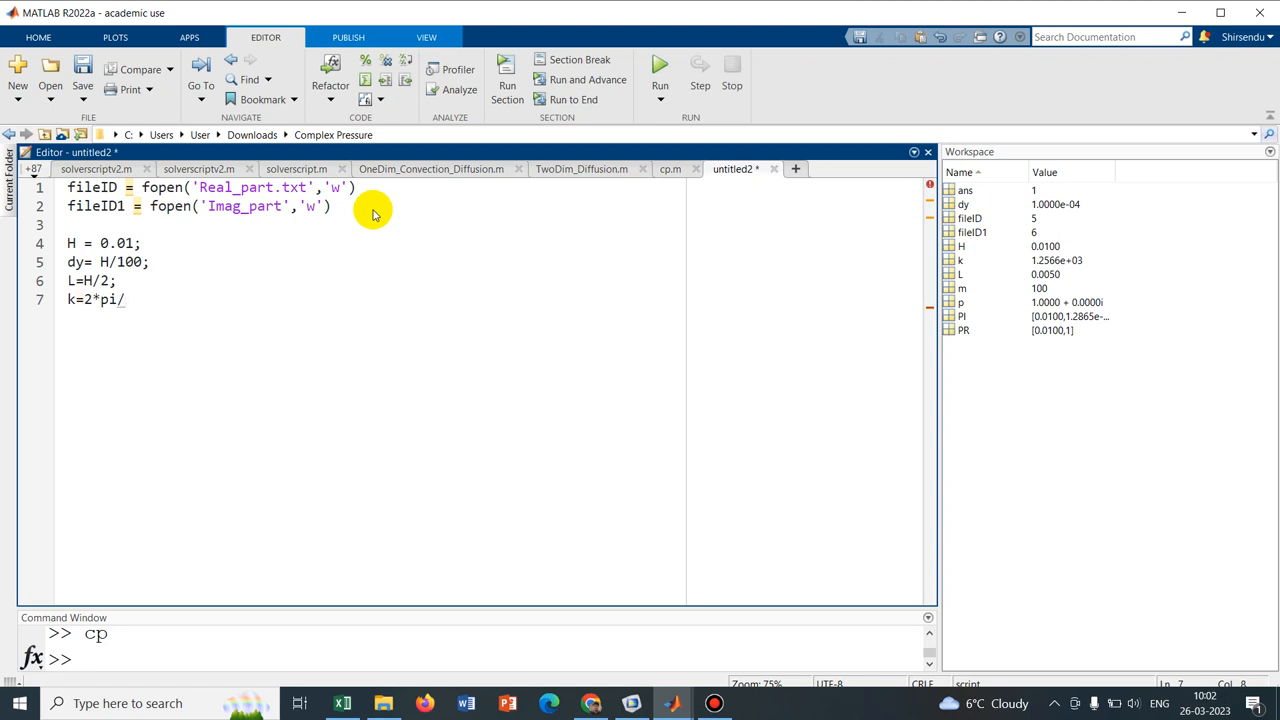
pyautogui.write('L;')
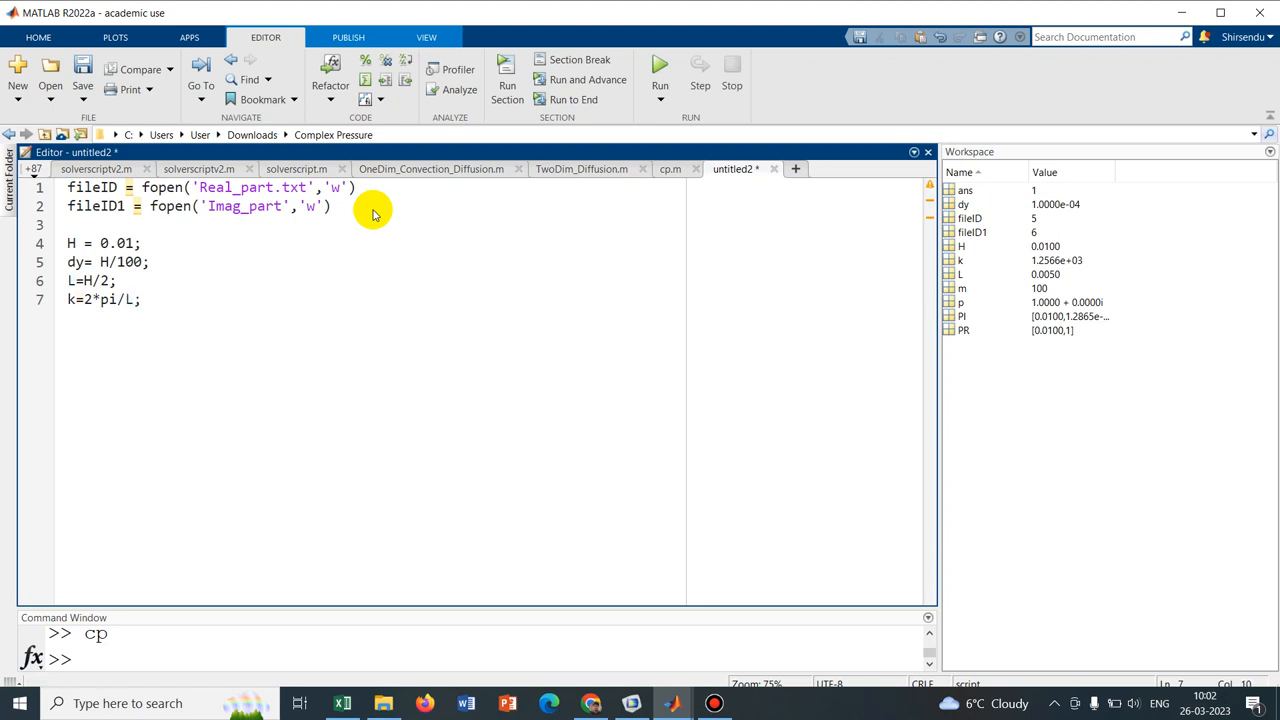
pyautogui.click(141, 299)
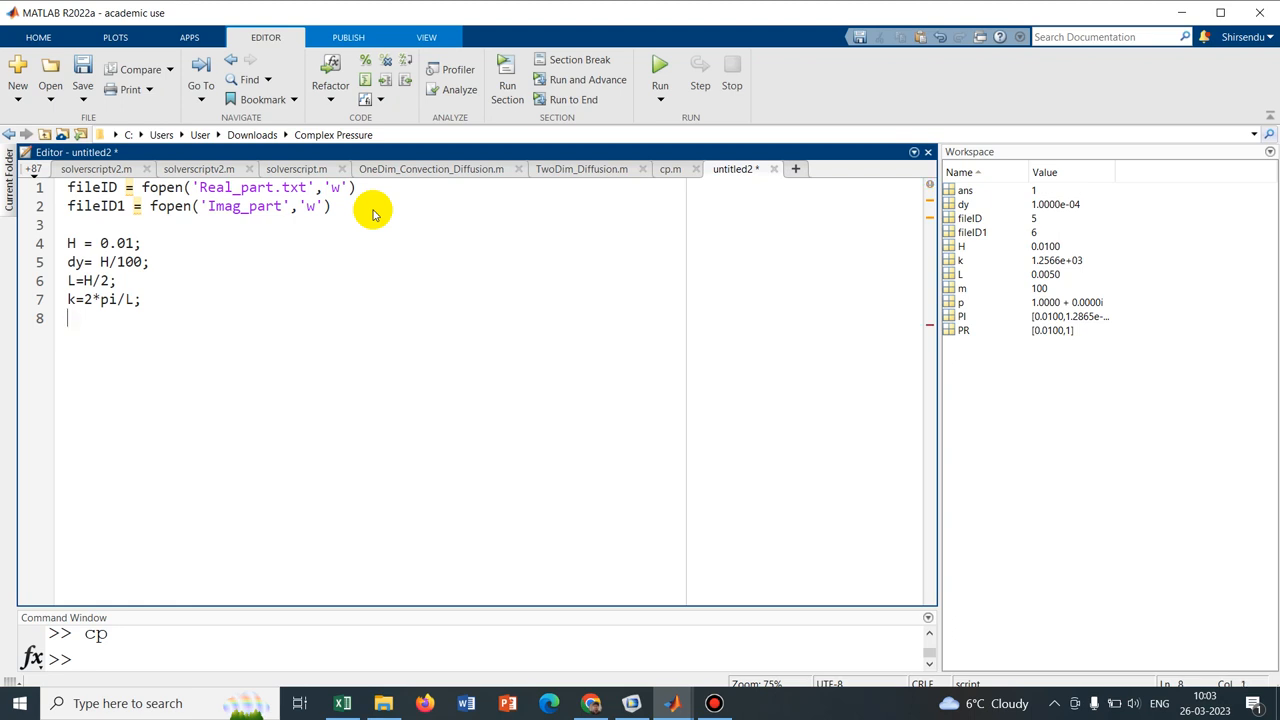
# Write the comment % P = P0*exp(1i*k*x) noting the pressure formula
pyautogui.write('% P = P')
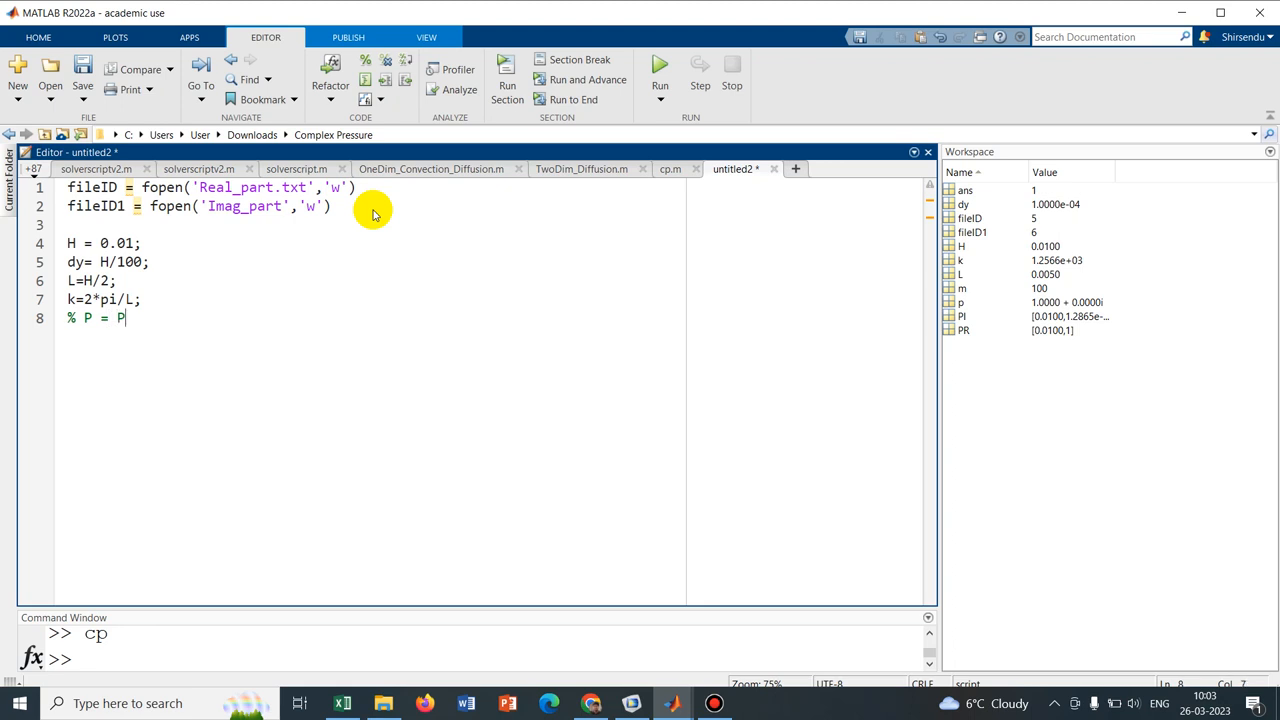
pyautogui.write('0*')
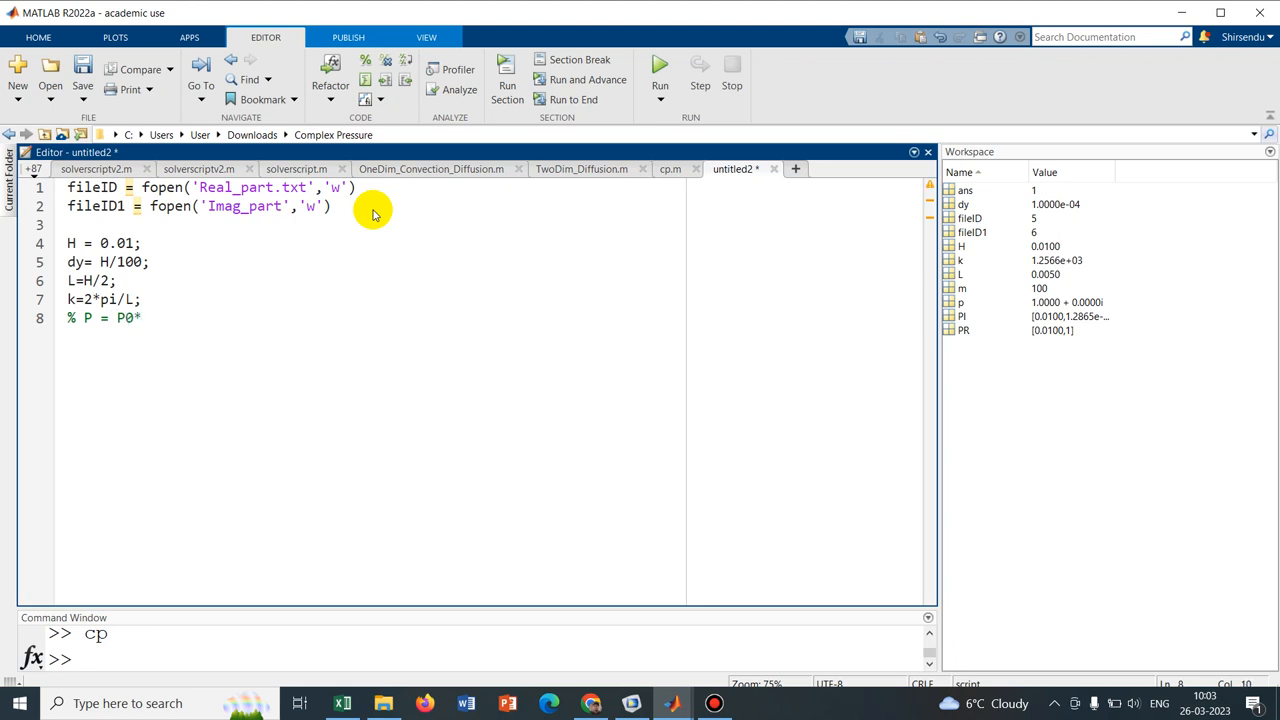
pyautogui.write('exp')
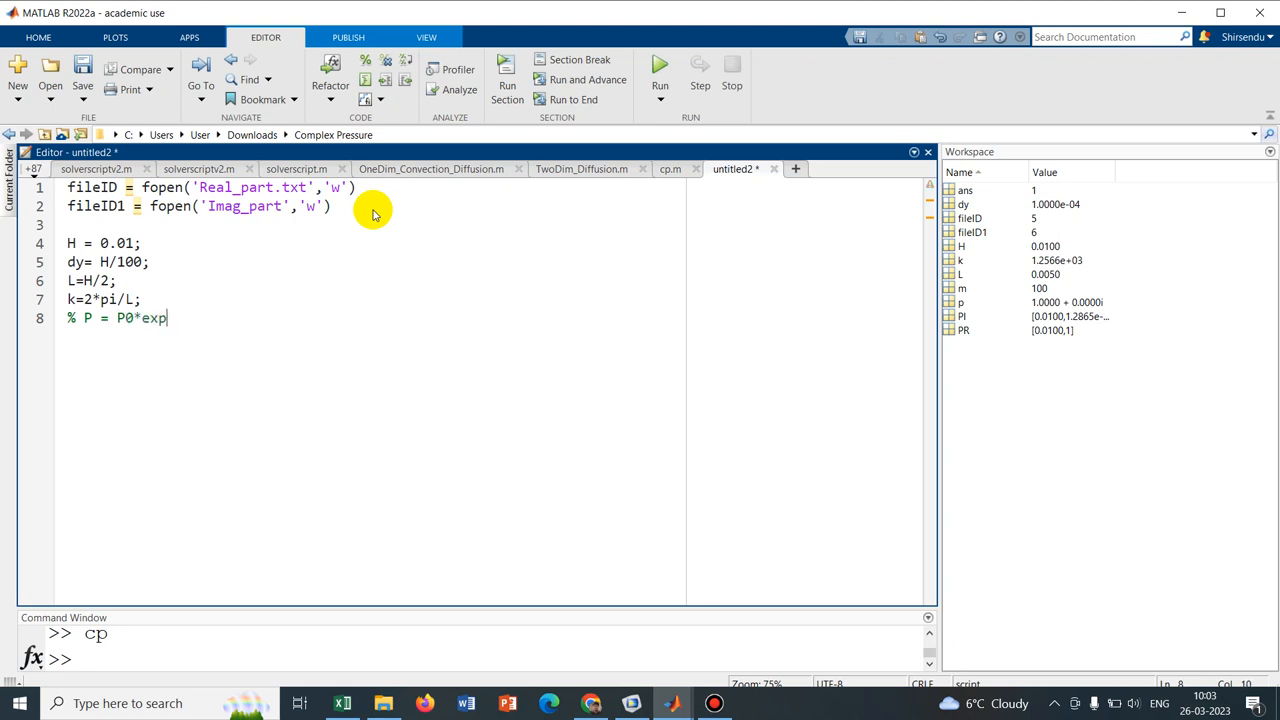
pyautogui.write('(1')
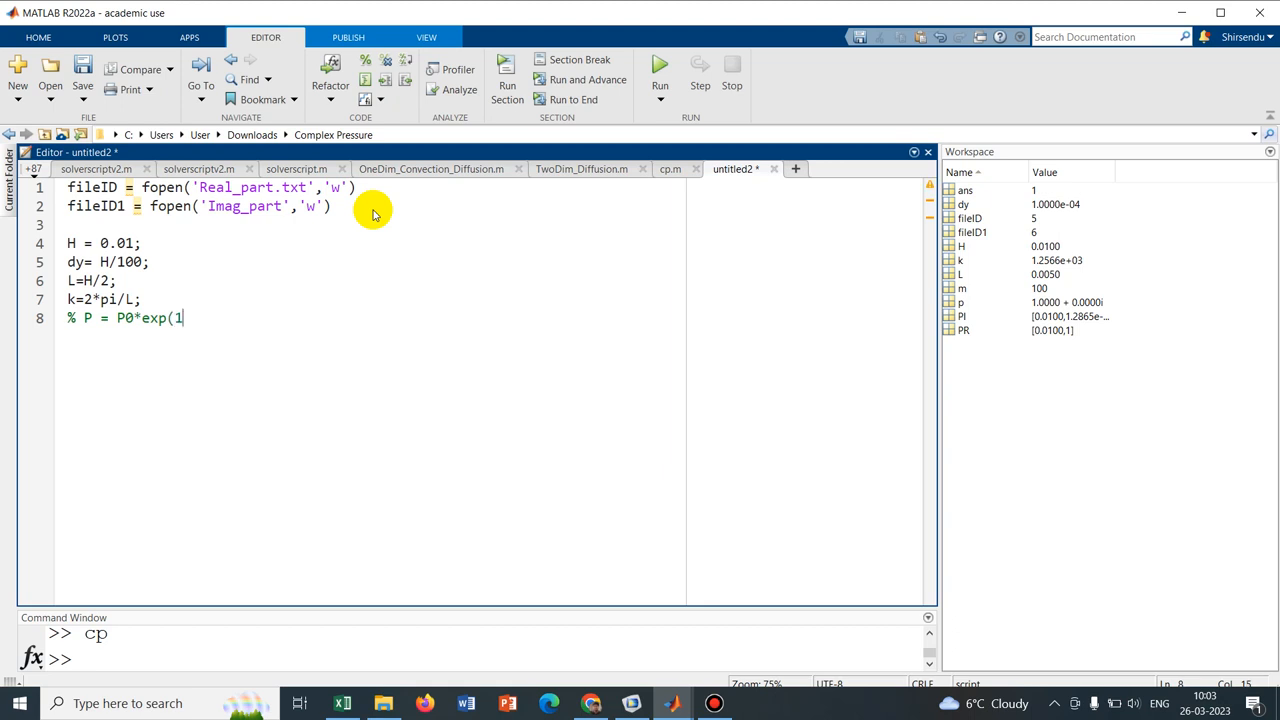
pyautogui.write('i*k')
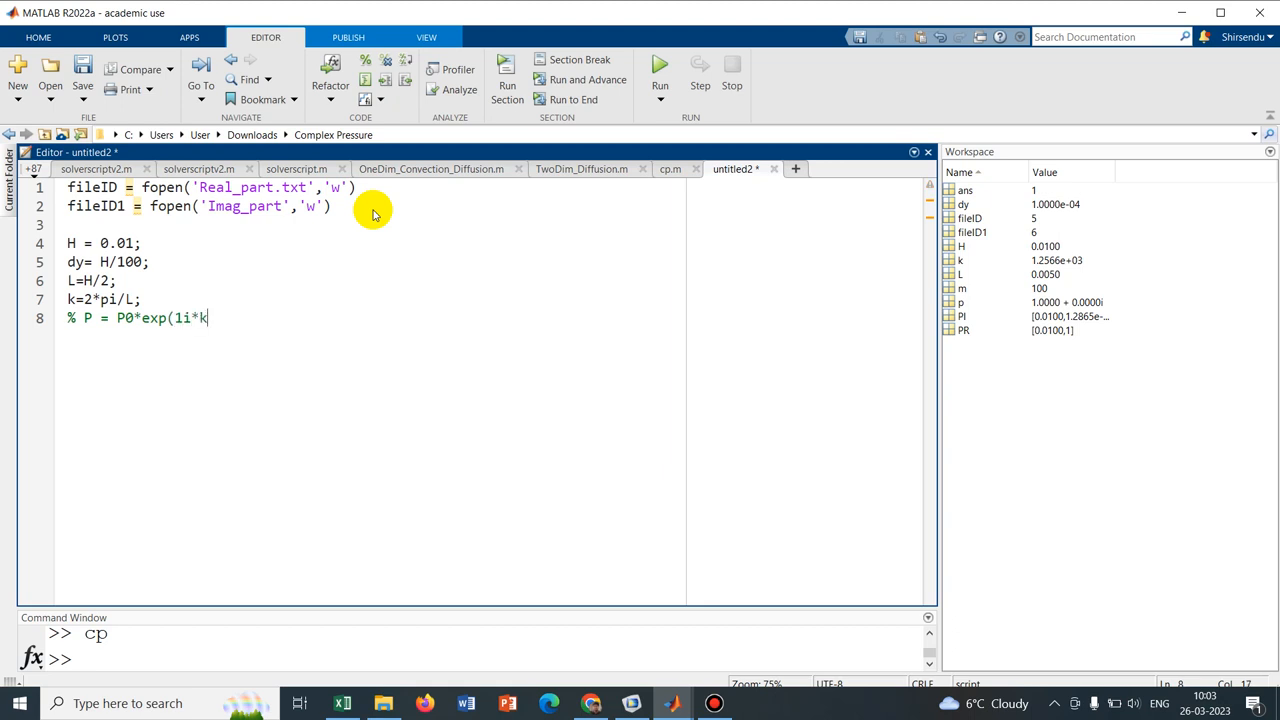
pyautogui.write('*x)')
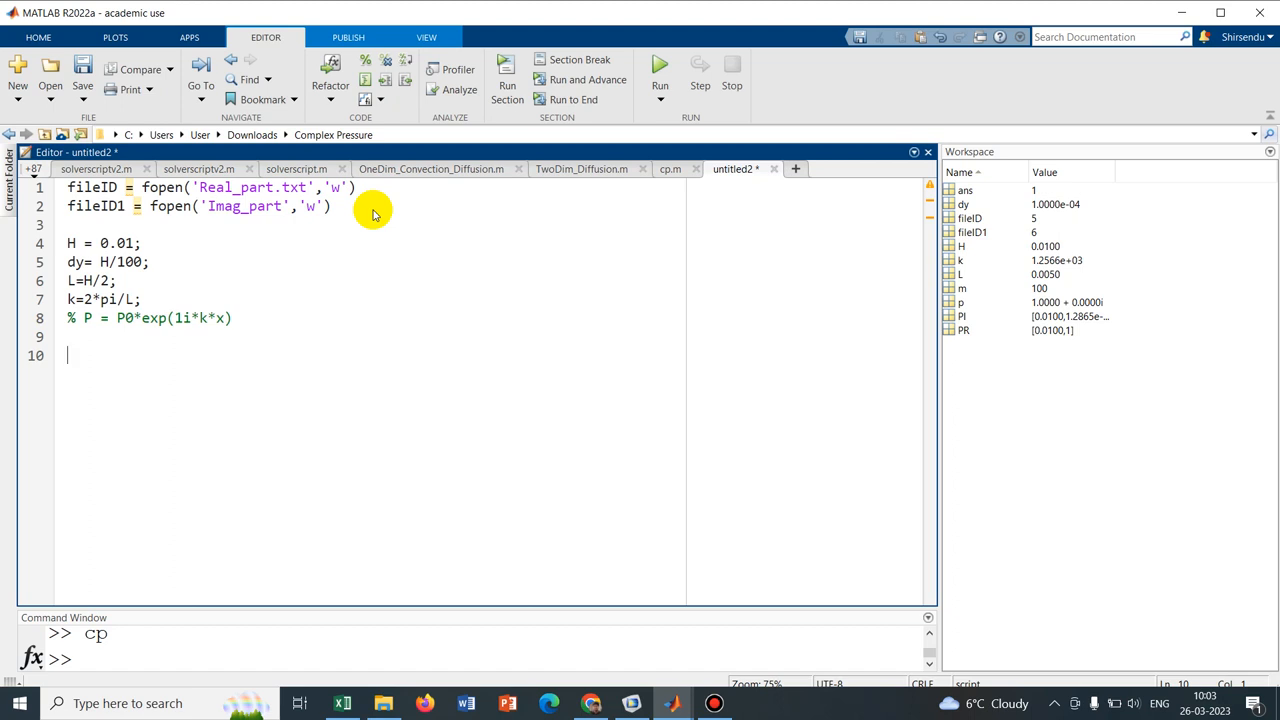
# Write a for m=1:100 loop with P = P0*exp(1i*k*x) in its body
pyautogui.write('for')
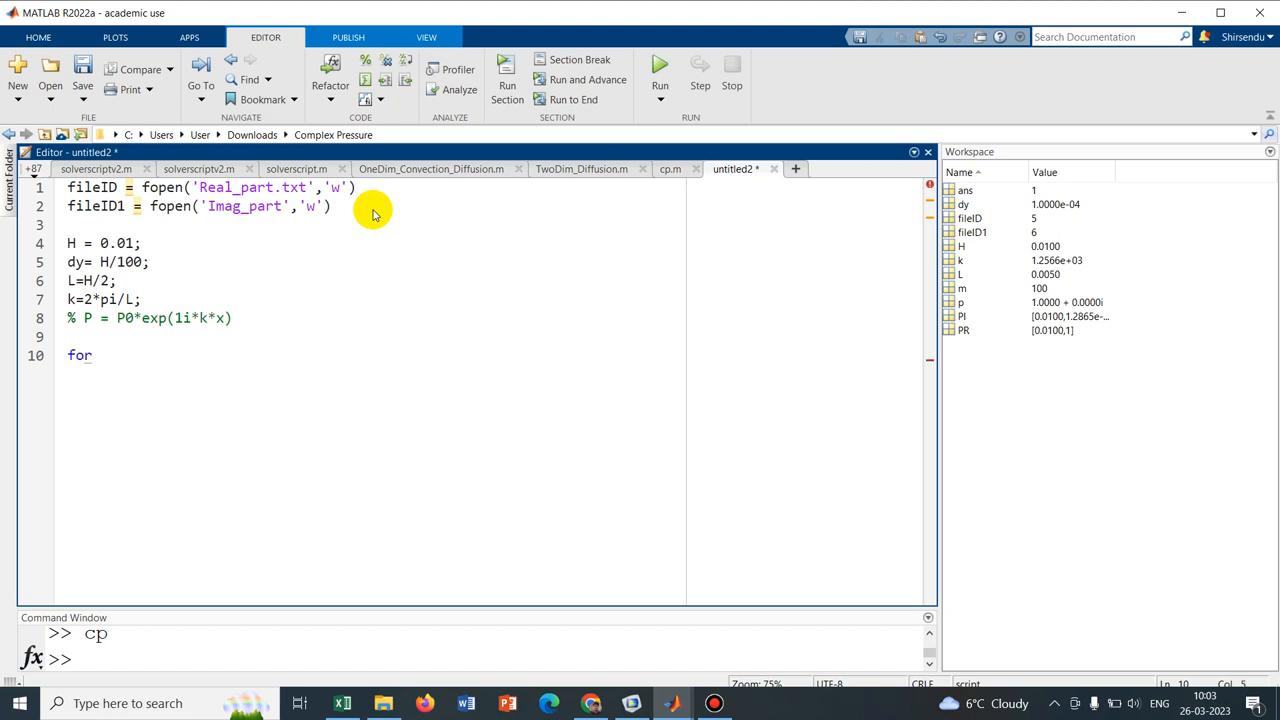
pyautogui.write('m=')
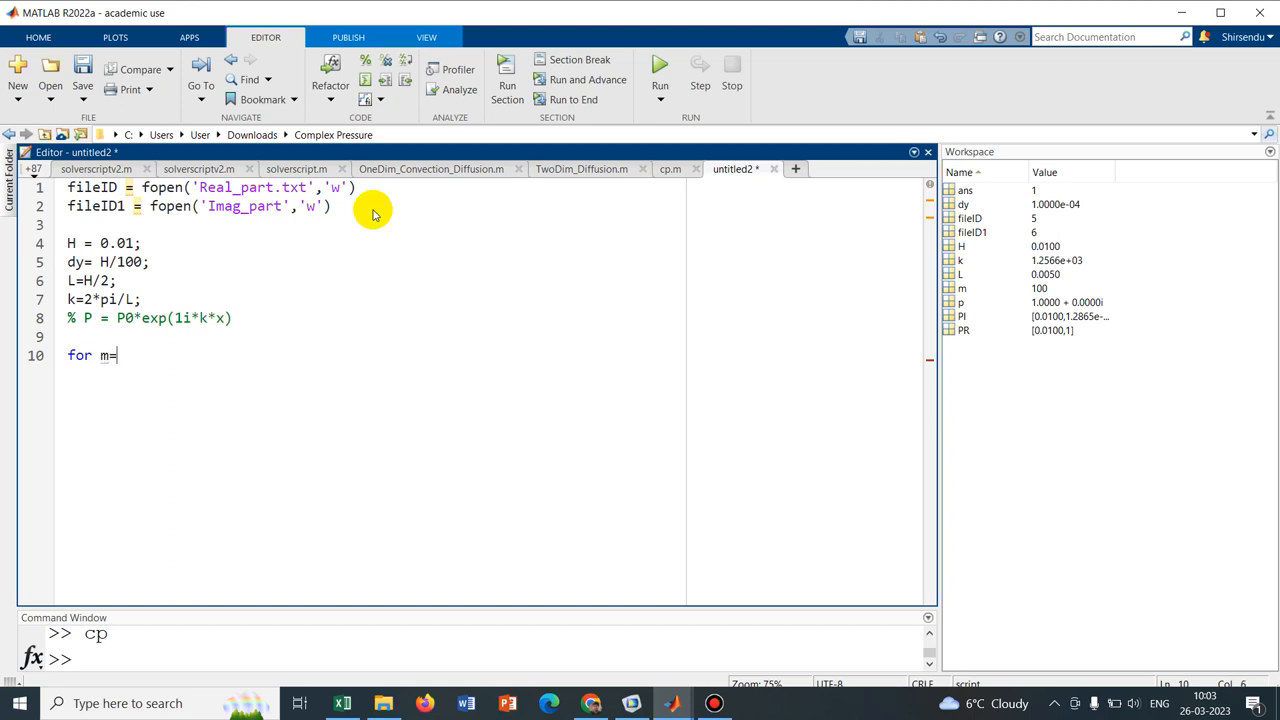
pyautogui.write('1:1')
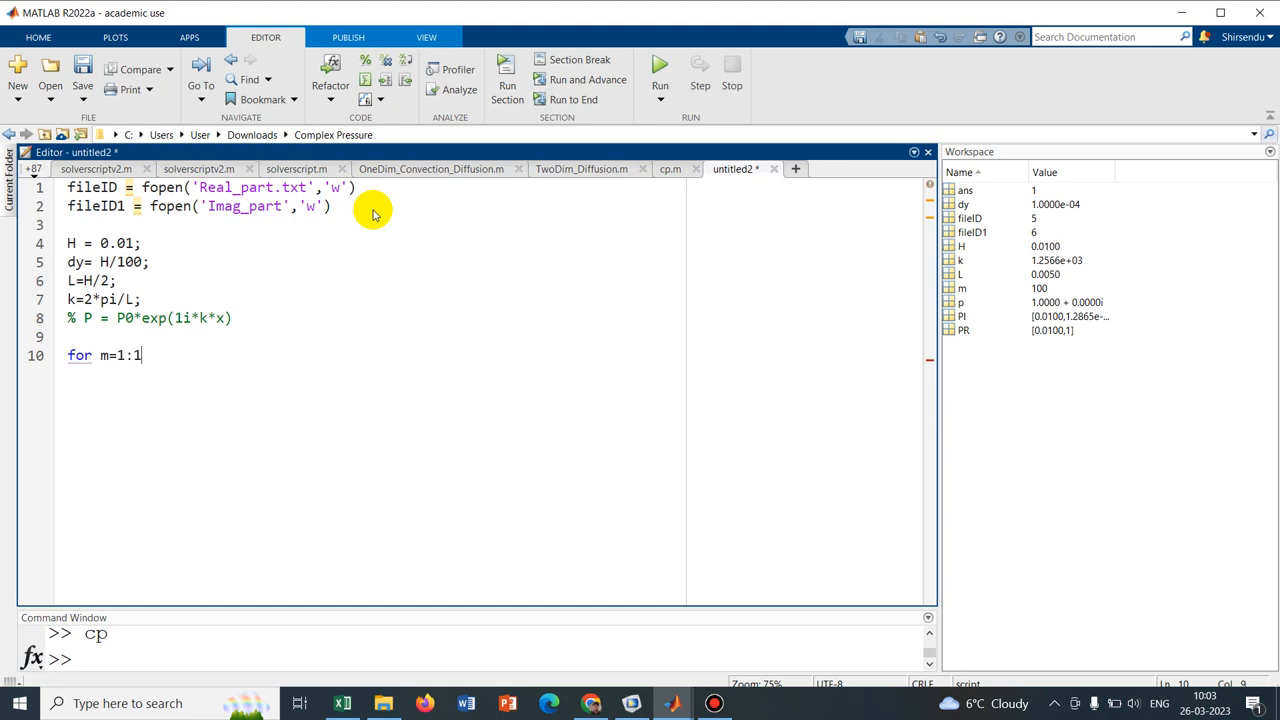
pyautogui.write('00')
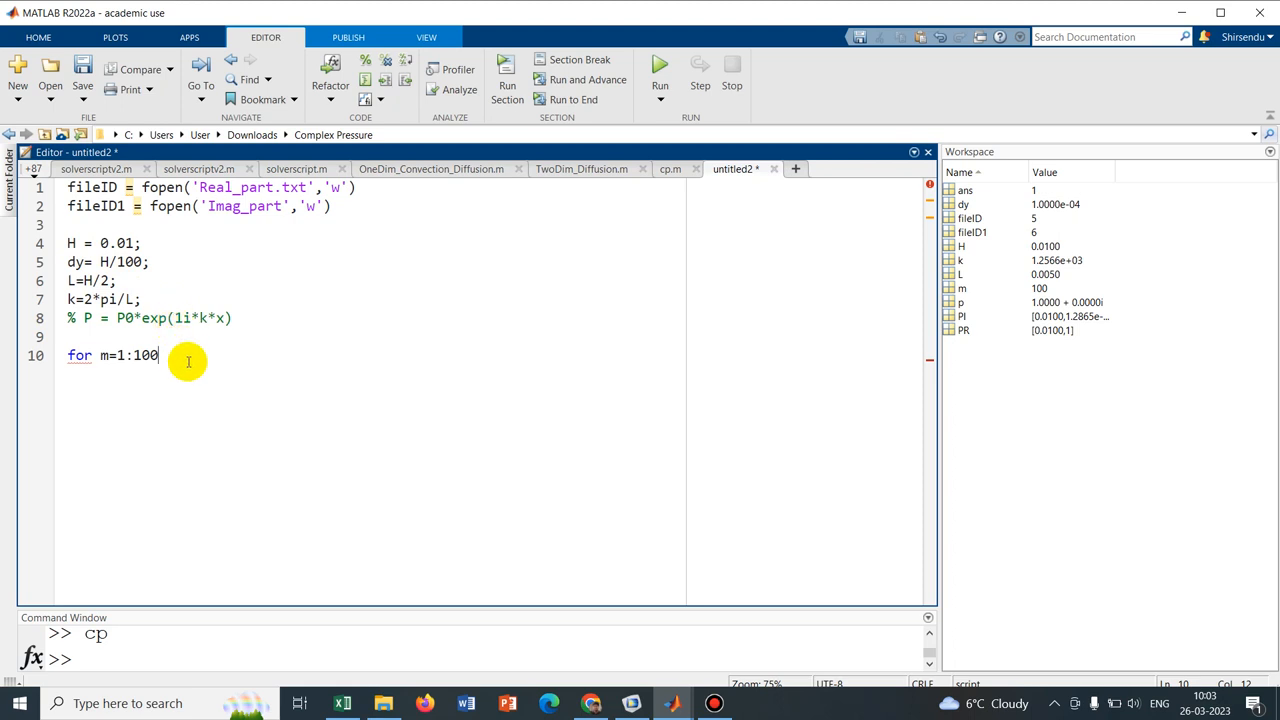
pyautogui.press('enter')
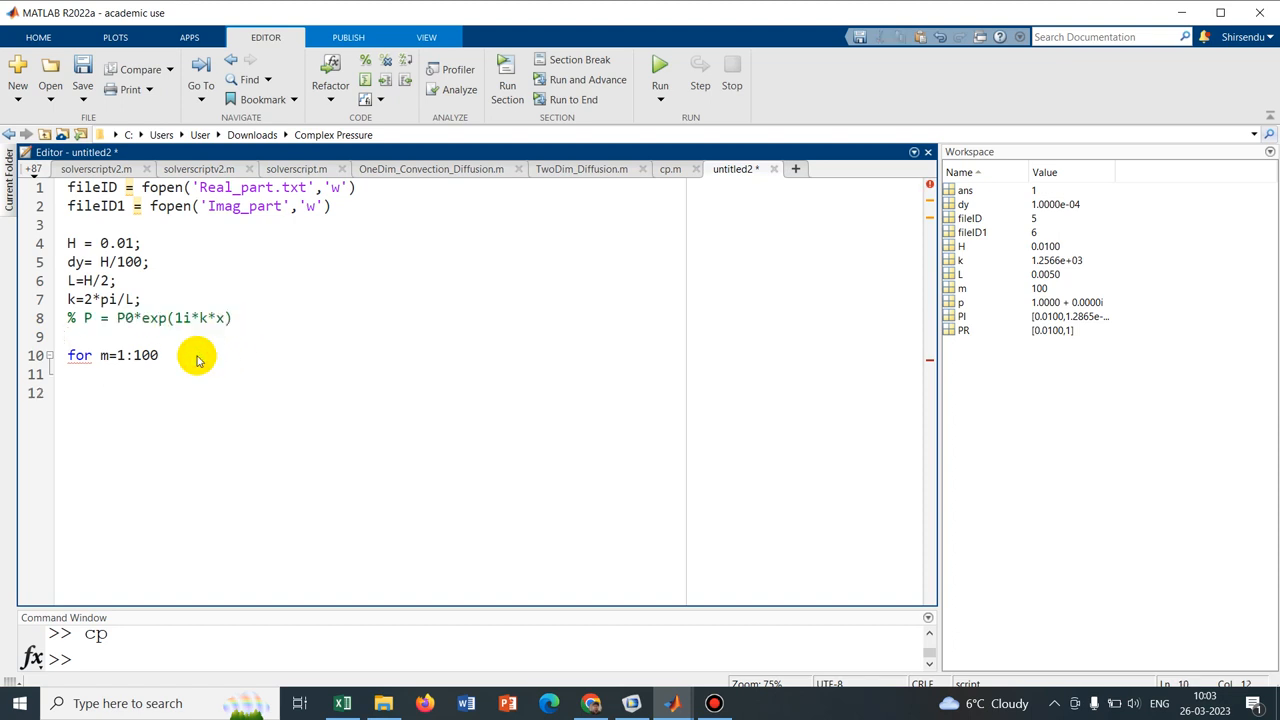
pyautogui.write('P = P0*exp(1i*k*x)')
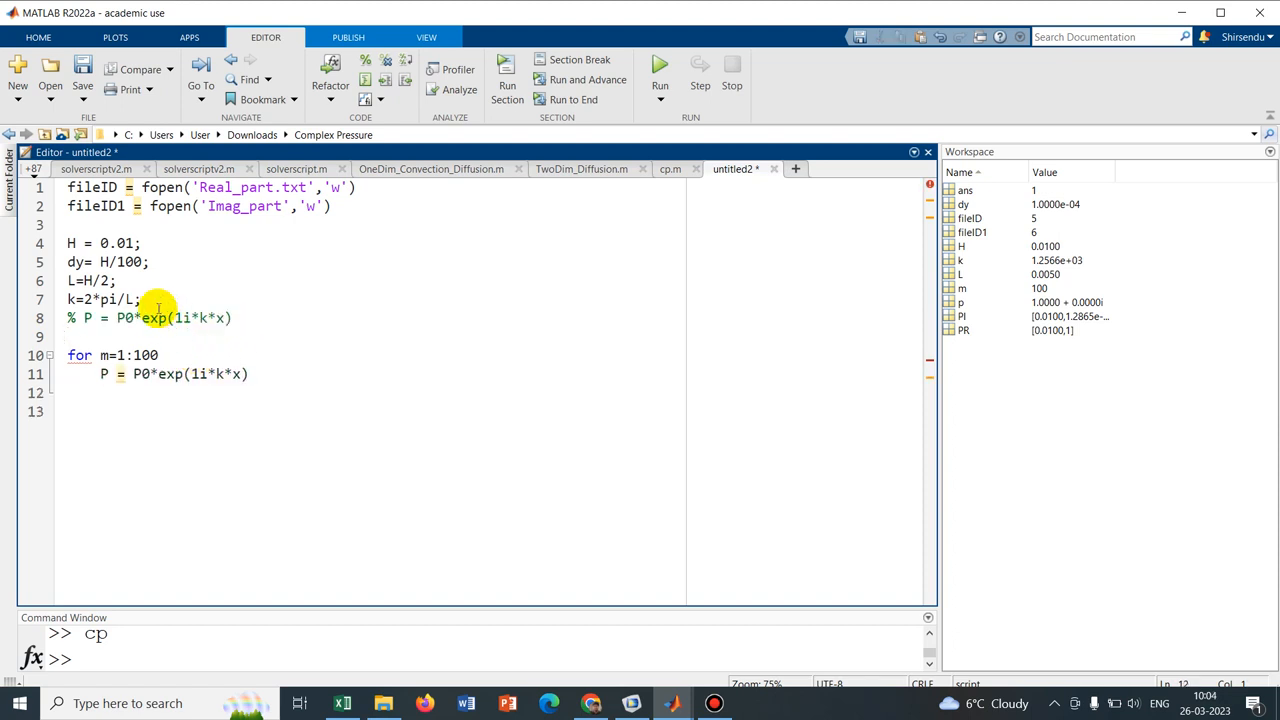
pyautogui.write('p')
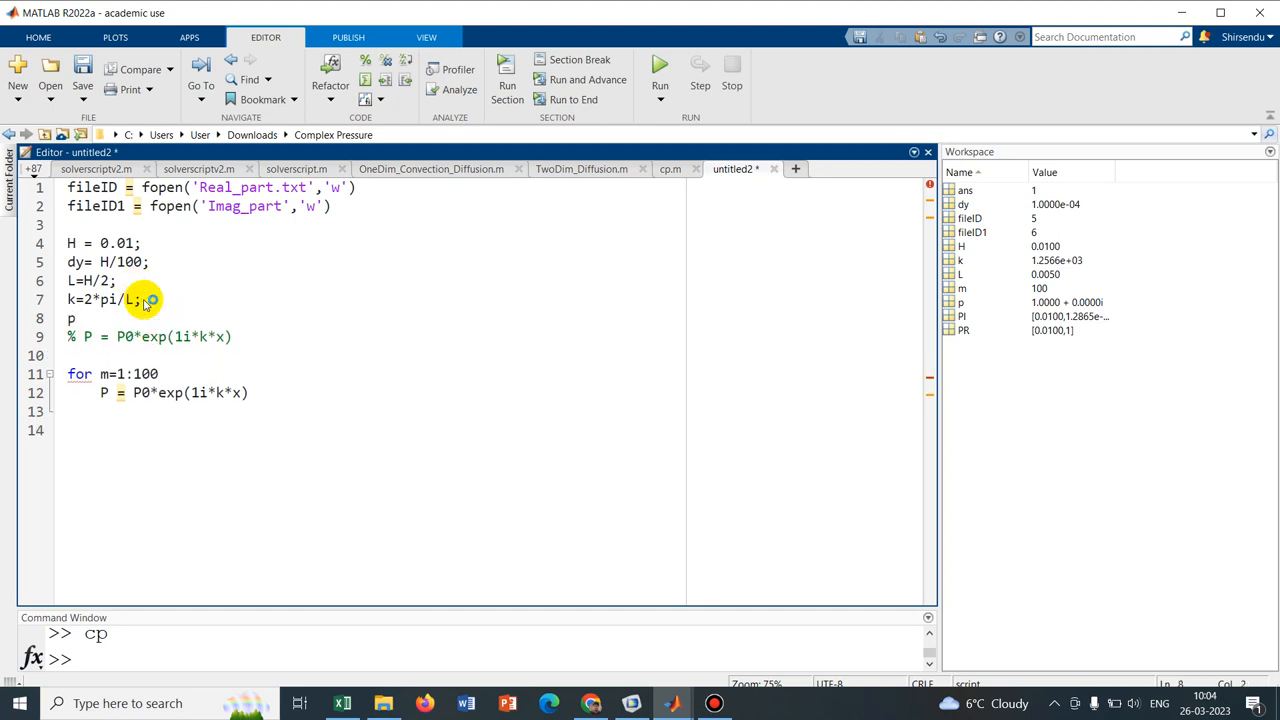
# Write P0 = 5; after the wavenumber definition as the pressure amplitude
pyautogui.write('0')
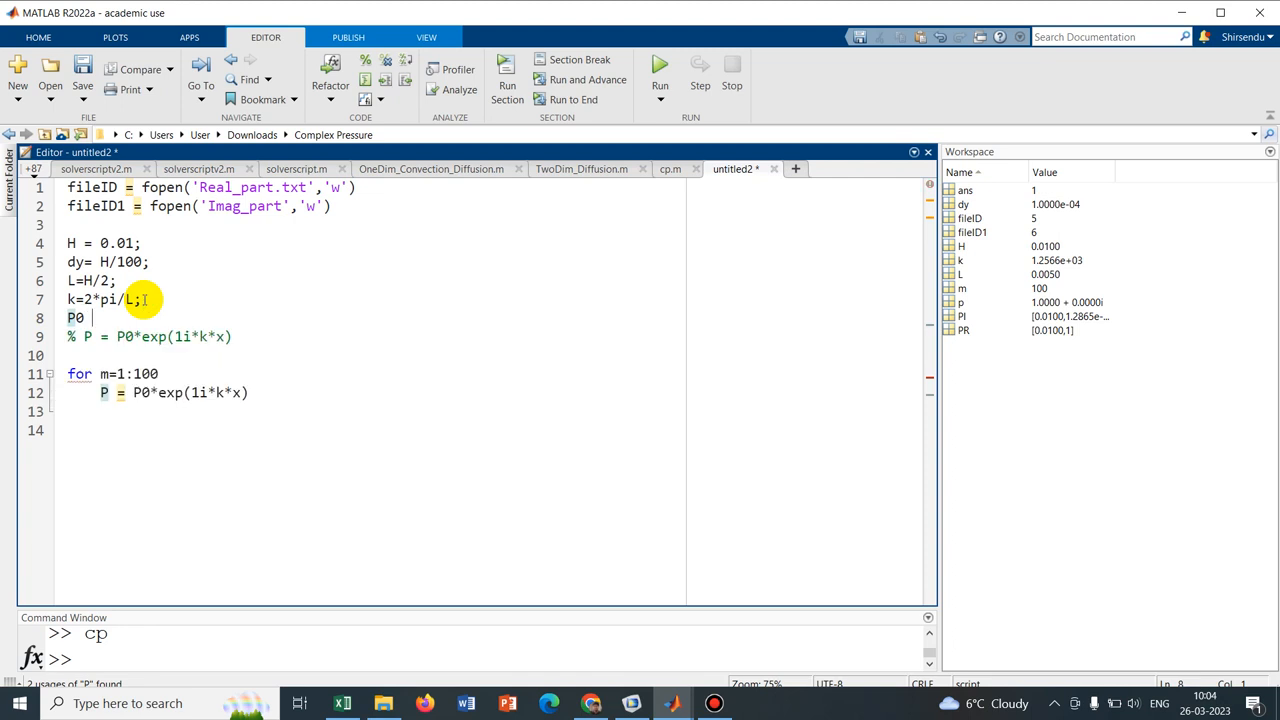
pyautogui.write('=')
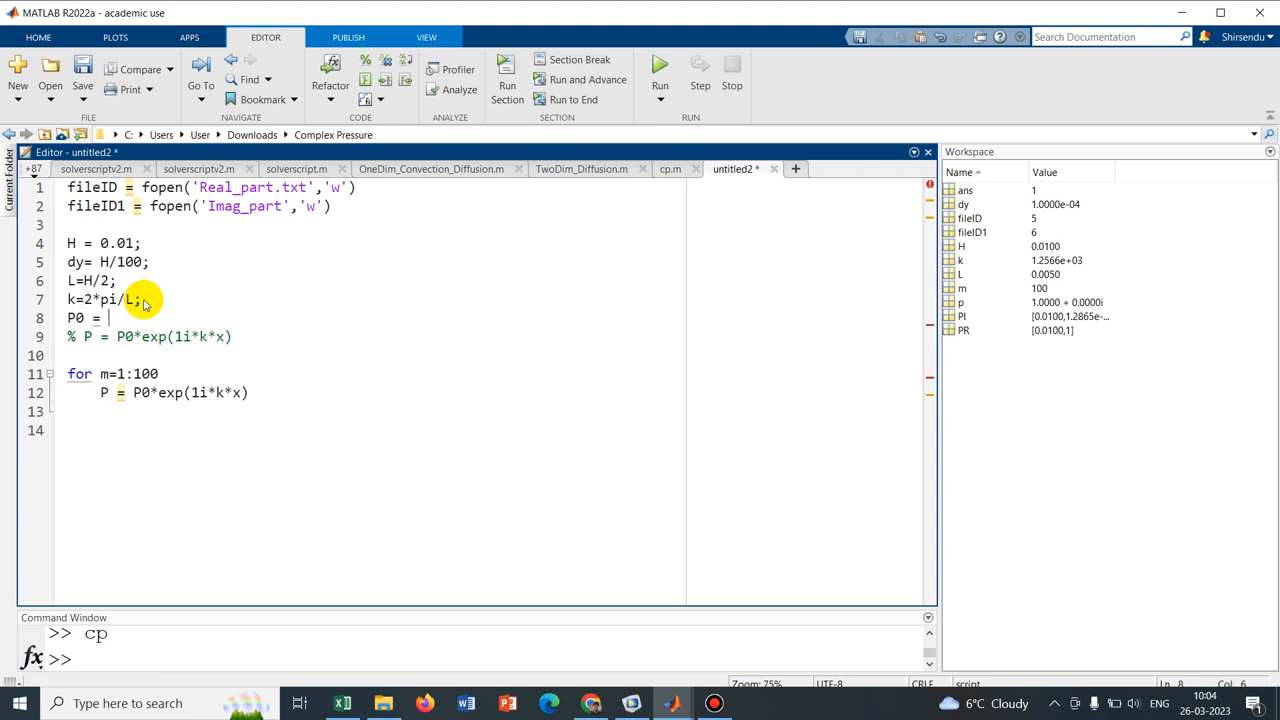
pyautogui.write('5;')
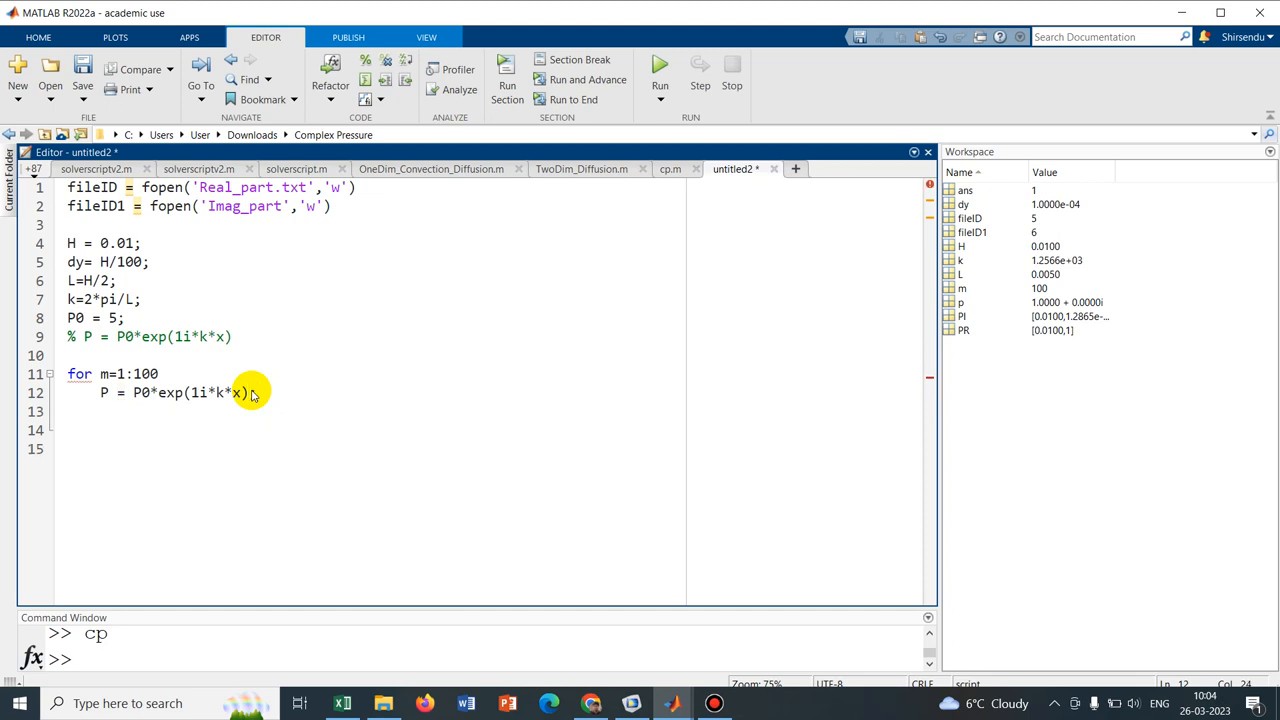
# Write PR = [m*dy,real(p)] inside the loop and begin the PI line
pyautogui.write('PR')
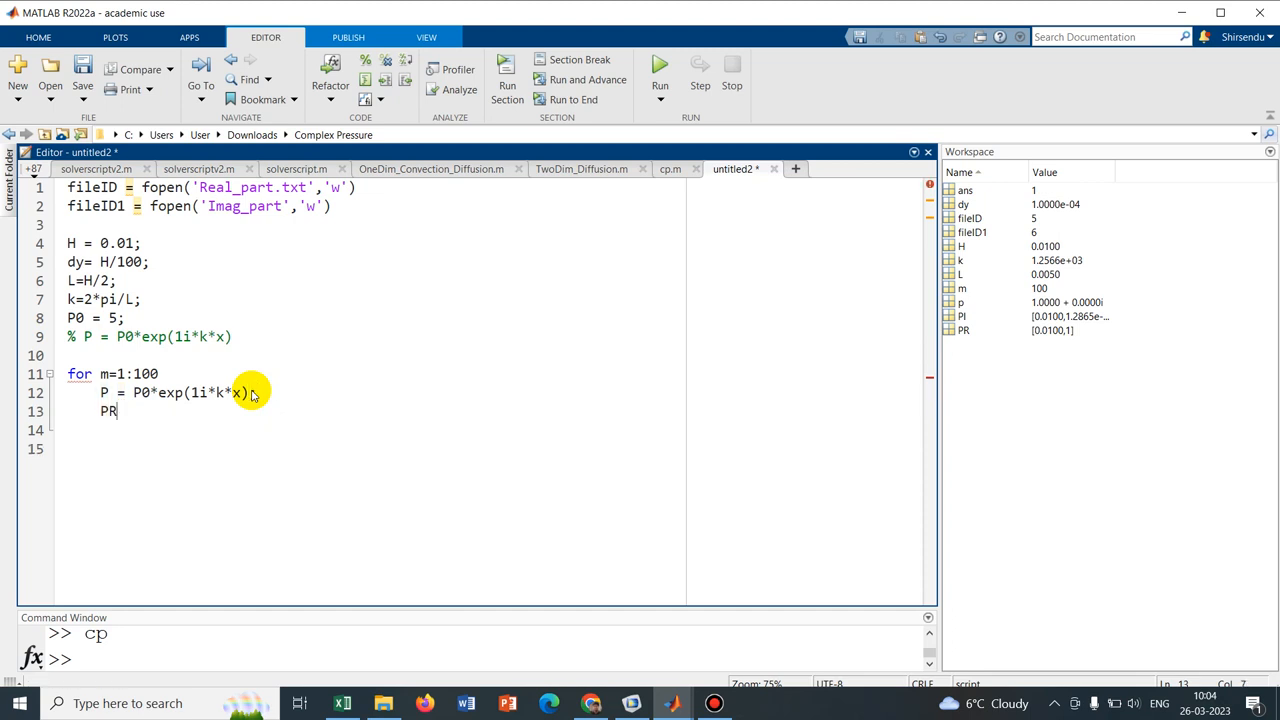
pyautogui.write('=')
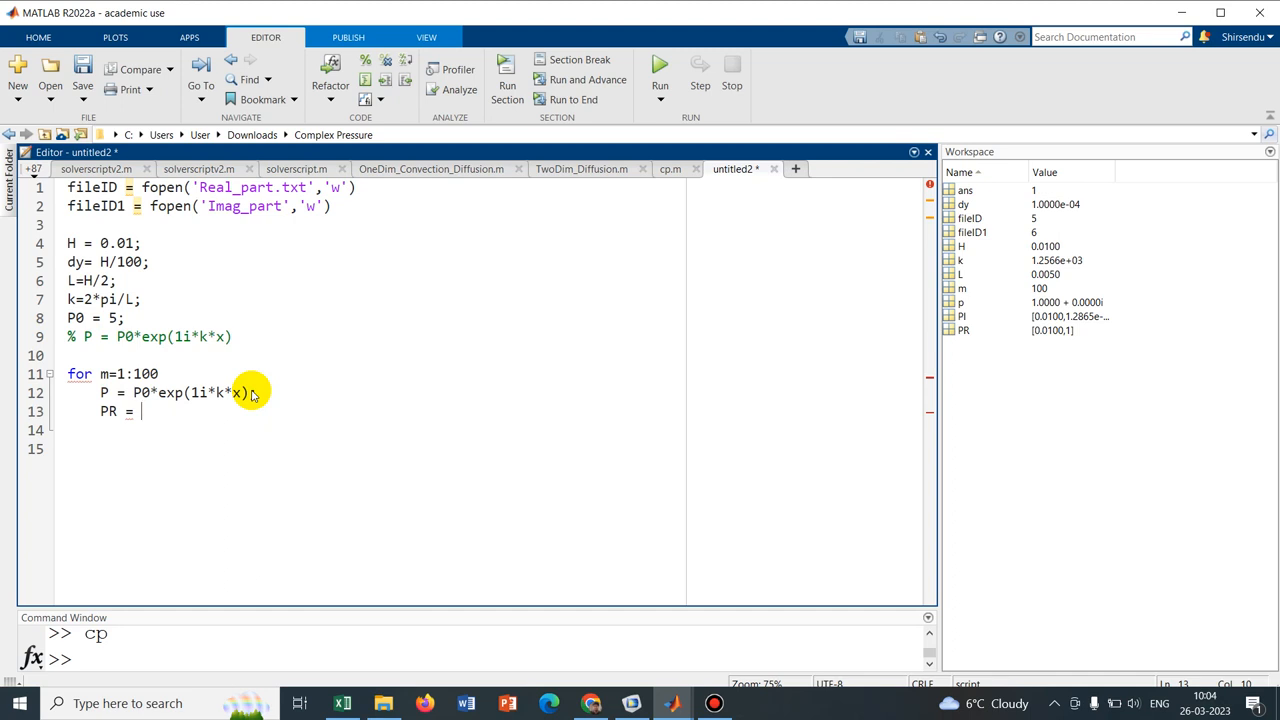
pyautogui.write('[]')
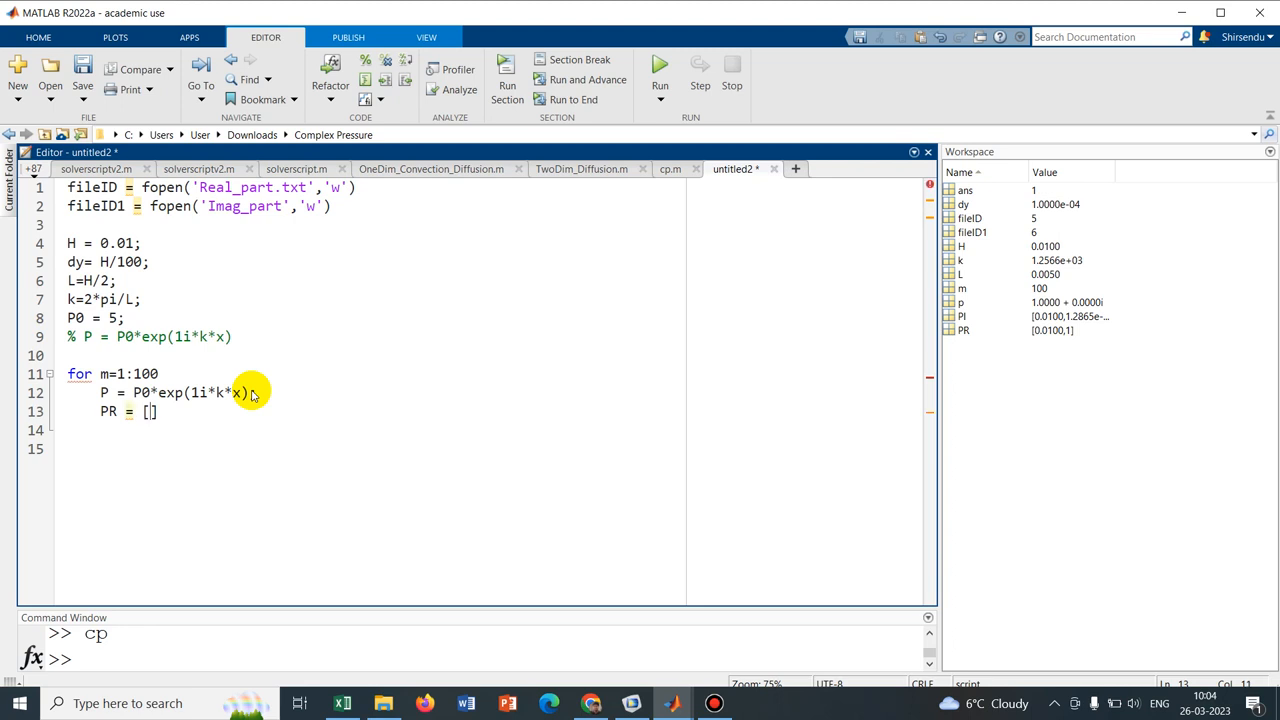
pyautogui.write('m')
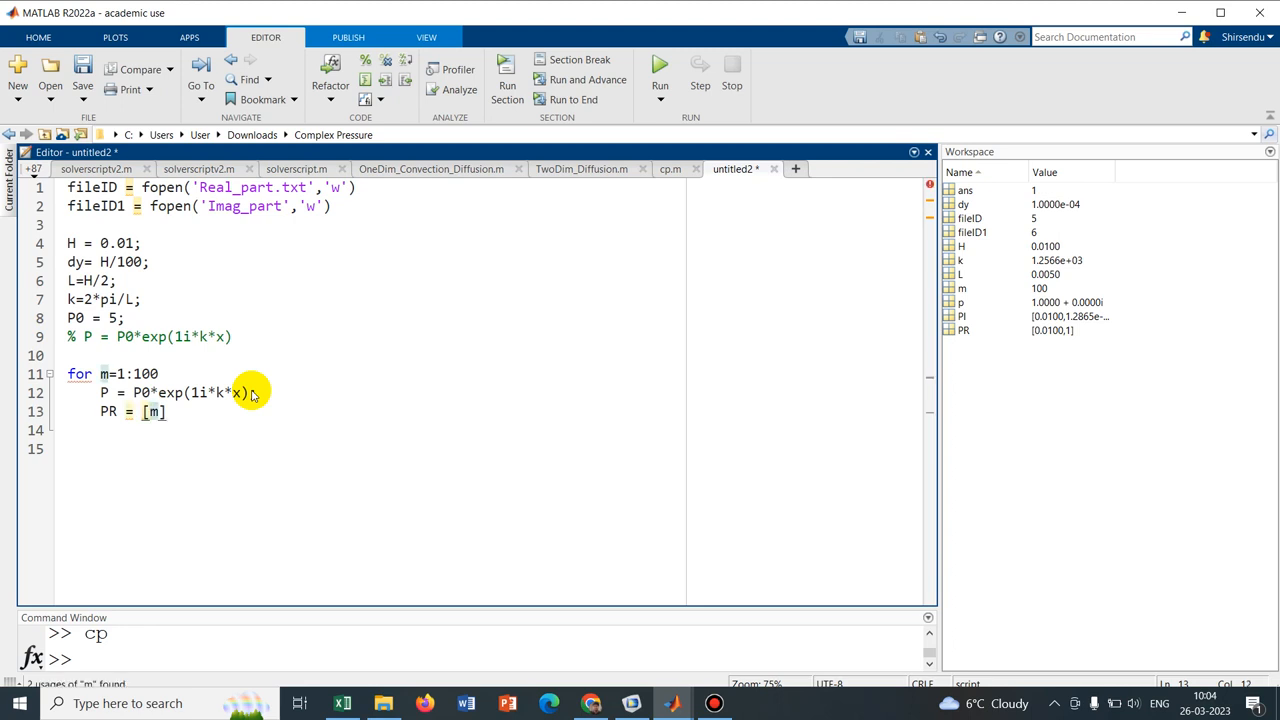
pyautogui.write('*dy')
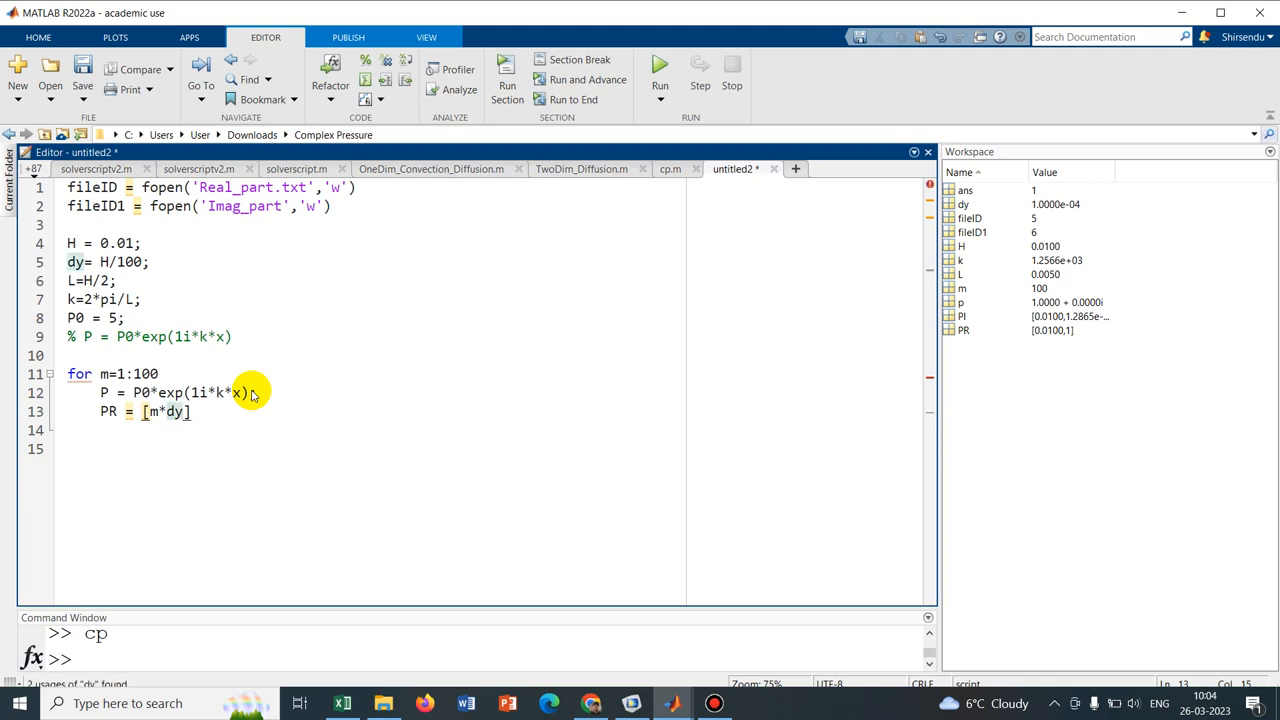
pyautogui.write(',')
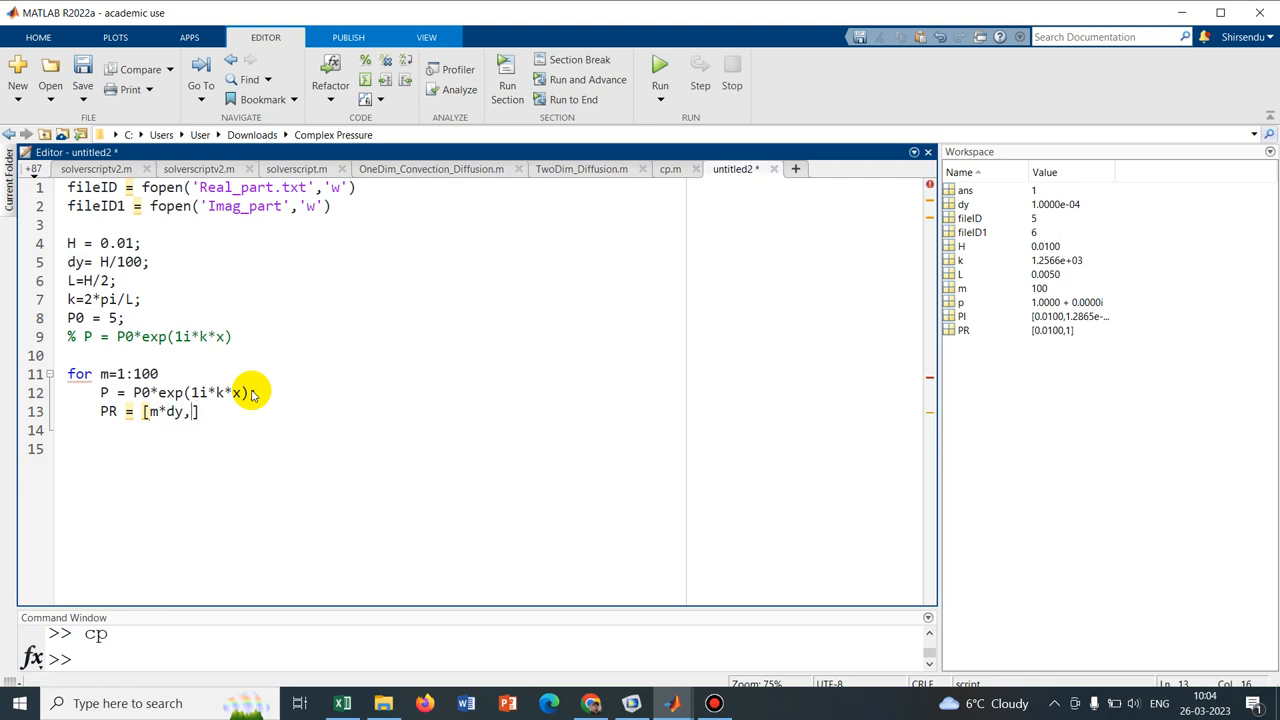
pyautogui.write('real')
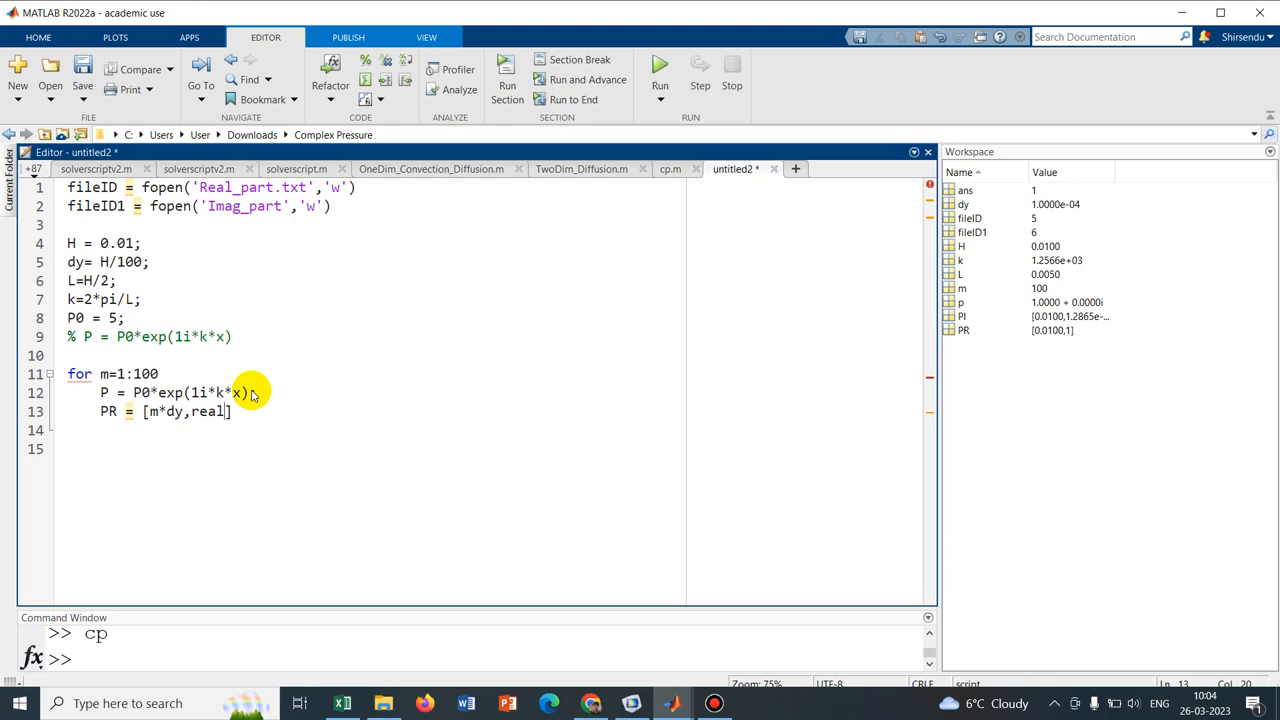
pyautogui.write('()')
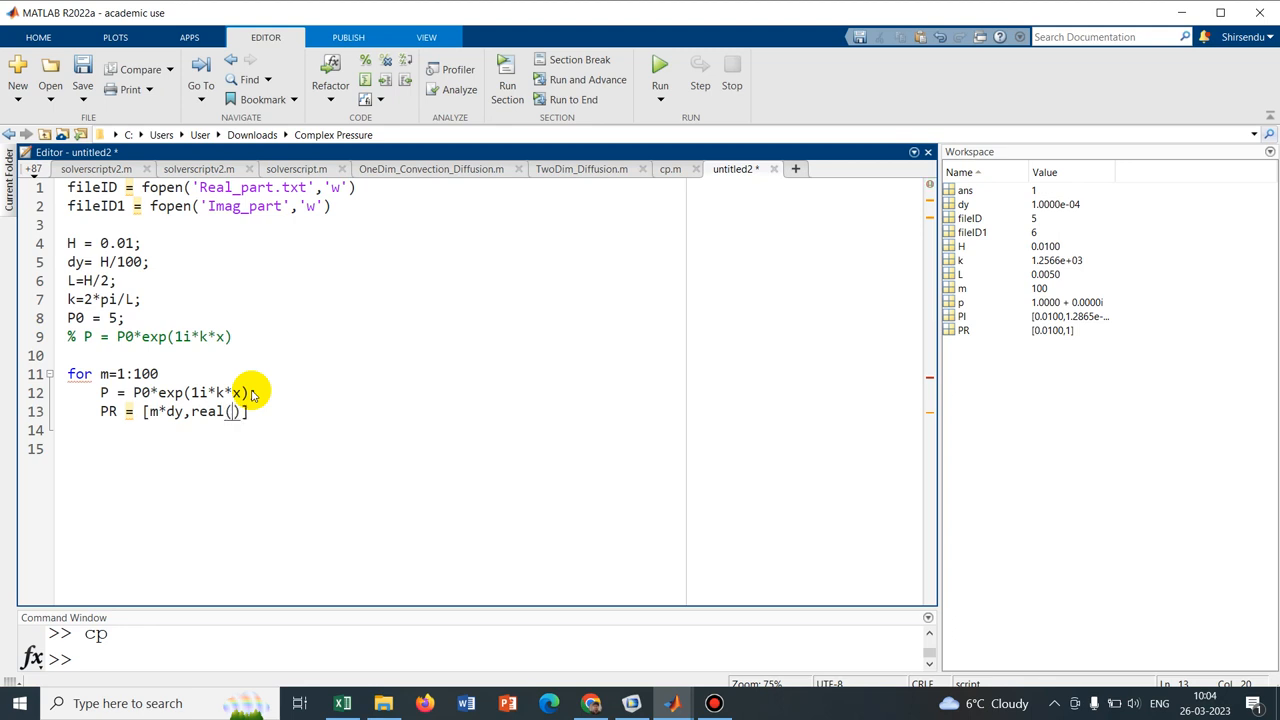
pyautogui.write('P0')
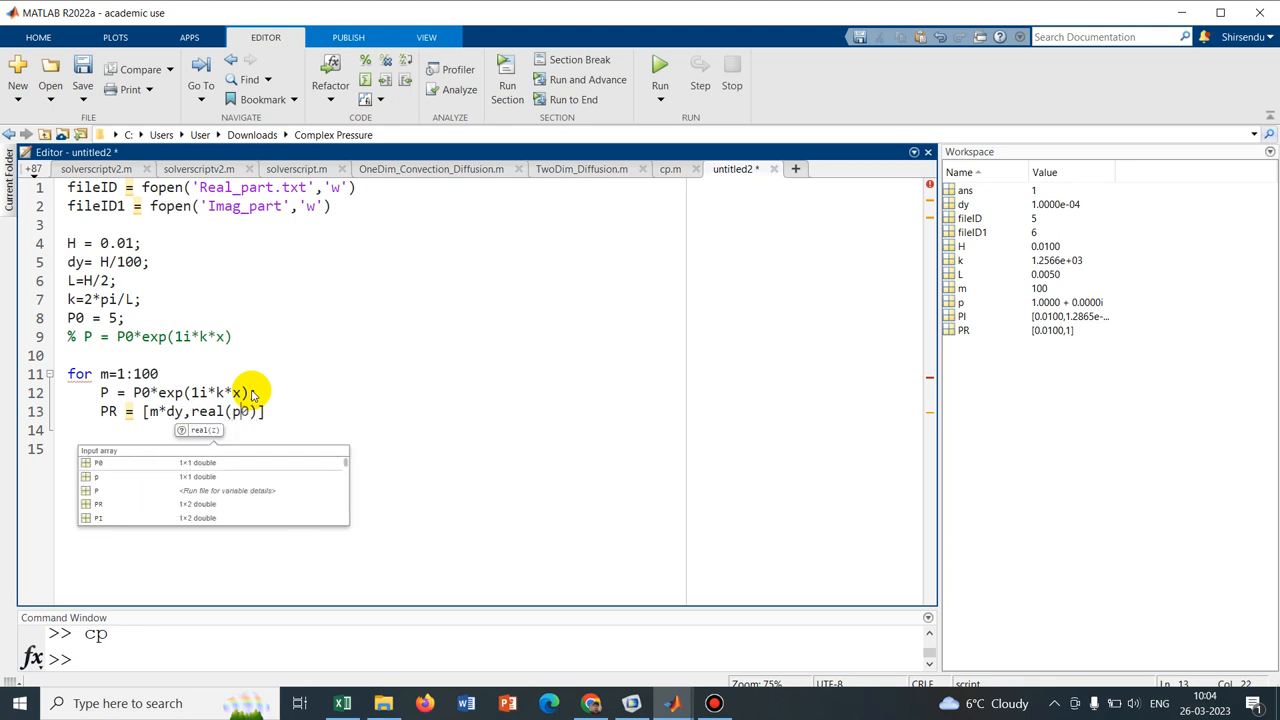
pyautogui.write('L')
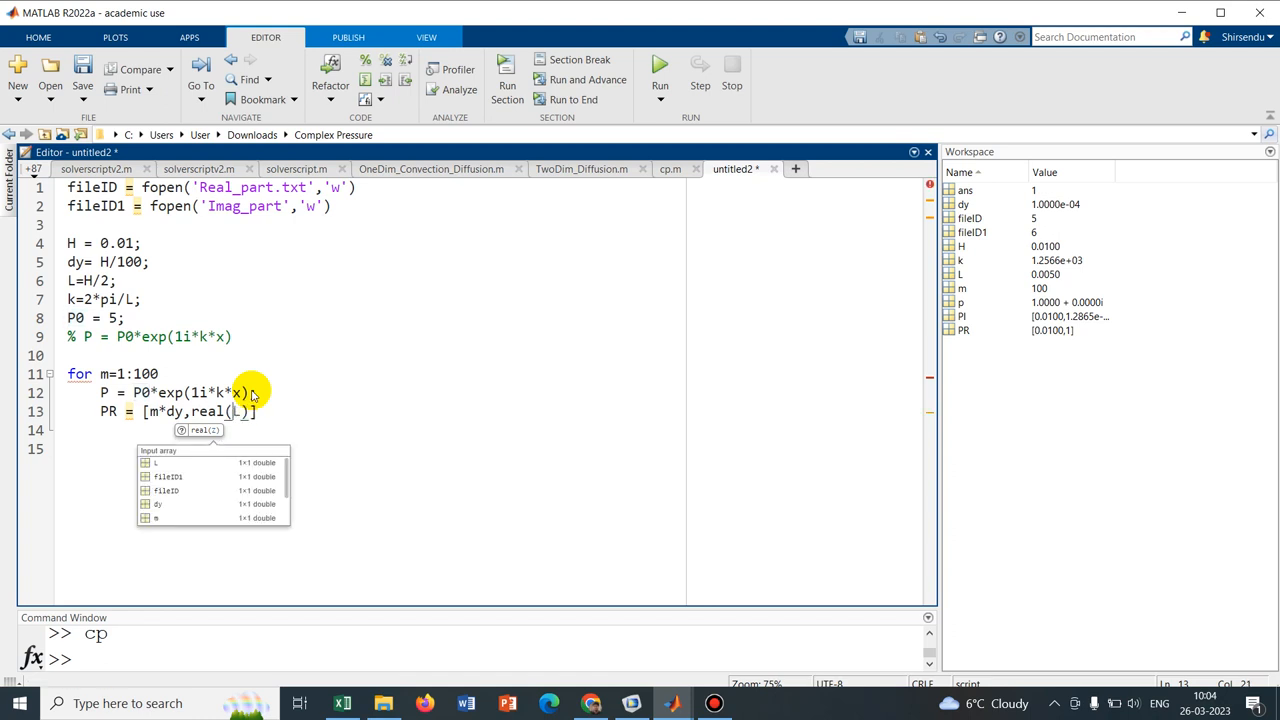
pyautogui.write('p0')
pyautogui.click(165, 392)
pyautogui.write(';')
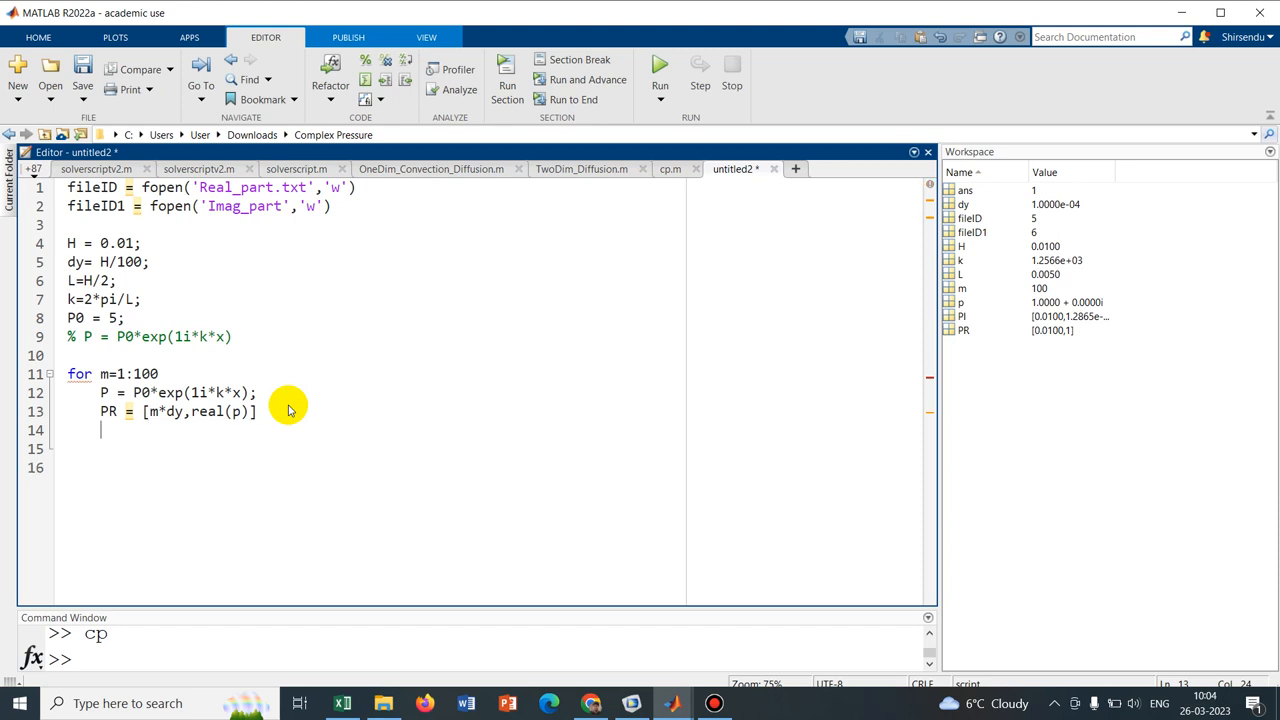
pyautogui.write('PI')
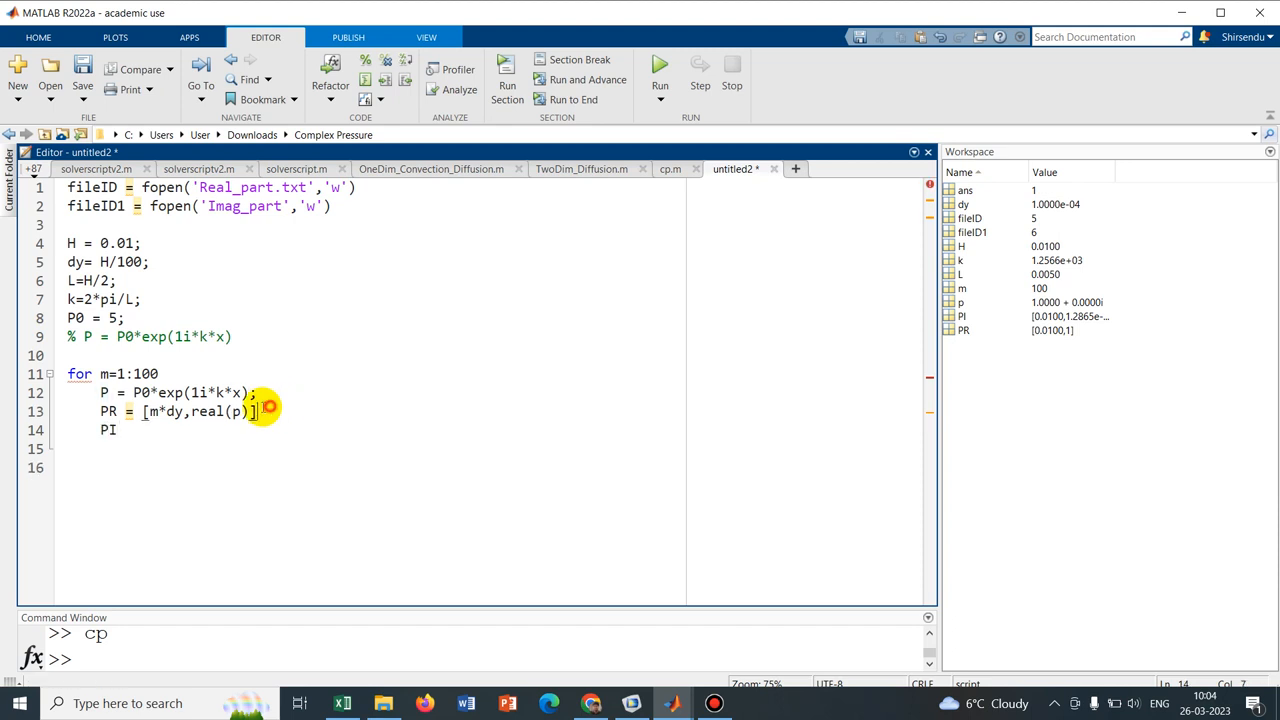
# Write PI = [m*dy,imag(p)] and fprintf lines writing PR and PI to fileID and fileID1
pyautogui.doubleClick(200, 411)
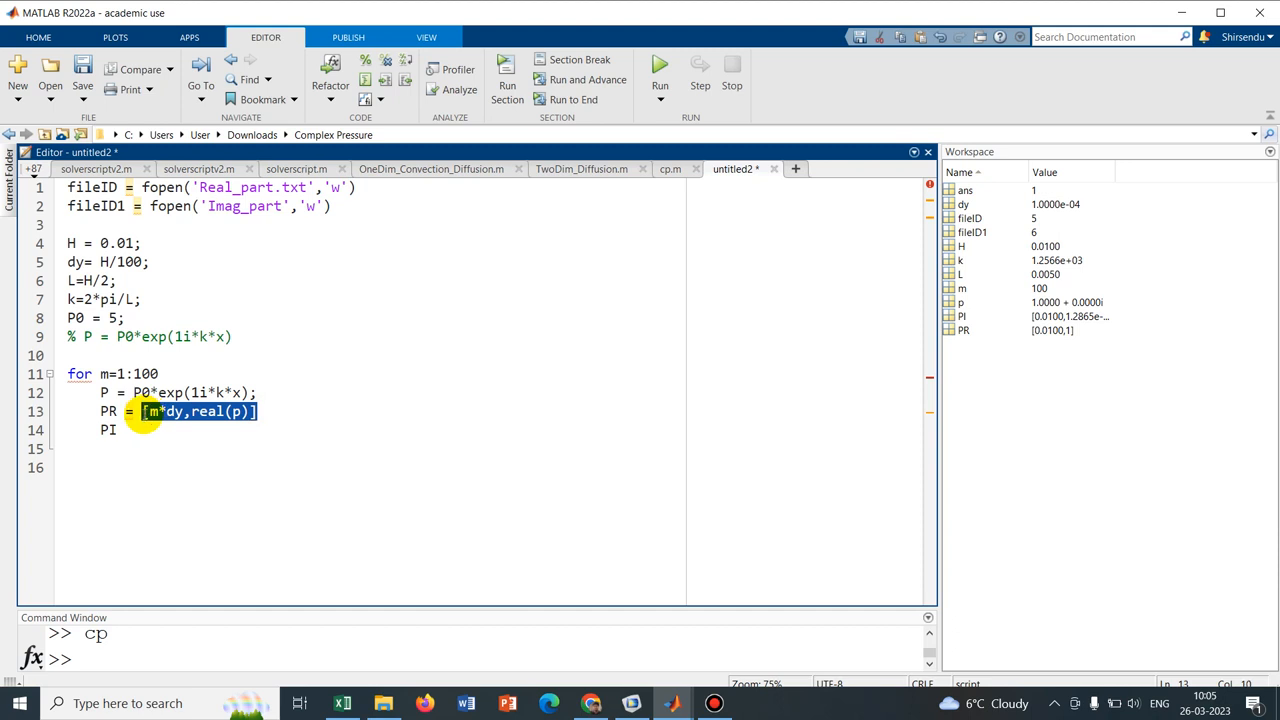
pyautogui.click(118, 430)
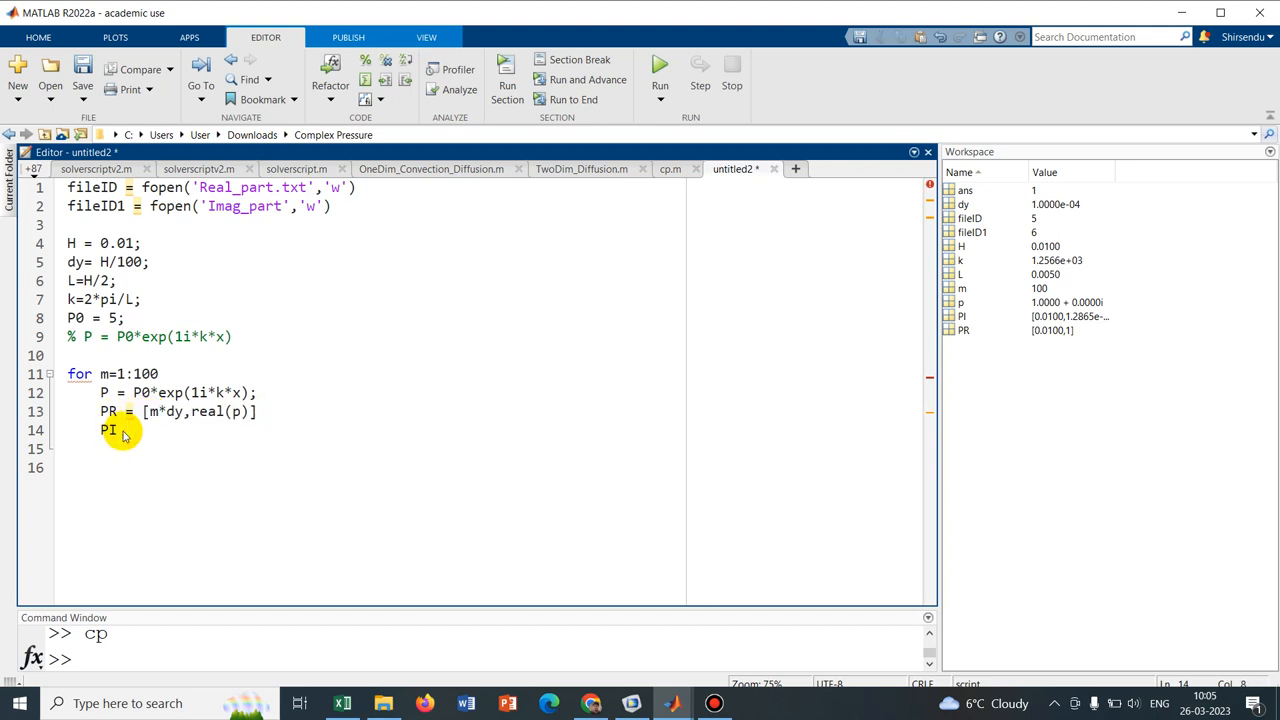
pyautogui.write('= [m*dy,real(p)]')
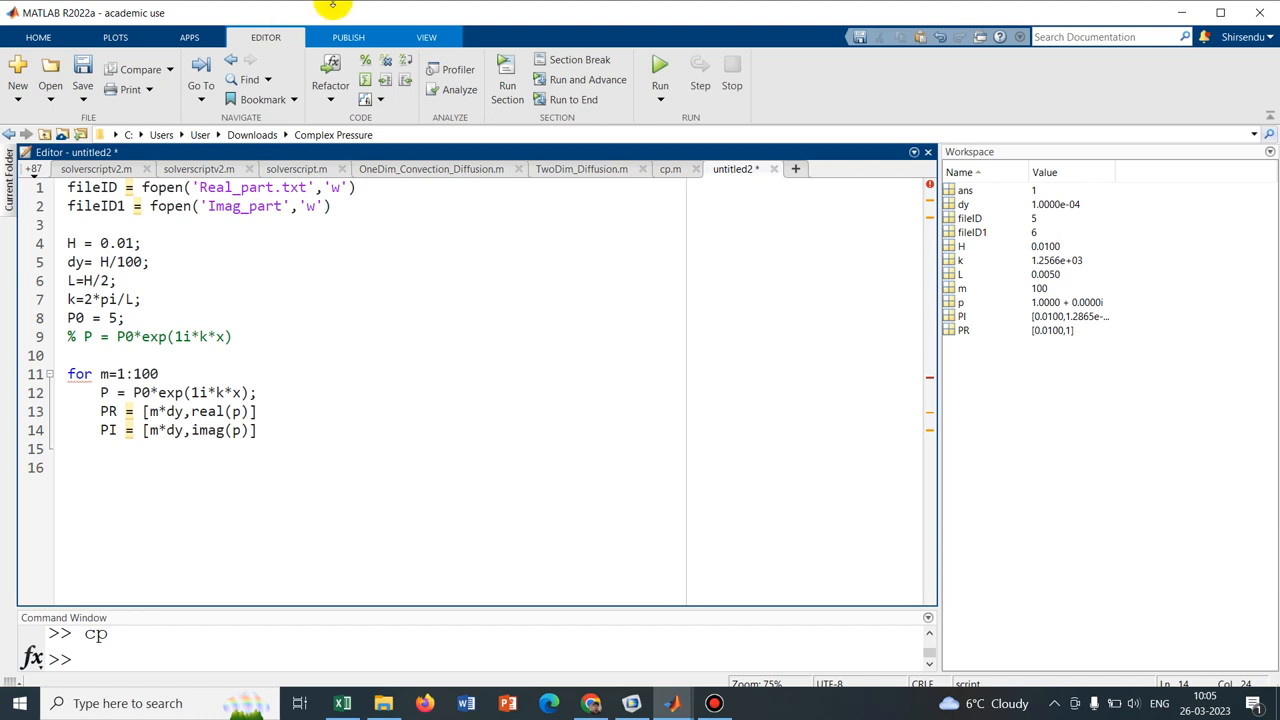
pyautogui.click(715, 11)
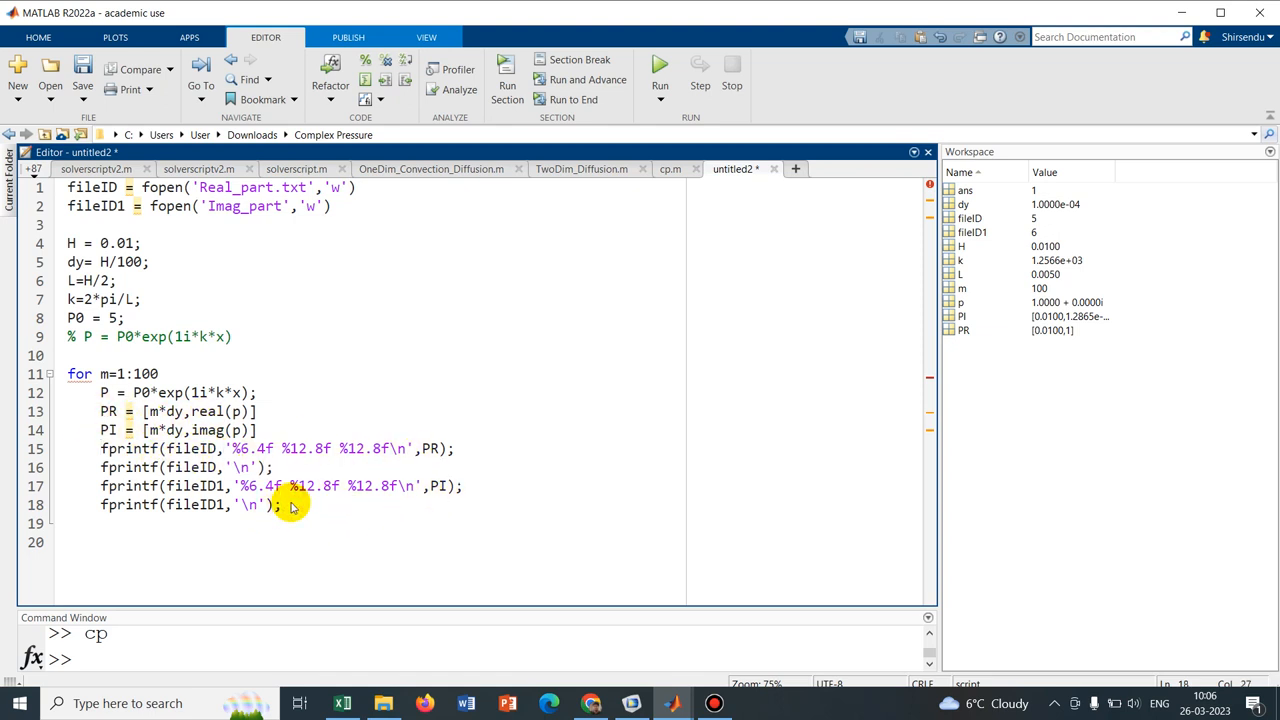
# Close the loop with end, add fclose('all') and run the script
pyautogui.press('enter')
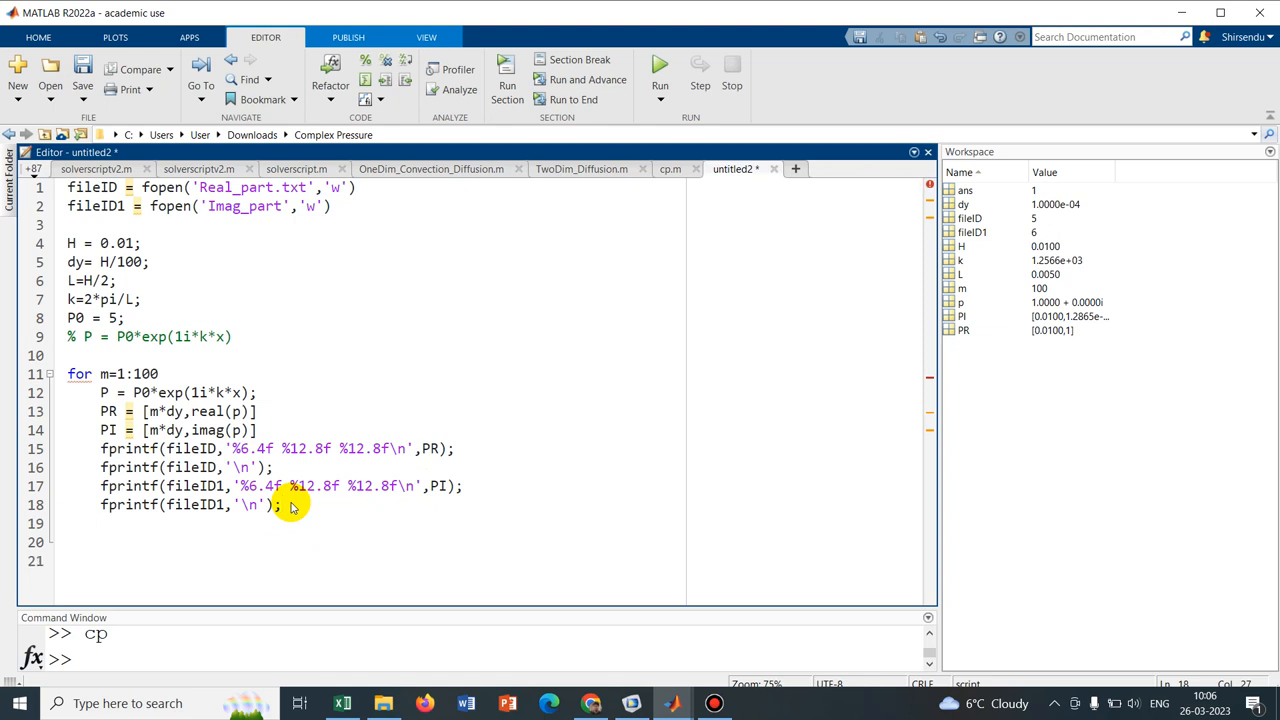
pyautogui.write('end')
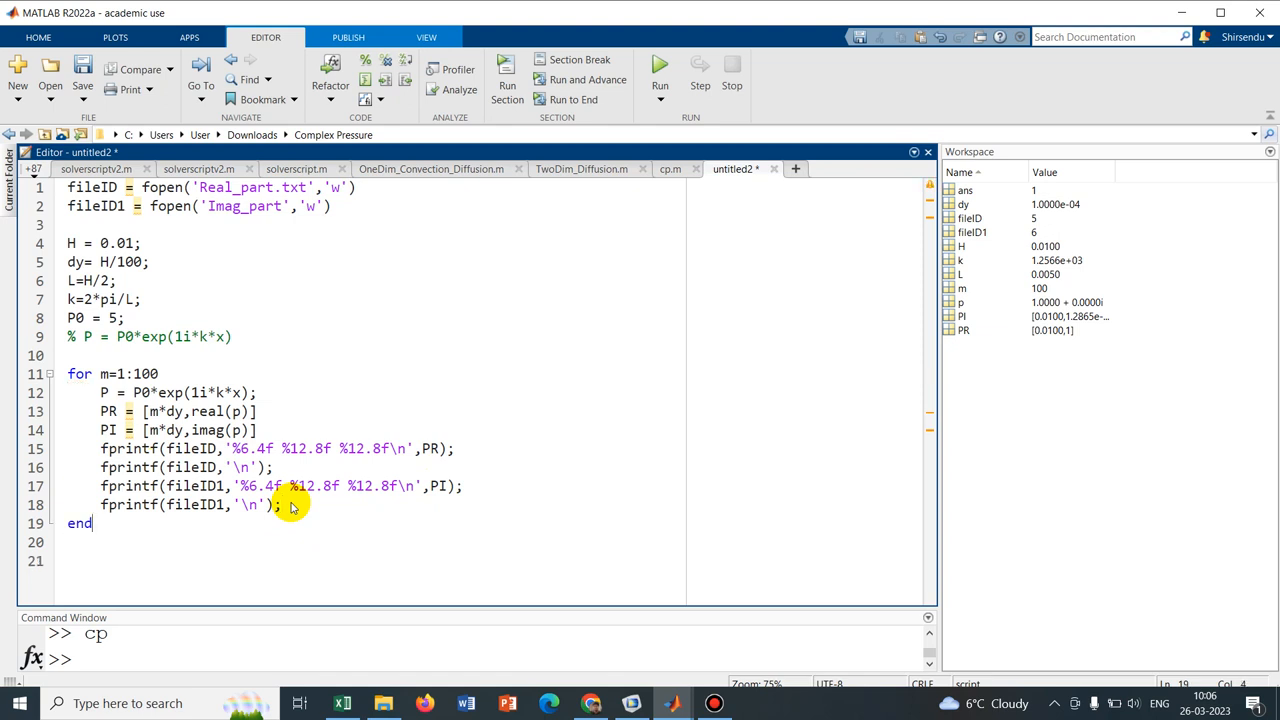
pyautogui.write('fclo')
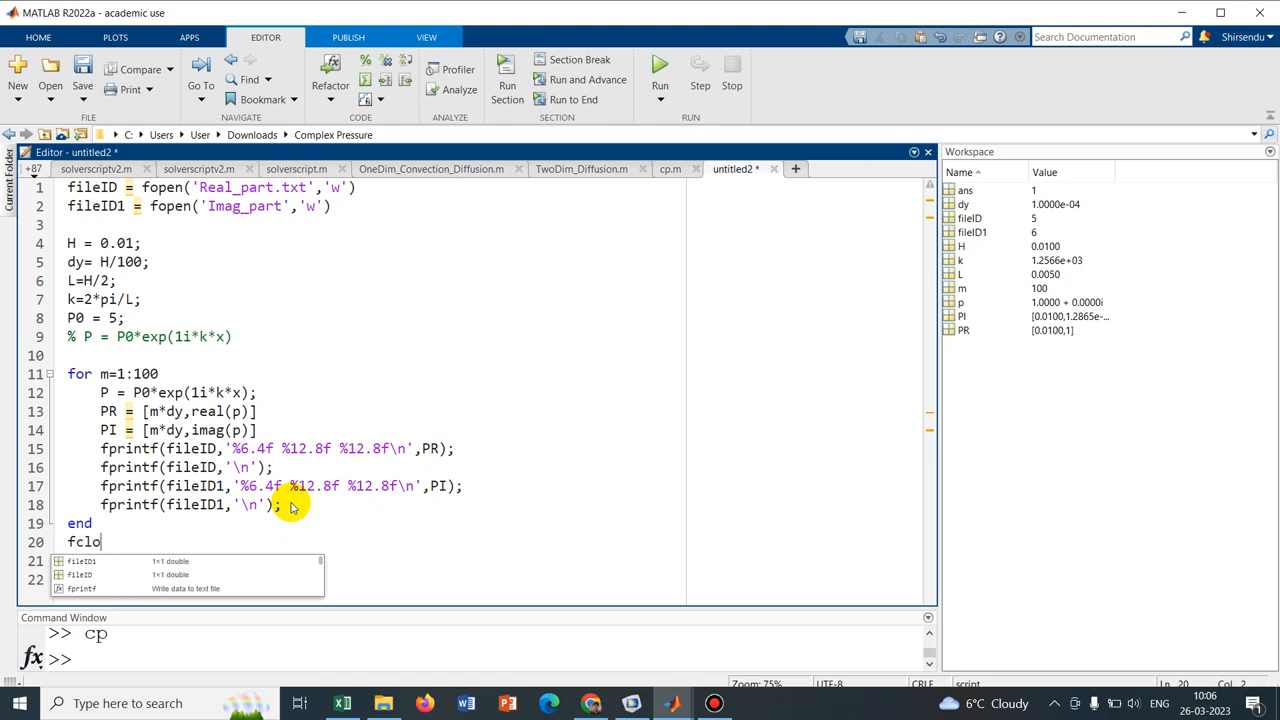
pyautogui.write("se('all")
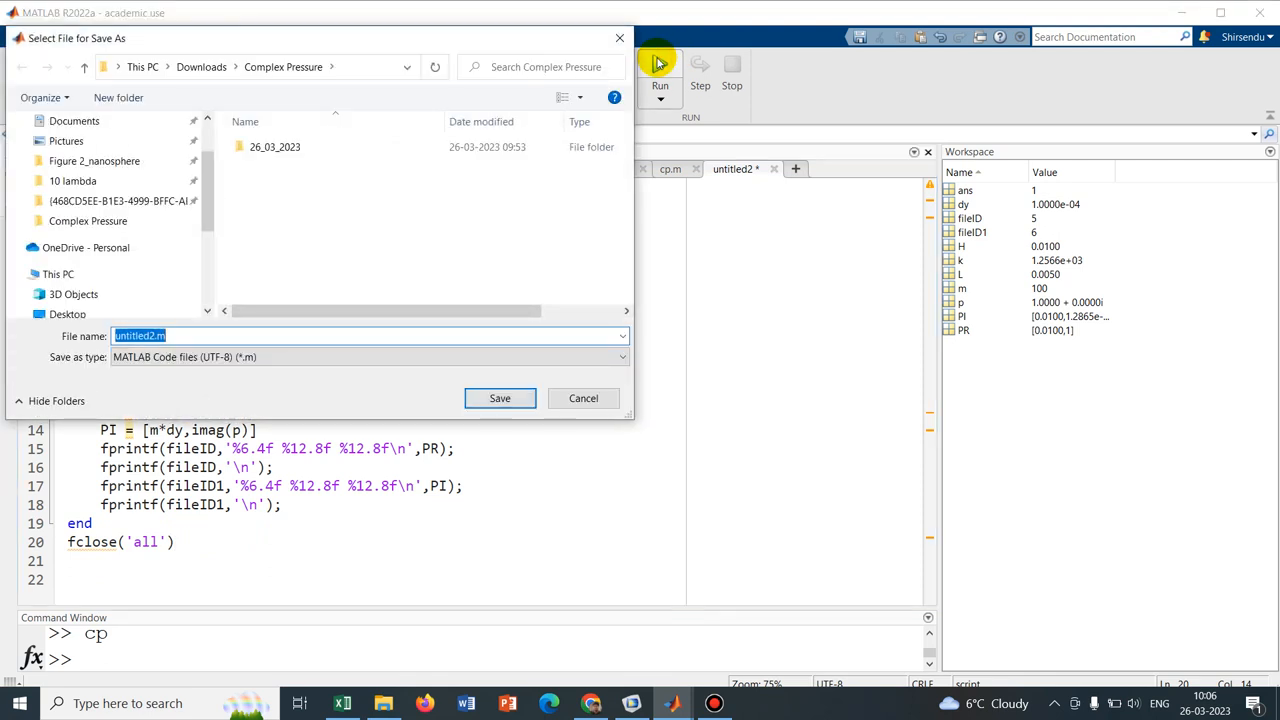
# Save the script as complex in the 26_03_2023 folder
pyautogui.doubleClick(275, 146)
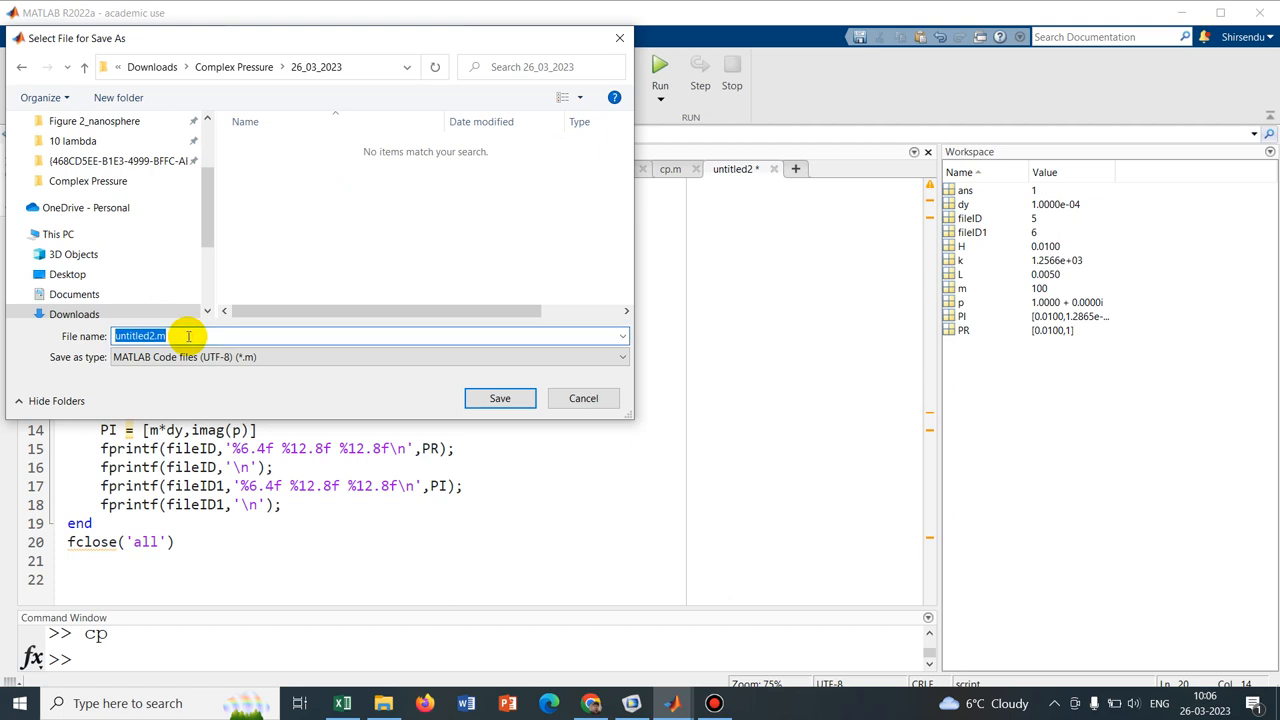
pyautogui.write('complex')
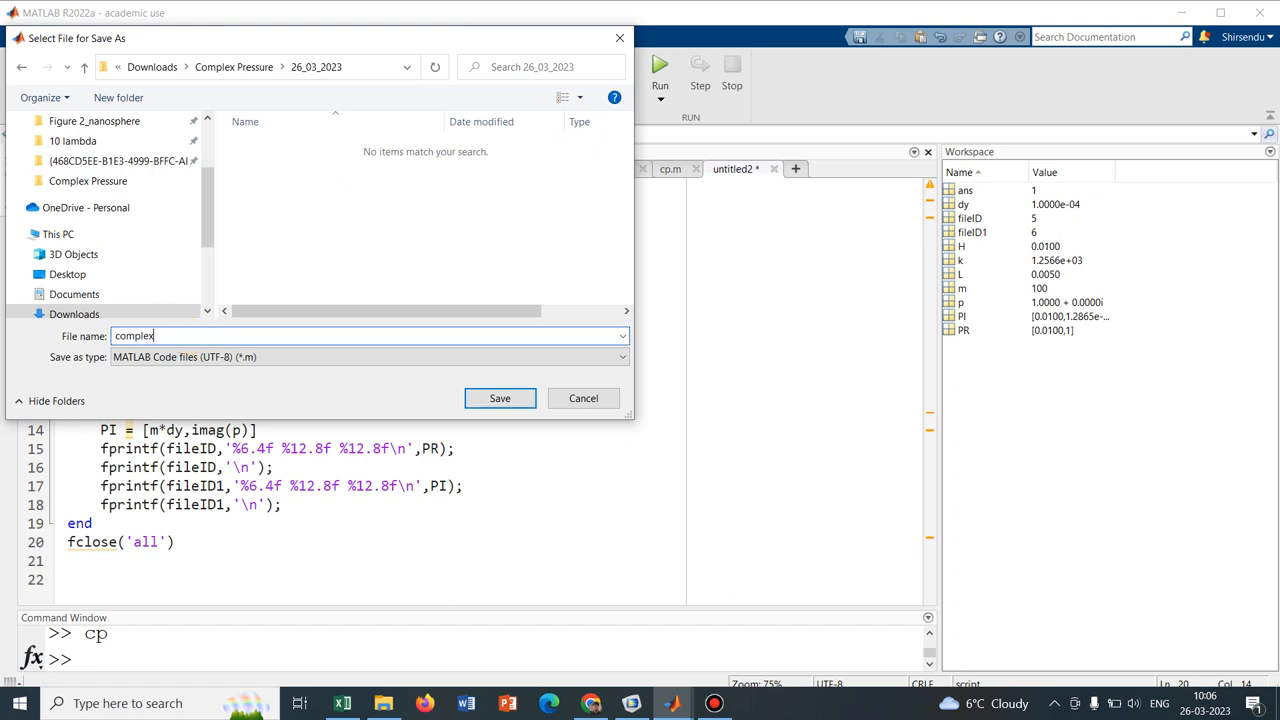
pyautogui.click(500, 398)
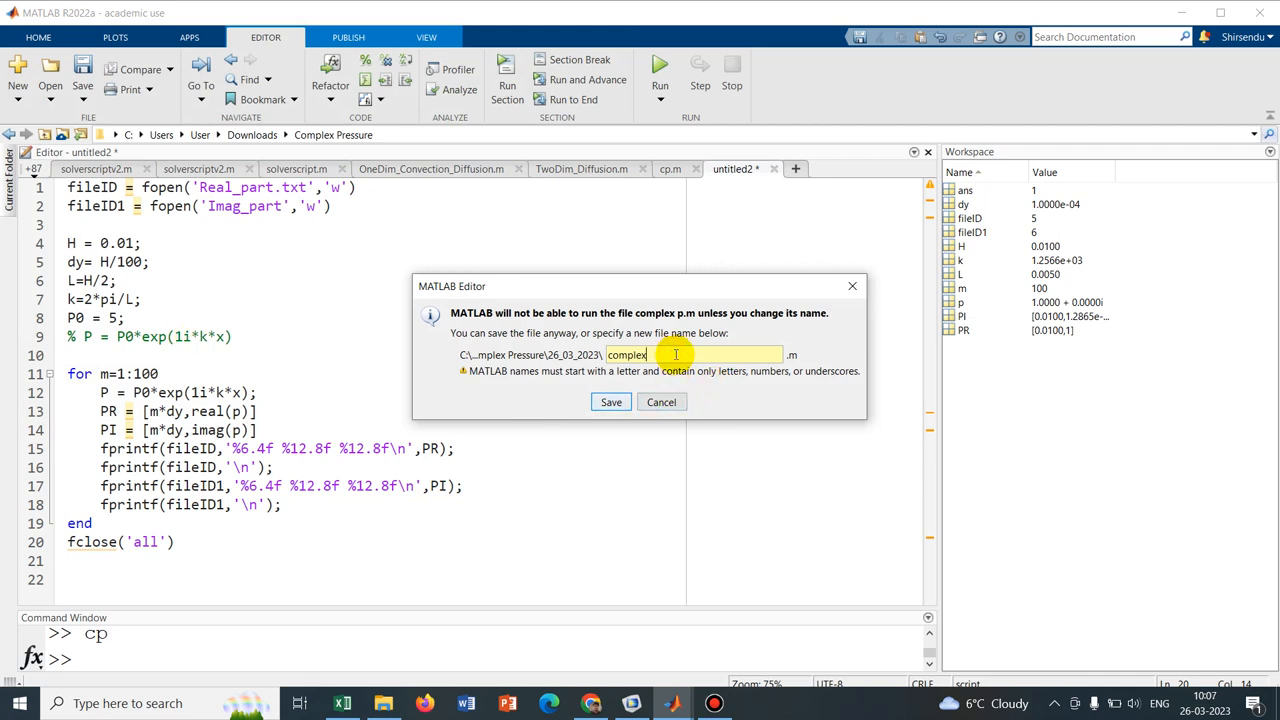
# Confirm saving as complex.m so the script runs
pyautogui.click(611, 401)
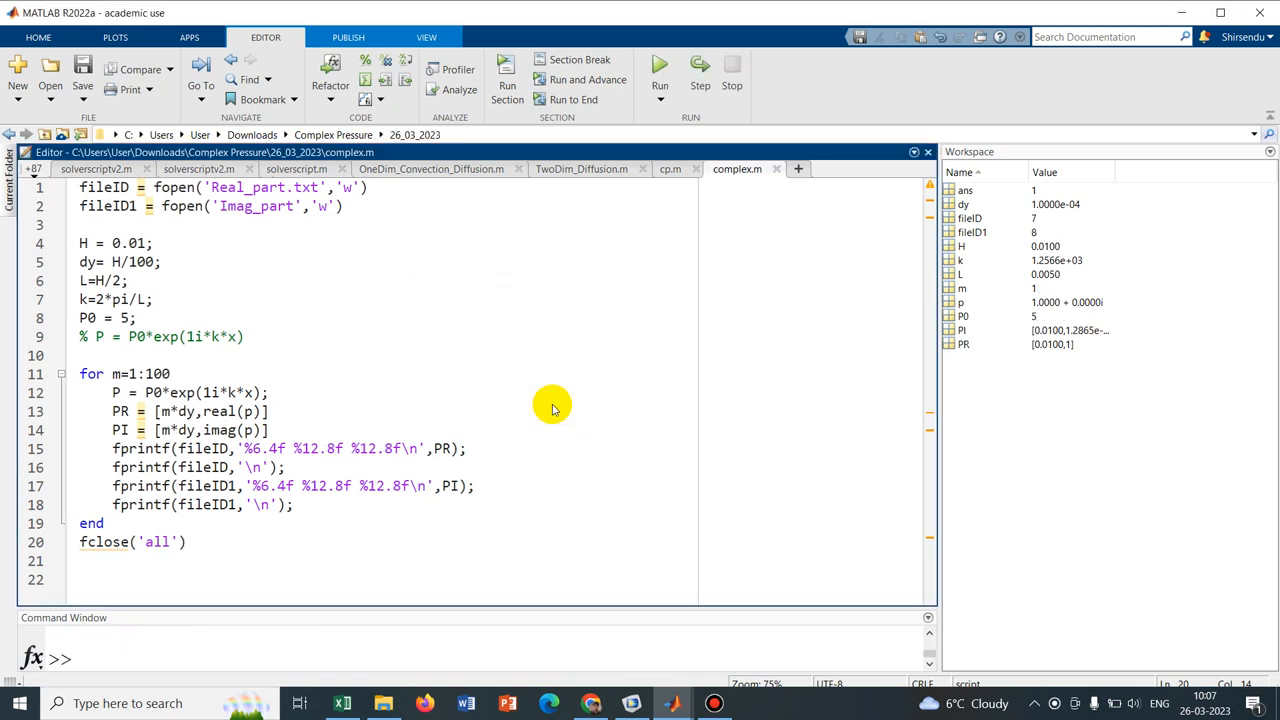
pyautogui.click(186, 541)
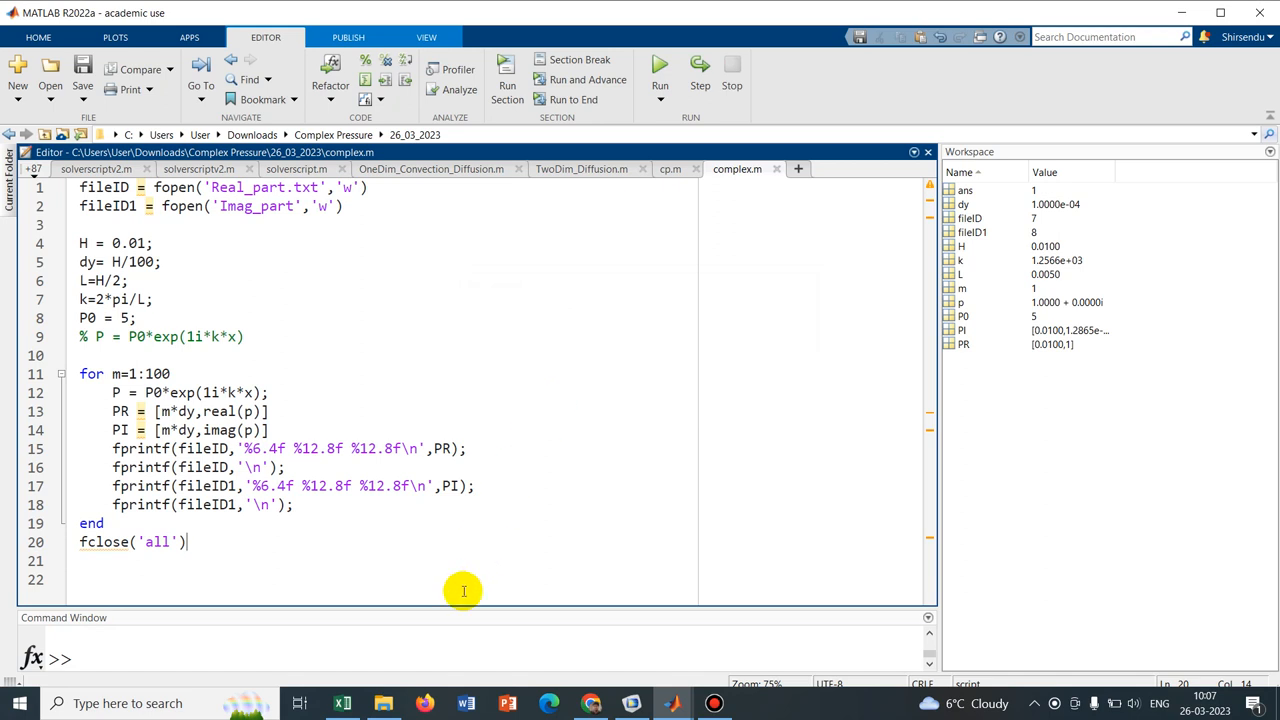
# Inspect Real_part.txt from the 26_03_2023 folder in Notepad and close it, still empty
pyautogui.click(383, 703)
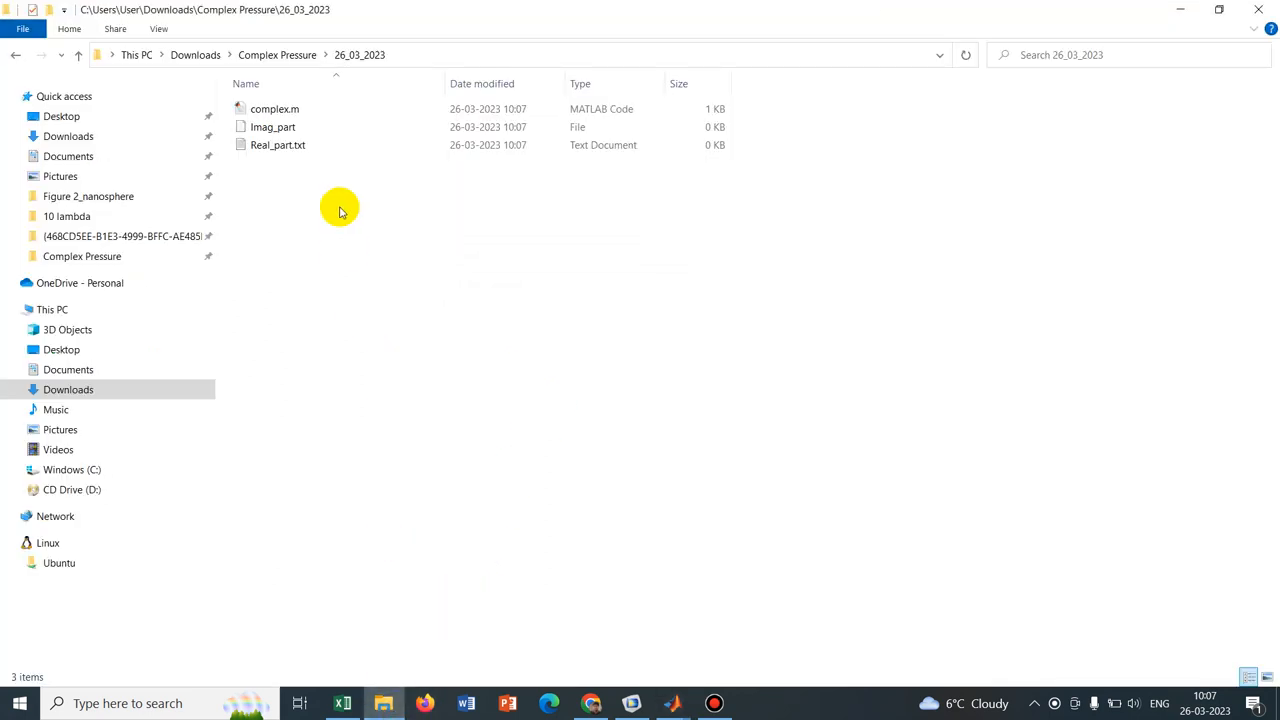
pyautogui.click(278, 145)
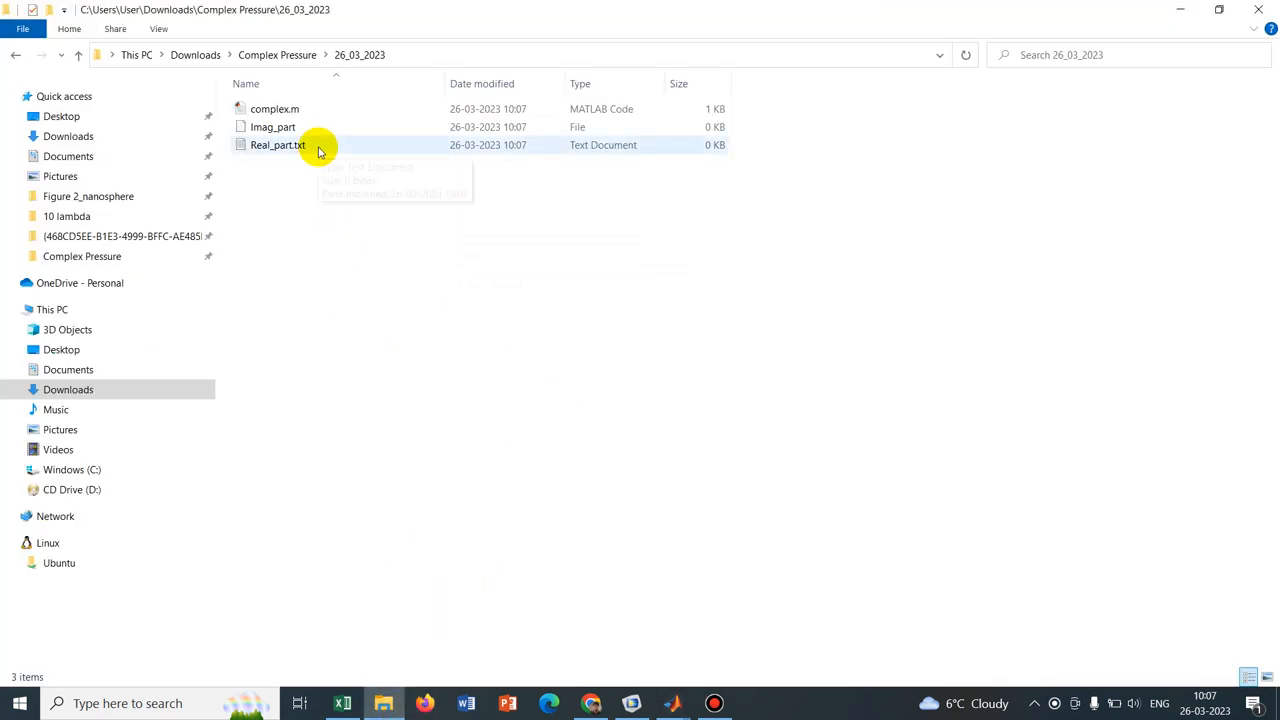
pyautogui.doubleClick(278, 145)
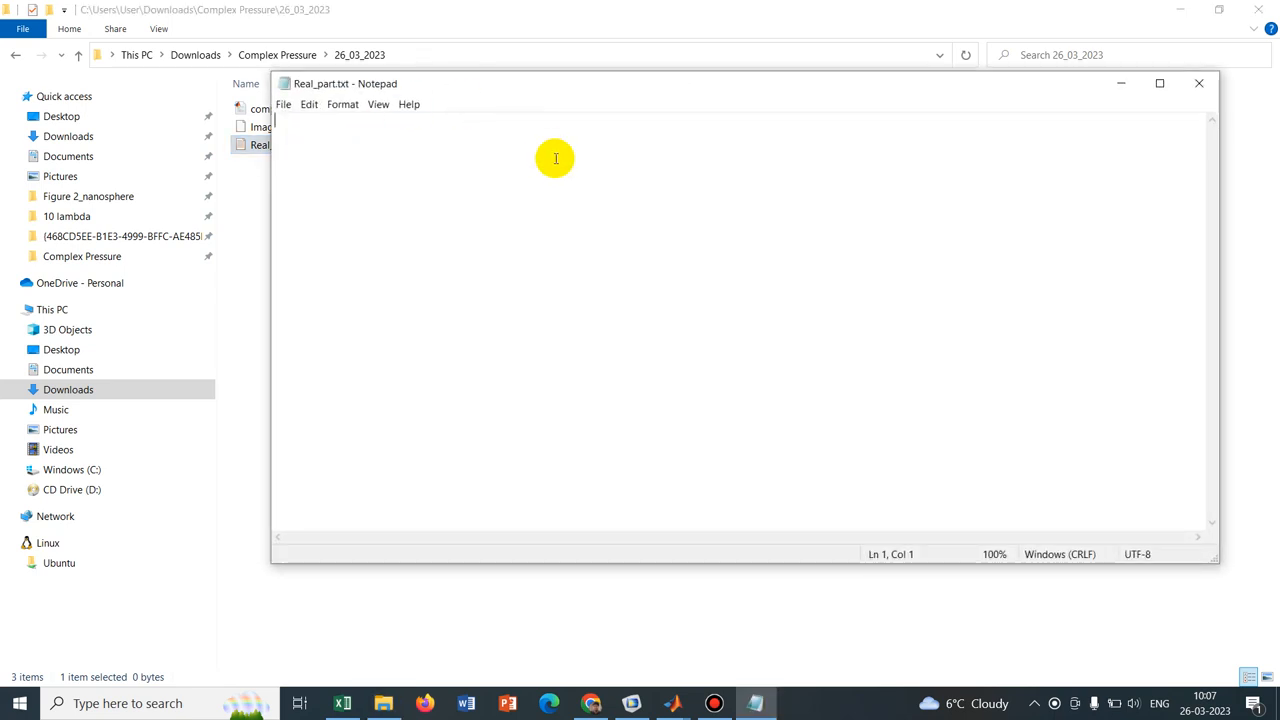
pyautogui.click(1199, 83)
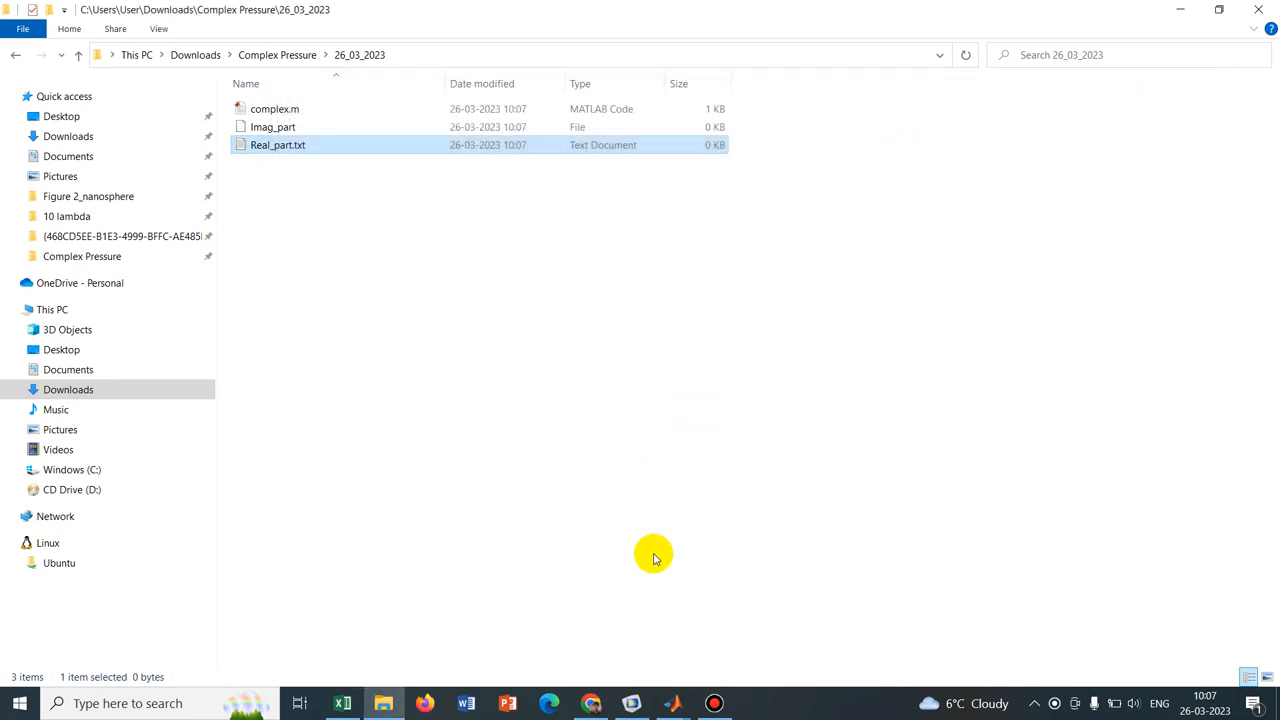
pyautogui.moveTo(672, 703)
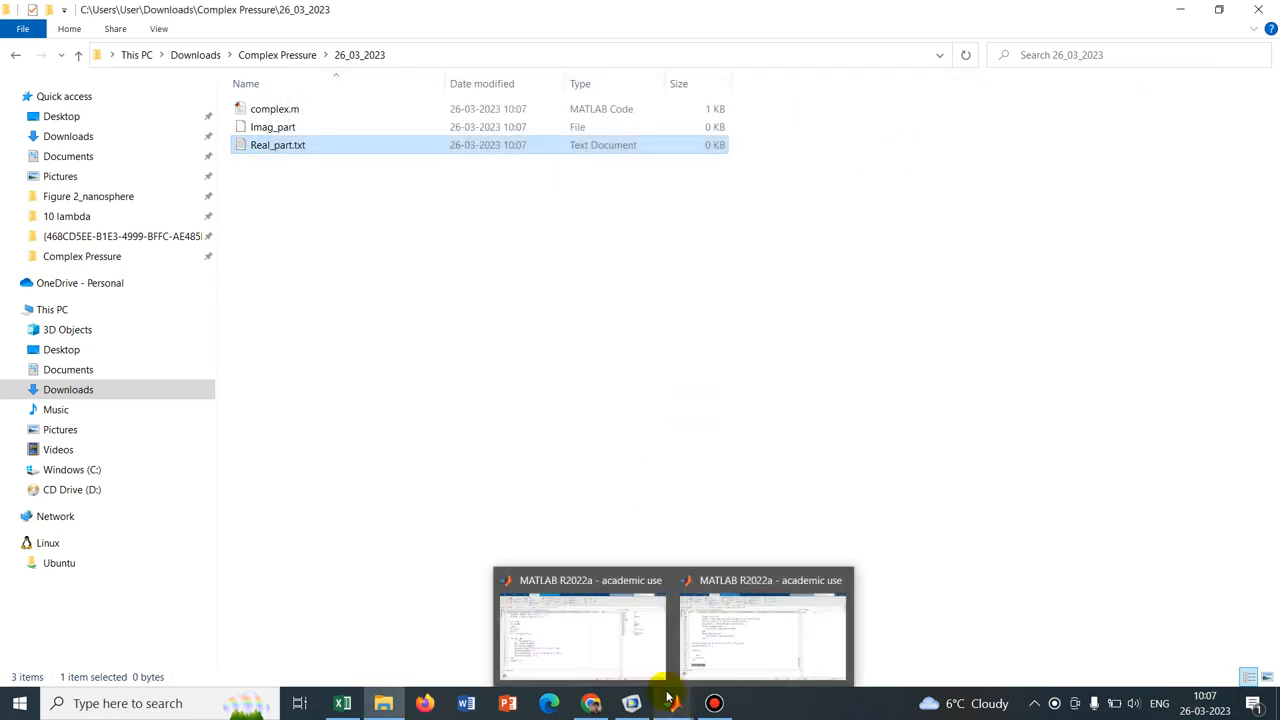
# Back in the MATLAB editor, run complex.m twice to regenerate Real_part.txt and Imag_part.txt
pyautogui.click(582, 630)
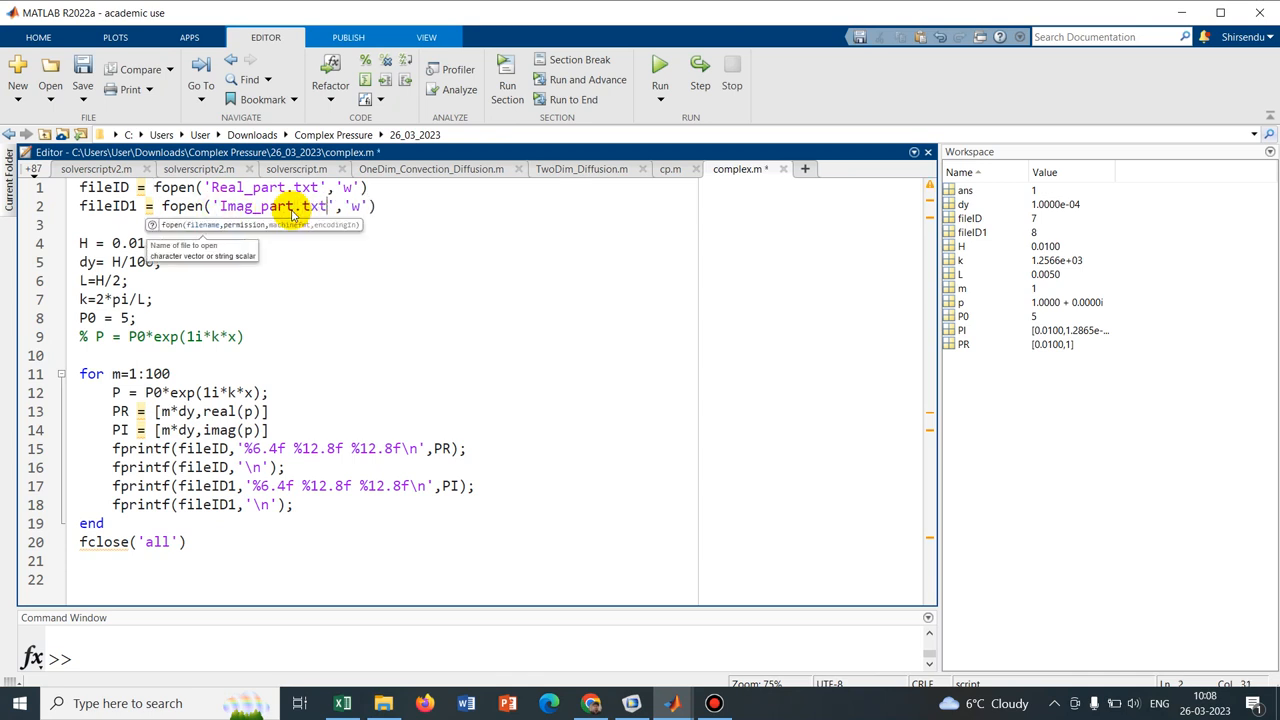
pyautogui.click(659, 66)
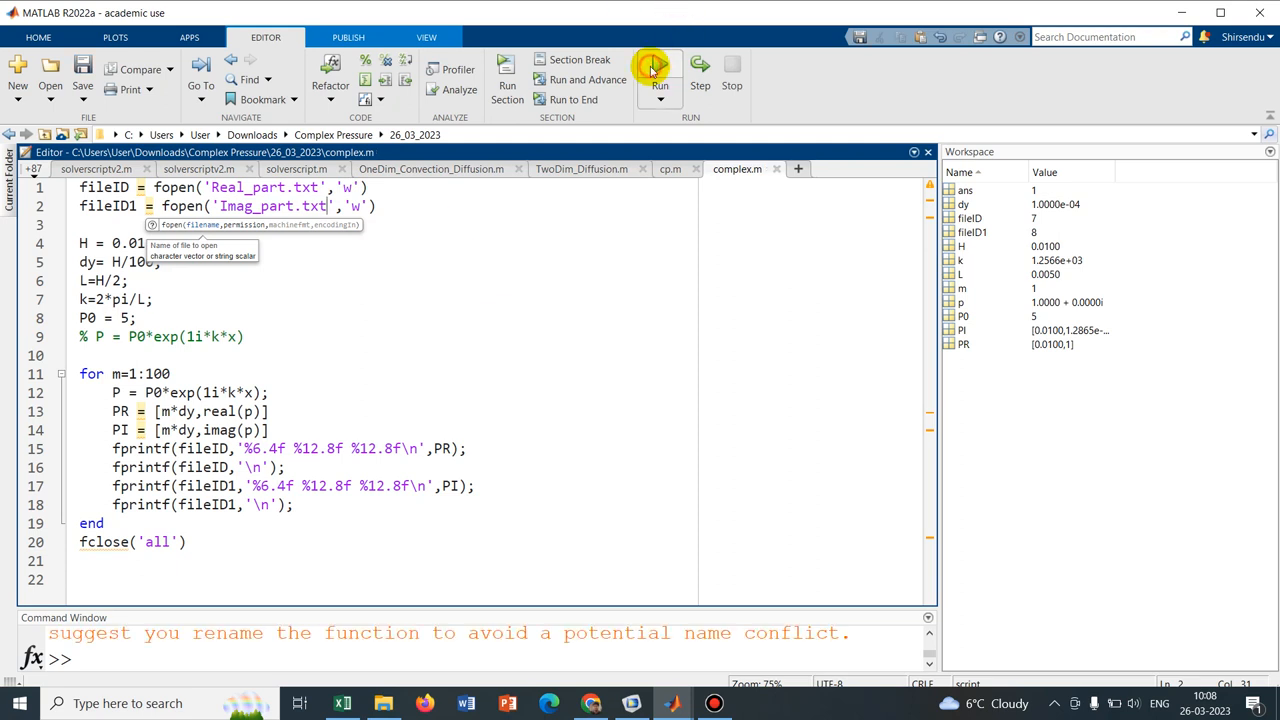
pyautogui.click(660, 65)
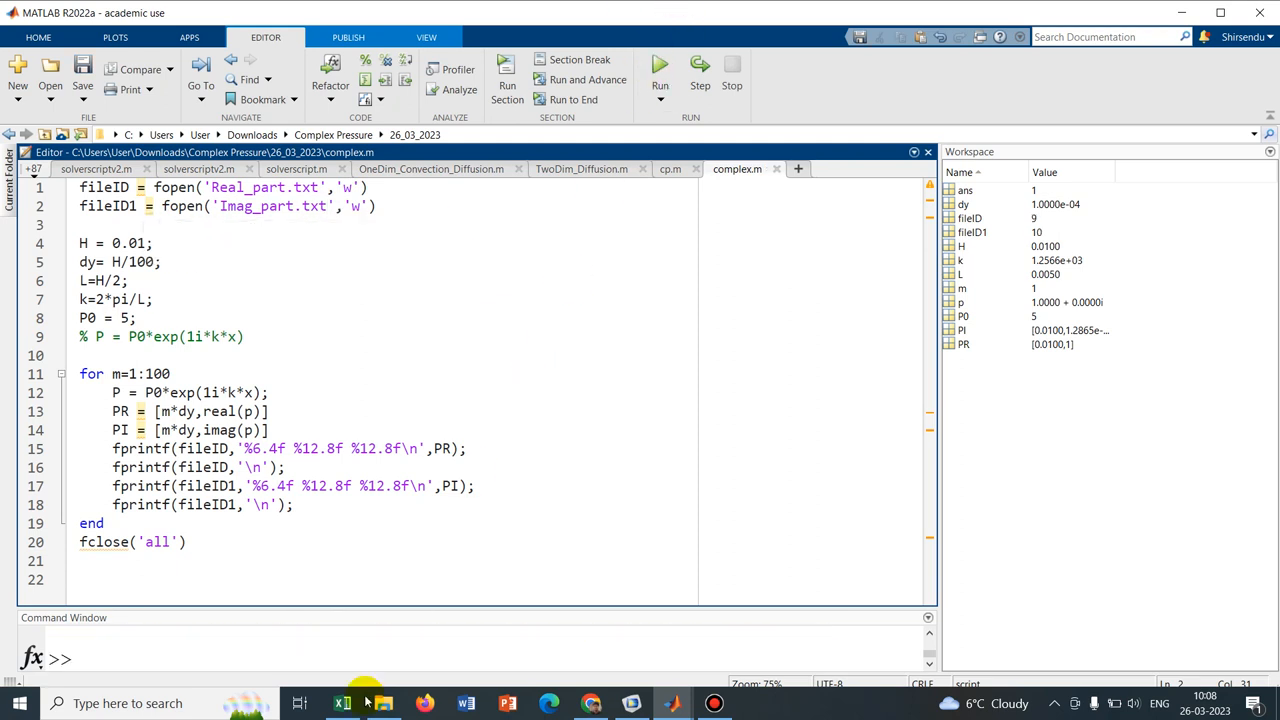
pyautogui.click(383, 703)
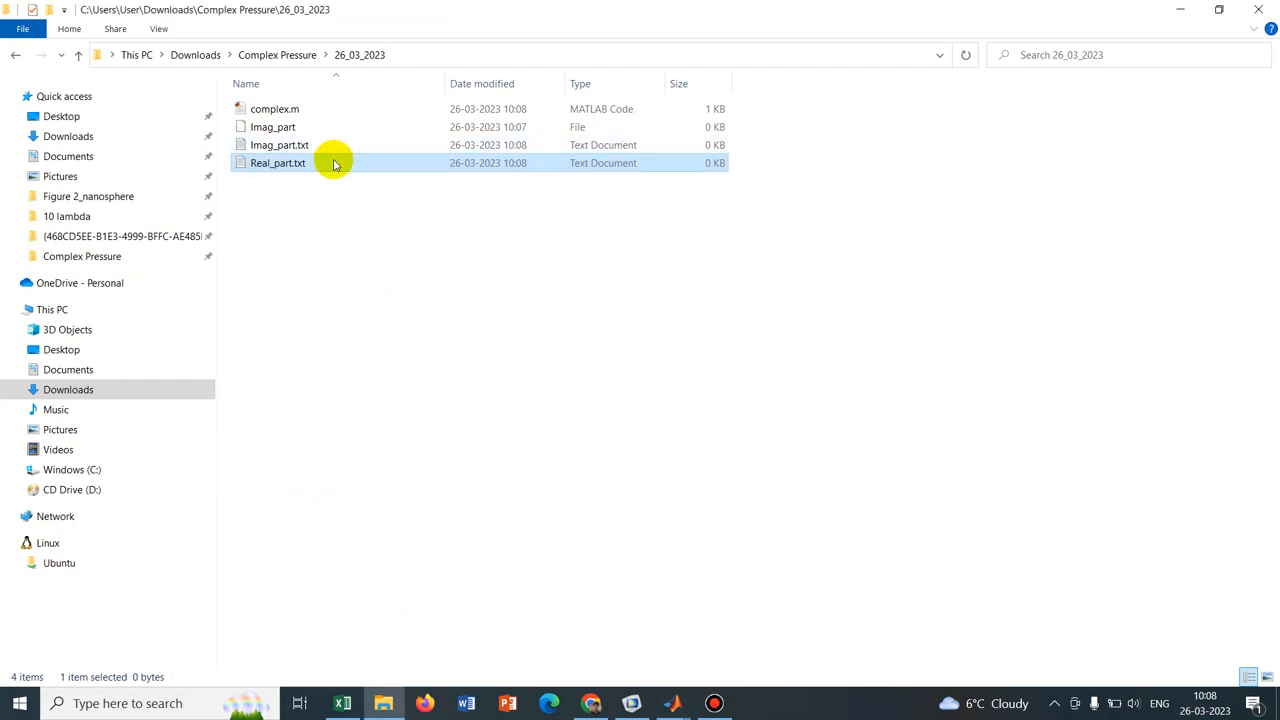
pyautogui.doubleClick(277, 162)
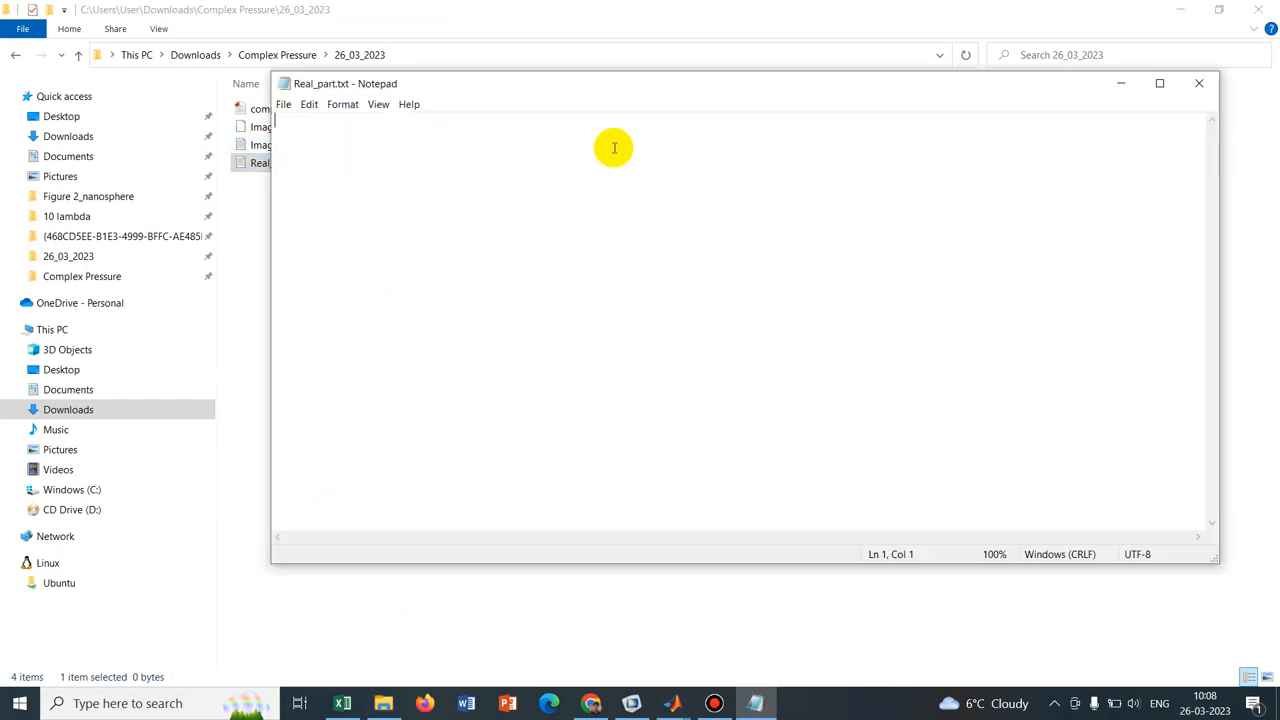
pyautogui.click(1199, 83)
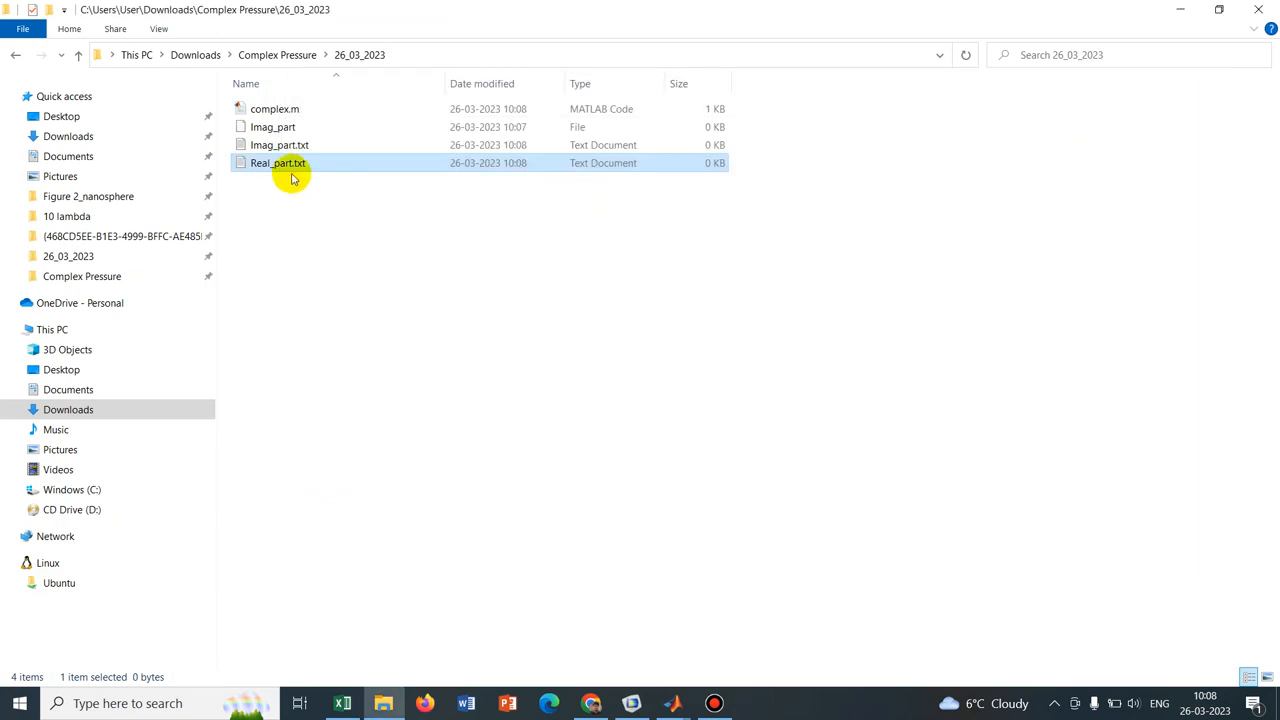
pyautogui.doubleClick(280, 145)
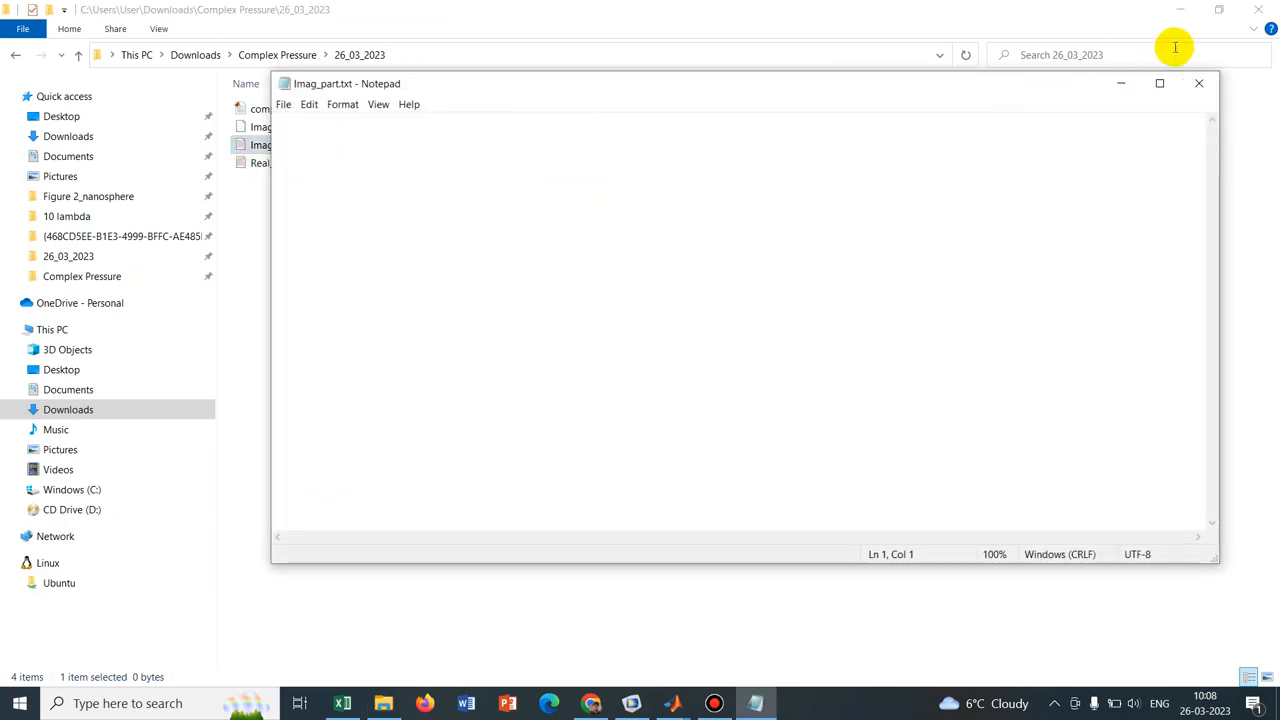
pyautogui.click(1199, 83)
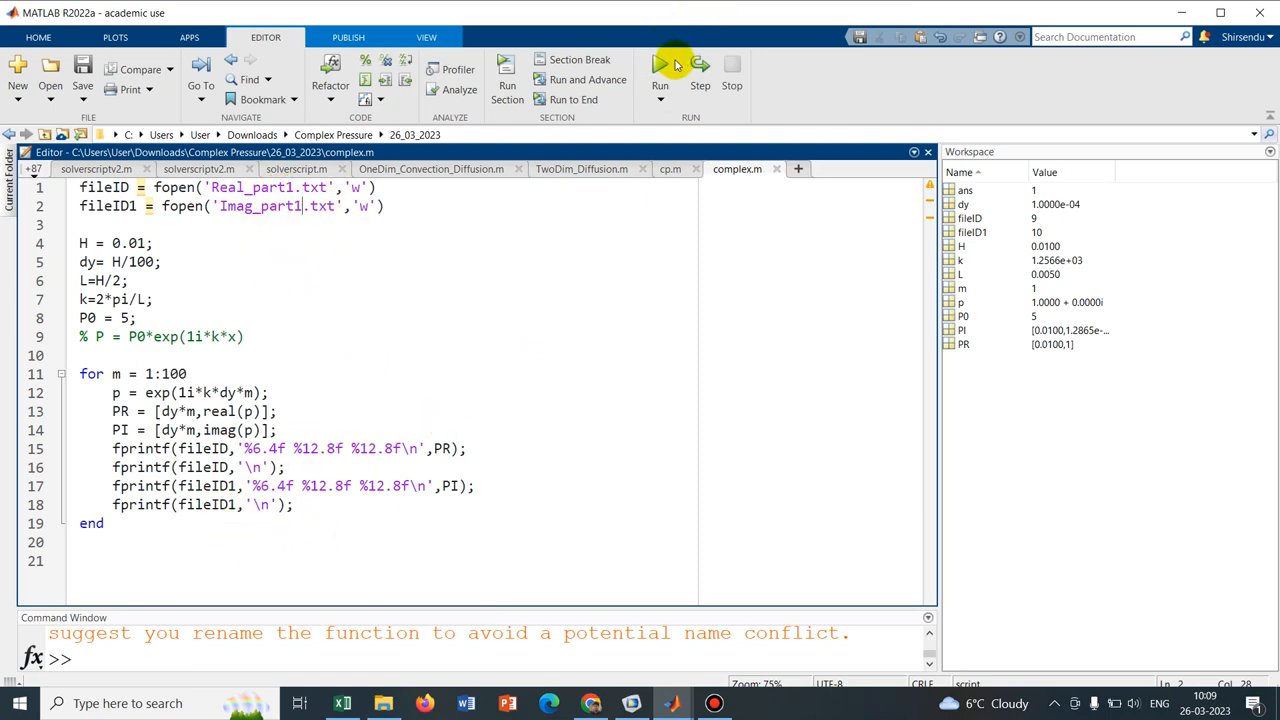
# Run the revised complex.m that writes exp(1i*k*dy*m) to Real_part1.txt and Imag_part1.txt
pyautogui.click(660, 70)
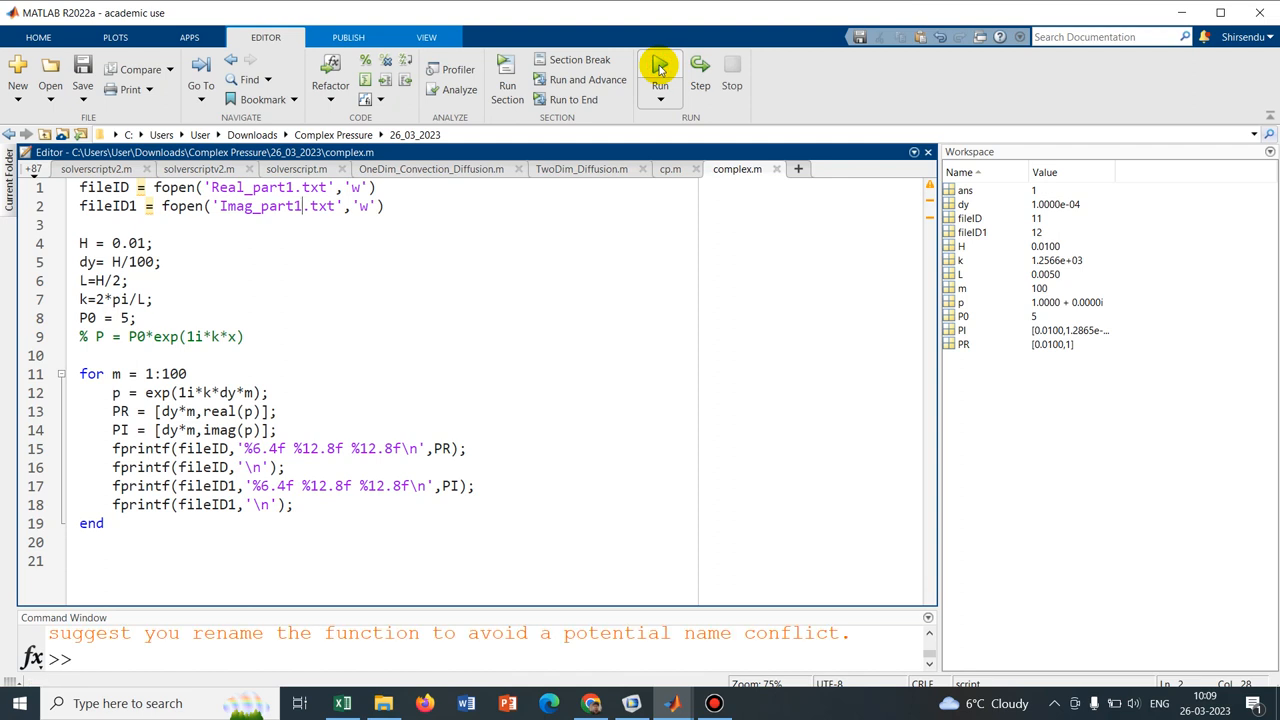
pyautogui.click(659, 70)
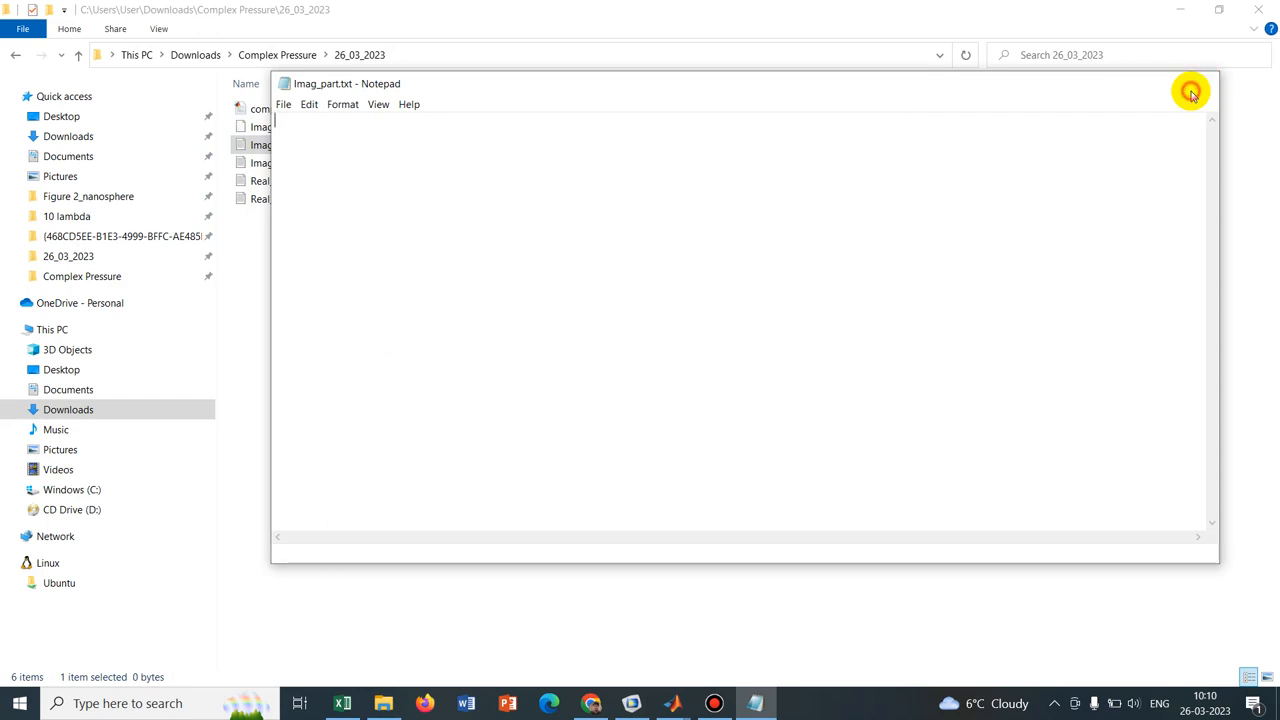
# Review Real_part1.txt's position and real-part columns in Notepad, then bring up Imag_part1.txt
pyautogui.click(1190, 91)
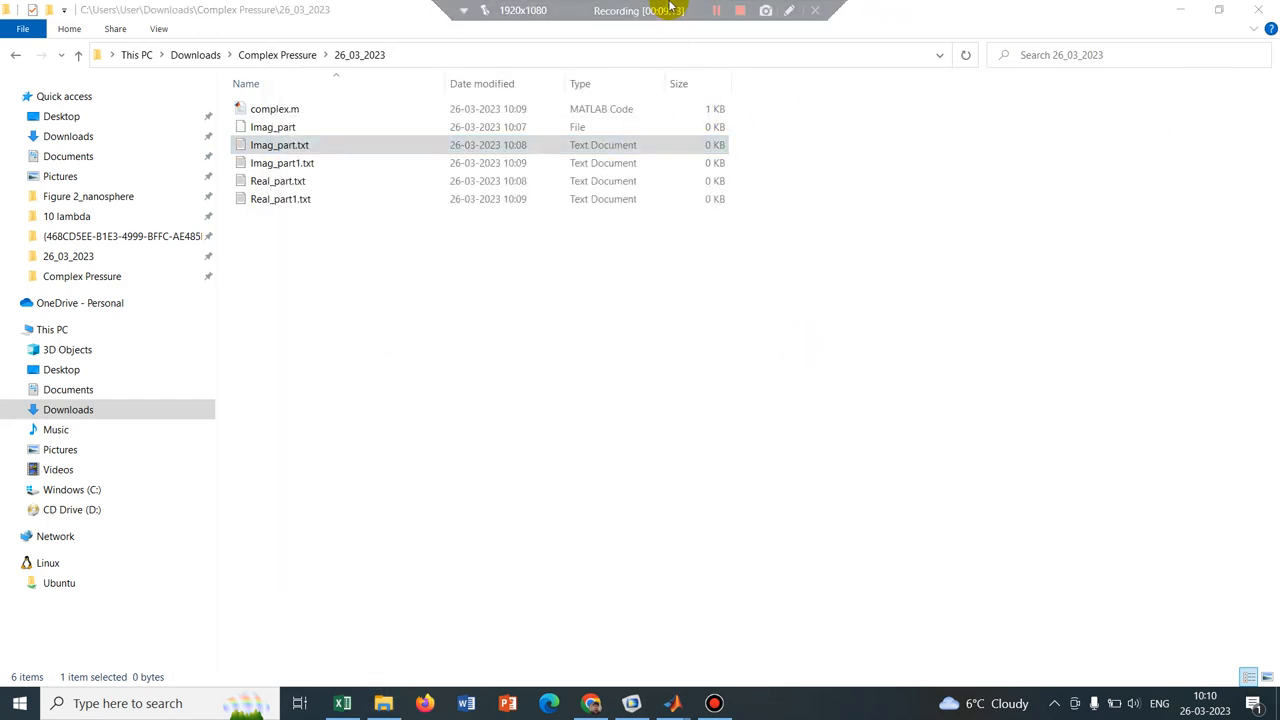
pyautogui.click(715, 10)
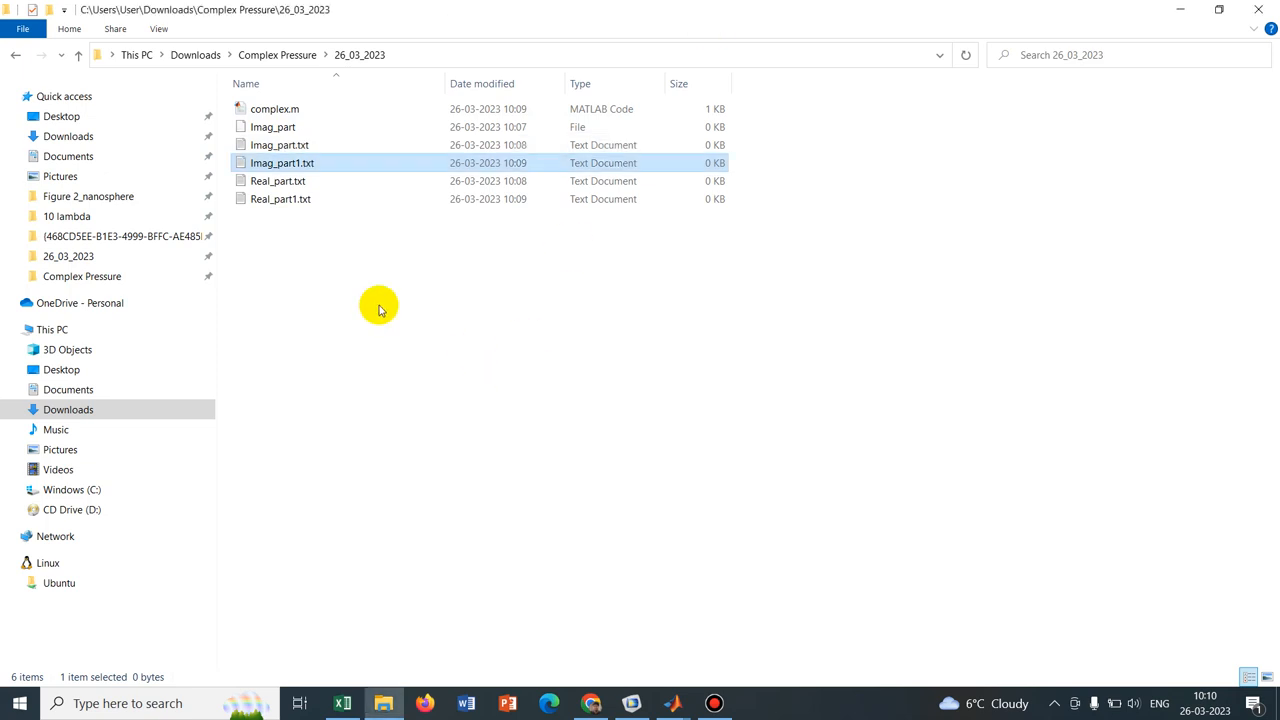
pyautogui.doubleClick(281, 198)
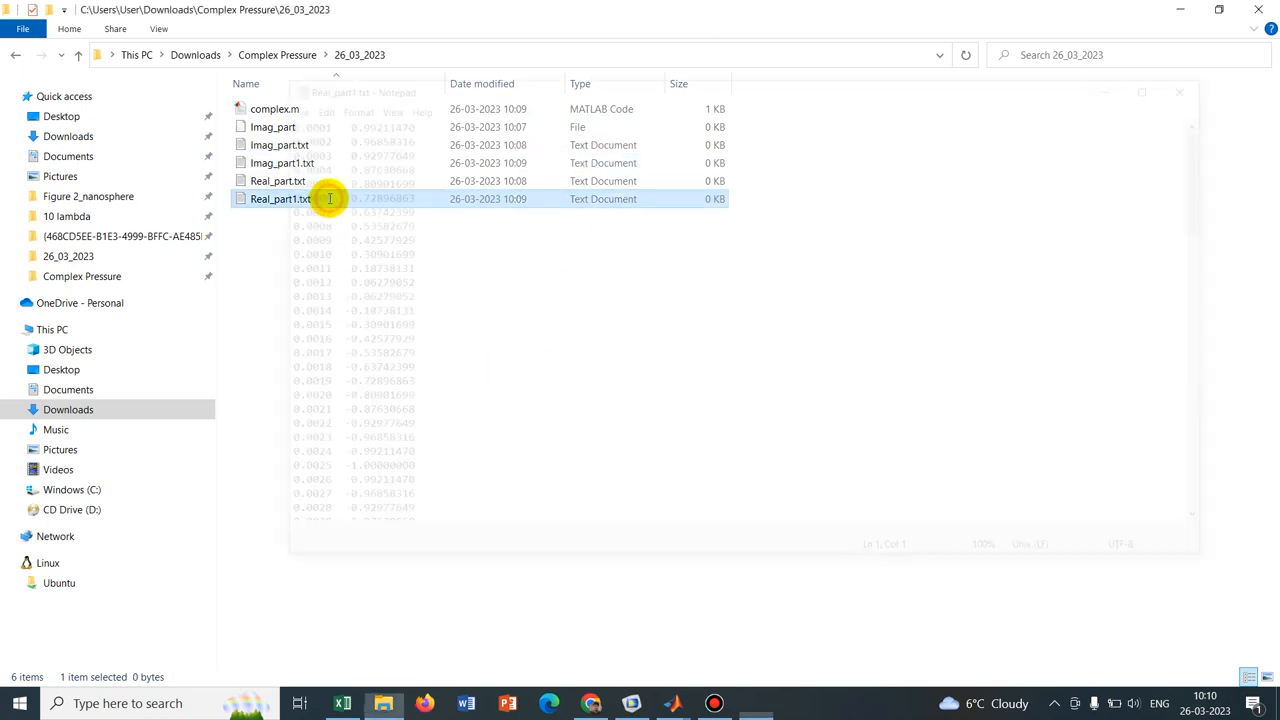
pyautogui.doubleClick(278, 198)
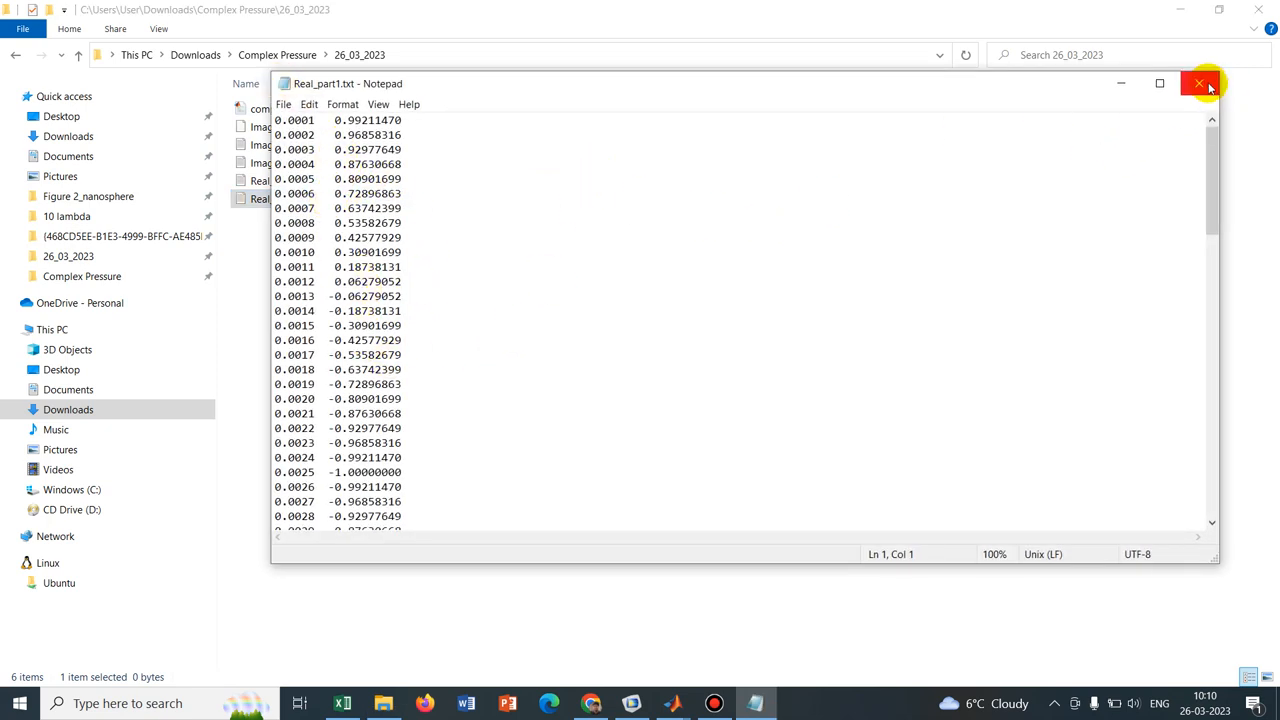
pyautogui.click(1199, 83)
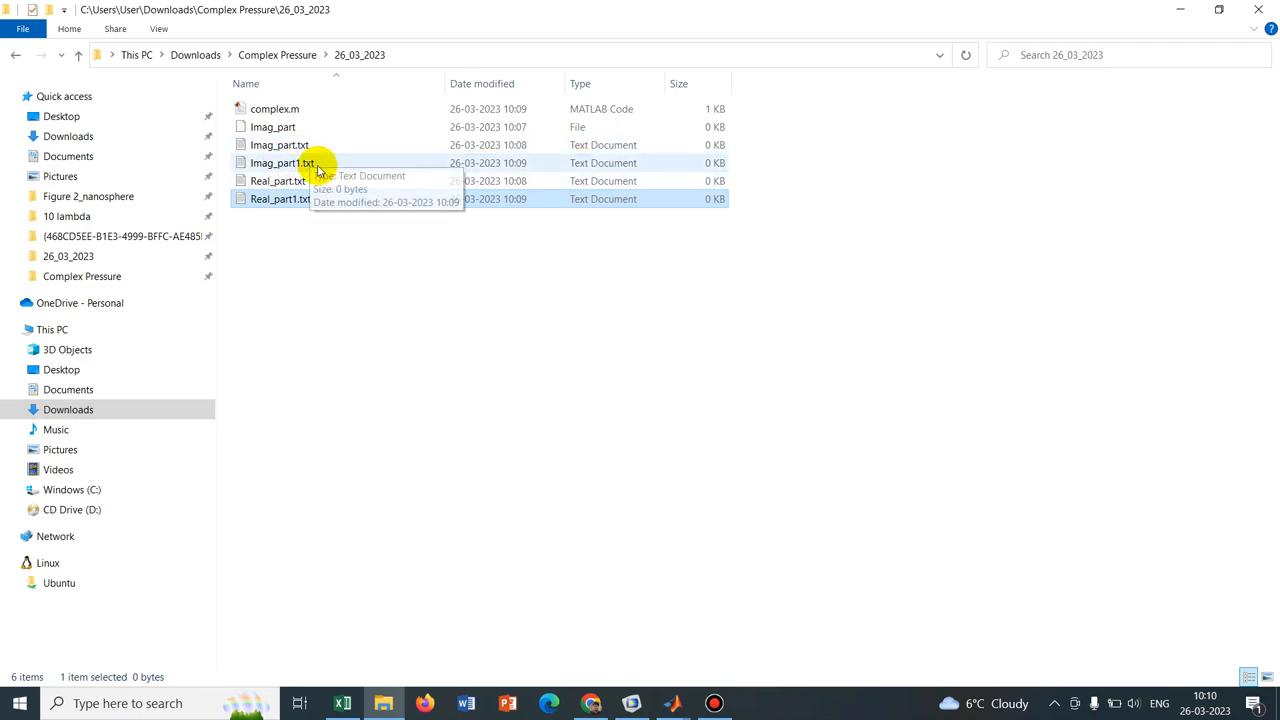
pyautogui.doubleClick(280, 162)
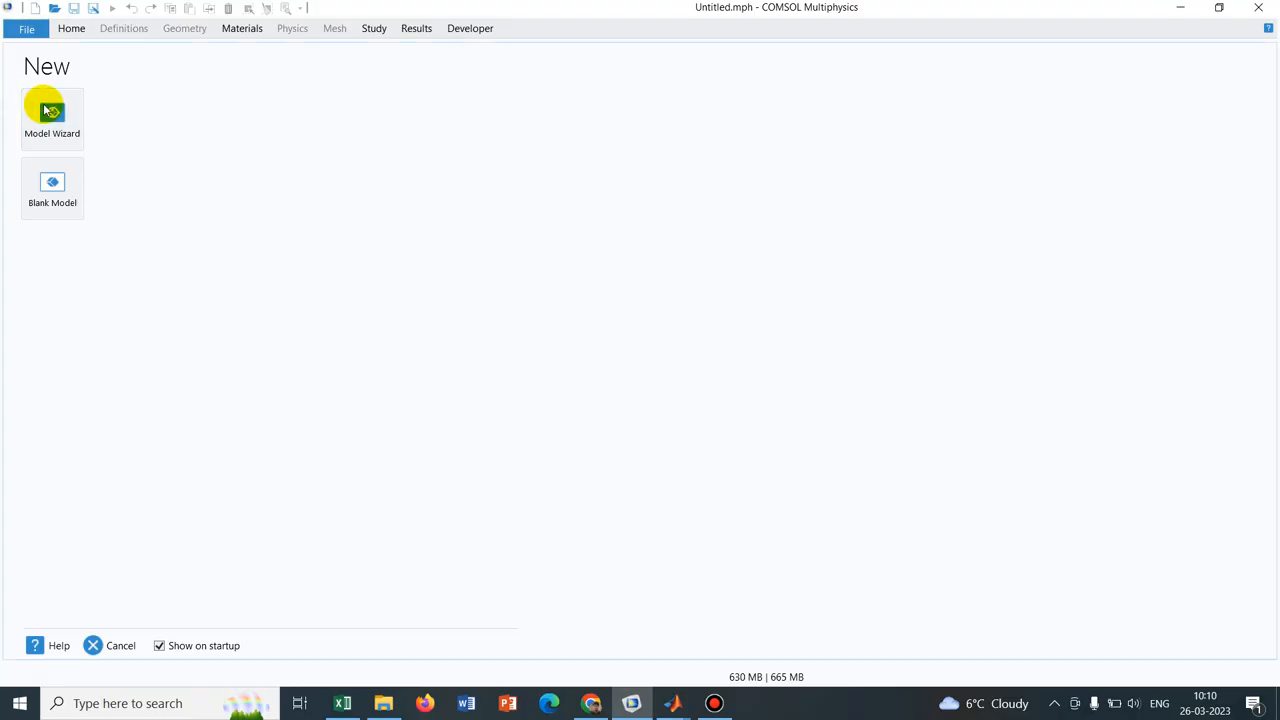
# Start a 2D model in the Model Wizard and add Laminar Flow from Fluid Flow > Single-Phase Flow
pyautogui.click(52, 115)
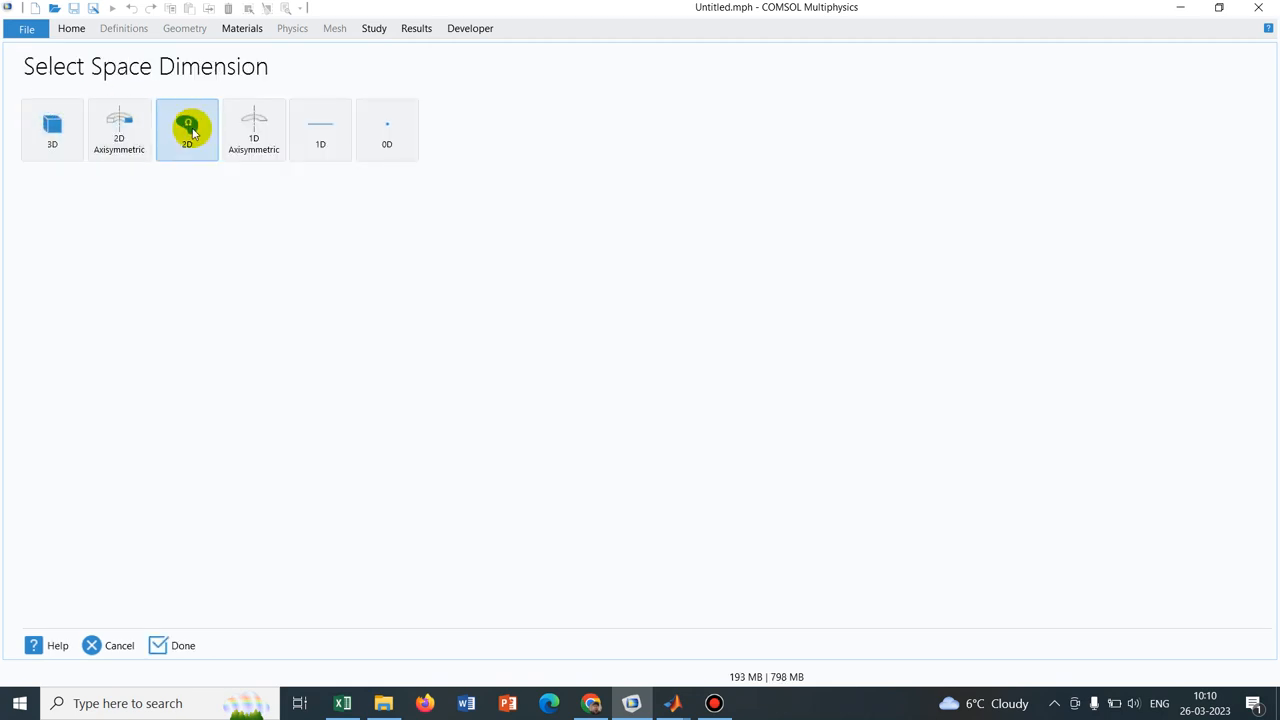
pyautogui.click(187, 129)
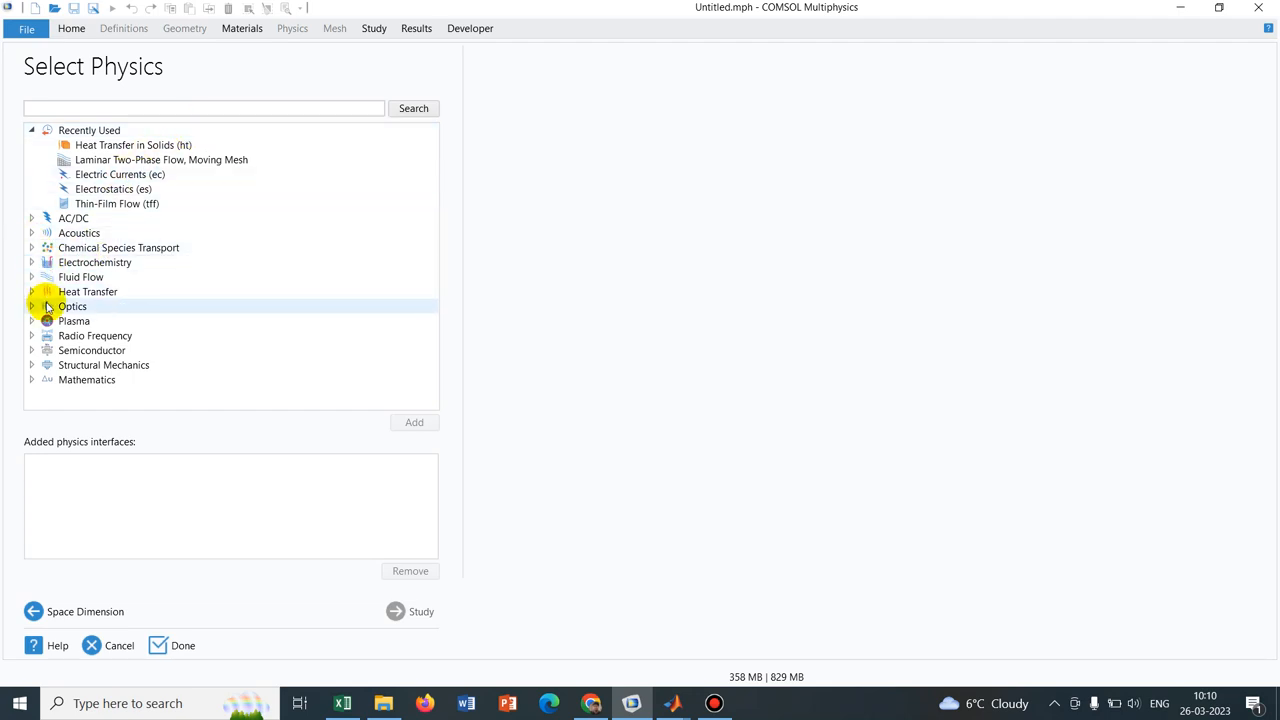
pyautogui.click(31, 277)
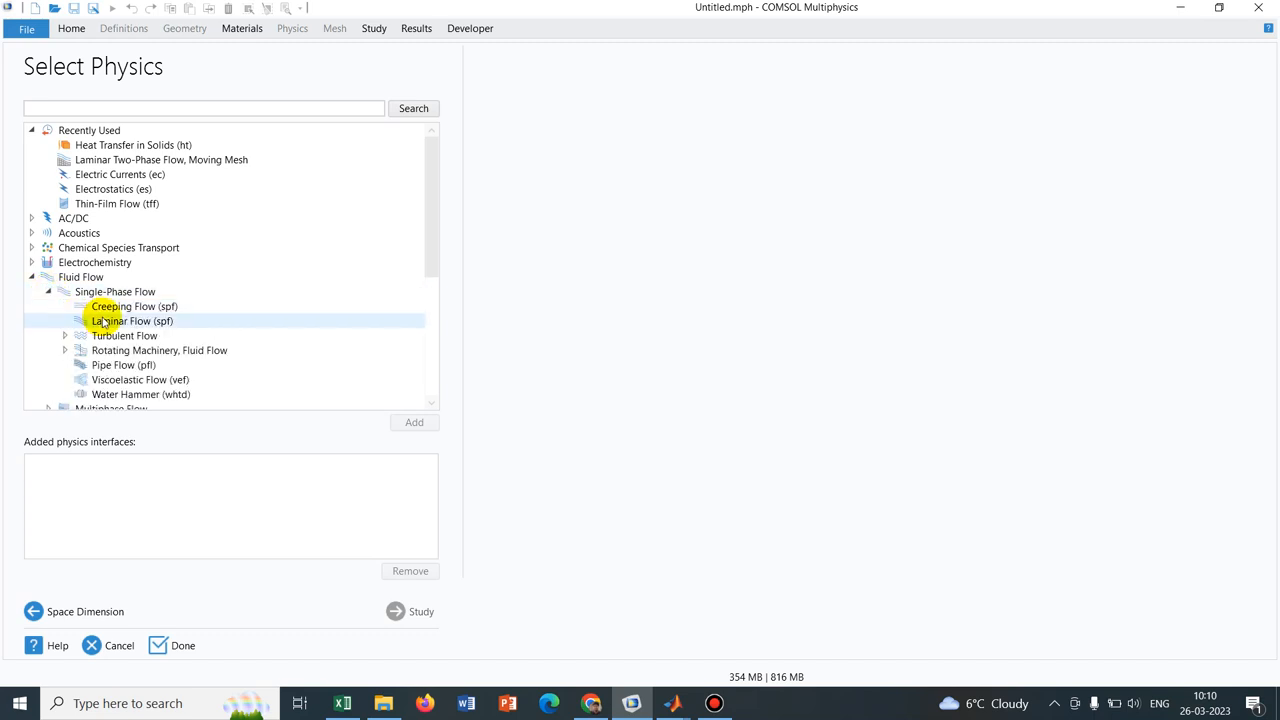
pyautogui.click(124, 320)
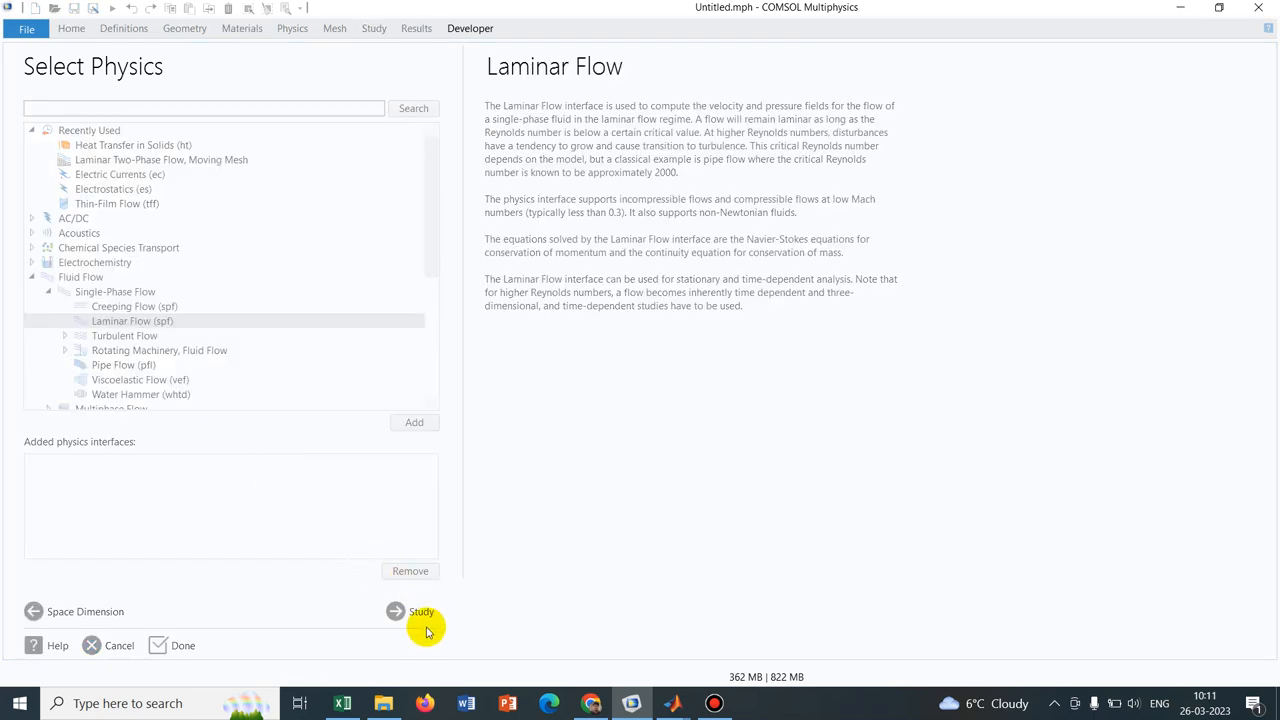
pyautogui.moveTo(363, 606)
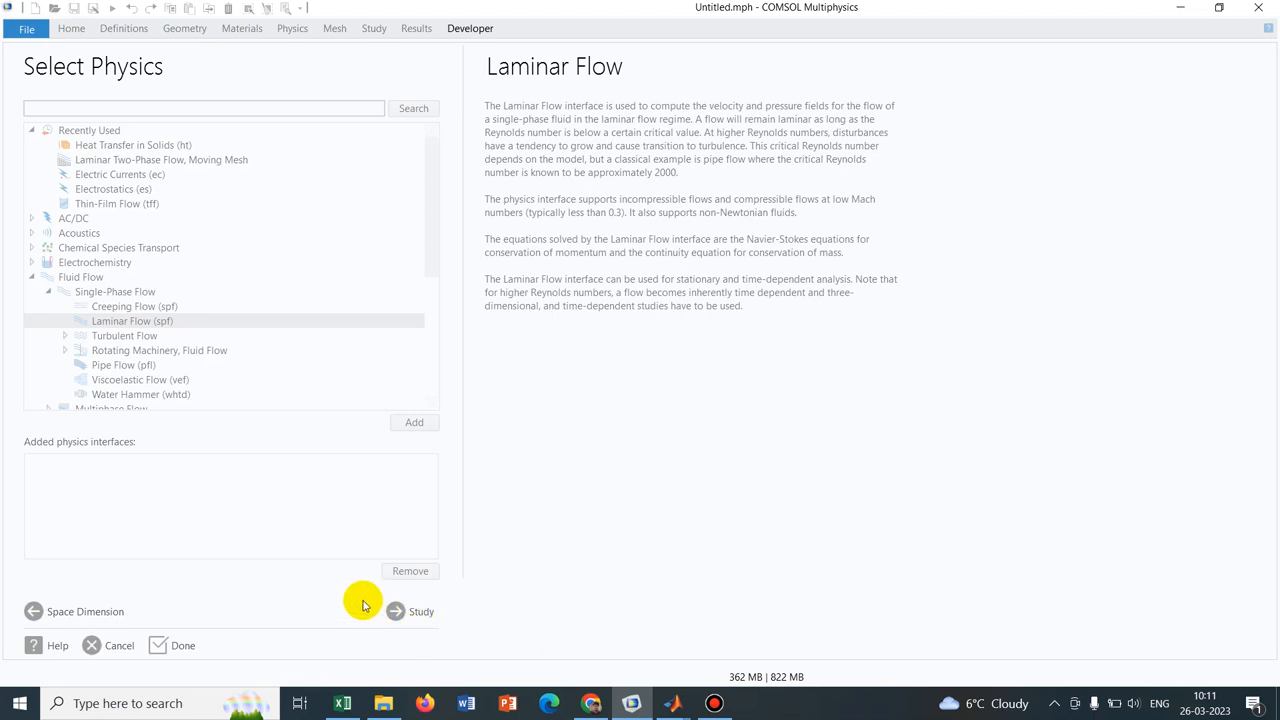
# Choose a Time Dependent study and finish creating the model
pyautogui.click(395, 611)
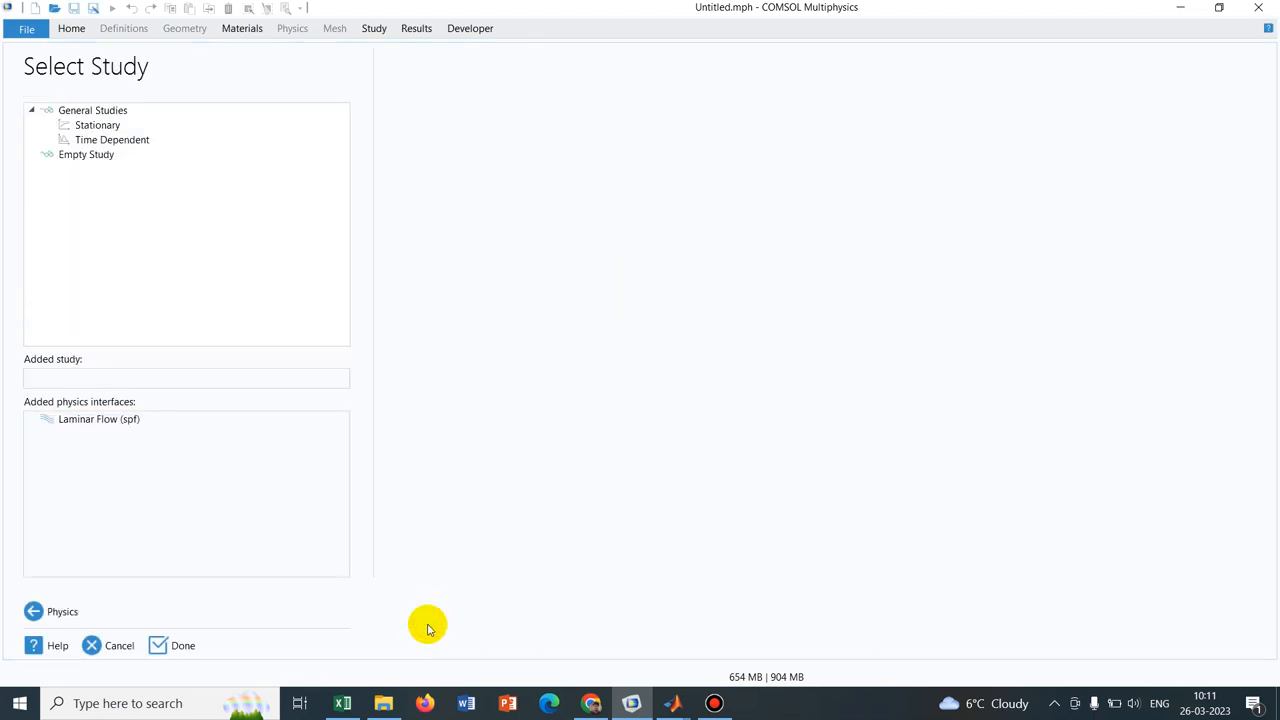
pyautogui.click(112, 139)
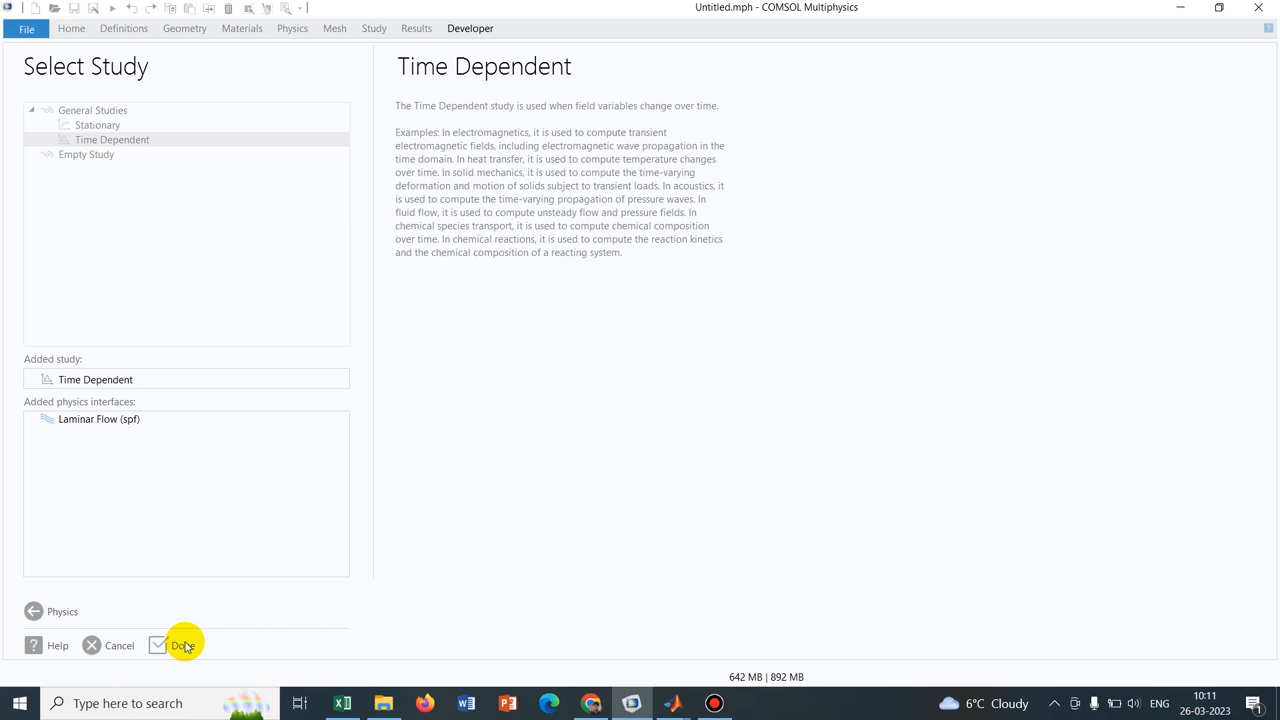
pyautogui.click(178, 645)
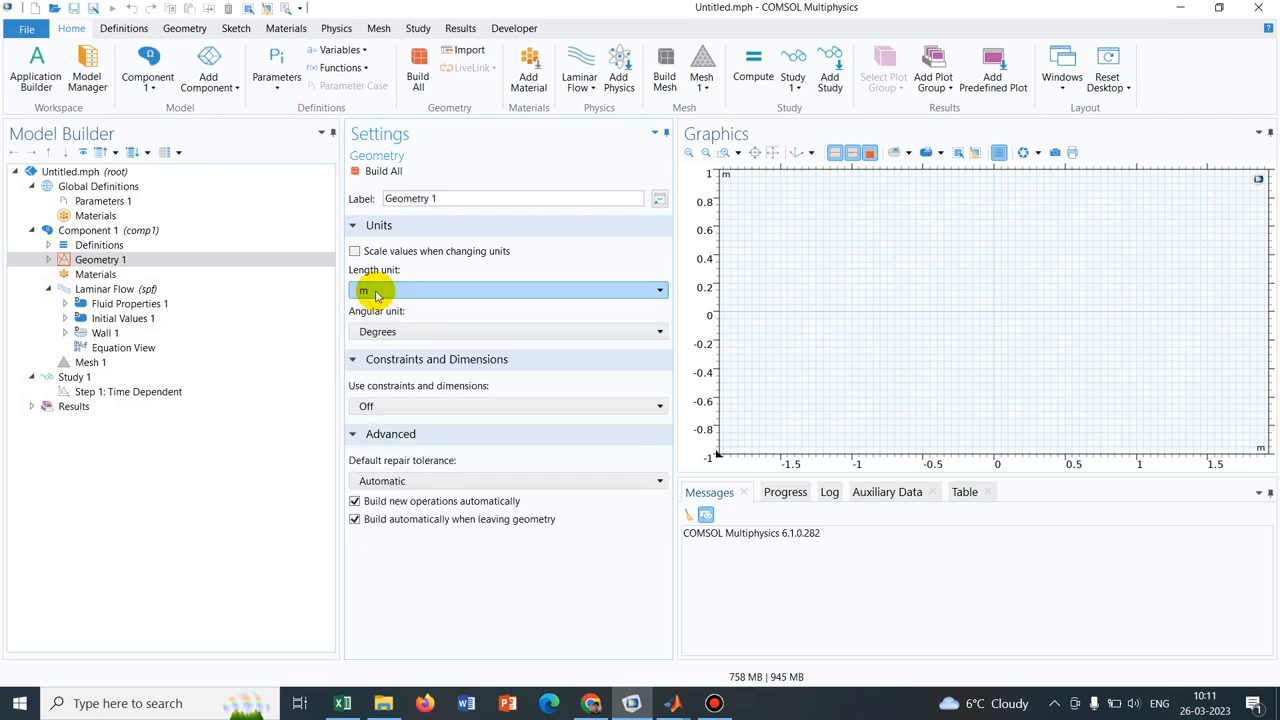
# Add a rectangle to Geometry 1 sized 0.05 m wide by 0.01 m high and build it
pyautogui.click(100, 259)
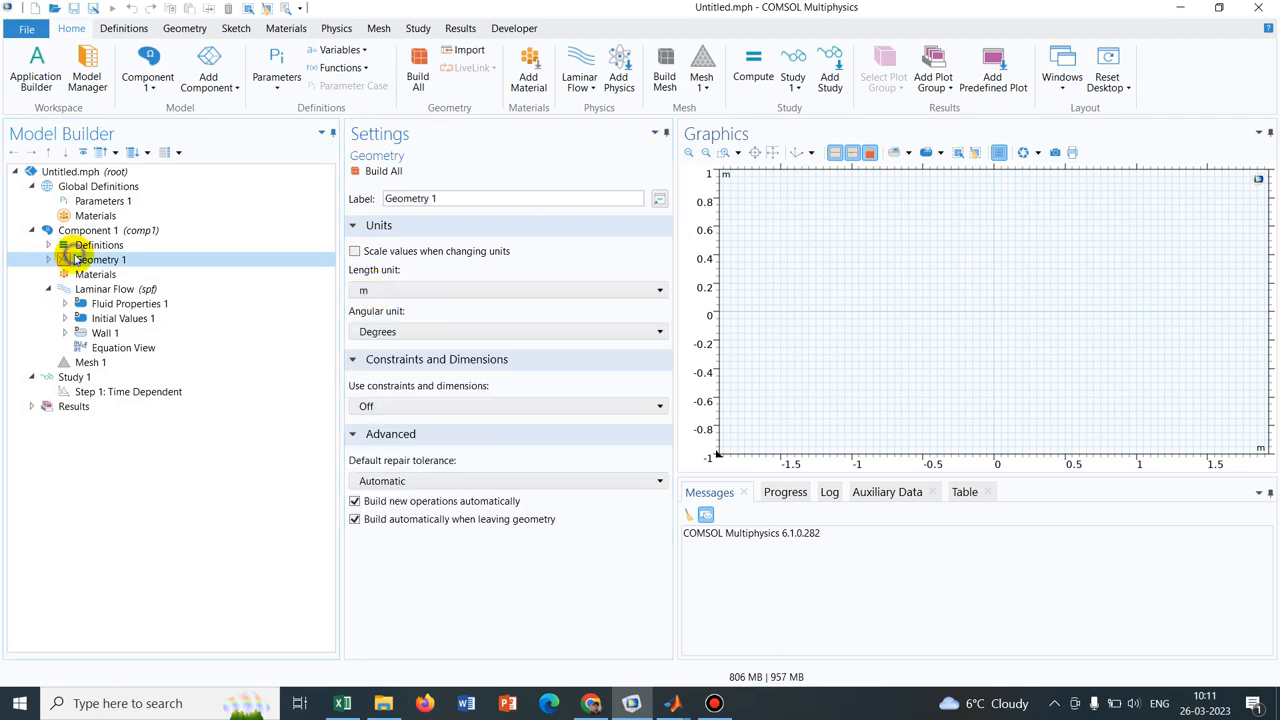
pyautogui.rightClick(97, 259)
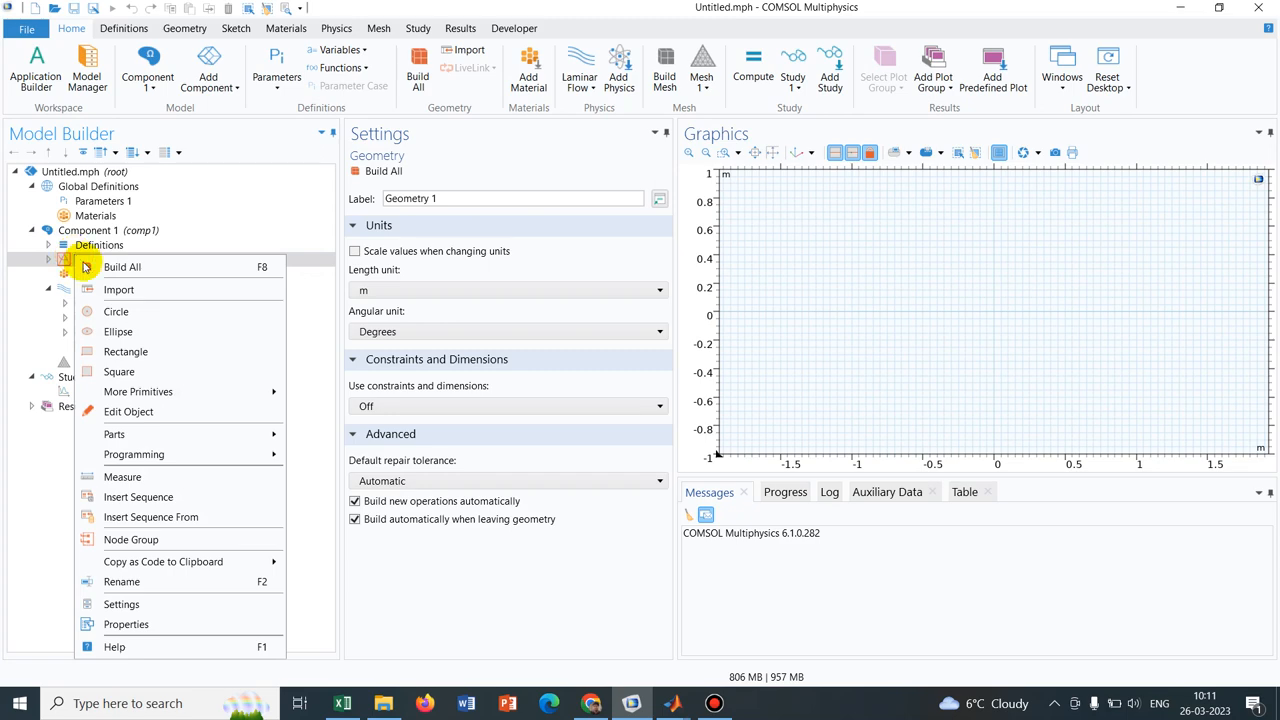
pyautogui.moveTo(177, 351)
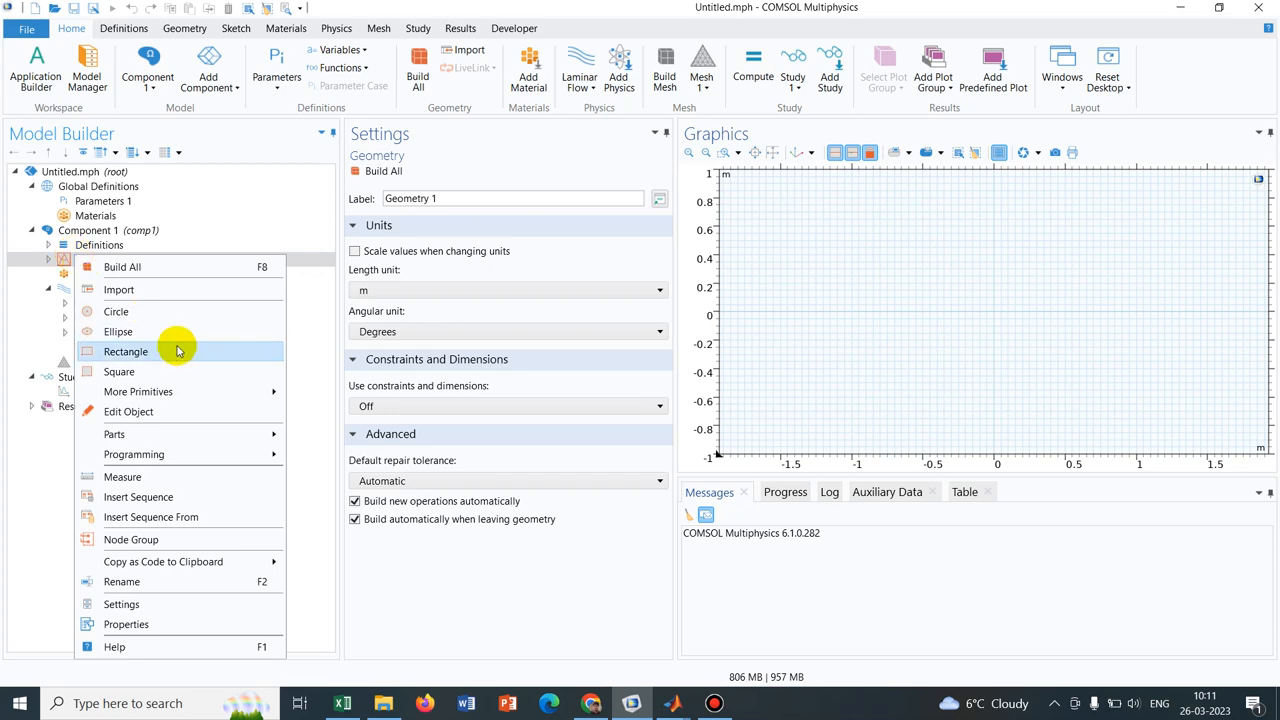
pyautogui.click(125, 351)
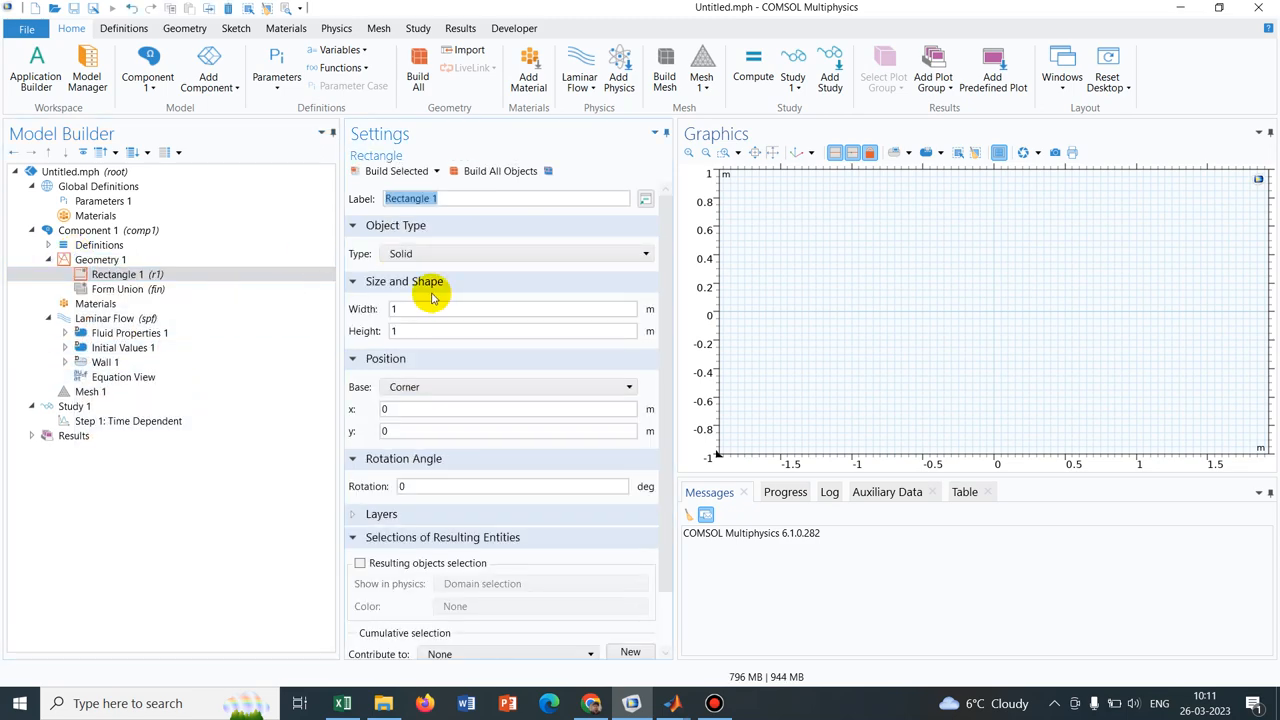
pyautogui.click(510, 308)
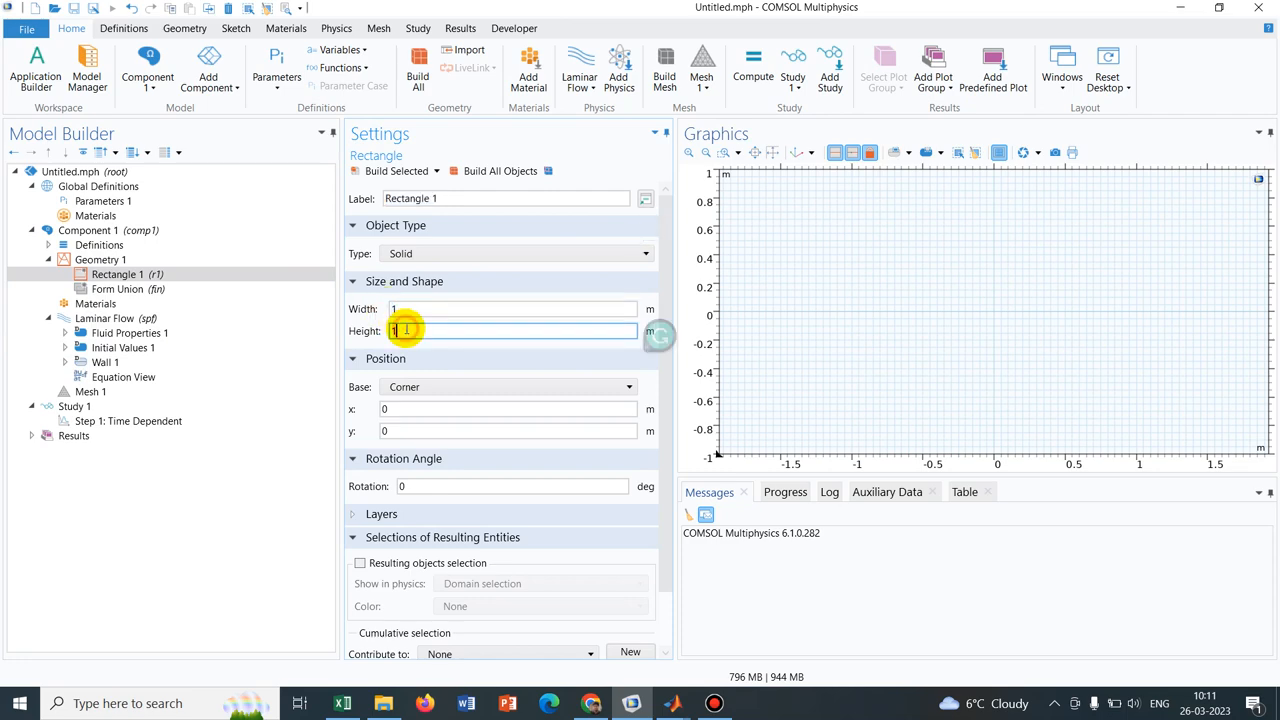
pyautogui.write('0.0')
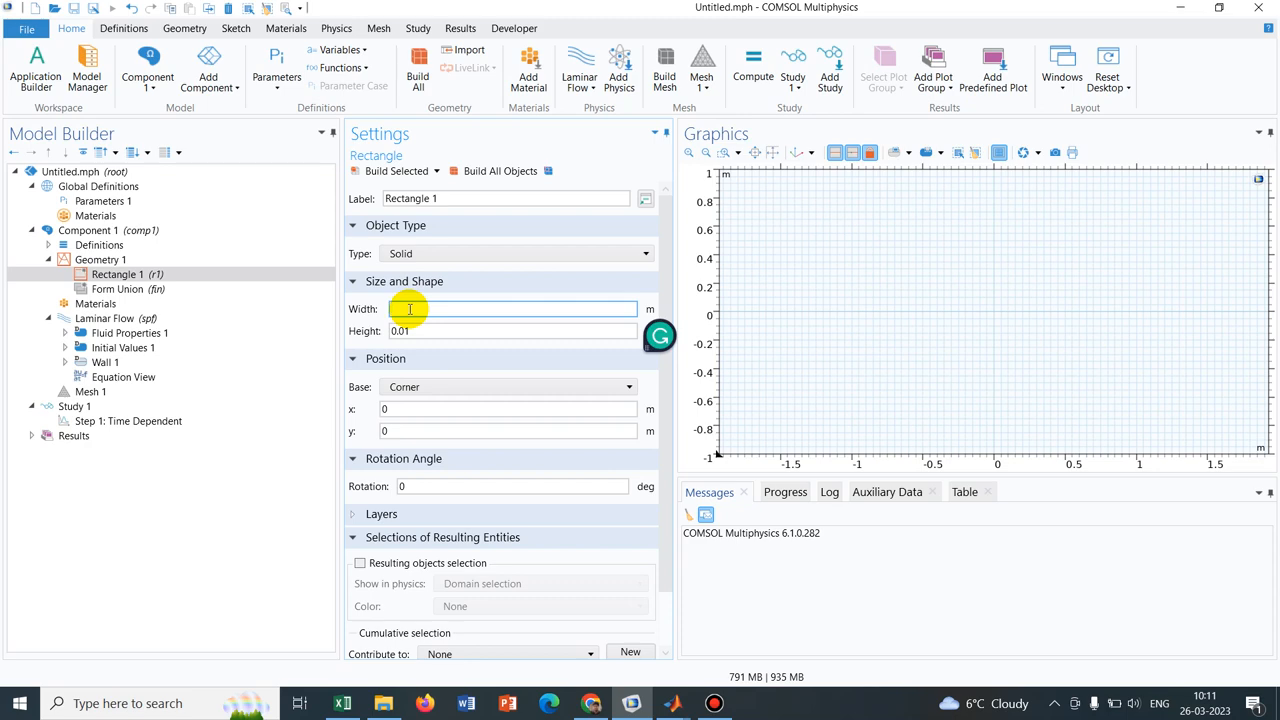
pyautogui.write('0')
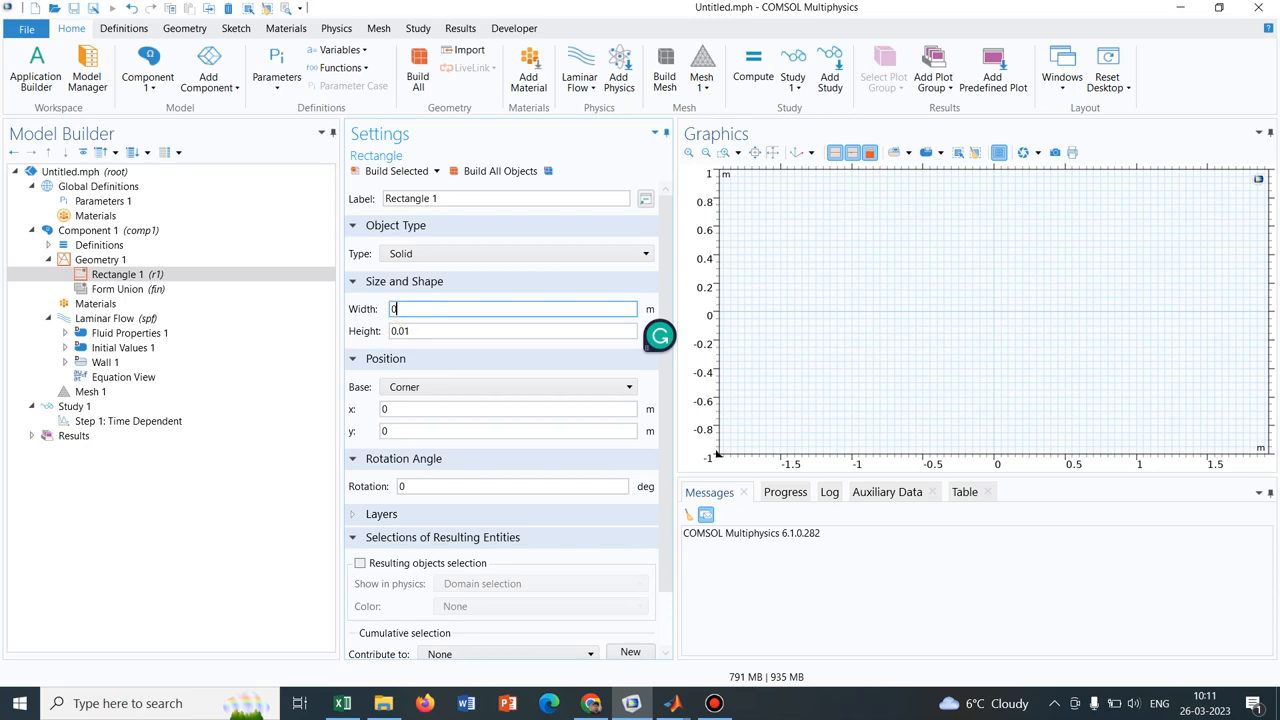
pyautogui.write('0.05')
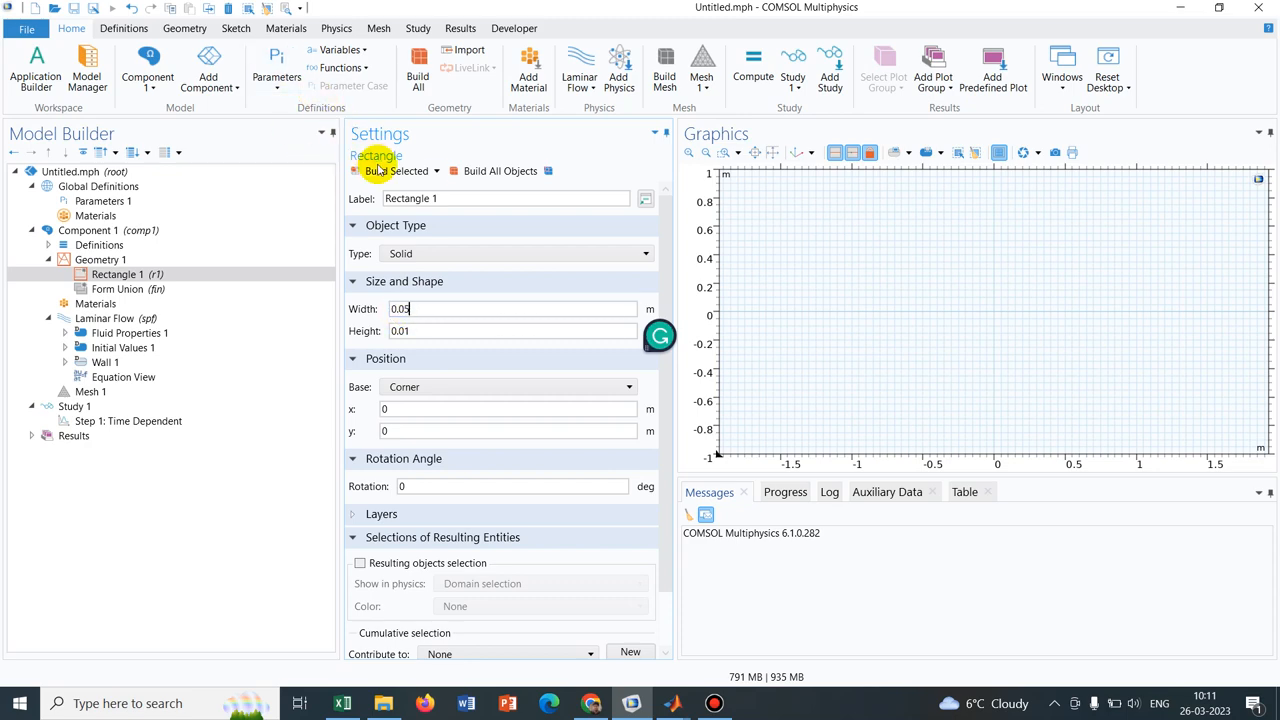
pyautogui.click(394, 170)
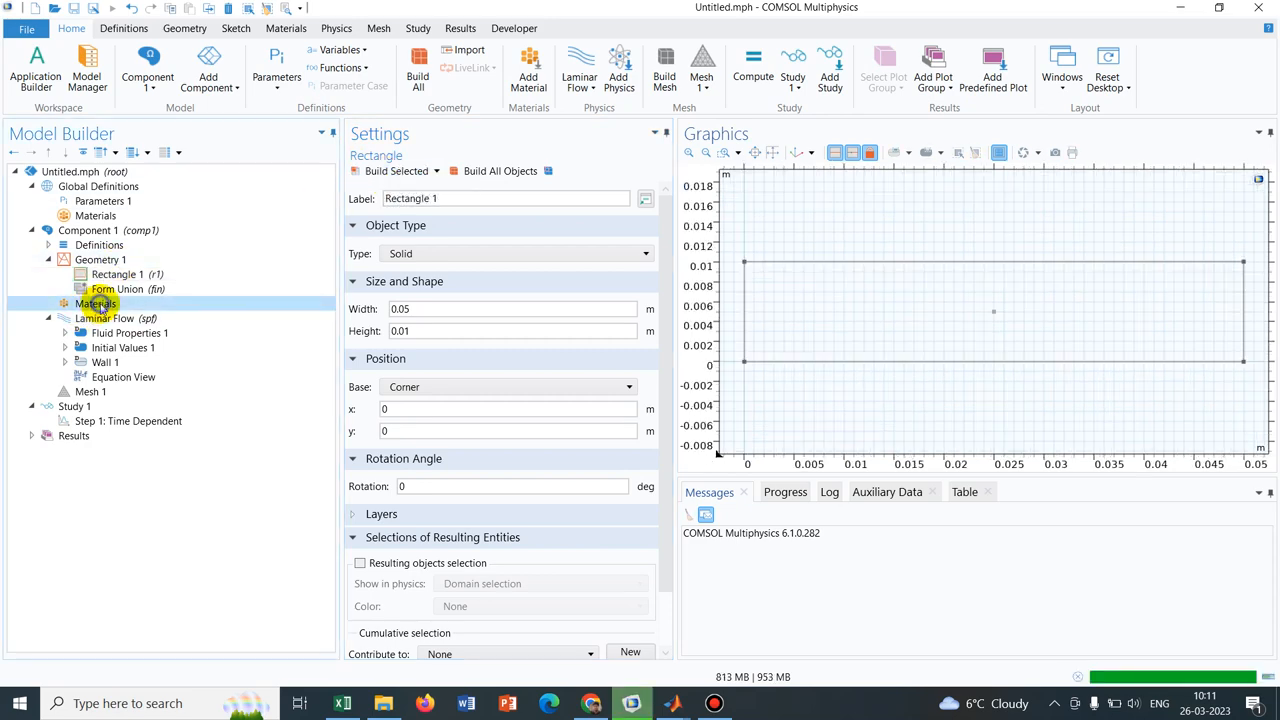
# Search the material library for water and add H2O (water) [liquid] to the channel domain
pyautogui.click(97, 303)
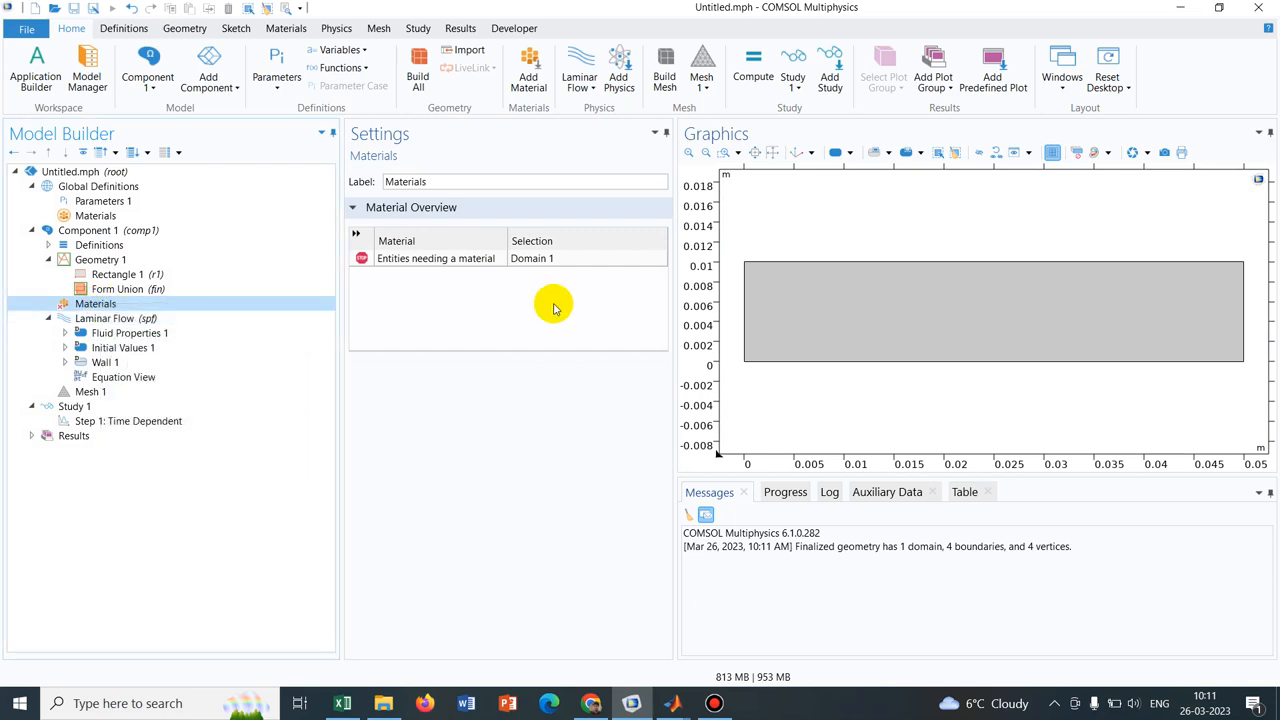
pyautogui.click(528, 70)
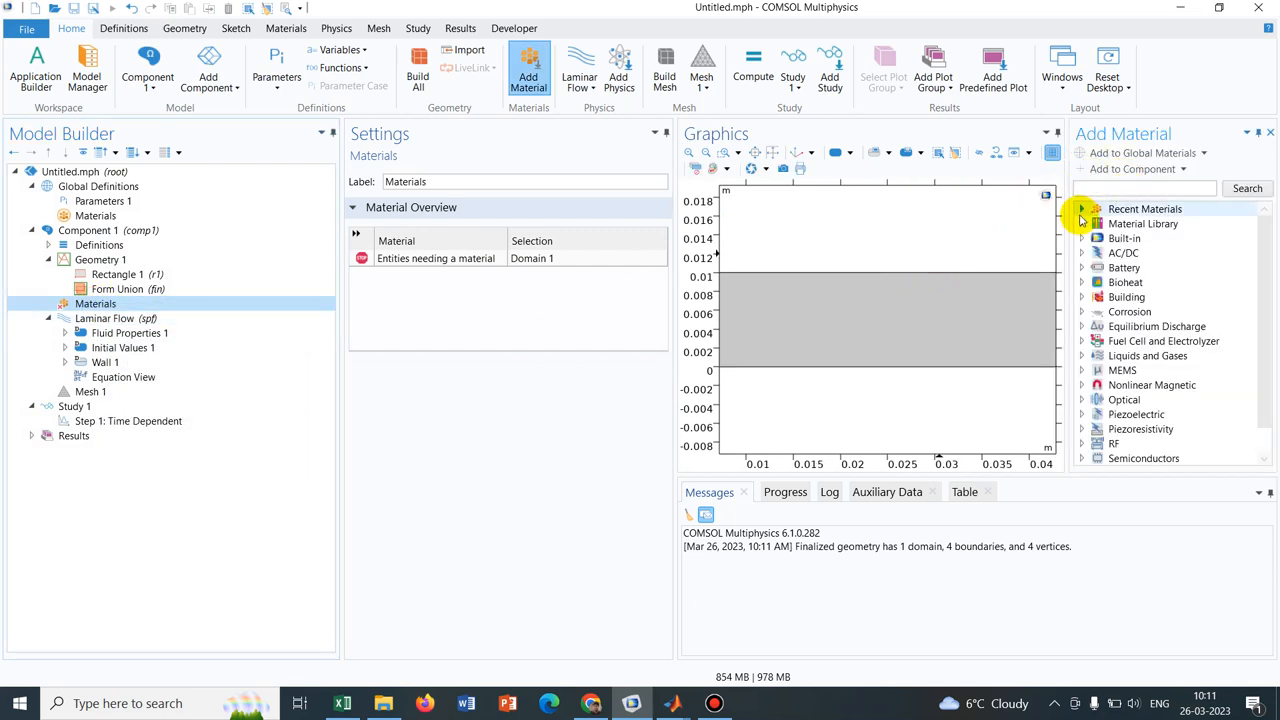
pyautogui.click(1081, 208)
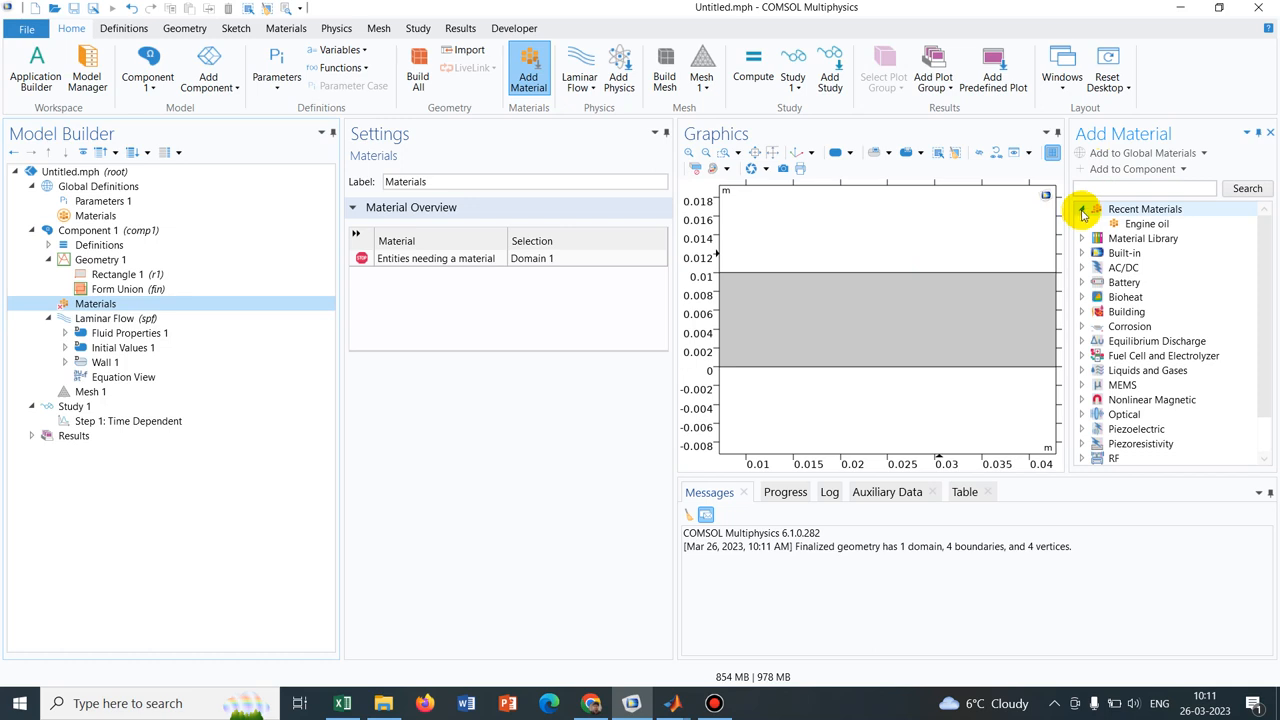
pyautogui.write('water')
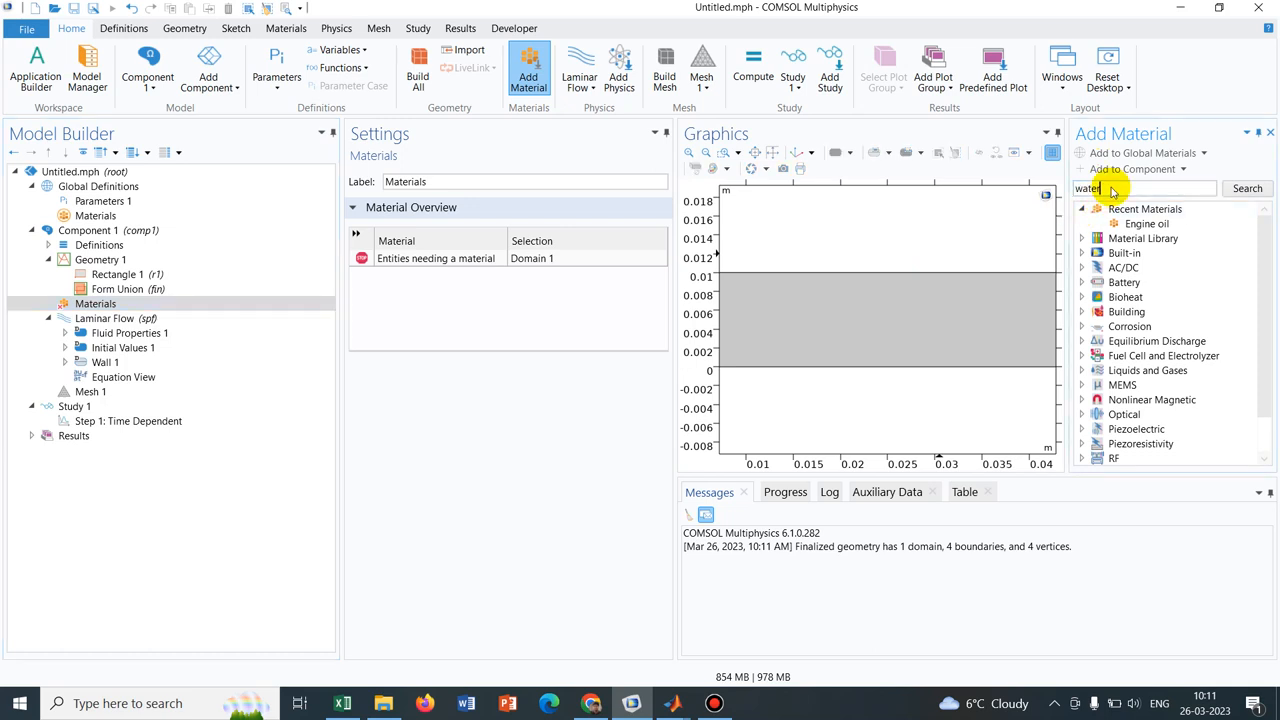
pyautogui.click(1247, 188)
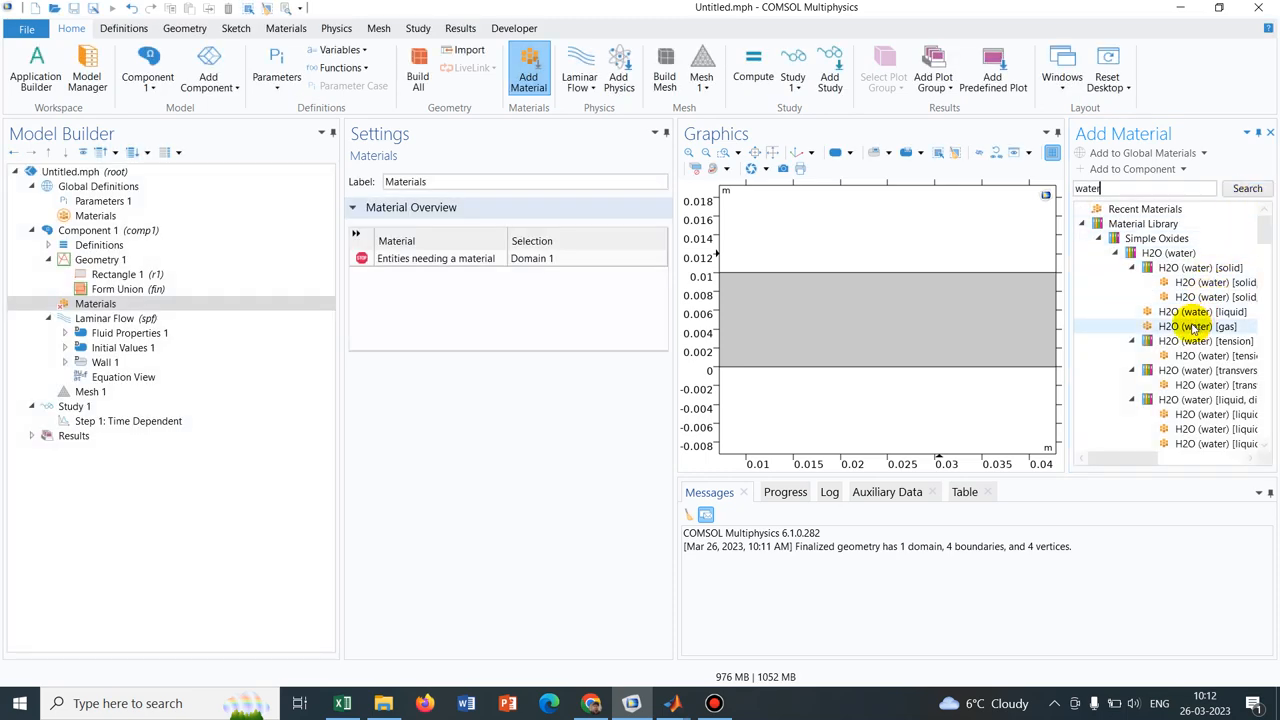
pyautogui.click(1205, 311)
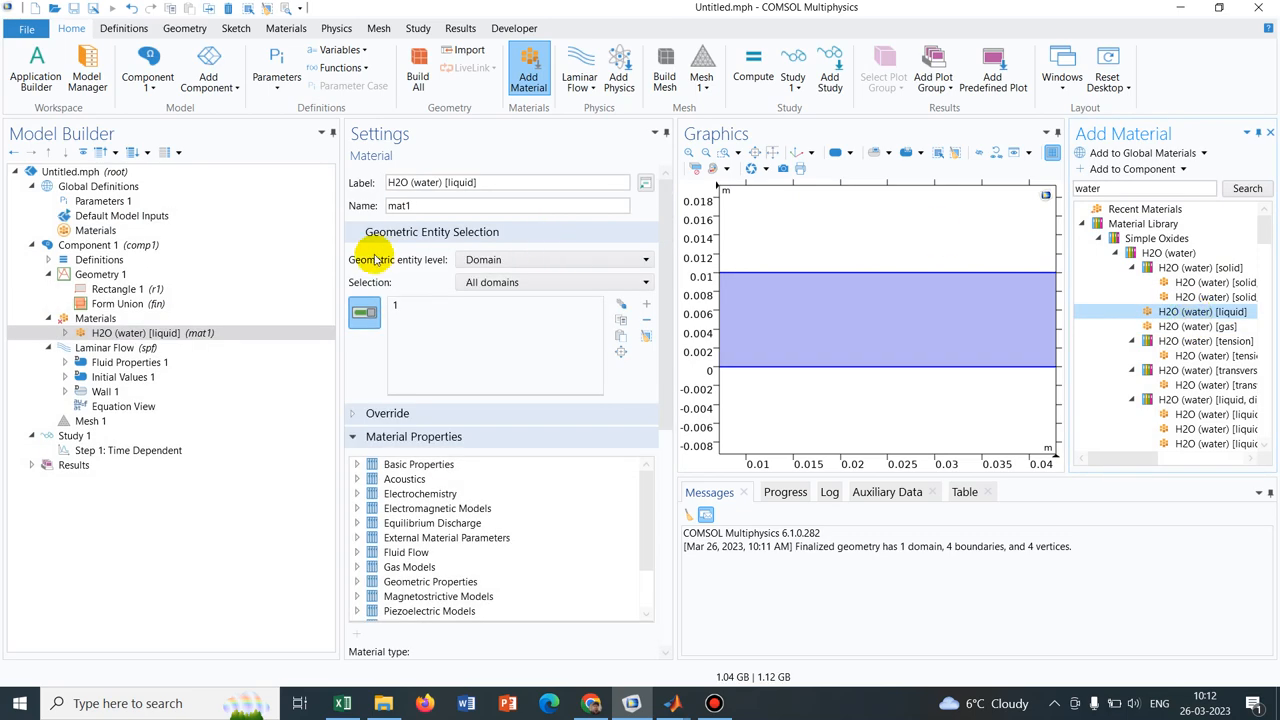
pyautogui.click(105, 347)
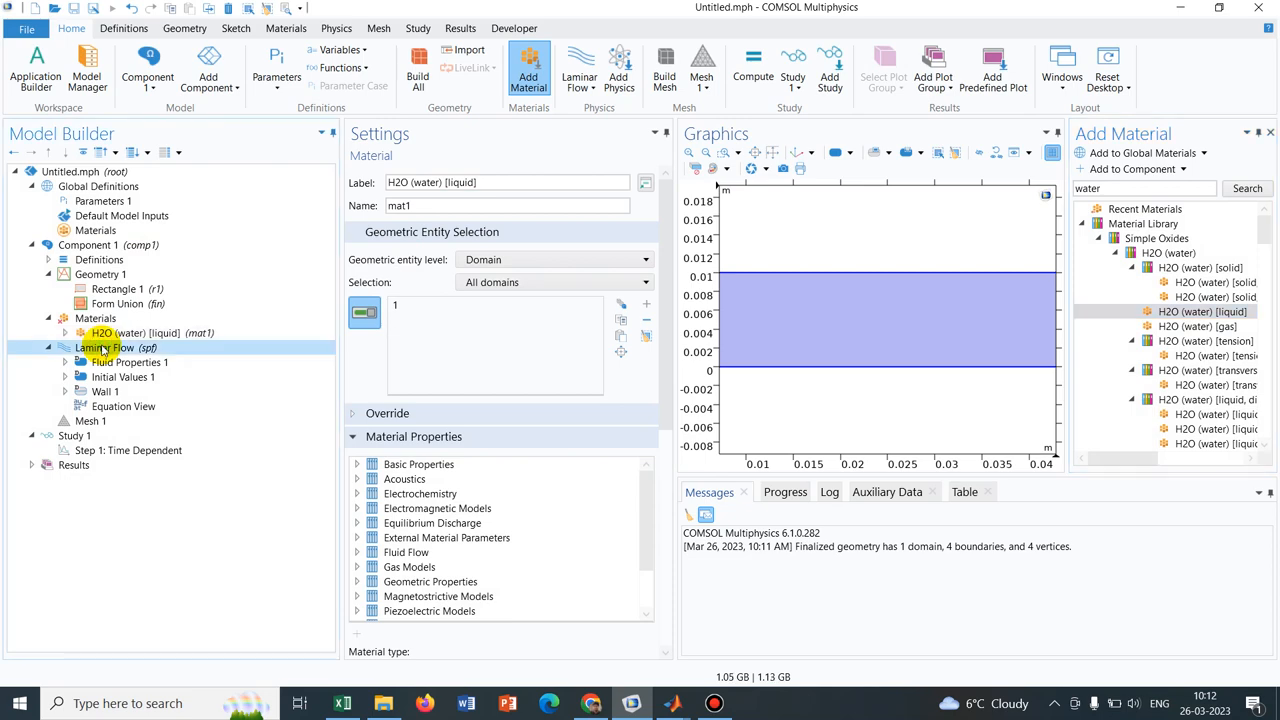
# Add Inlet 1 and a zero-pressure Outlet 1 to Laminar Flow and close the Add Material window
pyautogui.click(105, 347)
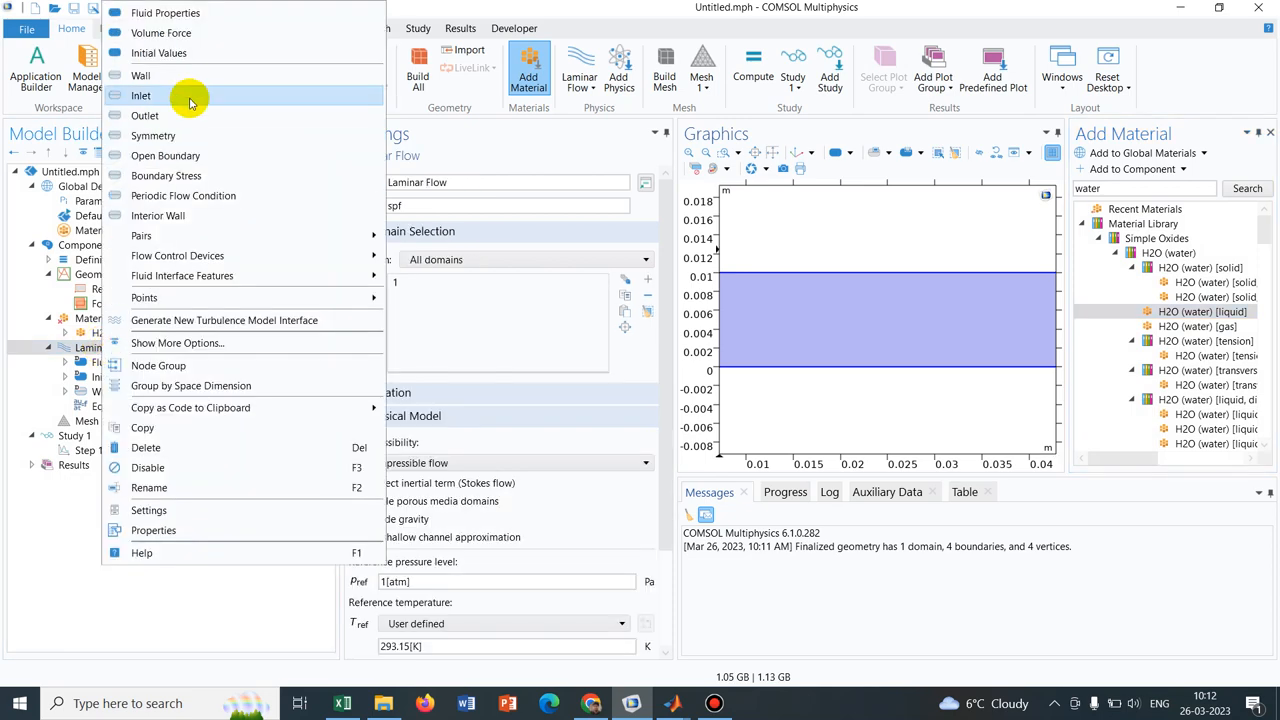
pyautogui.click(141, 95)
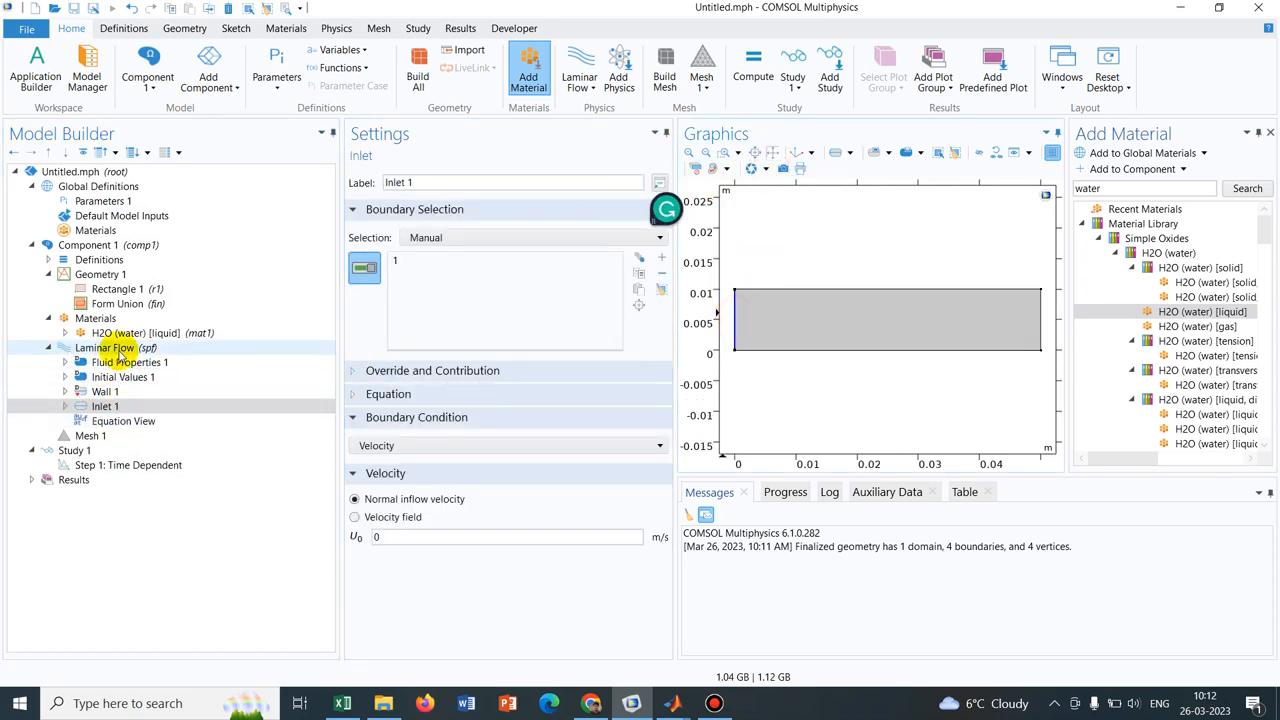
pyautogui.click(104, 347)
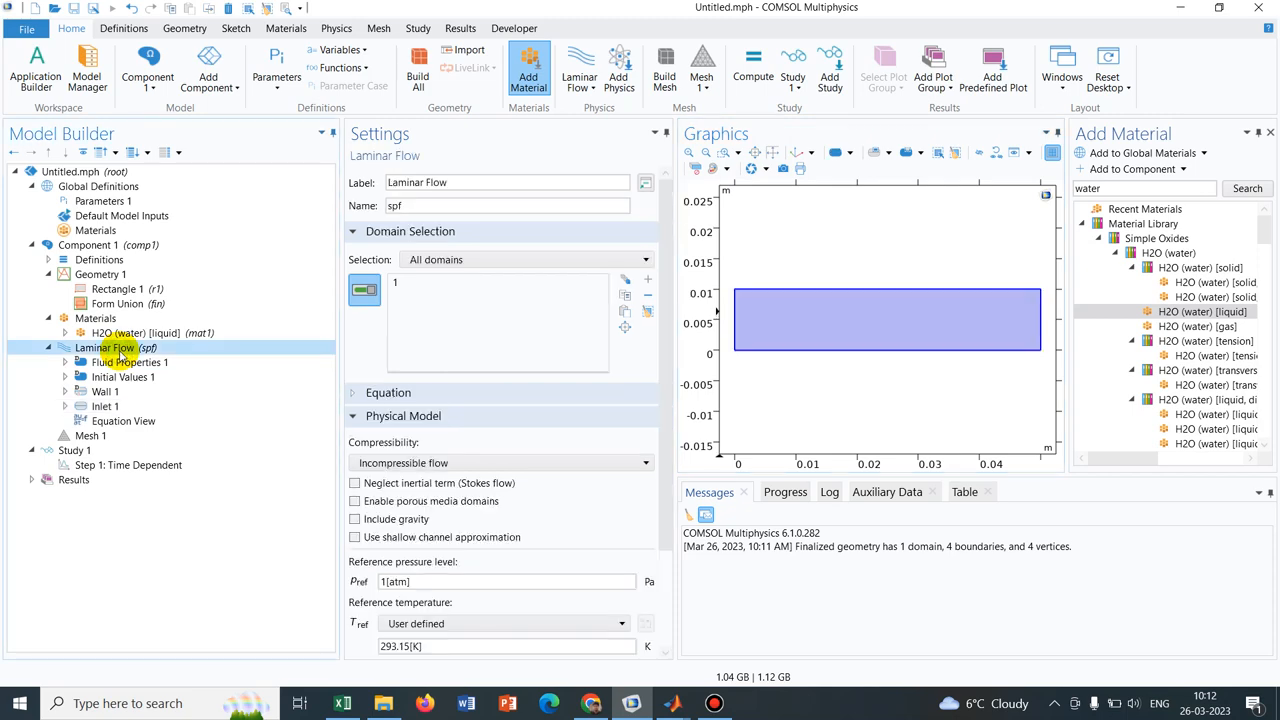
pyautogui.rightClick(104, 347)
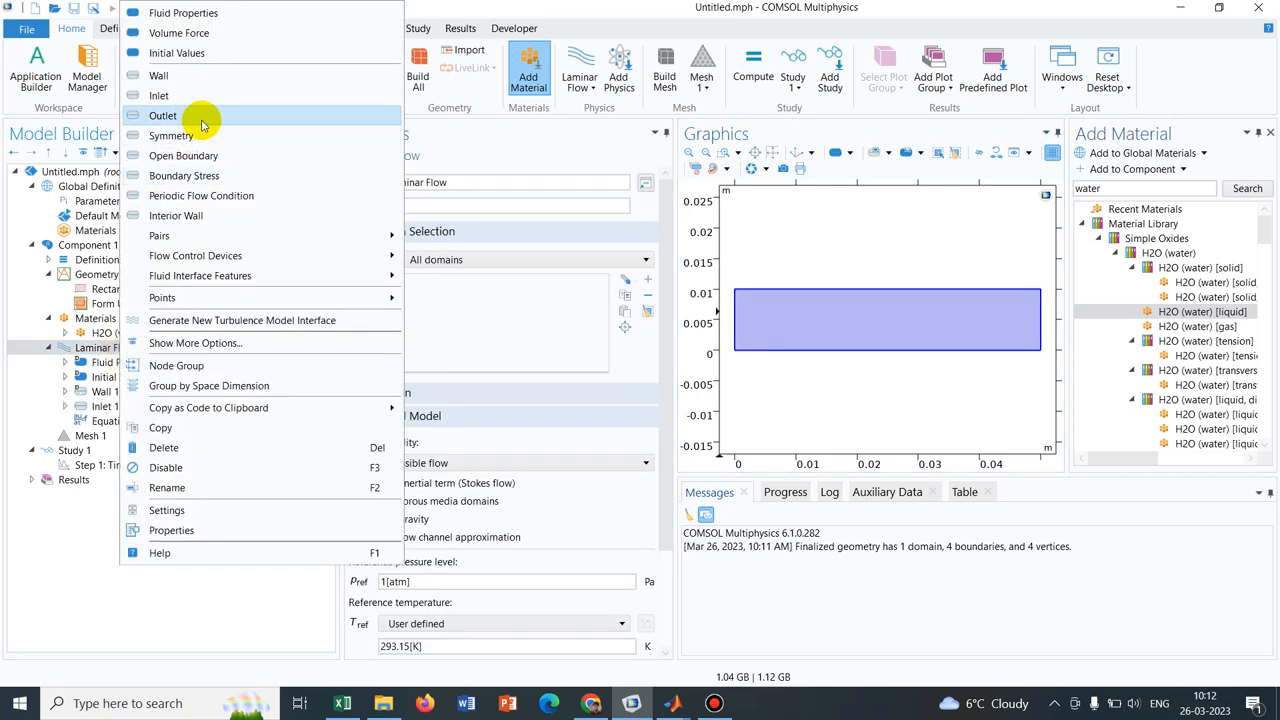
pyautogui.click(162, 115)
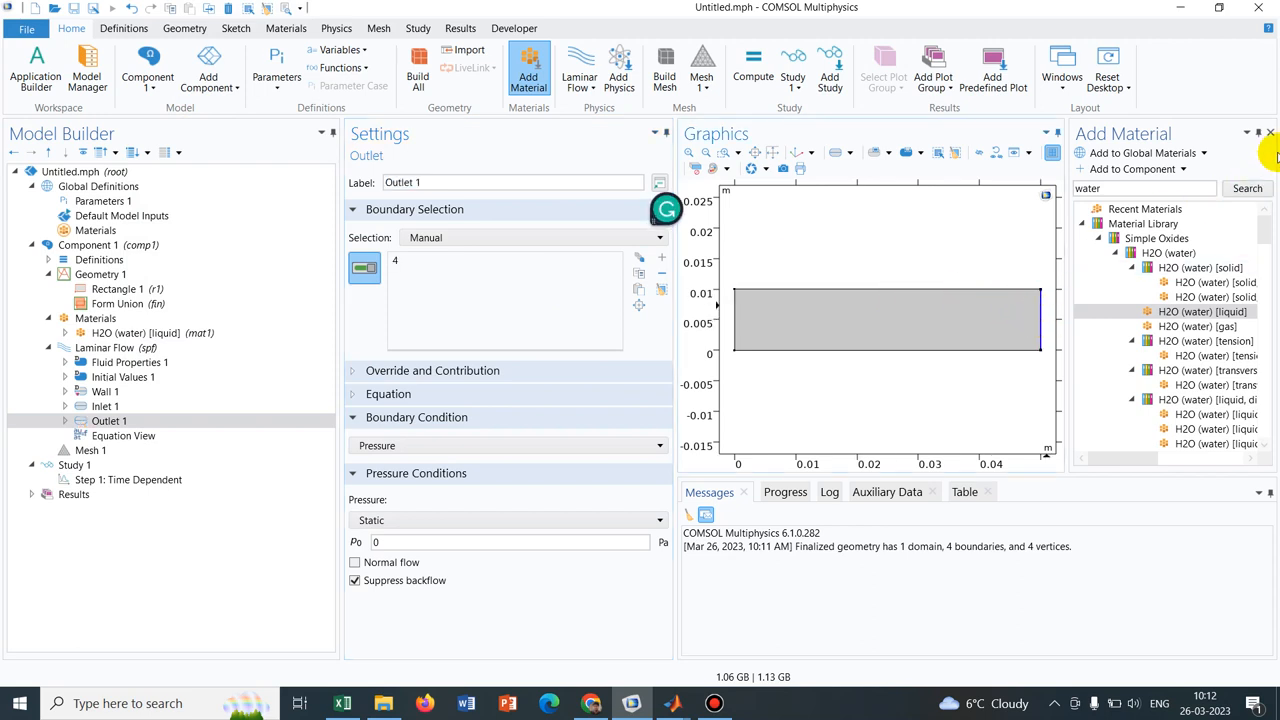
pyautogui.click(1270, 133)
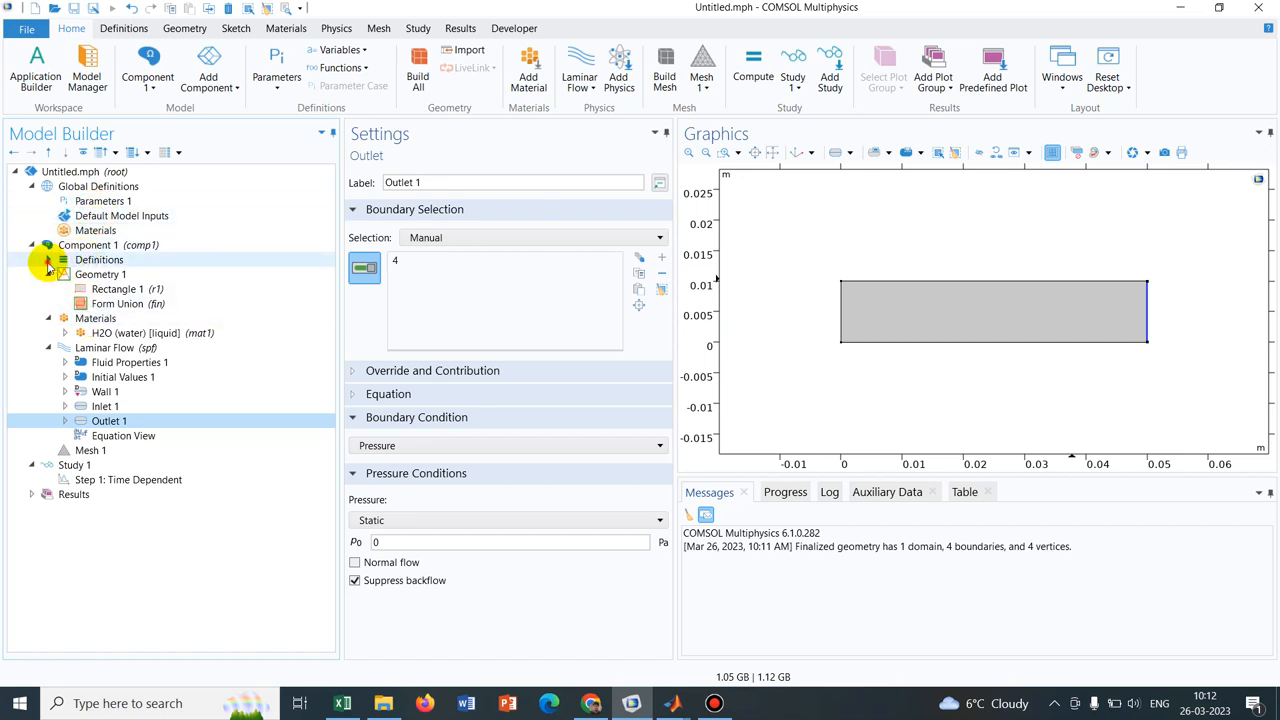
# Add an Interpolation function under Definitions with its data source set to File
pyautogui.click(98, 259)
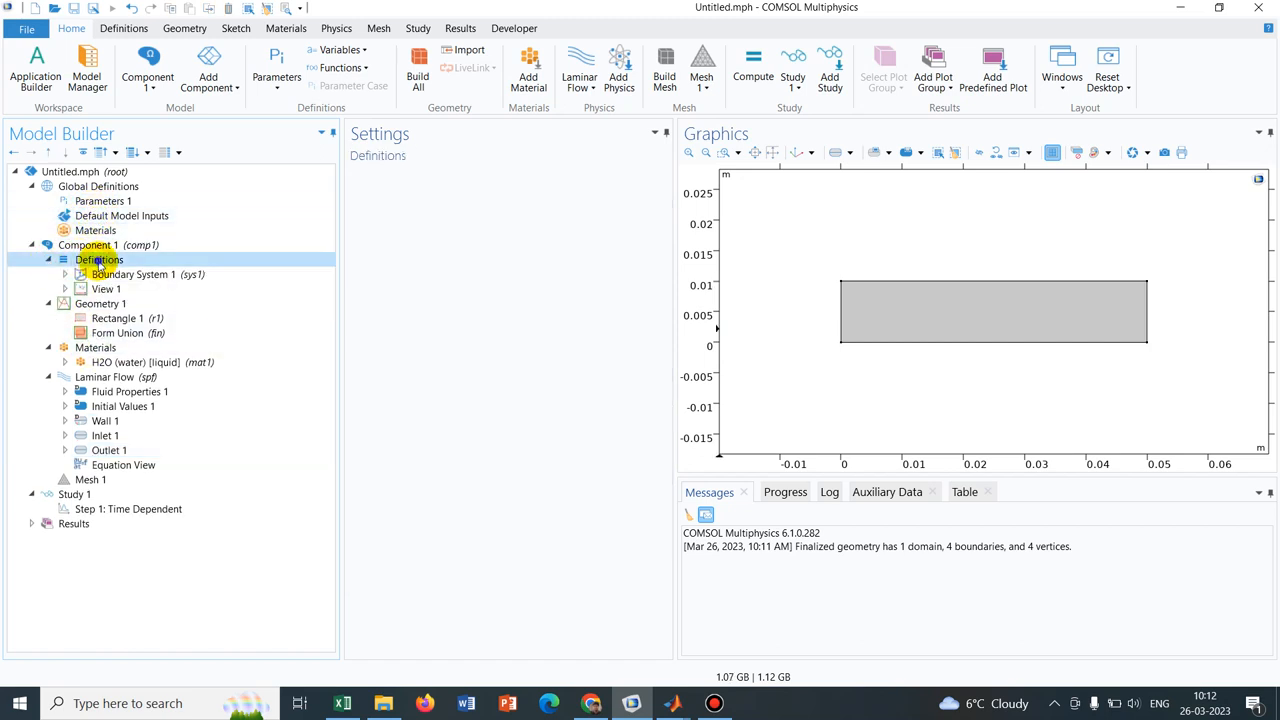
pyautogui.rightClick(98, 259)
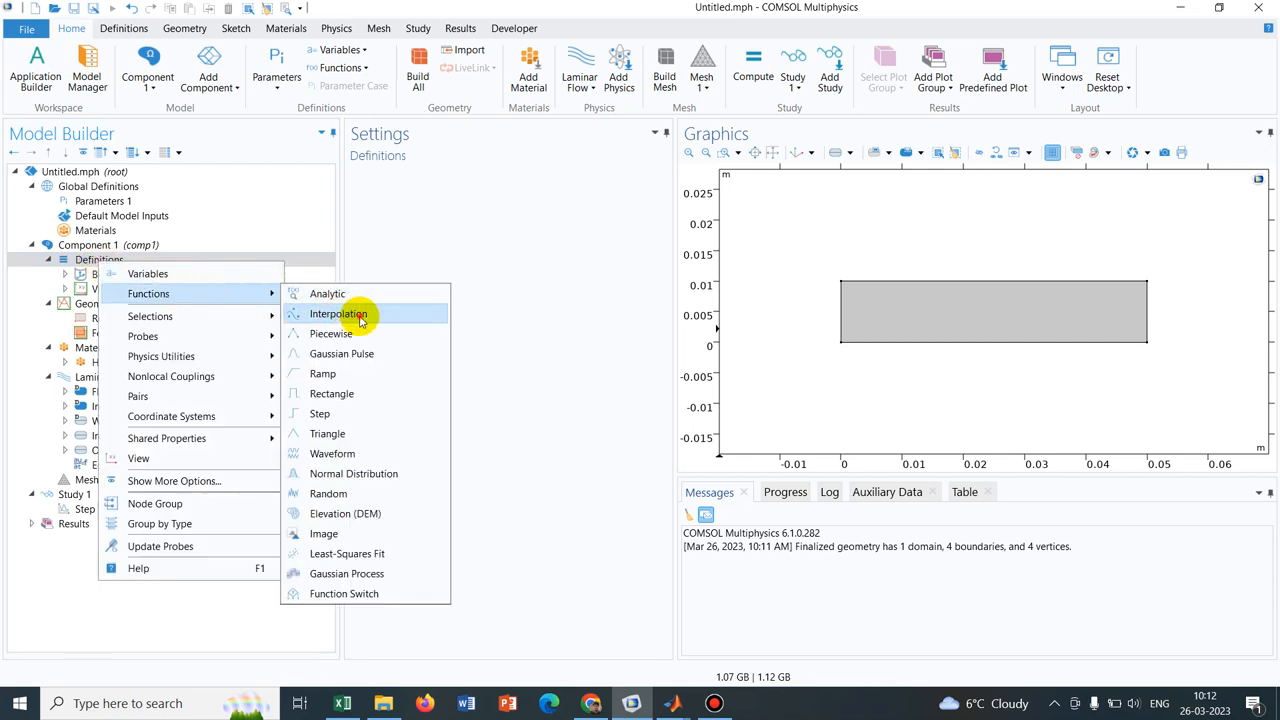
pyautogui.click(338, 313)
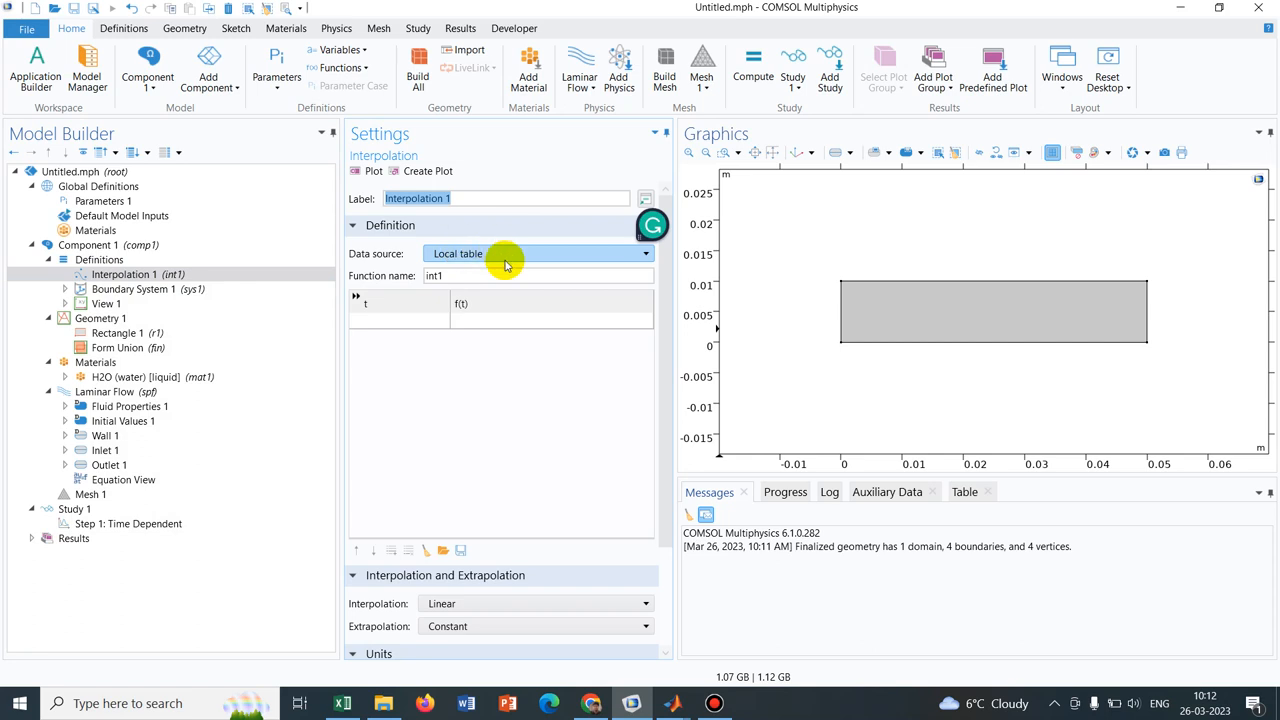
pyautogui.click(538, 253)
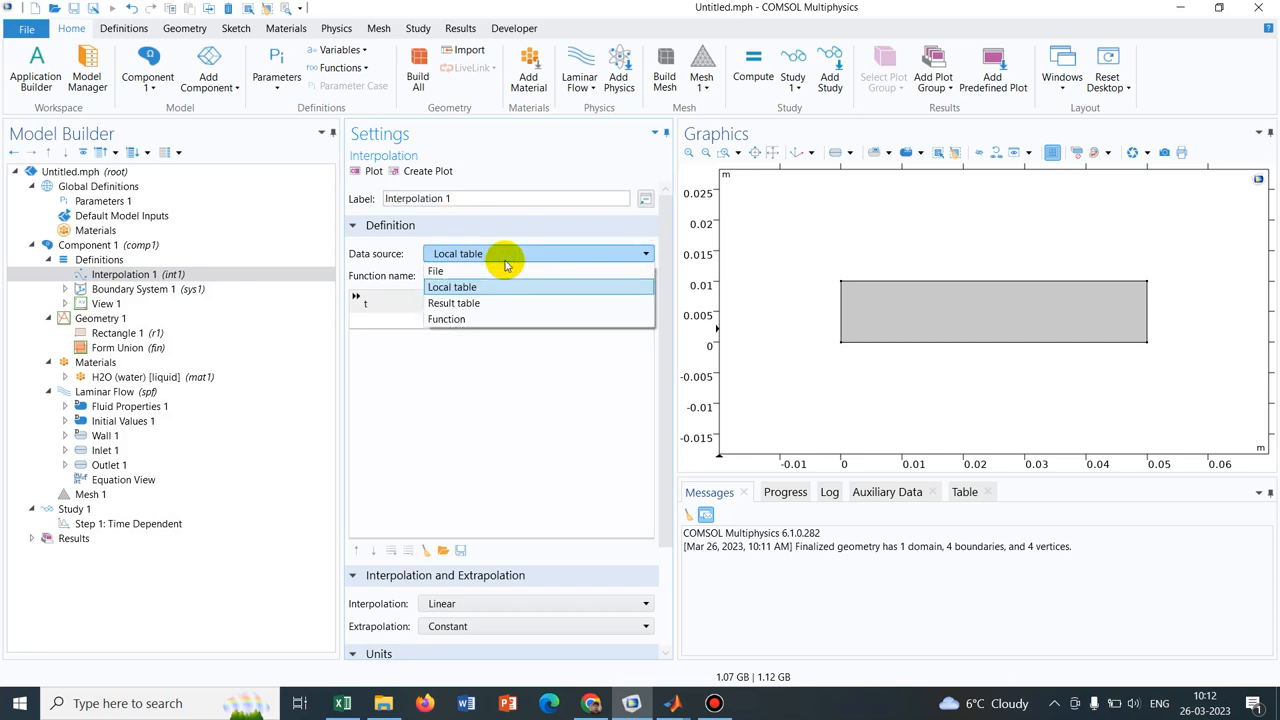
pyautogui.moveTo(483, 287)
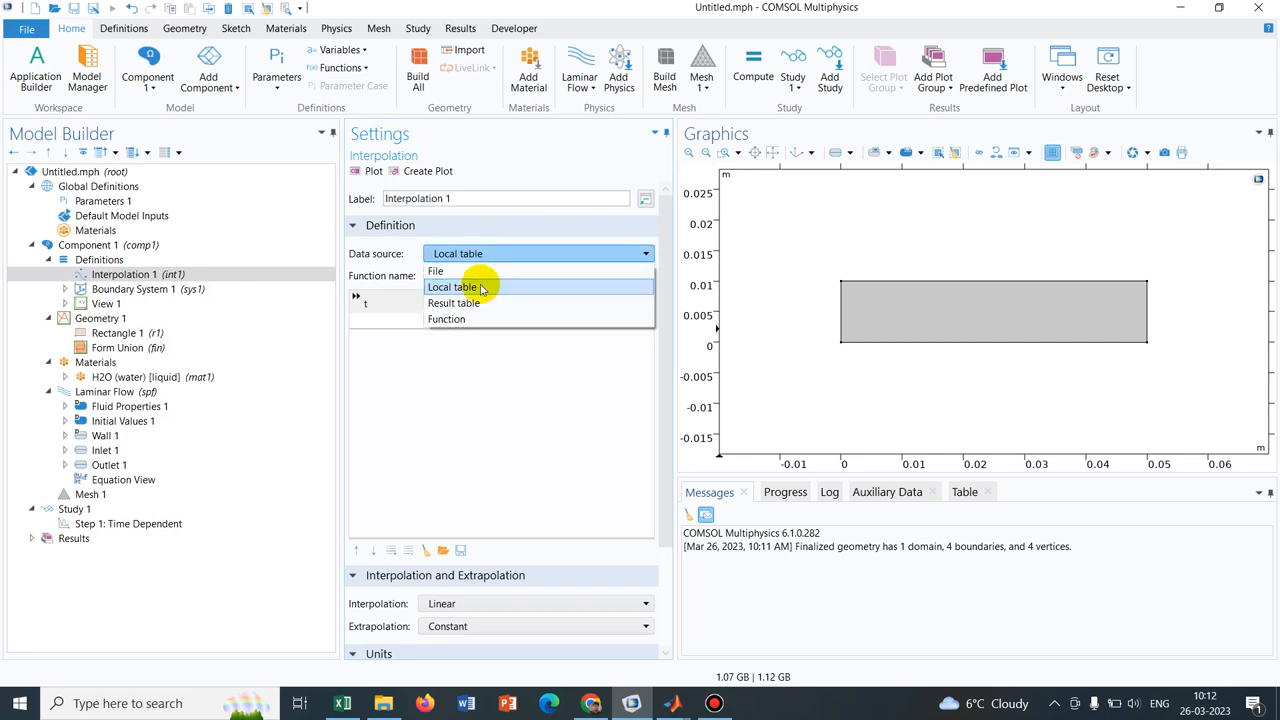
pyautogui.click(435, 271)
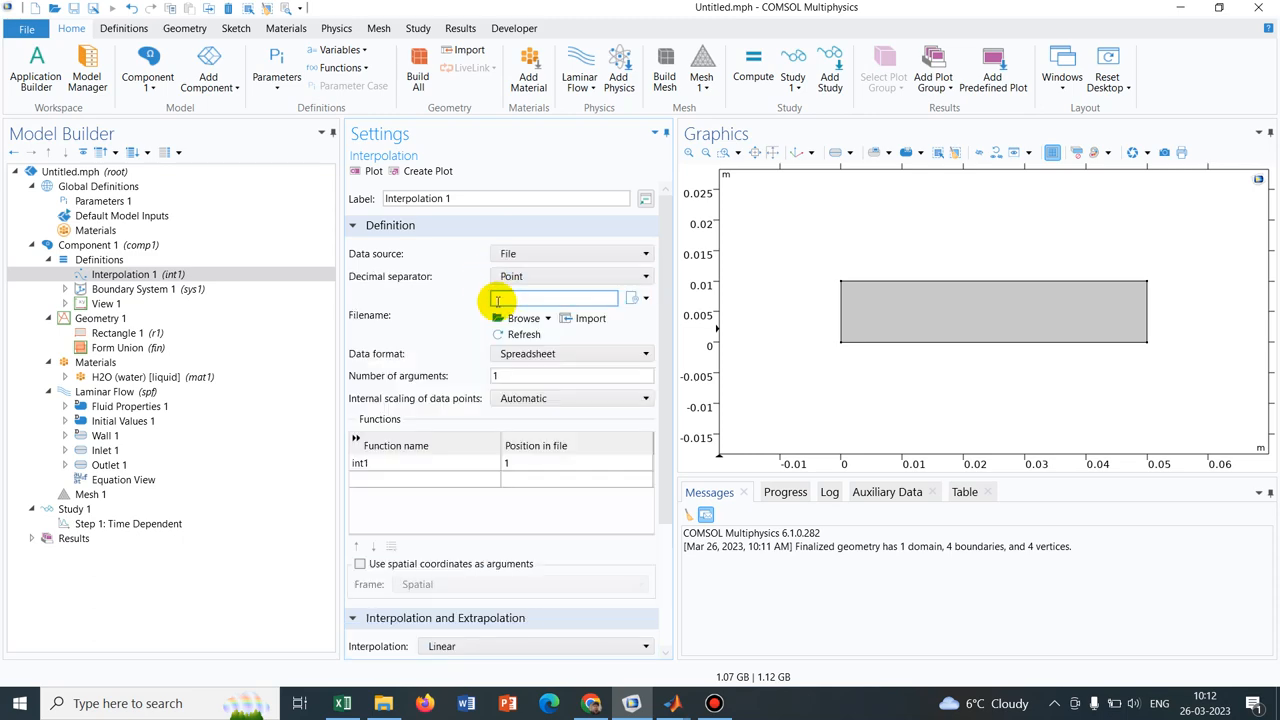
pyautogui.click(520, 318)
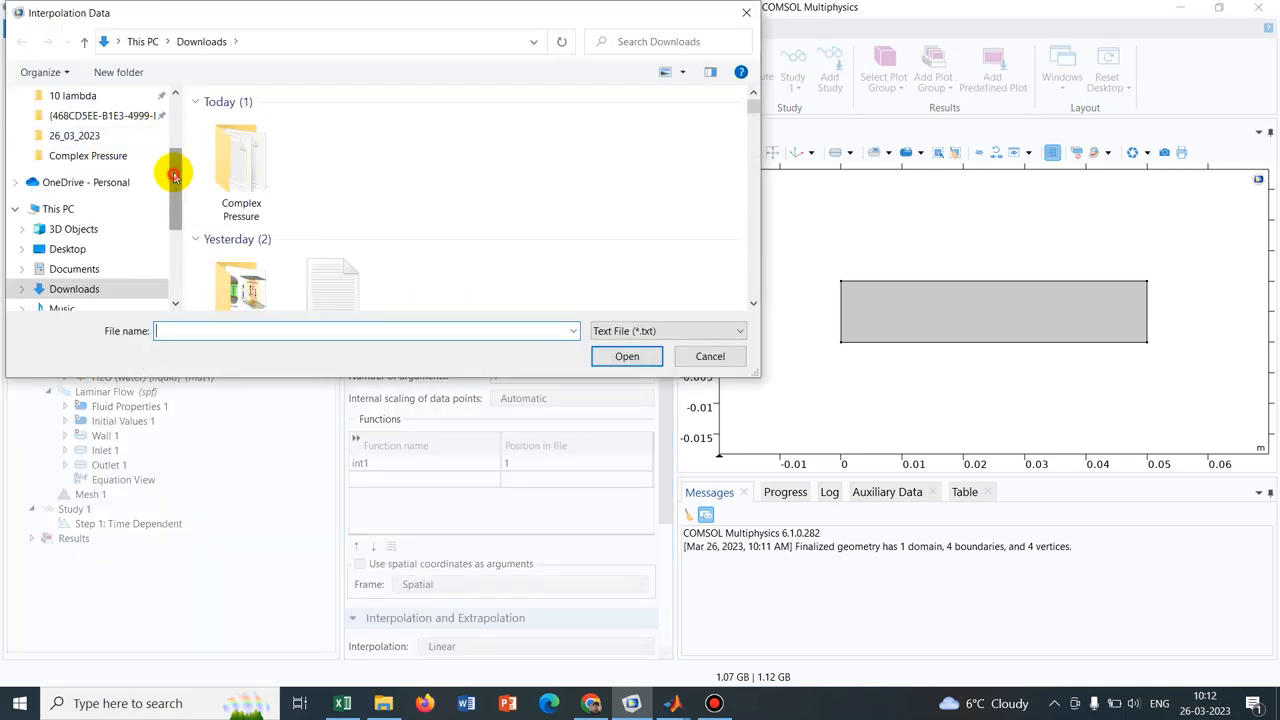
# Browse to Complex Pressure > 26_03_2023 and load Imag_part1.txt as the interpolation data
pyautogui.click(74, 148)
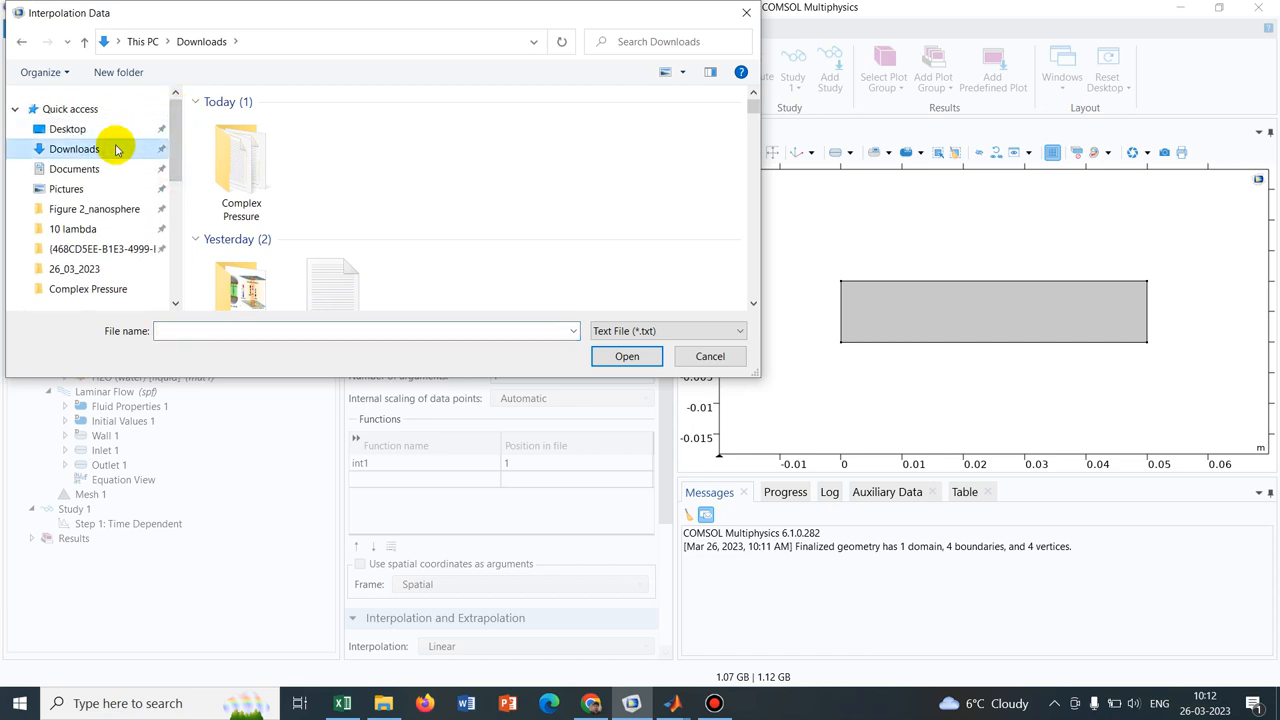
pyautogui.doubleClick(241, 175)
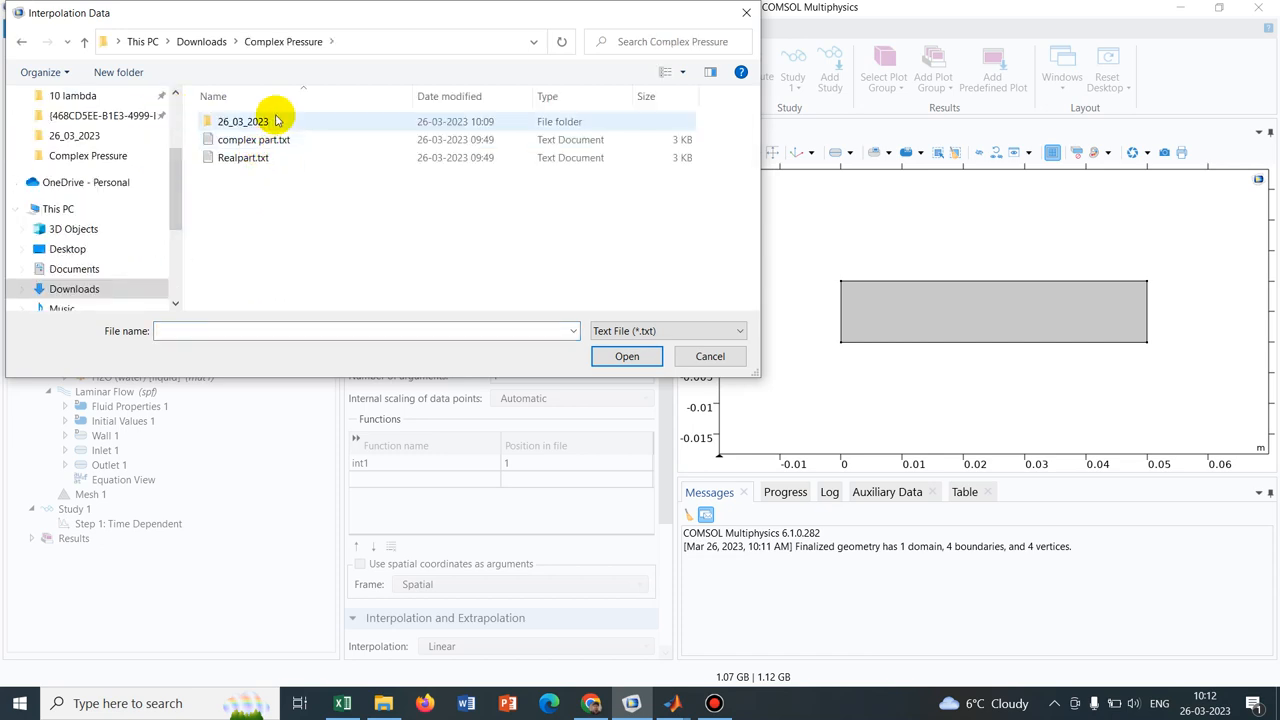
pyautogui.doubleClick(243, 121)
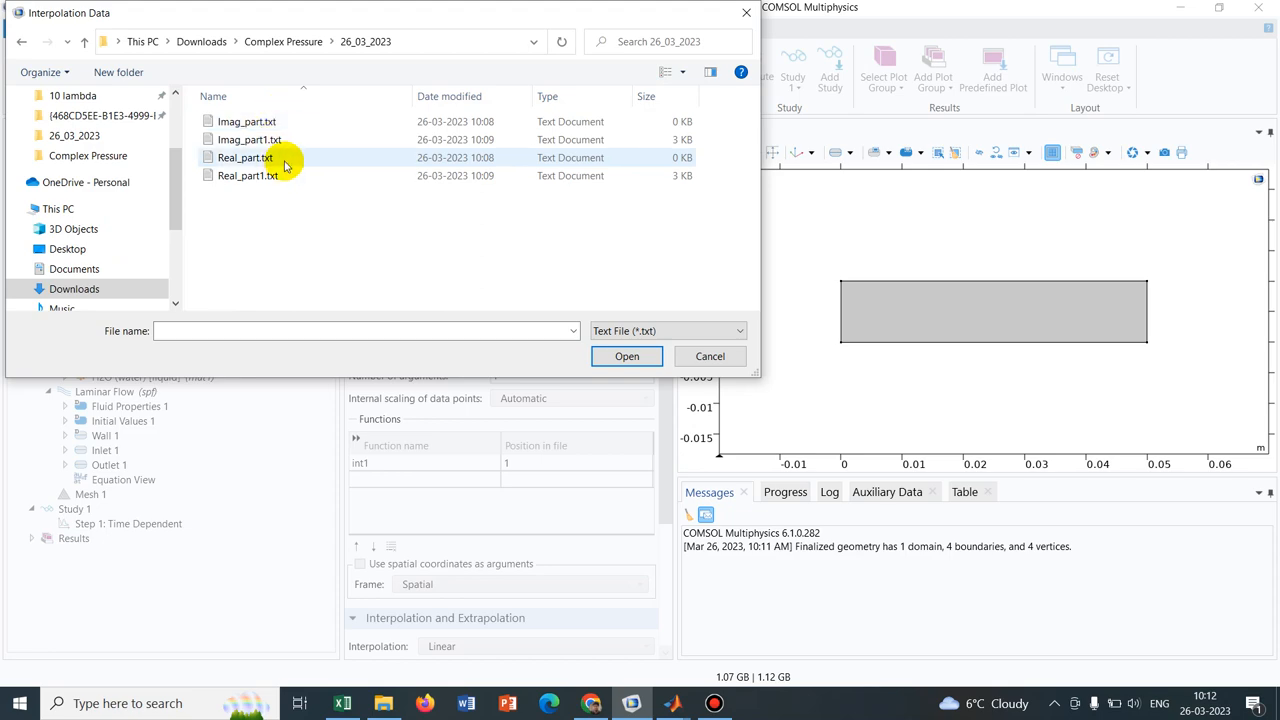
pyautogui.click(249, 139)
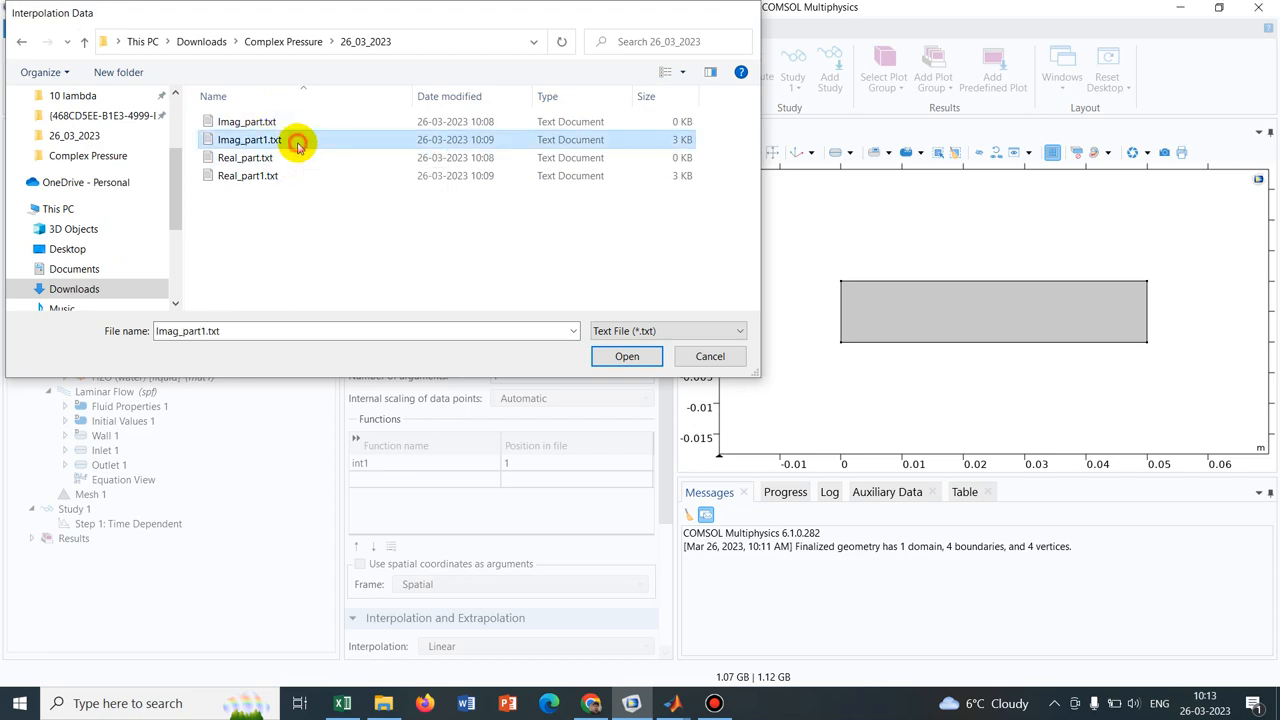
pyautogui.click(627, 356)
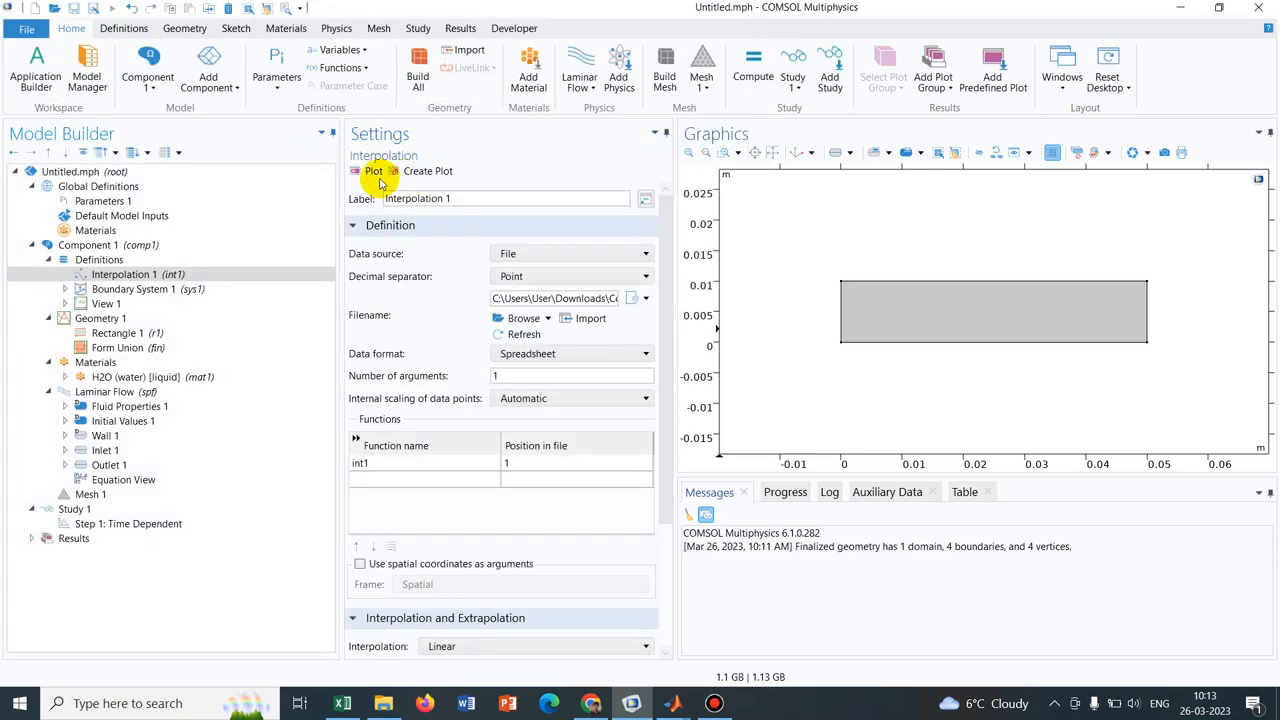
pyautogui.moveTo(373, 171)
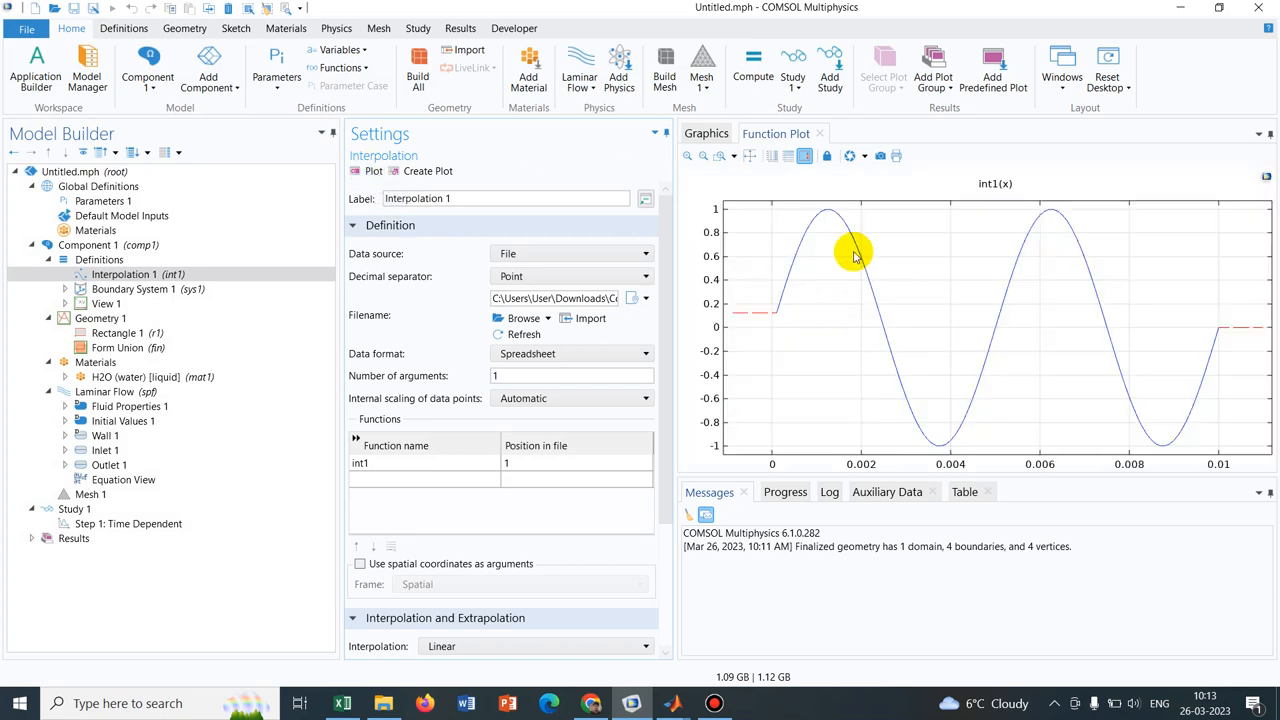
pyautogui.moveTo(1077, 188)
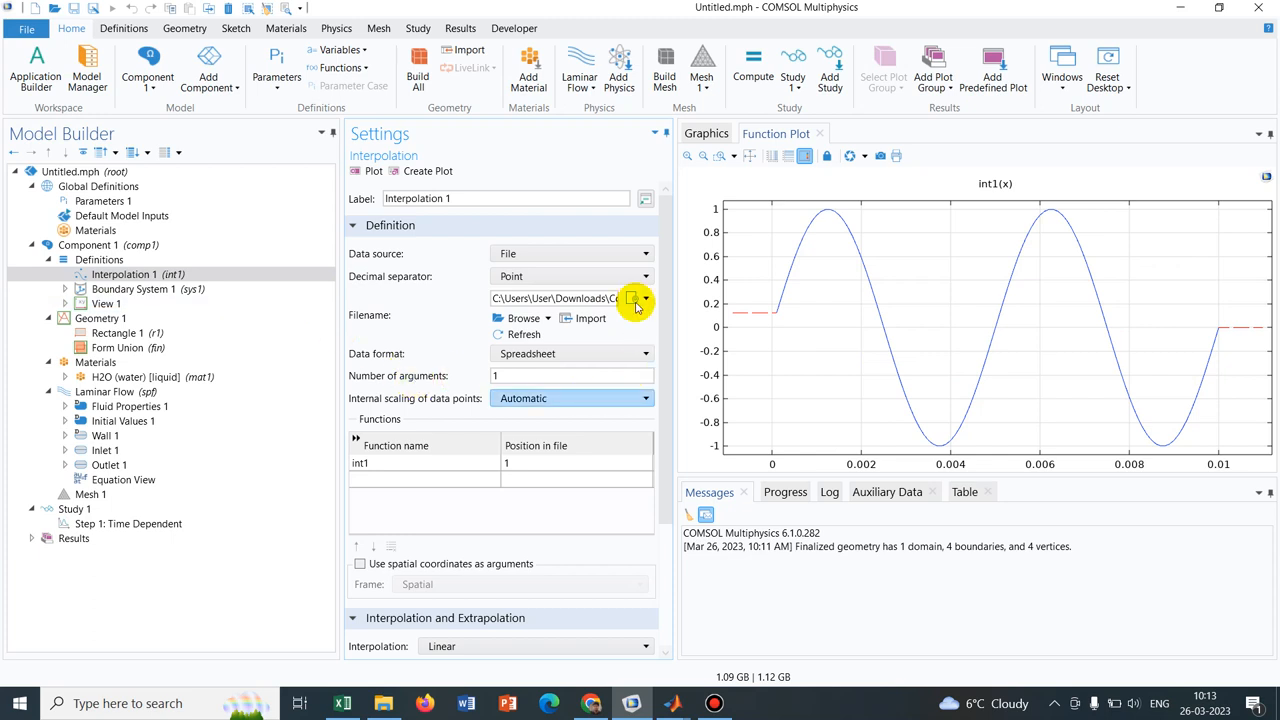
# Give int1 units of Pa with its Column 1 argument in m, then start adding a second definition
pyautogui.scroll(-3)
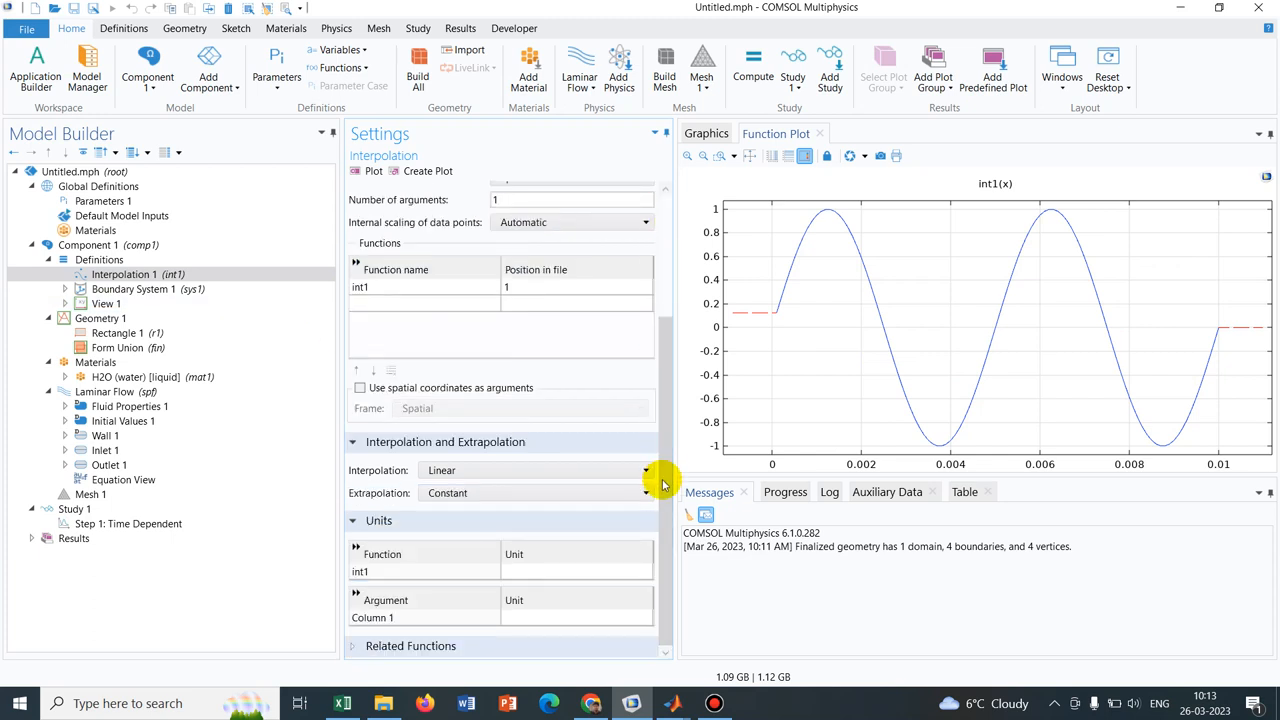
pyautogui.click(576, 571)
pyautogui.write('P')
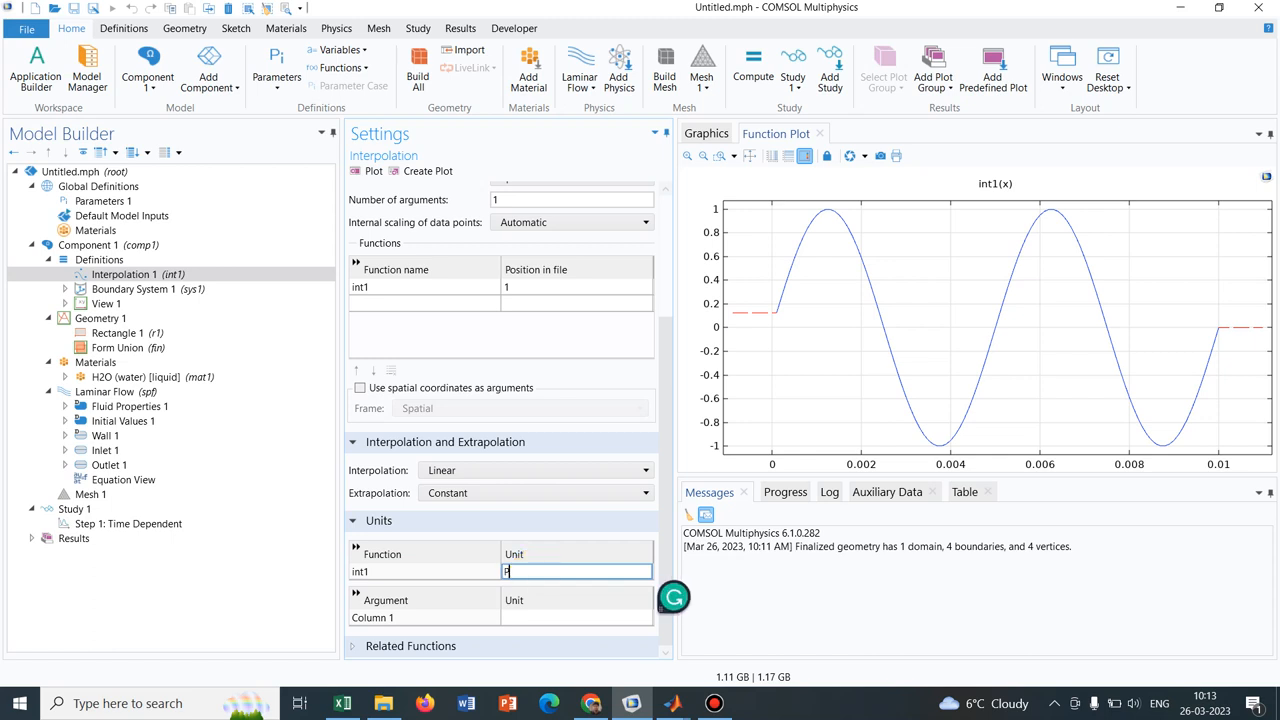
pyautogui.click(577, 617)
pyautogui.write('m')
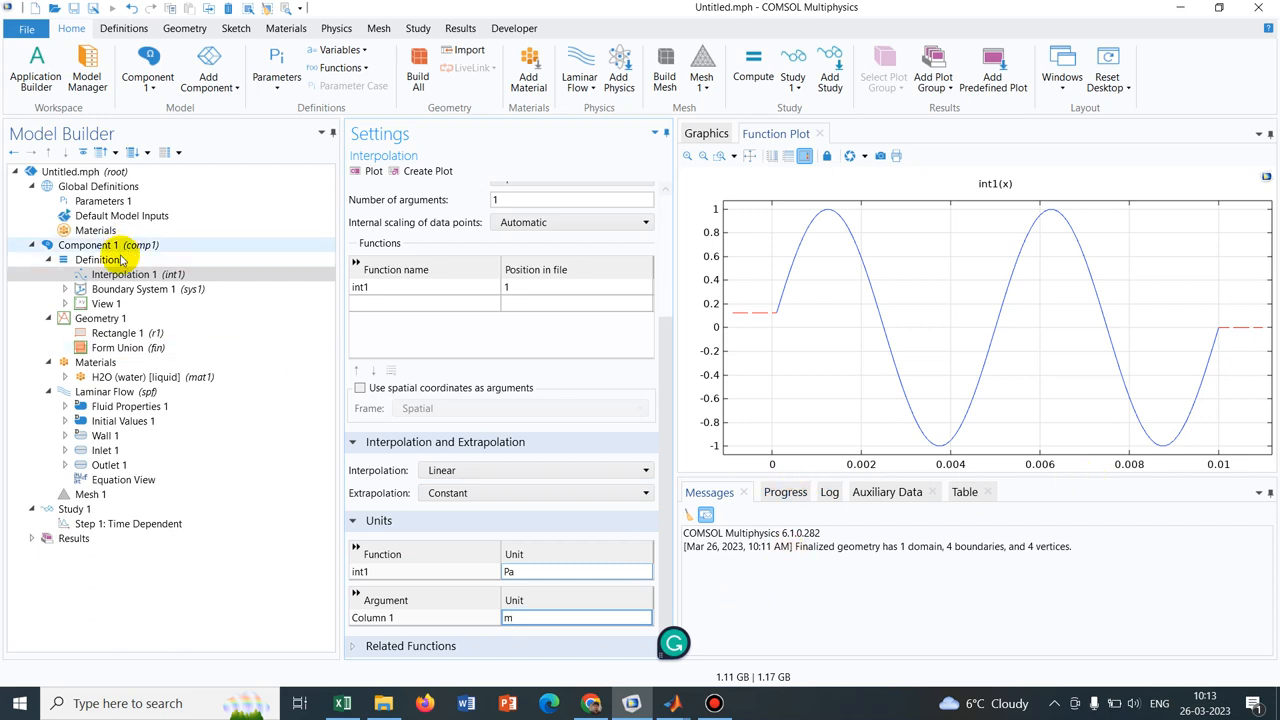
pyautogui.rightClick(100, 259)
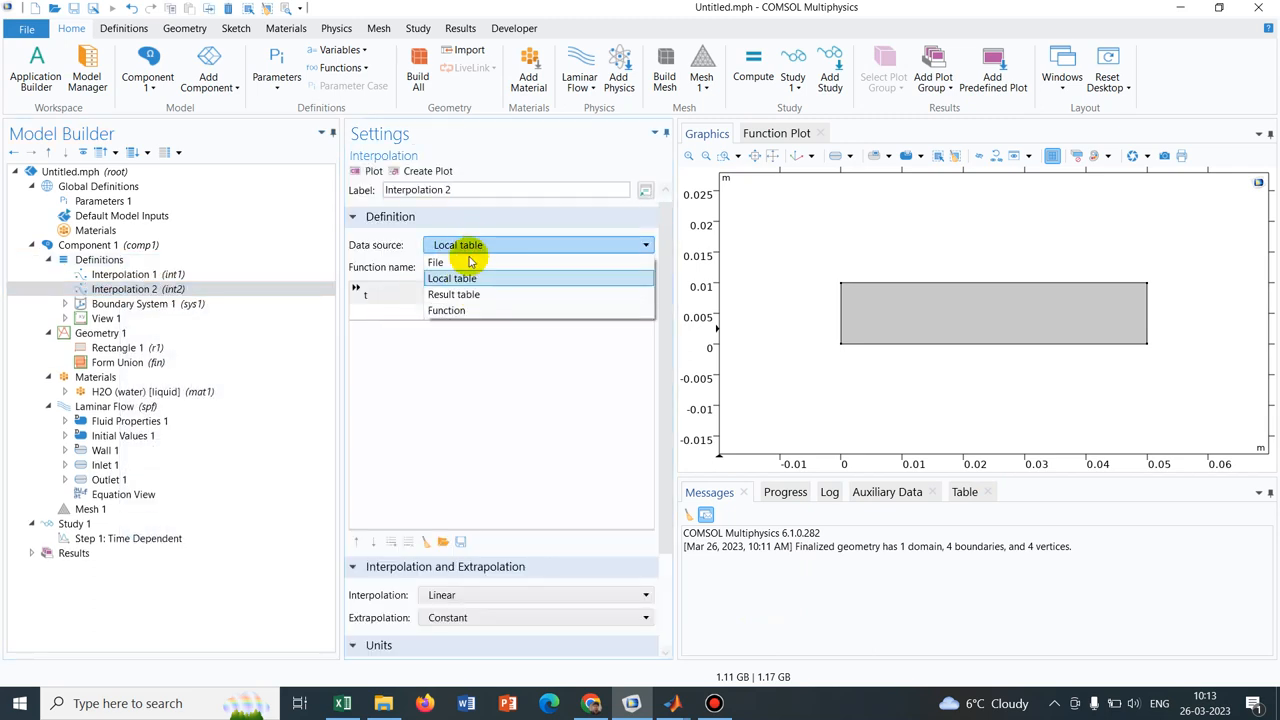
# Point int2's data source at the file Imag_part1.txt and plot the resulting sine wave
pyautogui.click(435, 262)
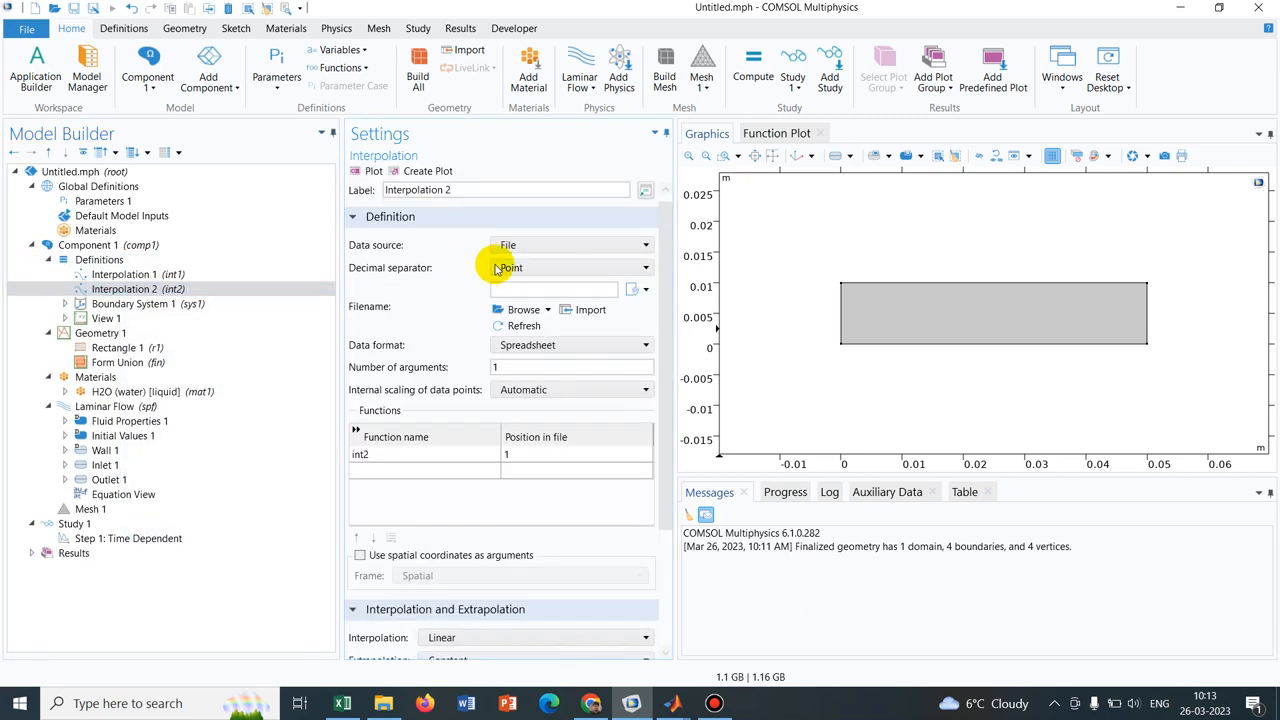
pyautogui.click(523, 309)
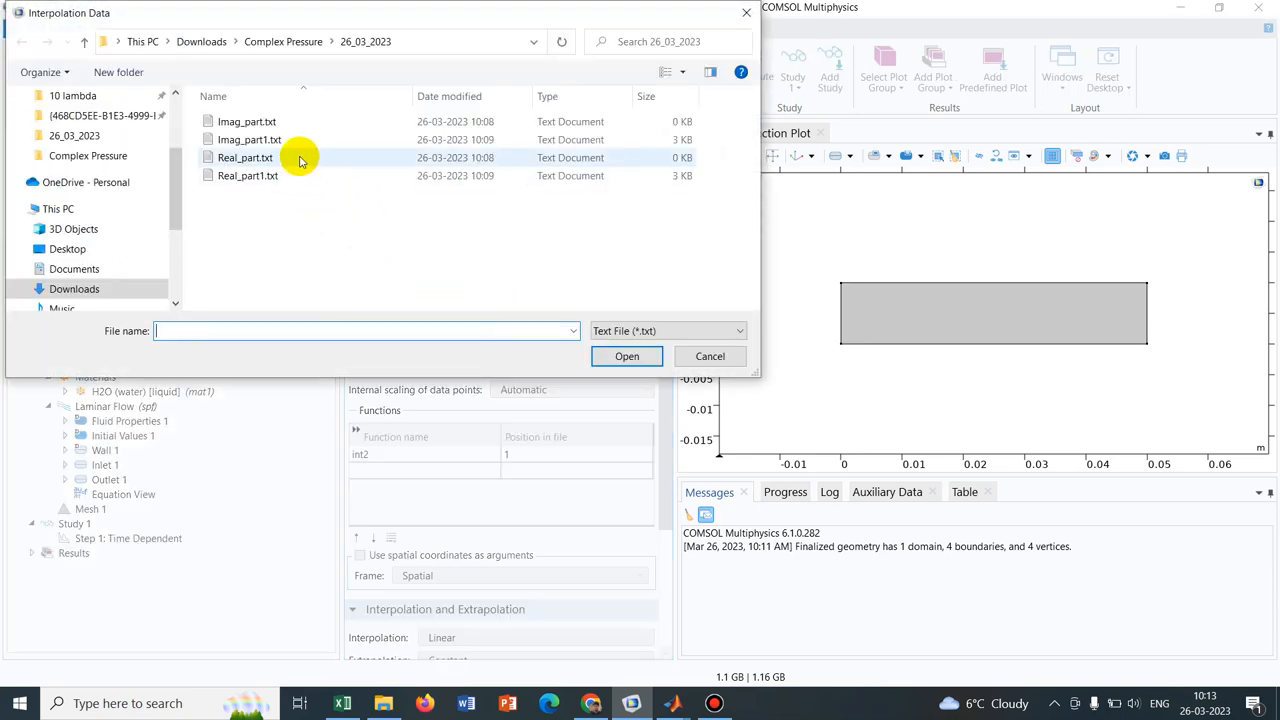
pyautogui.moveTo(305, 145)
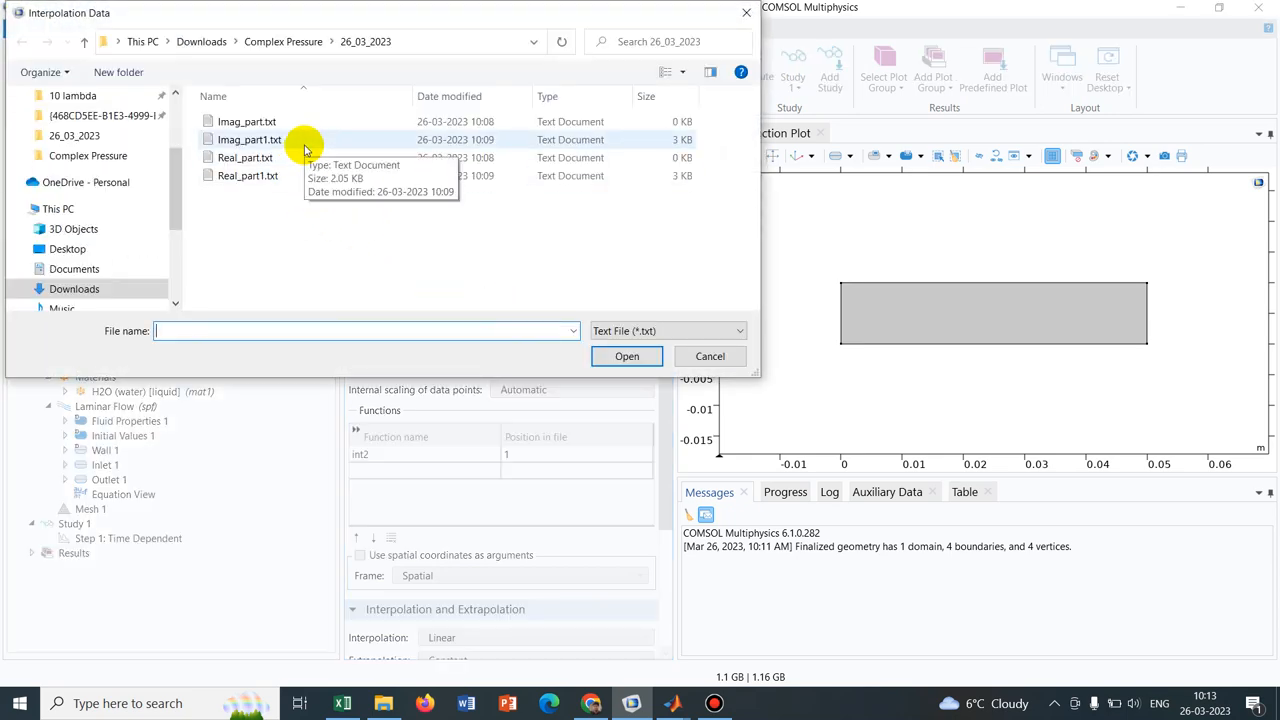
pyautogui.click(710, 356)
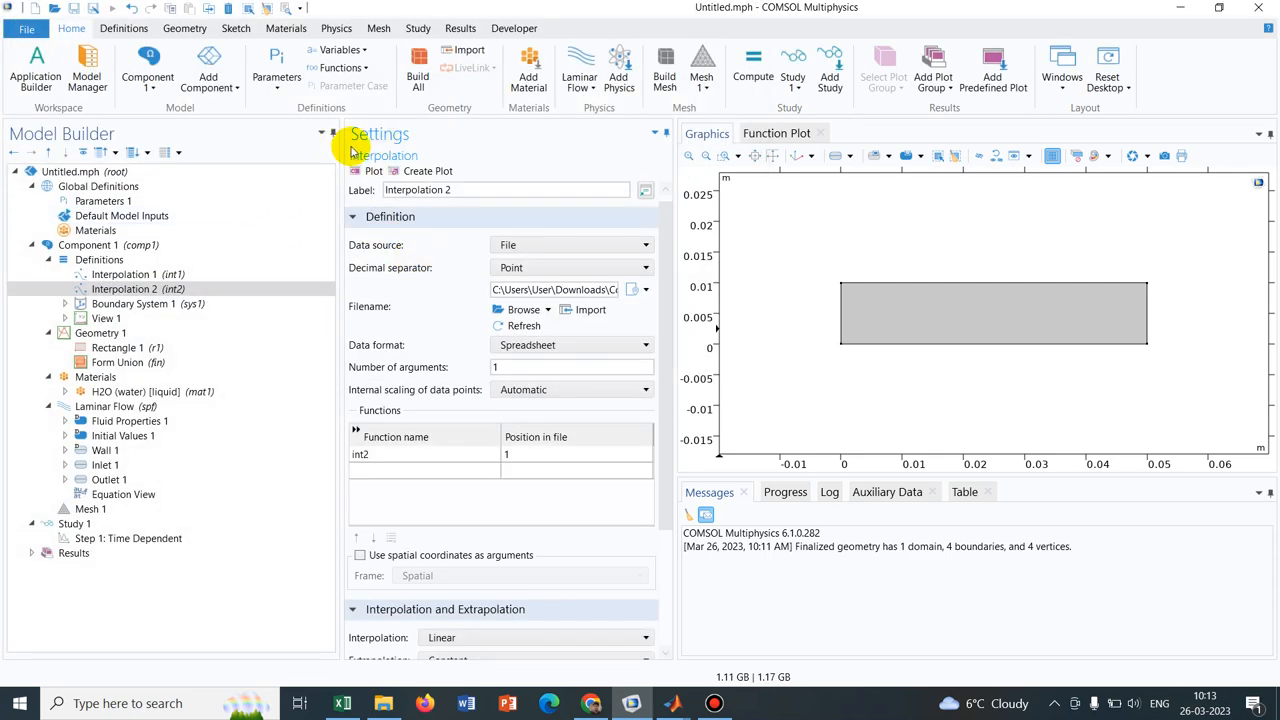
pyautogui.click(370, 170)
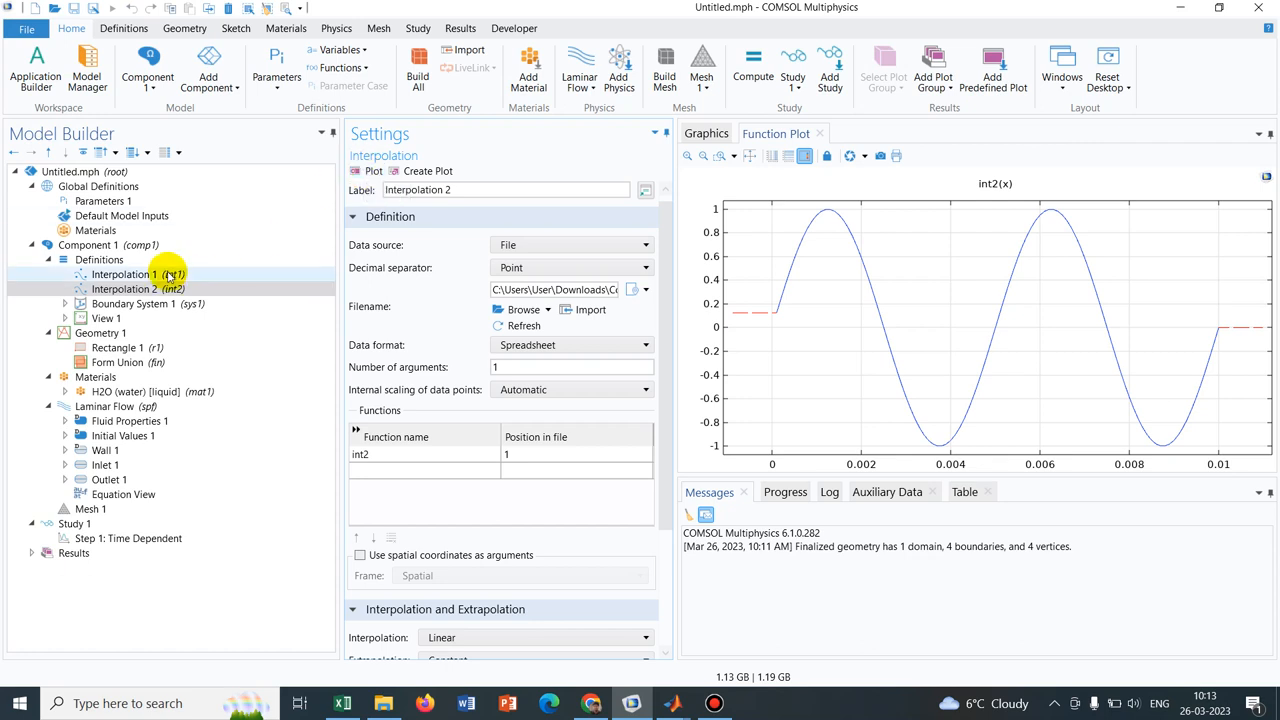
pyautogui.click(120, 274)
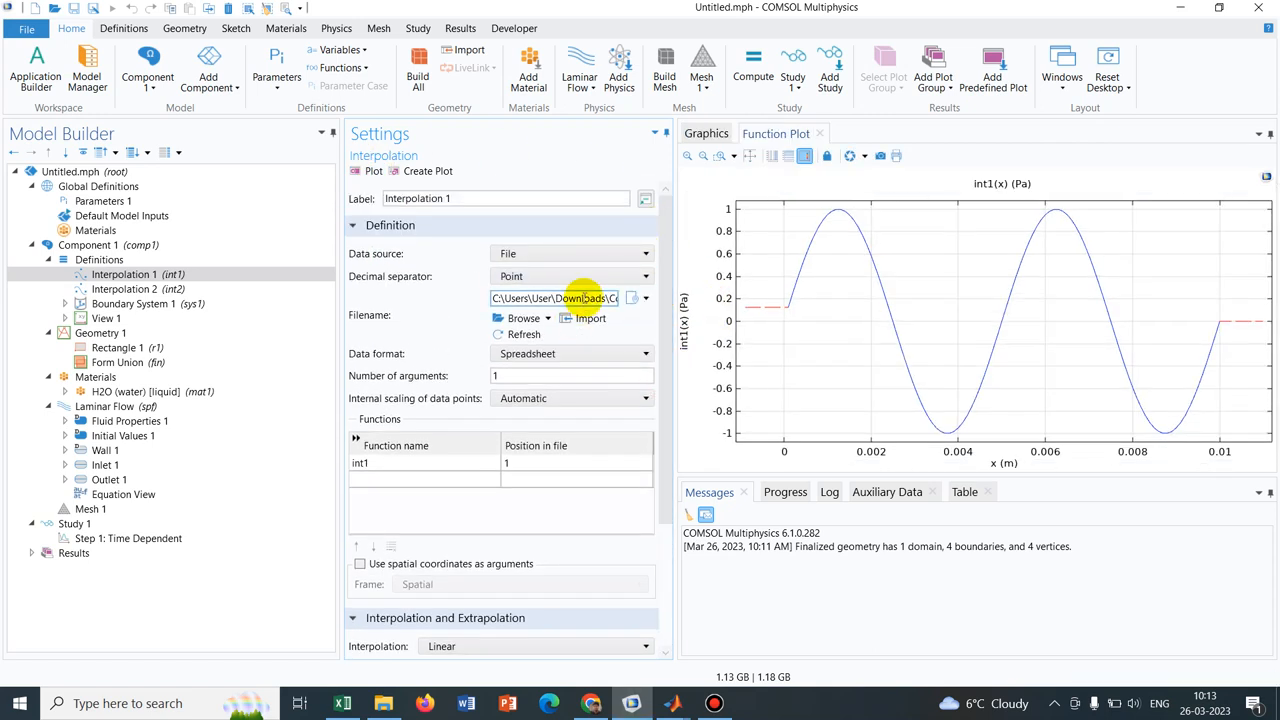
pyautogui.moveTo(555, 298)
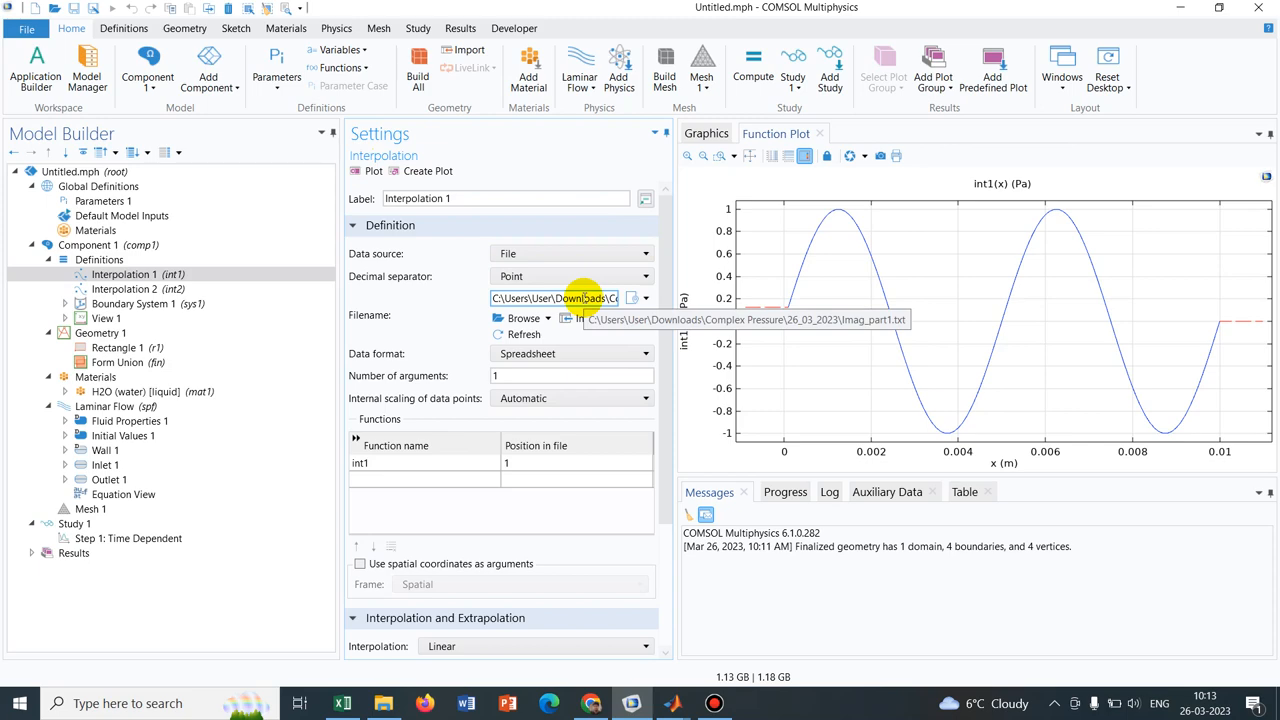
# Browse from Interpolation 1 and select Real_part1.txt as its replacement data file
pyautogui.click(517, 318)
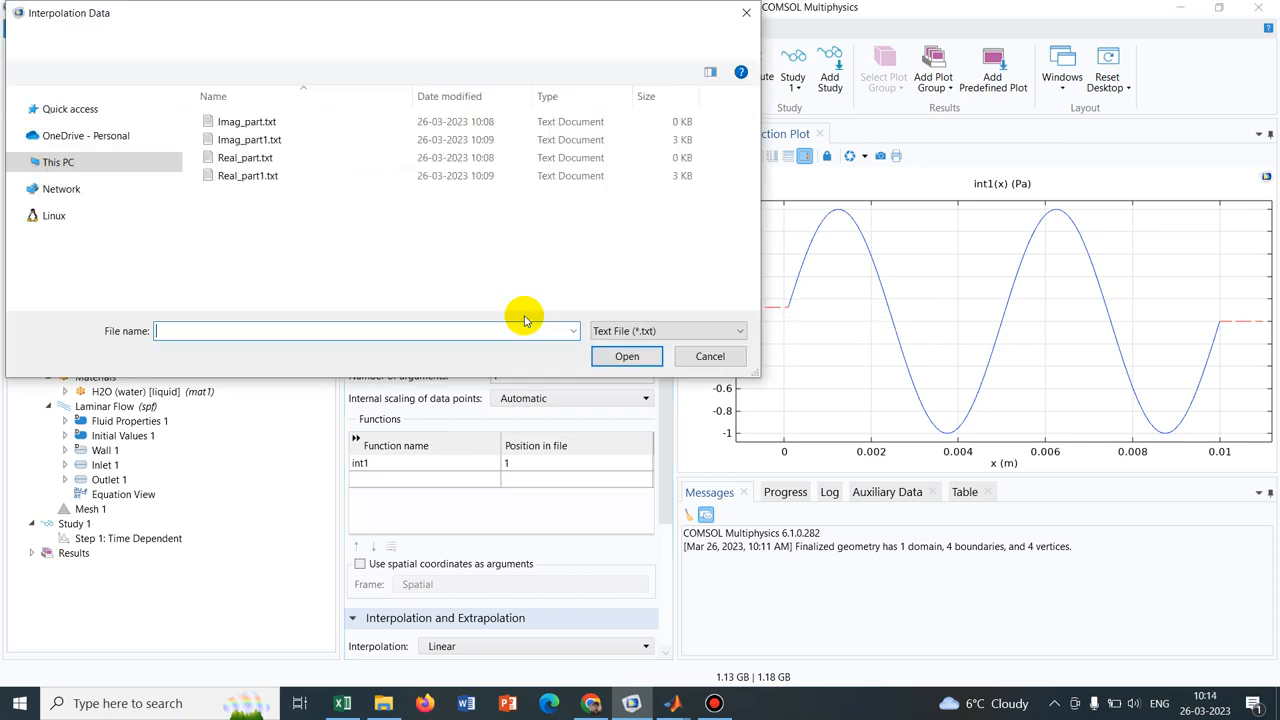
pyautogui.click(248, 175)
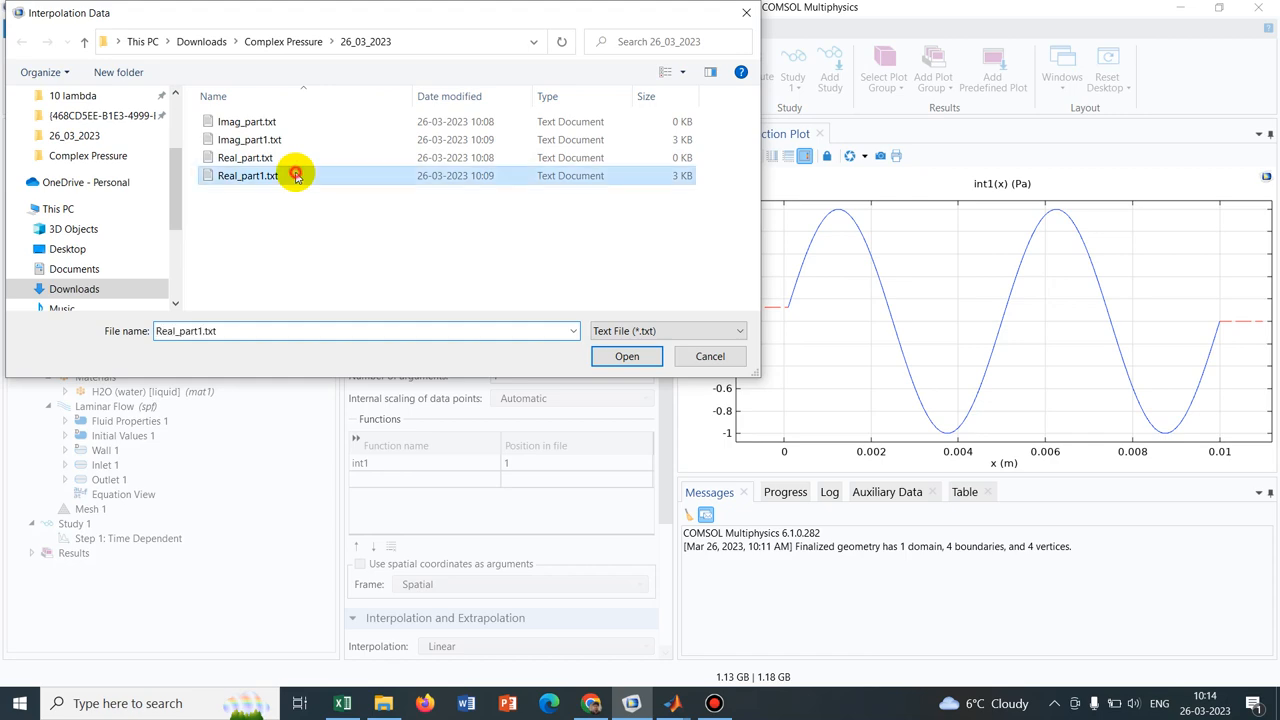
# Load Real_part1.txt into int1, re-plot int1 and int2, and return to Definitions
pyautogui.click(627, 356)
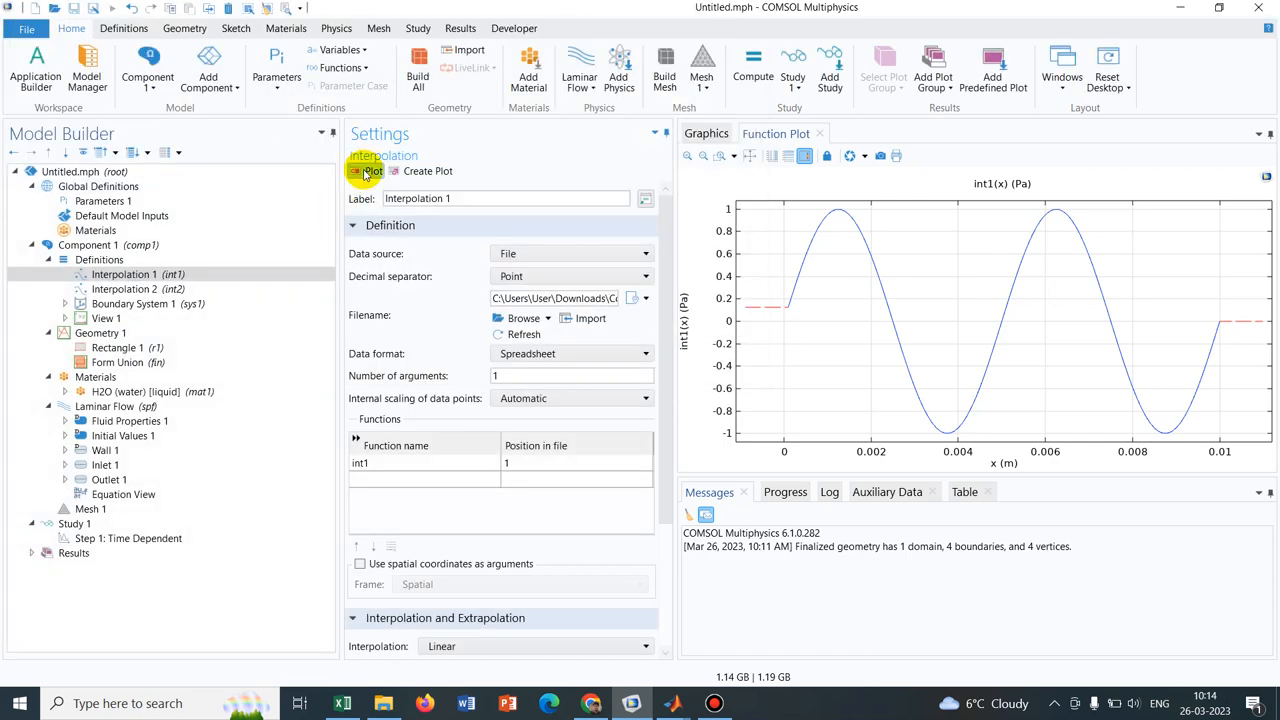
pyautogui.click(368, 170)
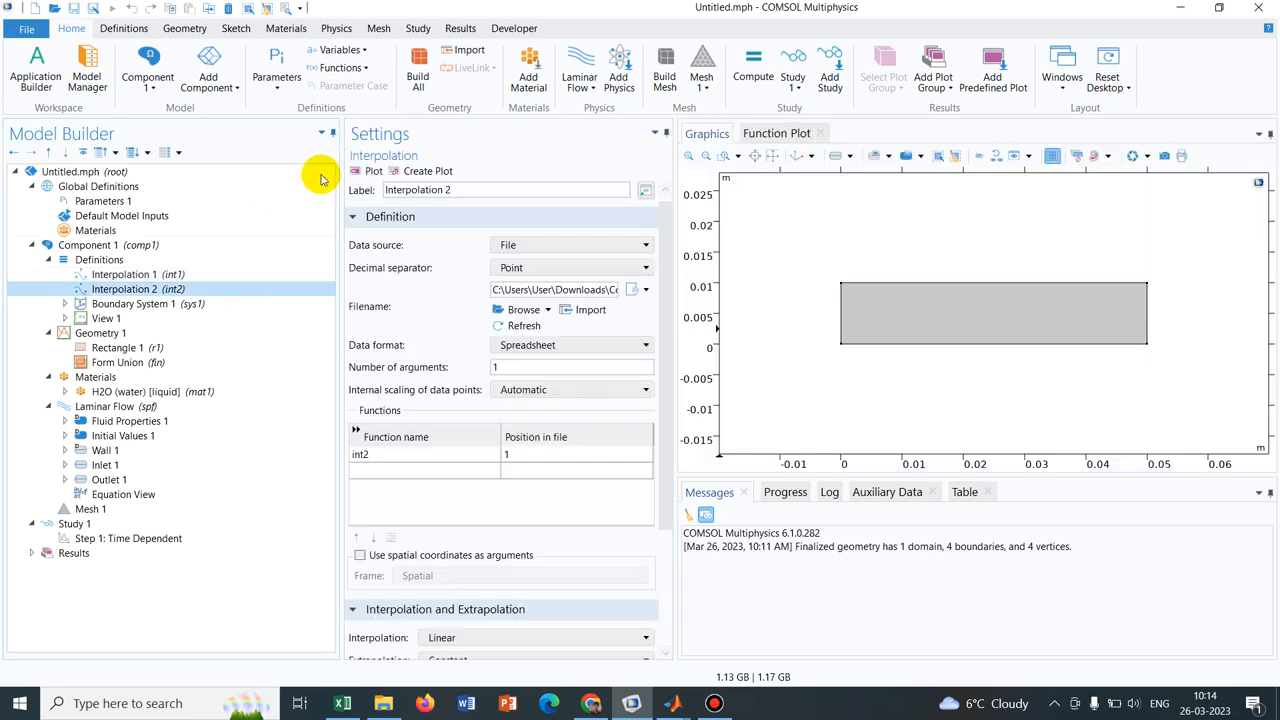
pyautogui.click(368, 171)
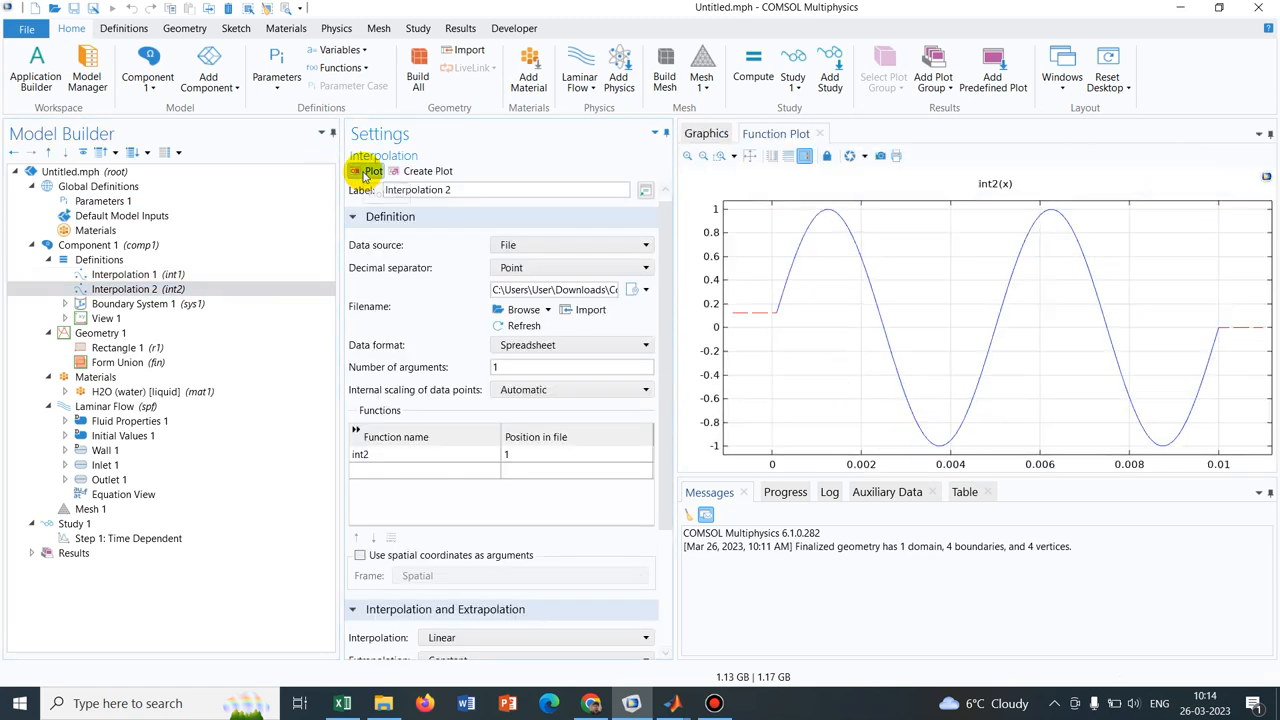
pyautogui.moveTo(225, 197)
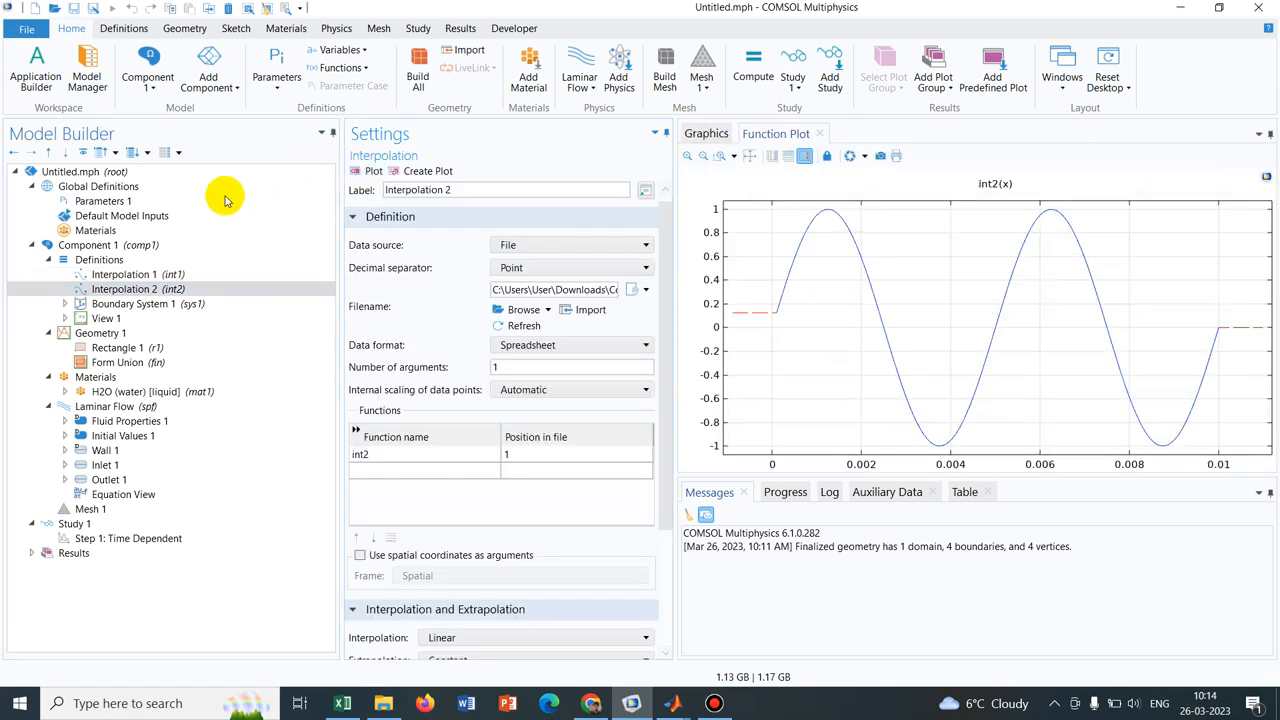
pyautogui.click(99, 259)
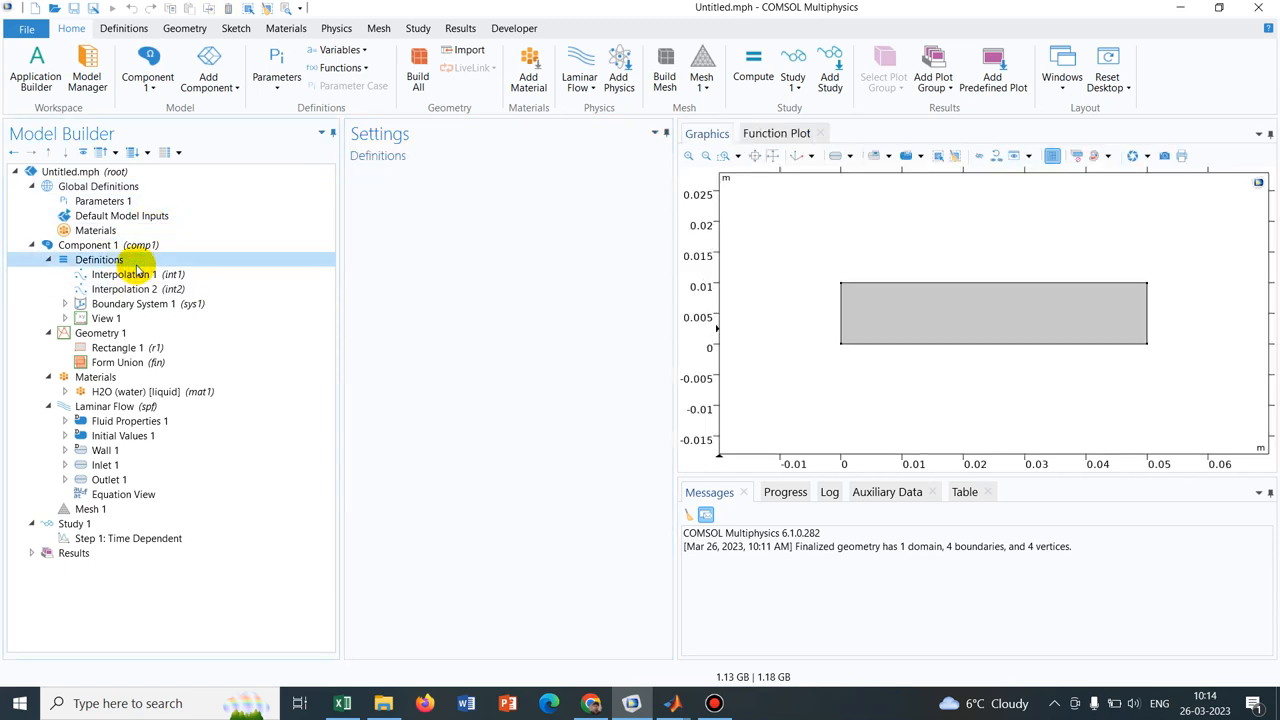
# Add a Variables node defining pin as int1(y)+int2(y)*1i
pyautogui.rightClick(99, 259)
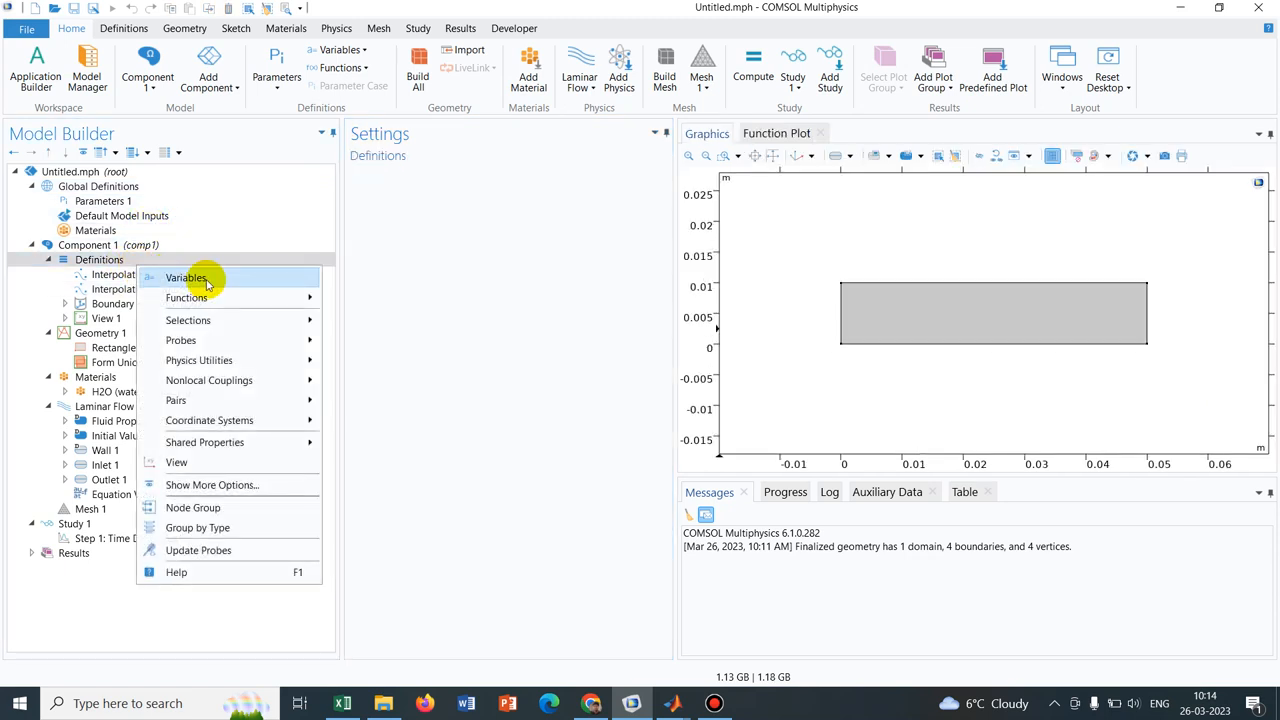
pyautogui.click(186, 277)
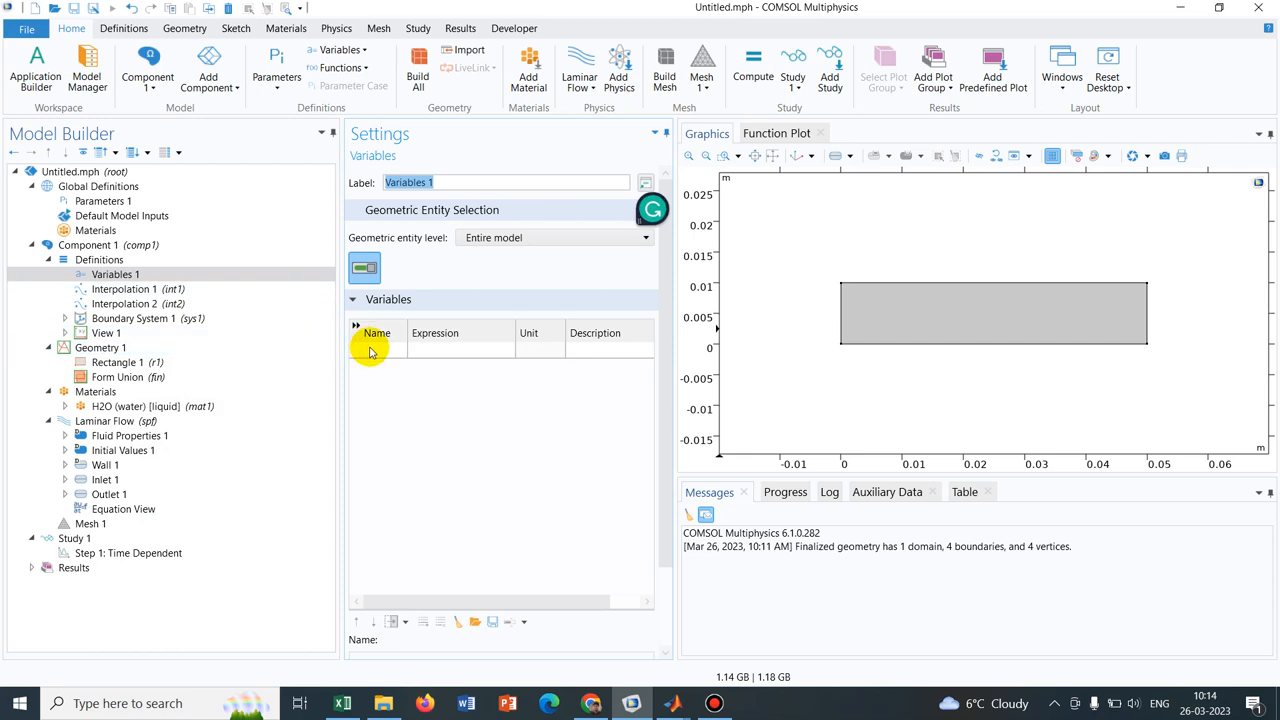
pyautogui.write('pin')
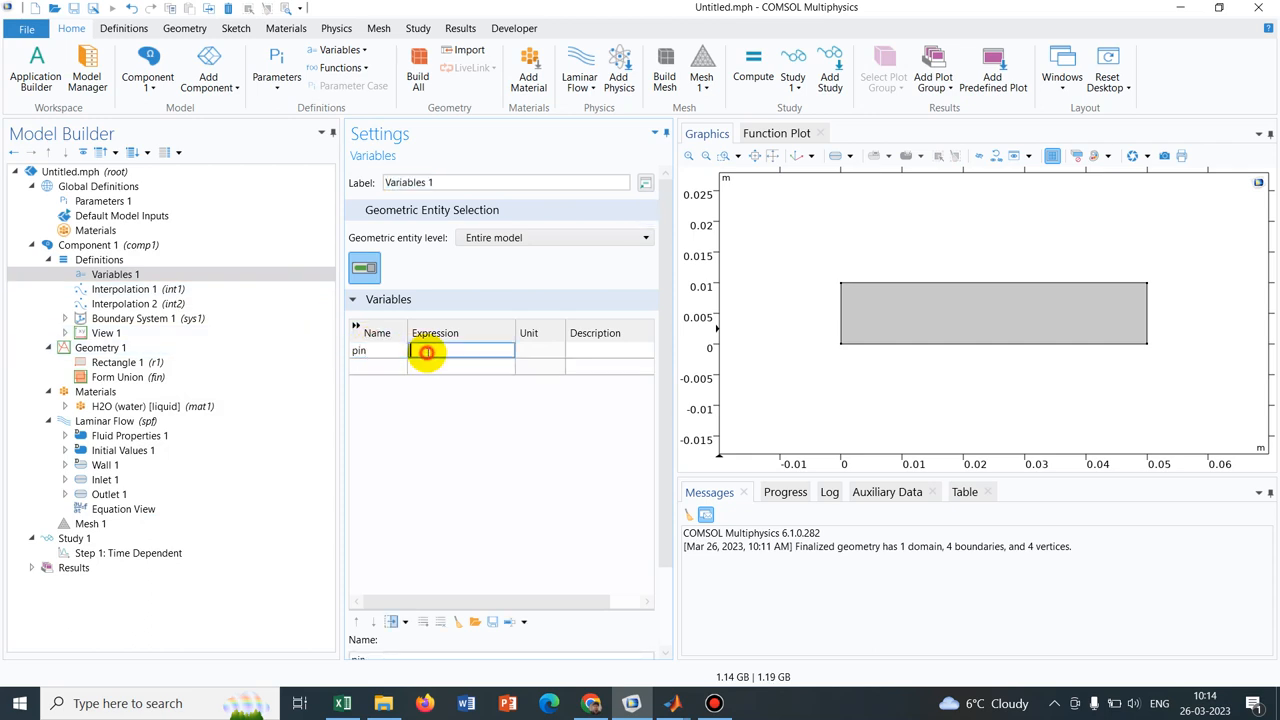
pyautogui.write('int1(y')
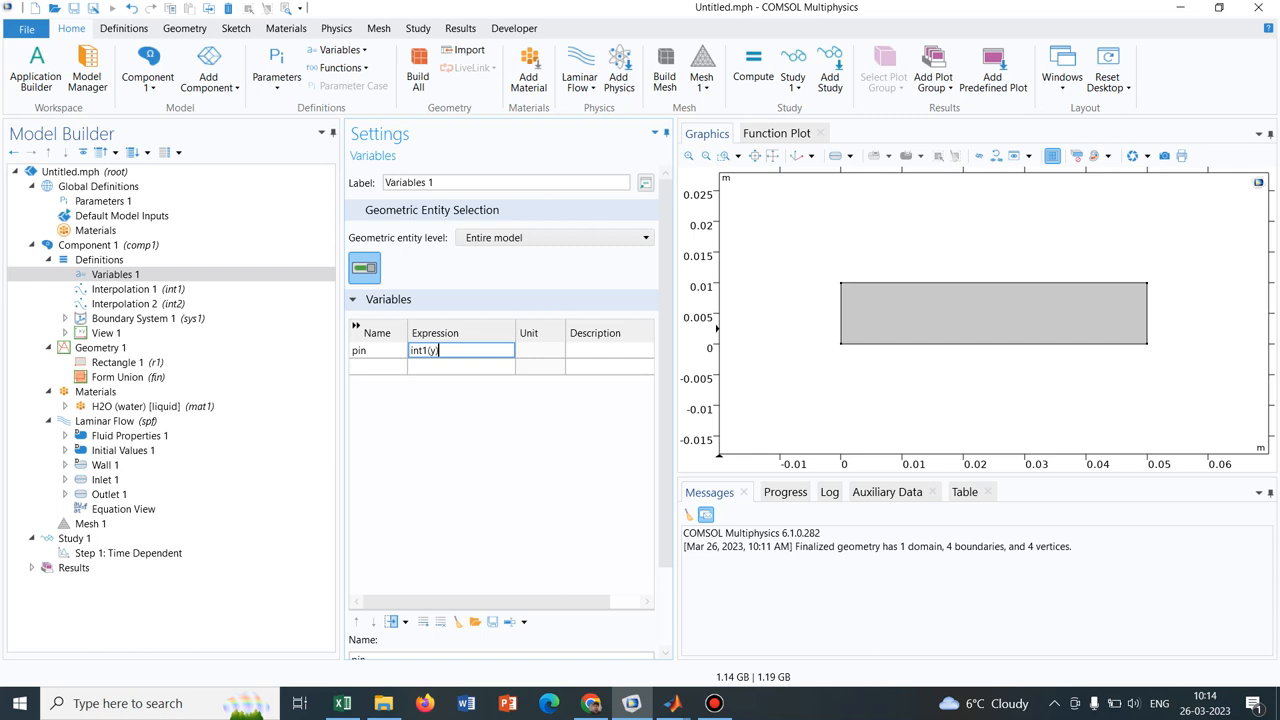
pyautogui.write('+int2')
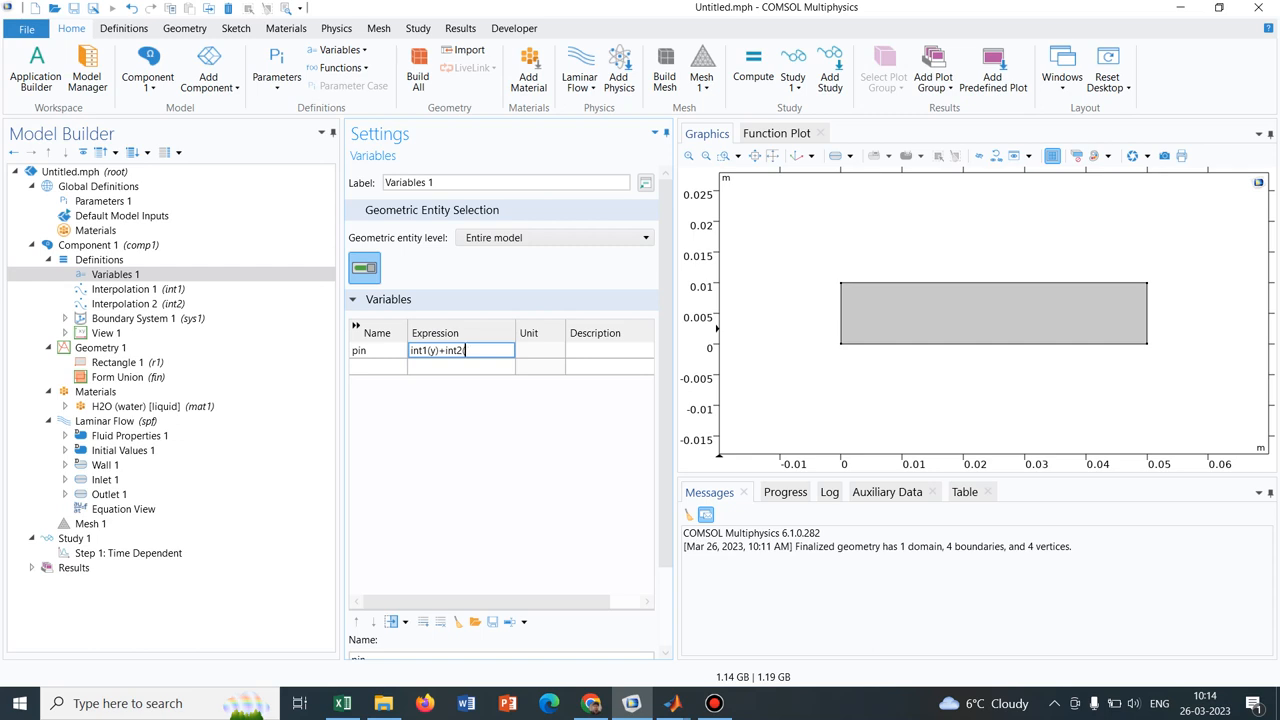
pyautogui.write('(y')
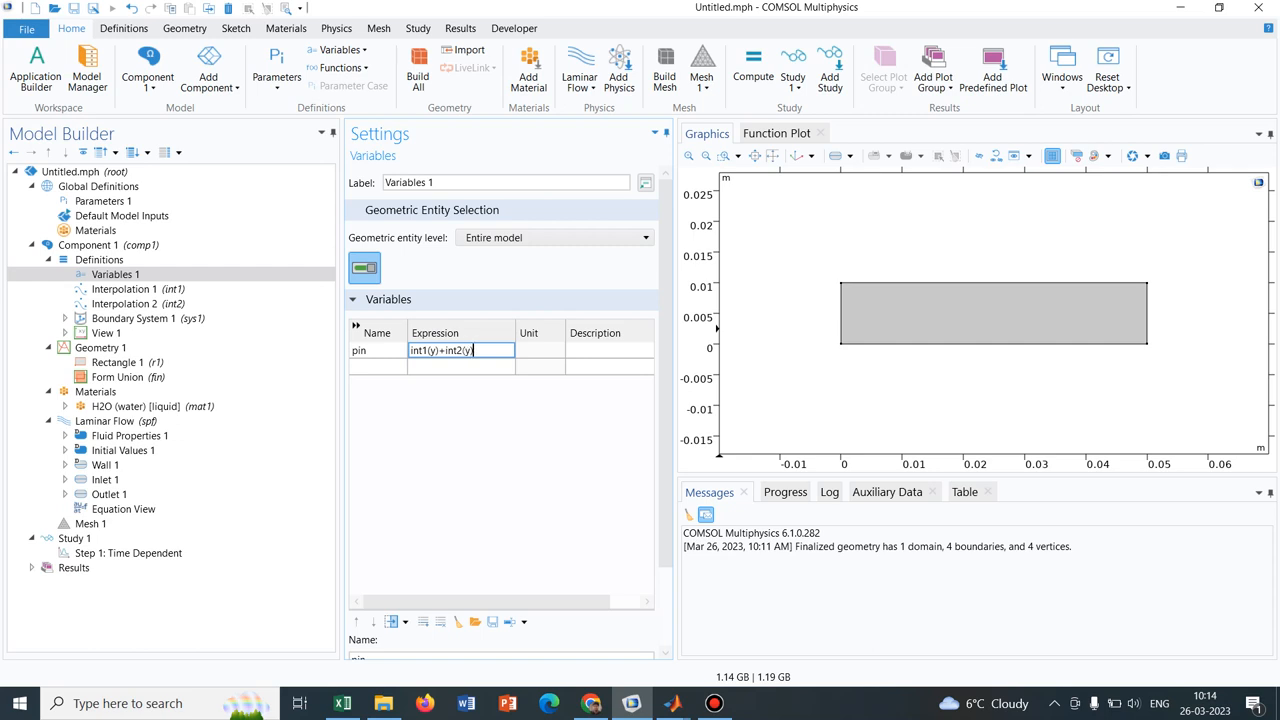
pyautogui.write('*1')
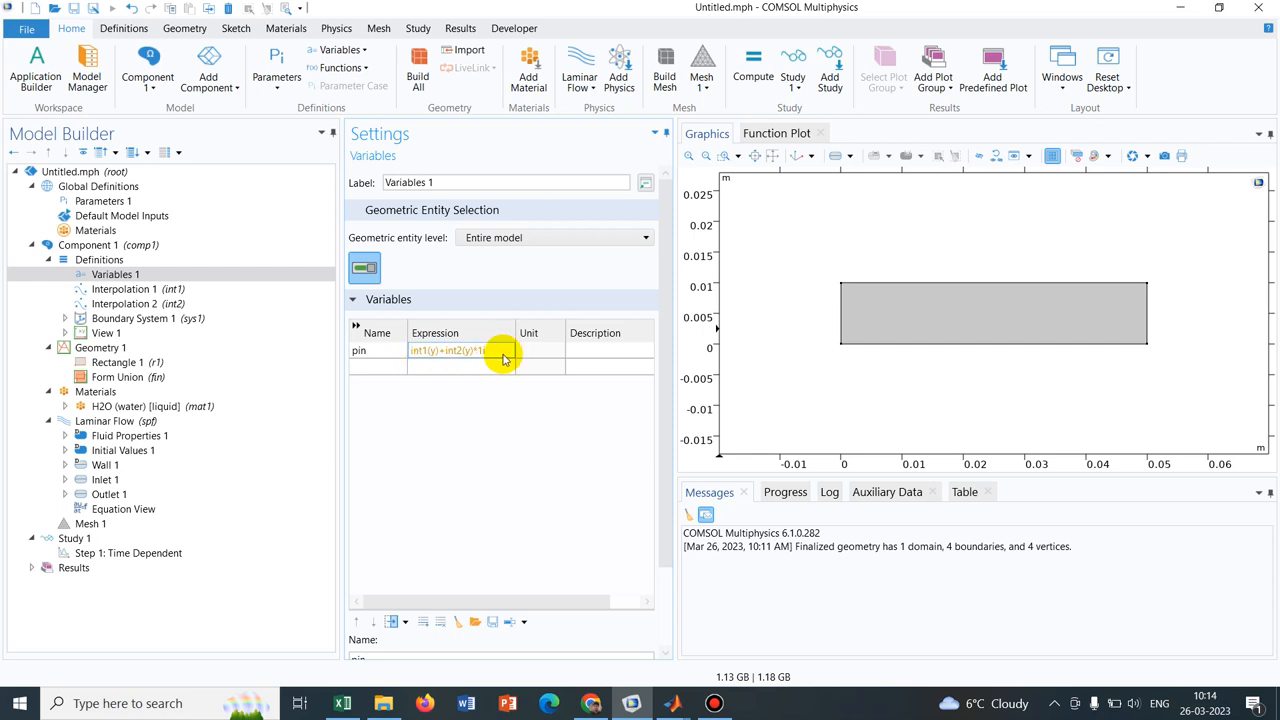
# Rename the variable from pin to pres, keeping the complex expression
pyautogui.click(528, 350)
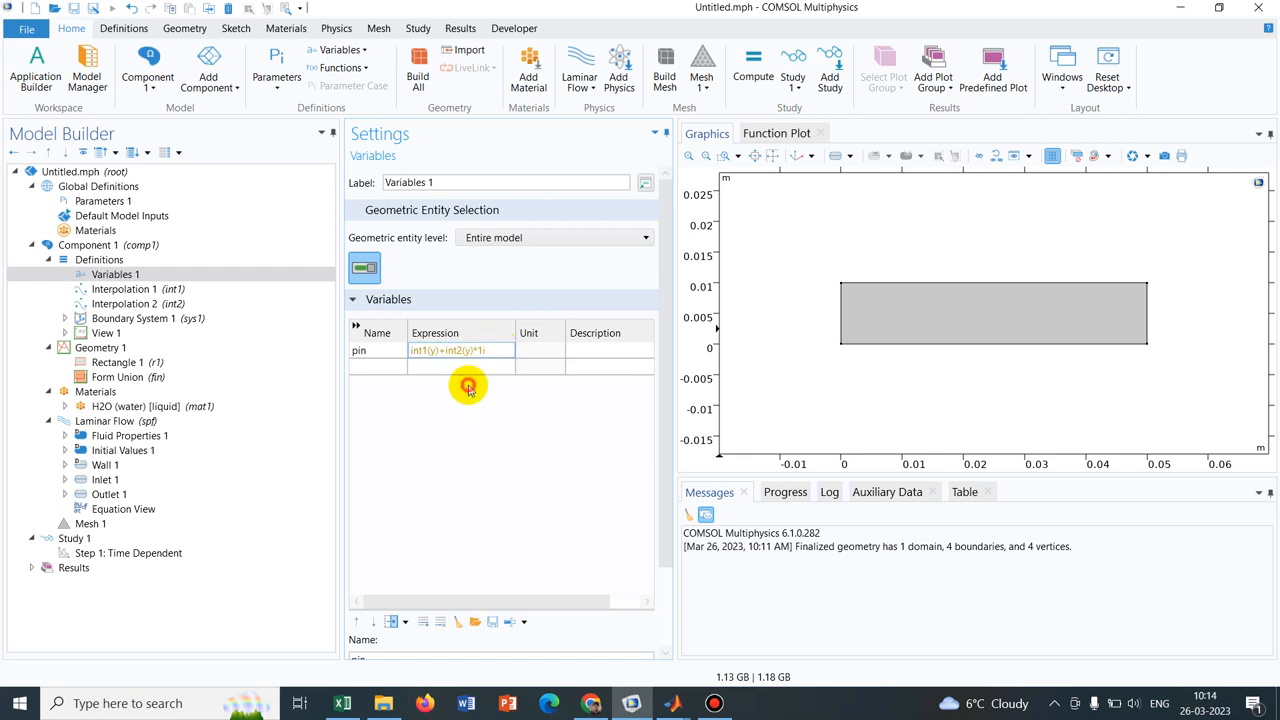
pyautogui.moveTo(358, 350)
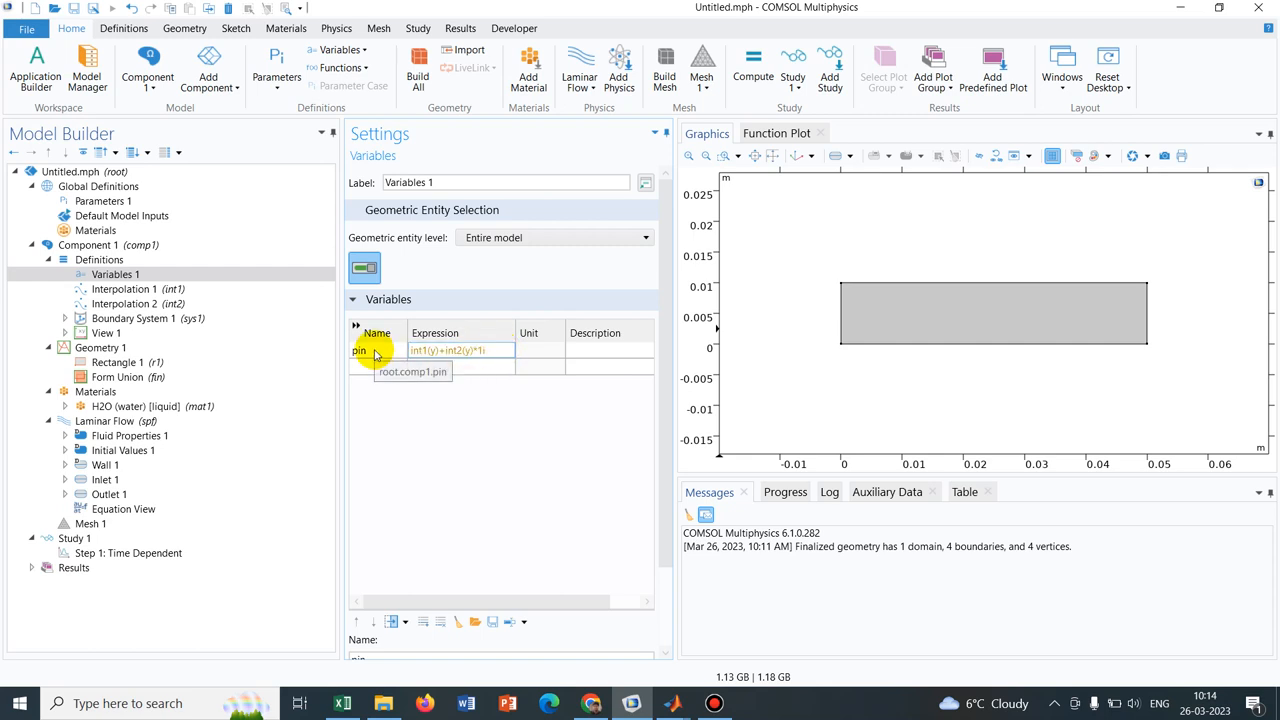
pyautogui.click(360, 350)
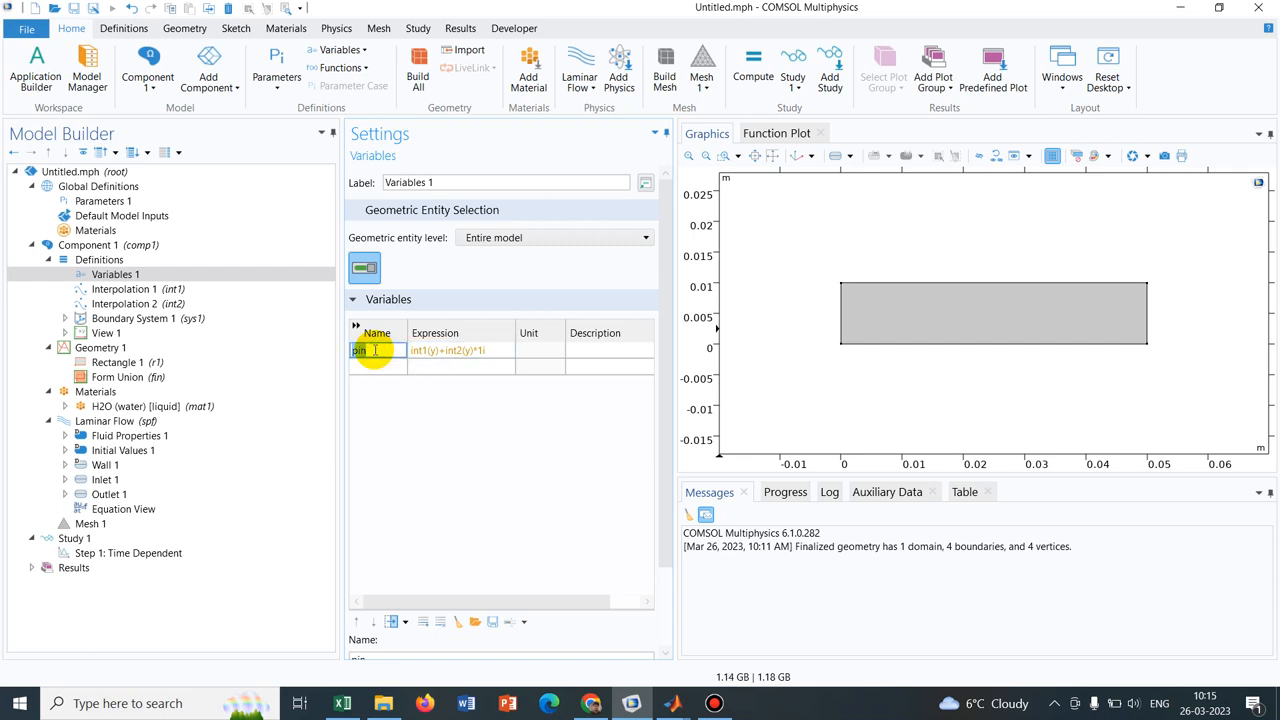
pyautogui.write('pres')
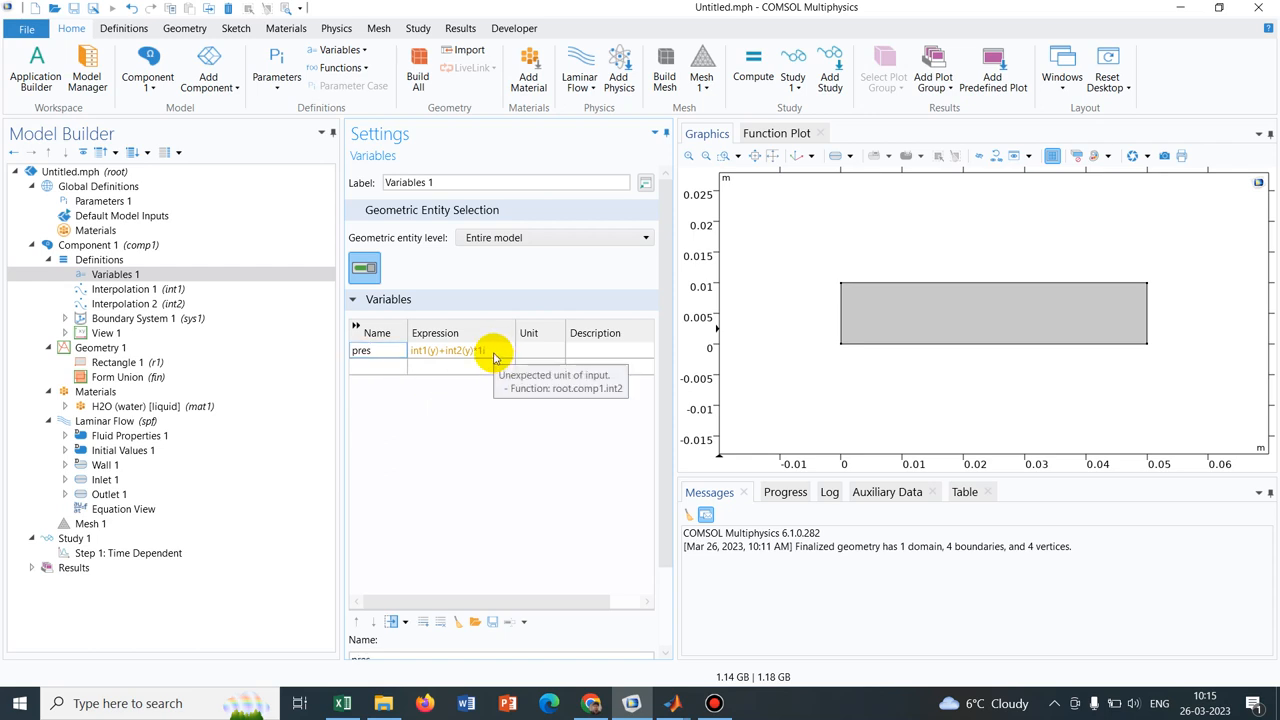
pyautogui.moveTo(525, 350)
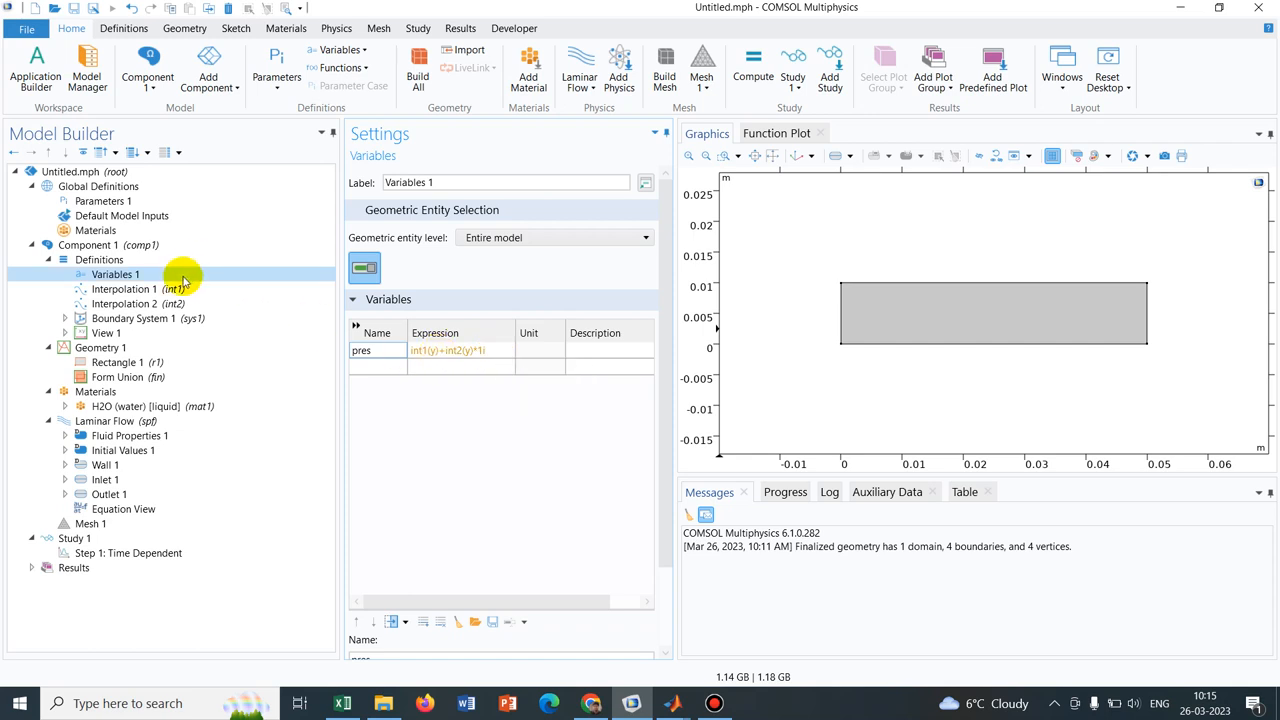
# Set Interpolation 2's function unit to Pa and argument unit to m, so pres reads in Pa
pyautogui.click(122, 289)
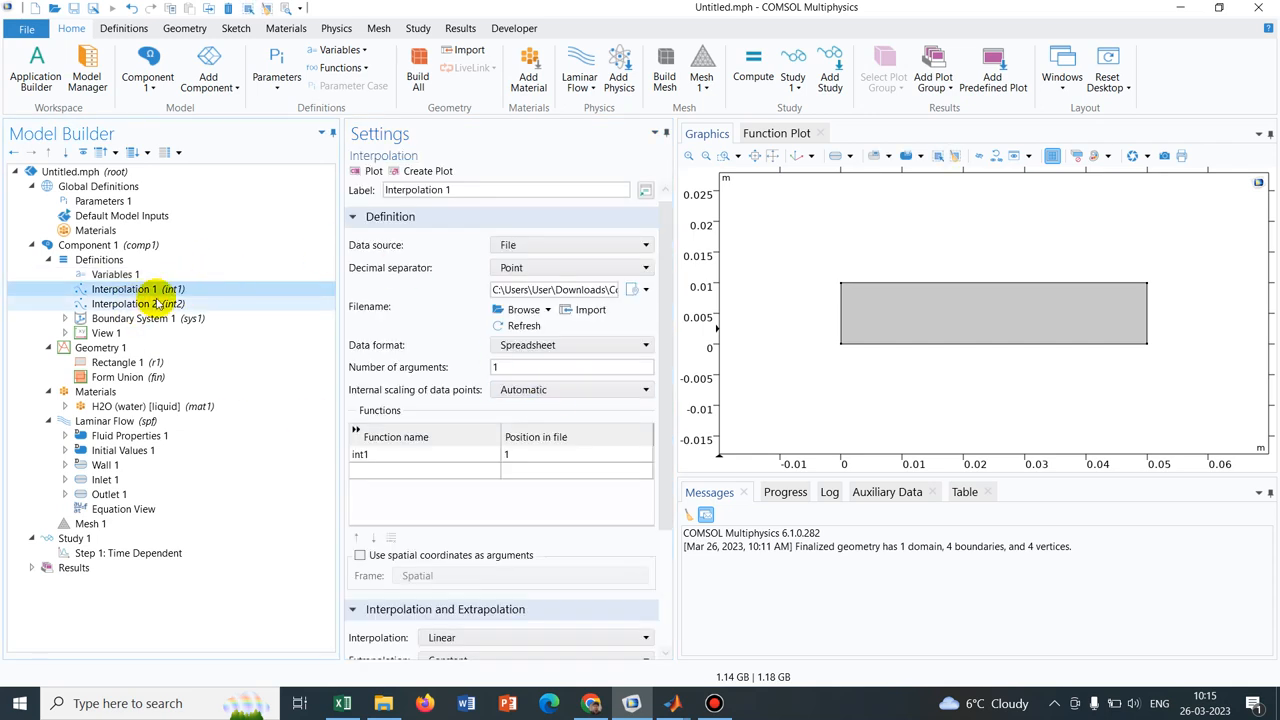
pyautogui.scroll(-3)
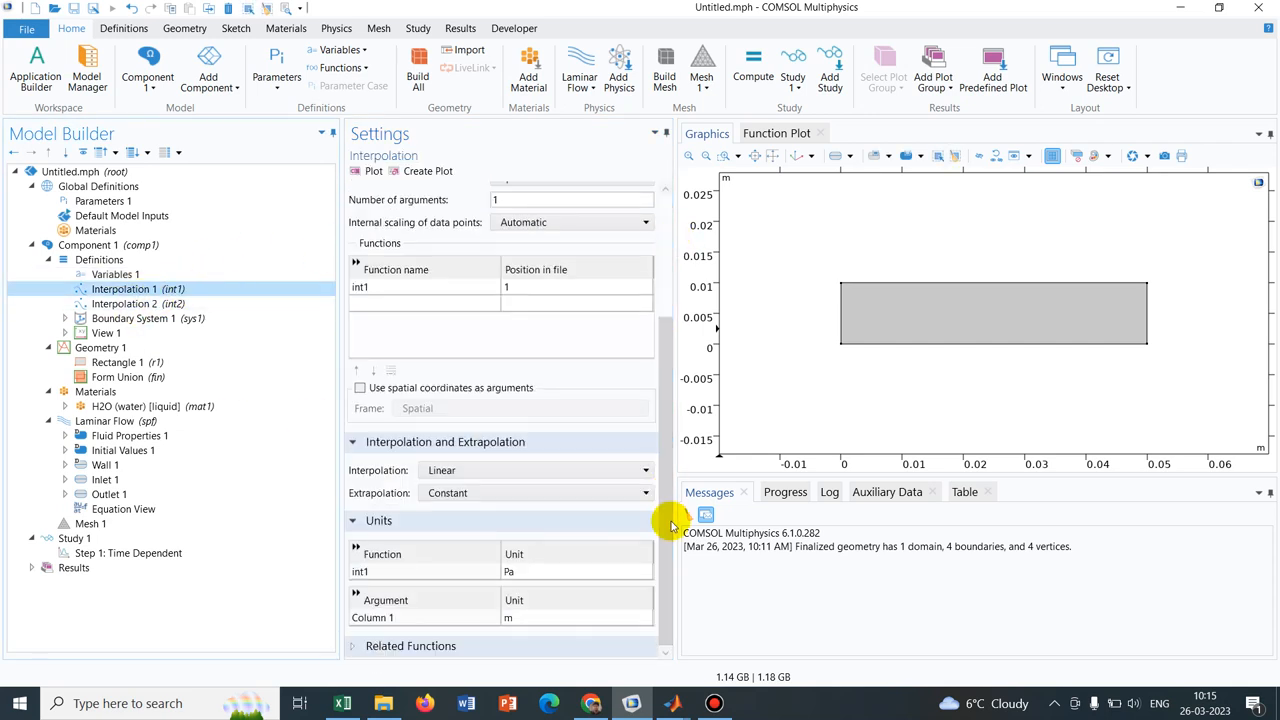
pyautogui.click(137, 303)
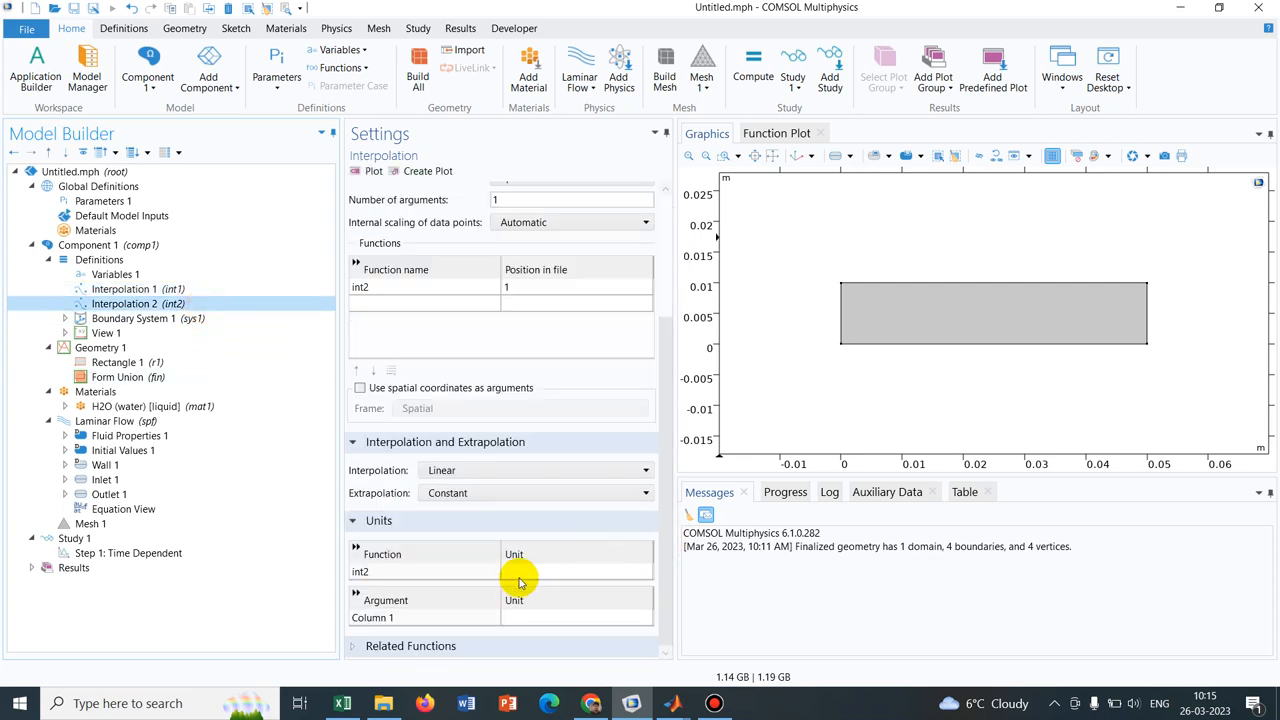
pyautogui.write('Pa')
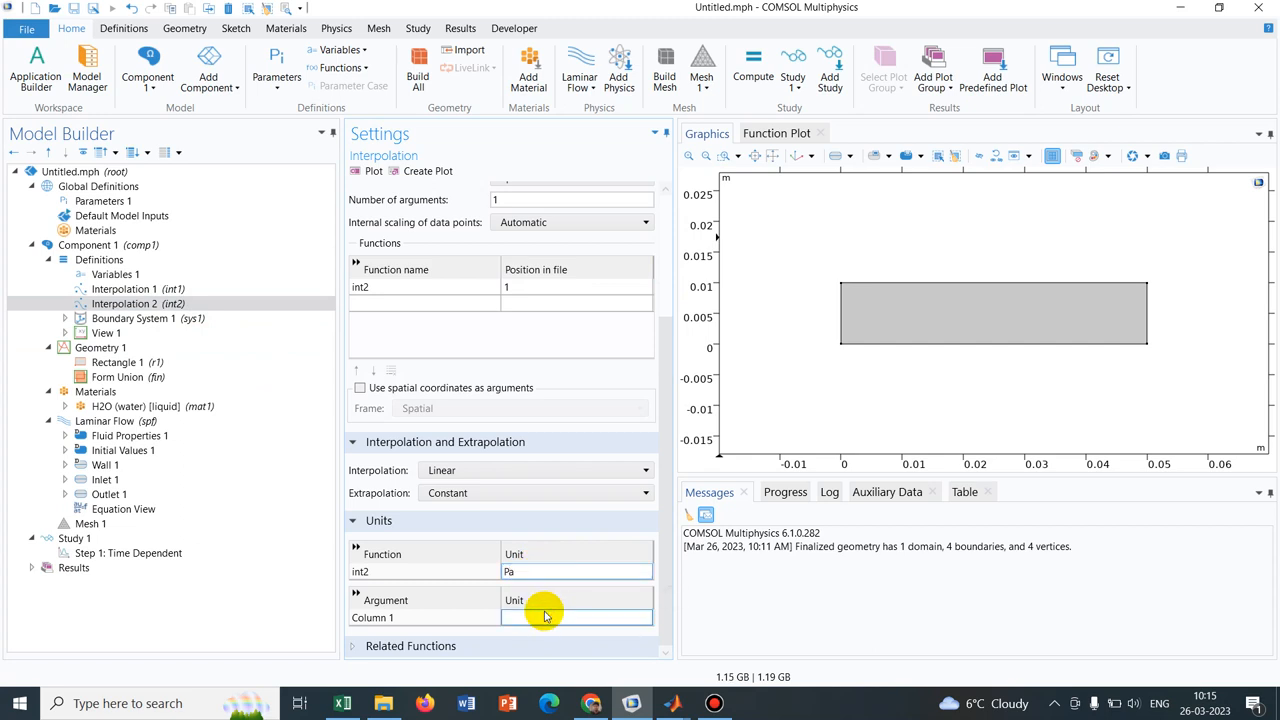
pyautogui.write('m')
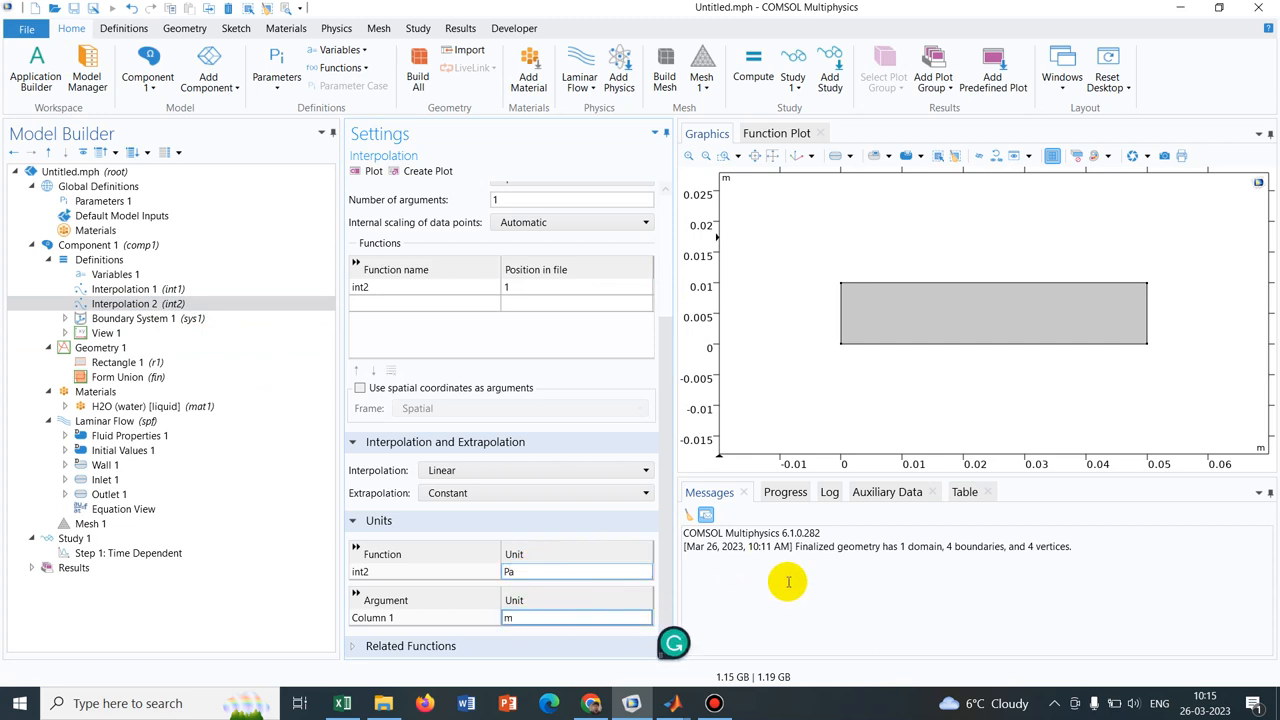
pyautogui.click(115, 274)
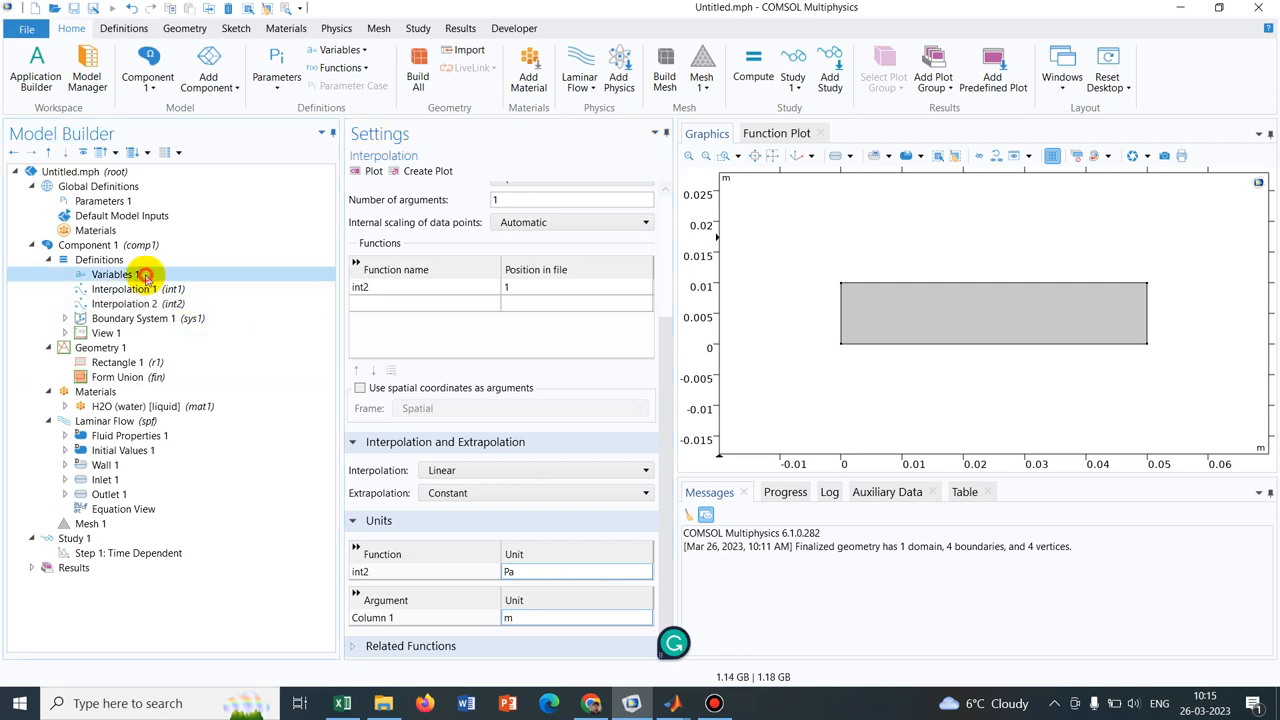
pyautogui.click(115, 274)
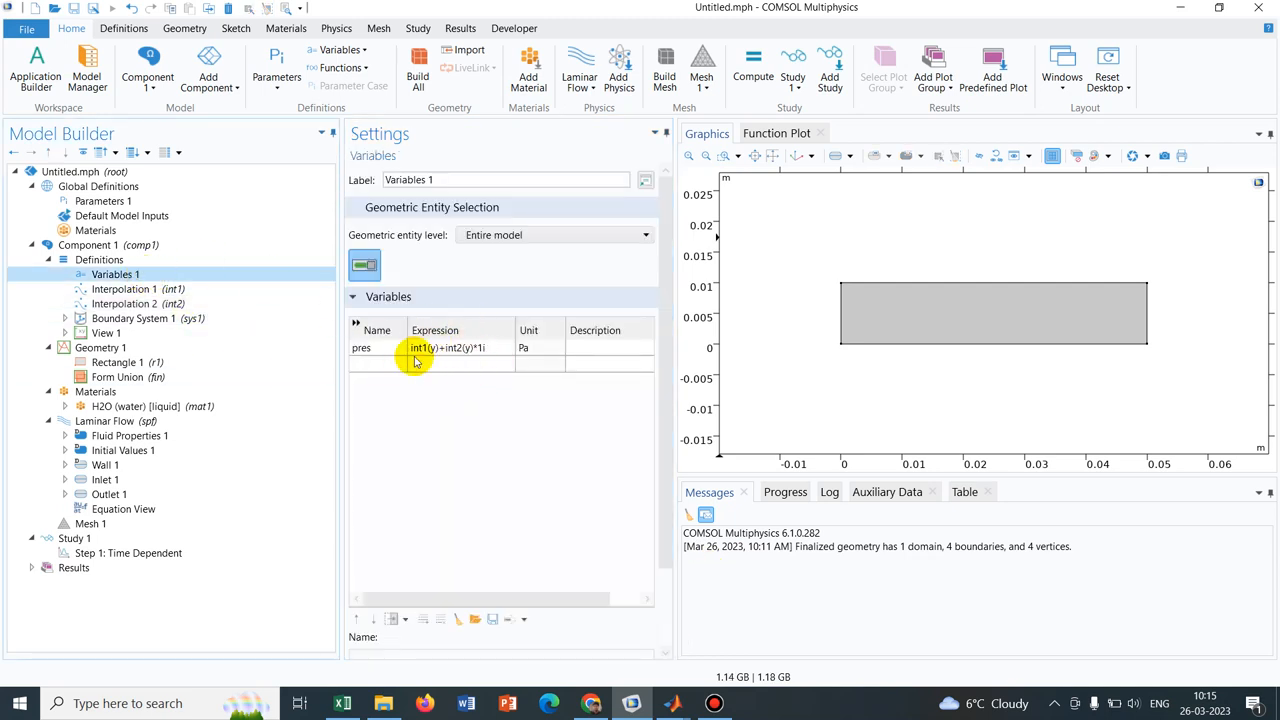
pyautogui.moveTo(225, 345)
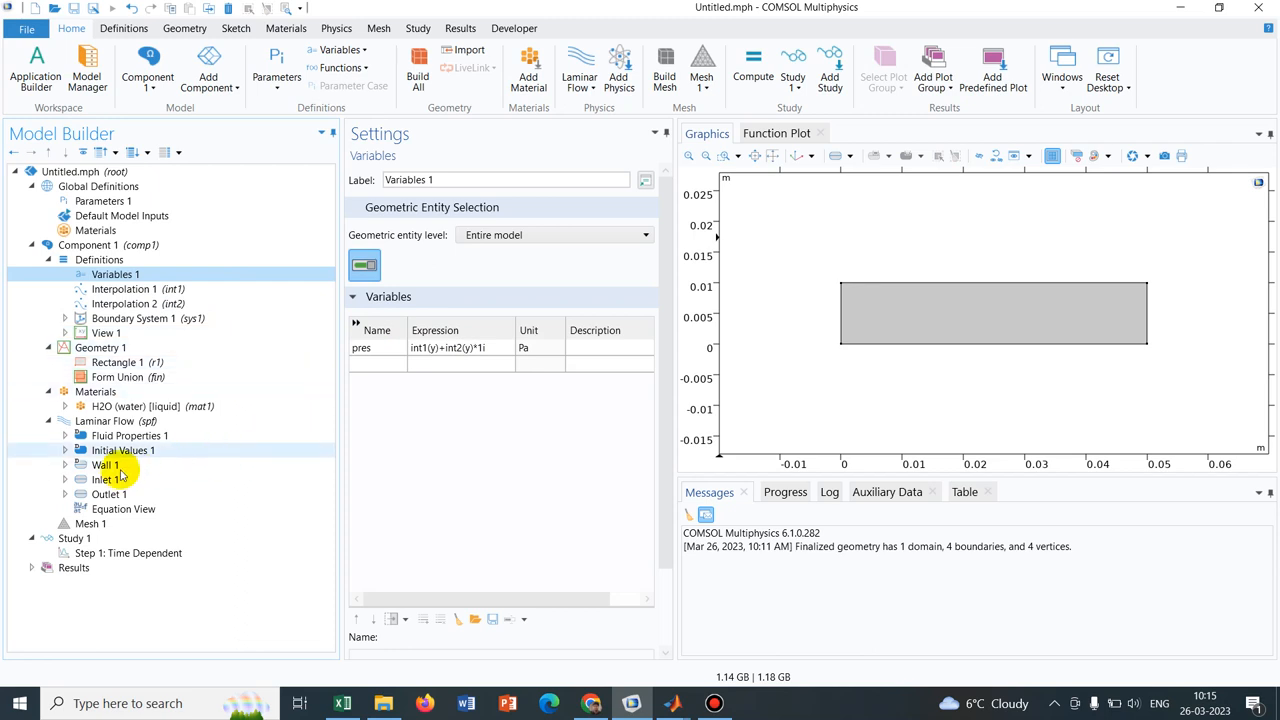
pyautogui.moveTo(240, 311)
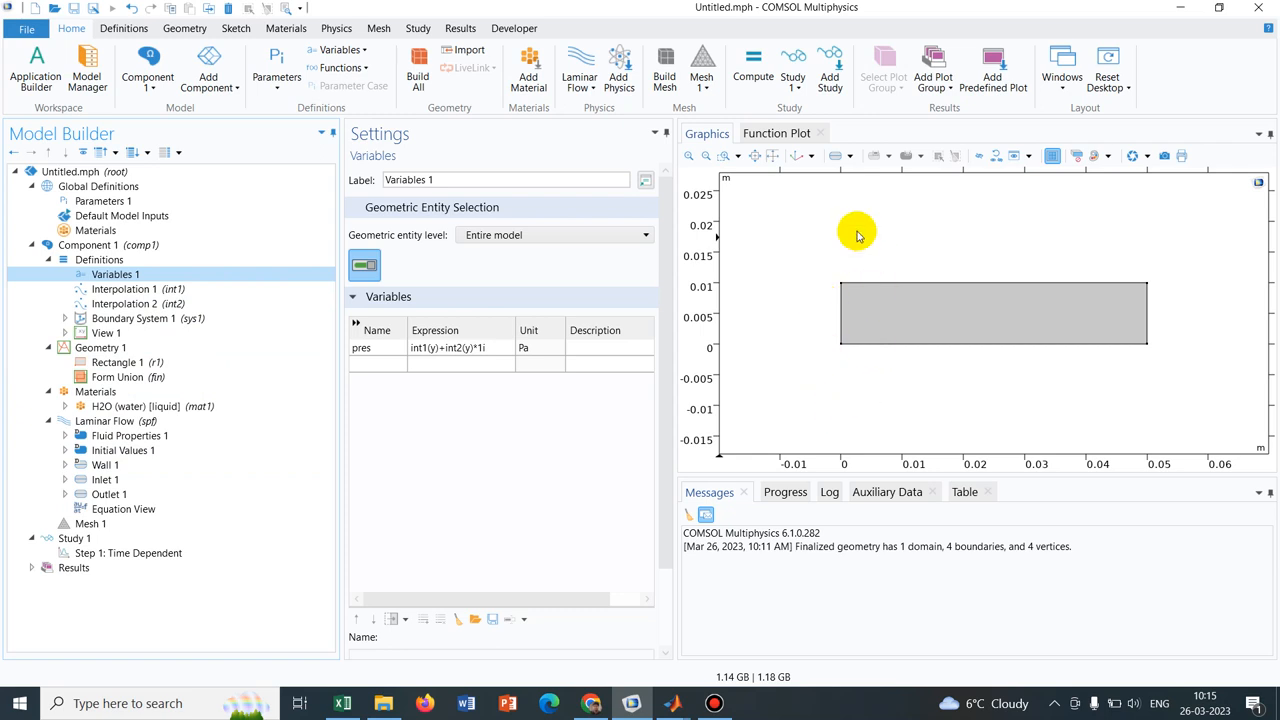
pyautogui.moveTo(855, 210)
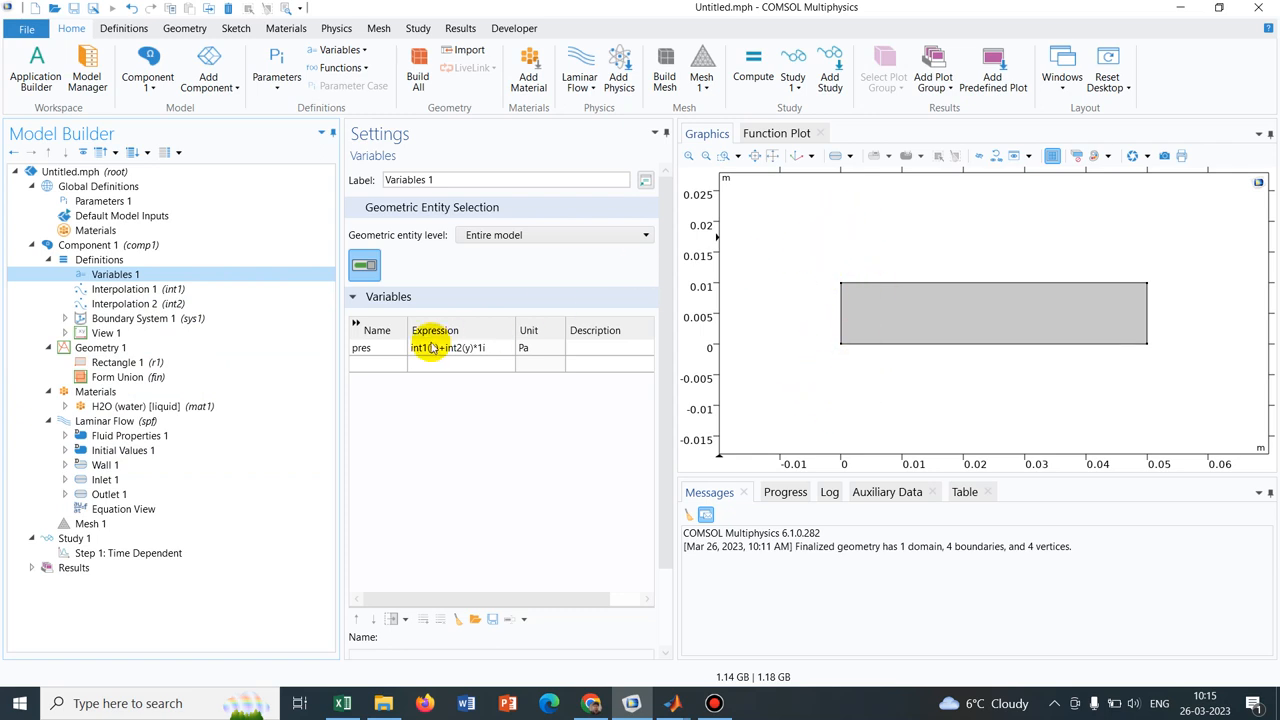
# Change Inlet 1 to a Pressure boundary condition with p0 = abs(pres)
pyautogui.click(105, 479)
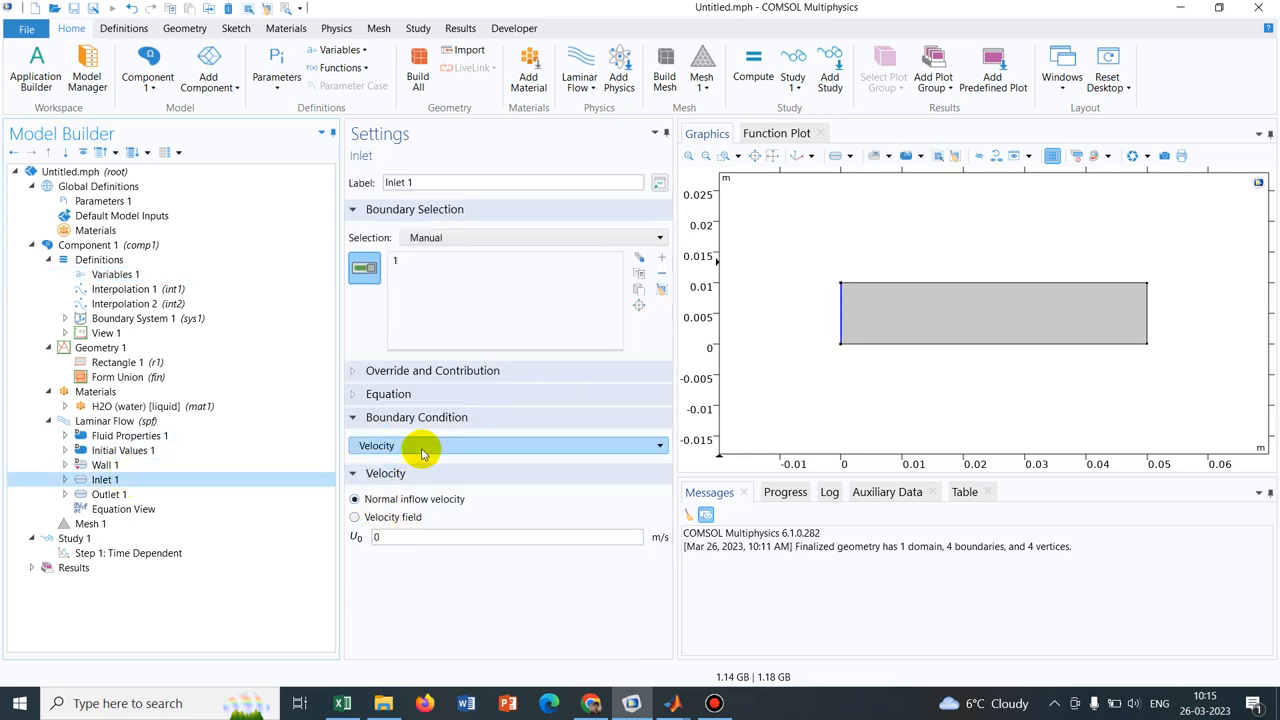
pyautogui.click(420, 445)
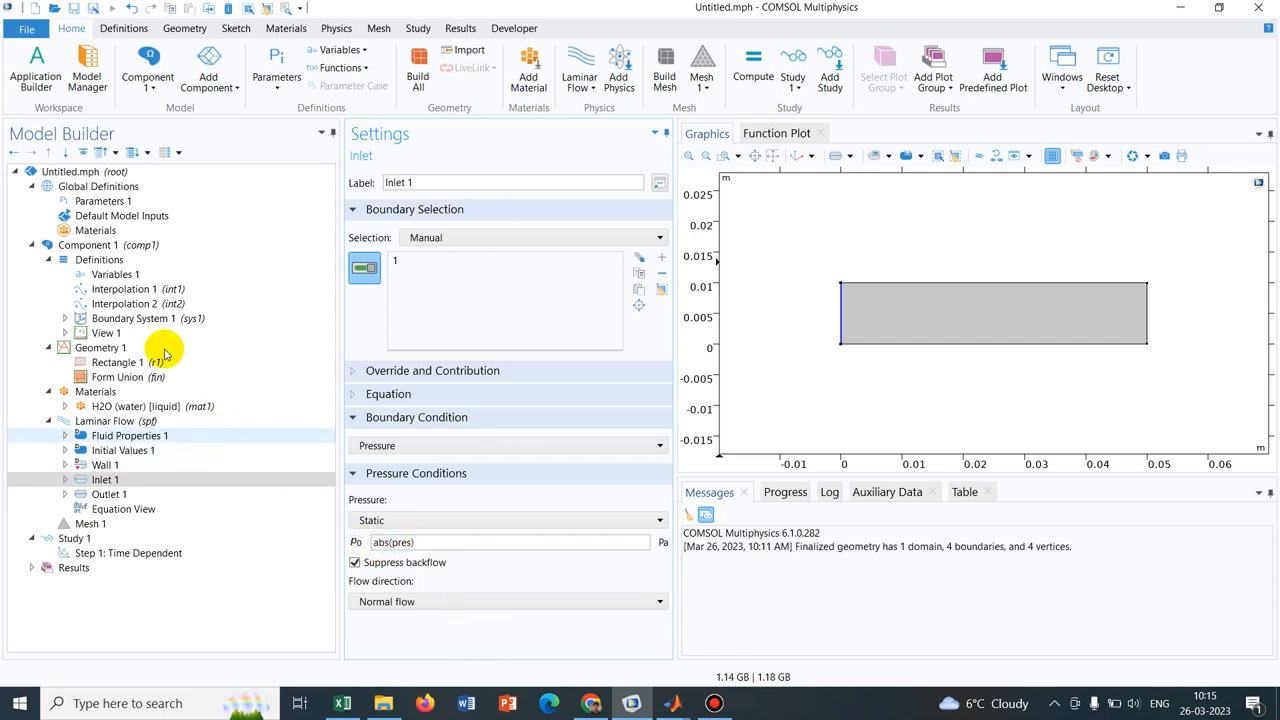
pyautogui.click(128, 553)
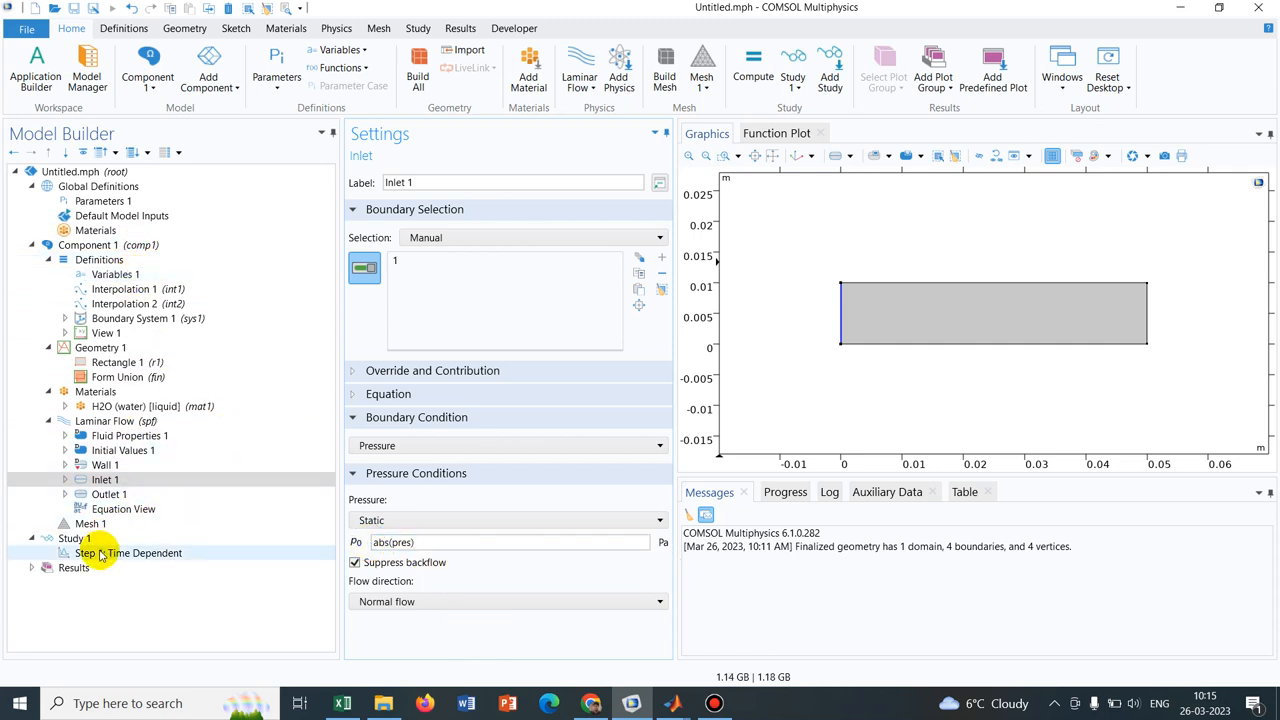
# Build the mesh (5652 domain elements) and select the Time Dependent study step
pyautogui.click(91, 523)
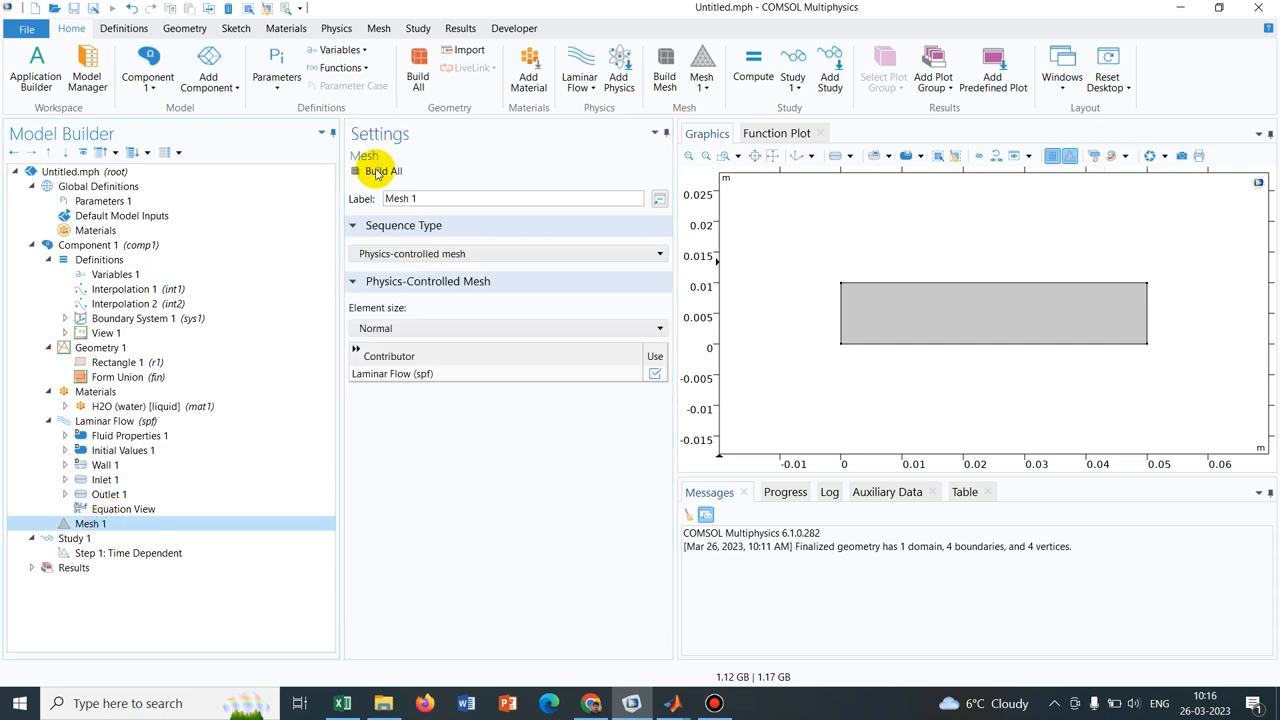
pyautogui.click(383, 170)
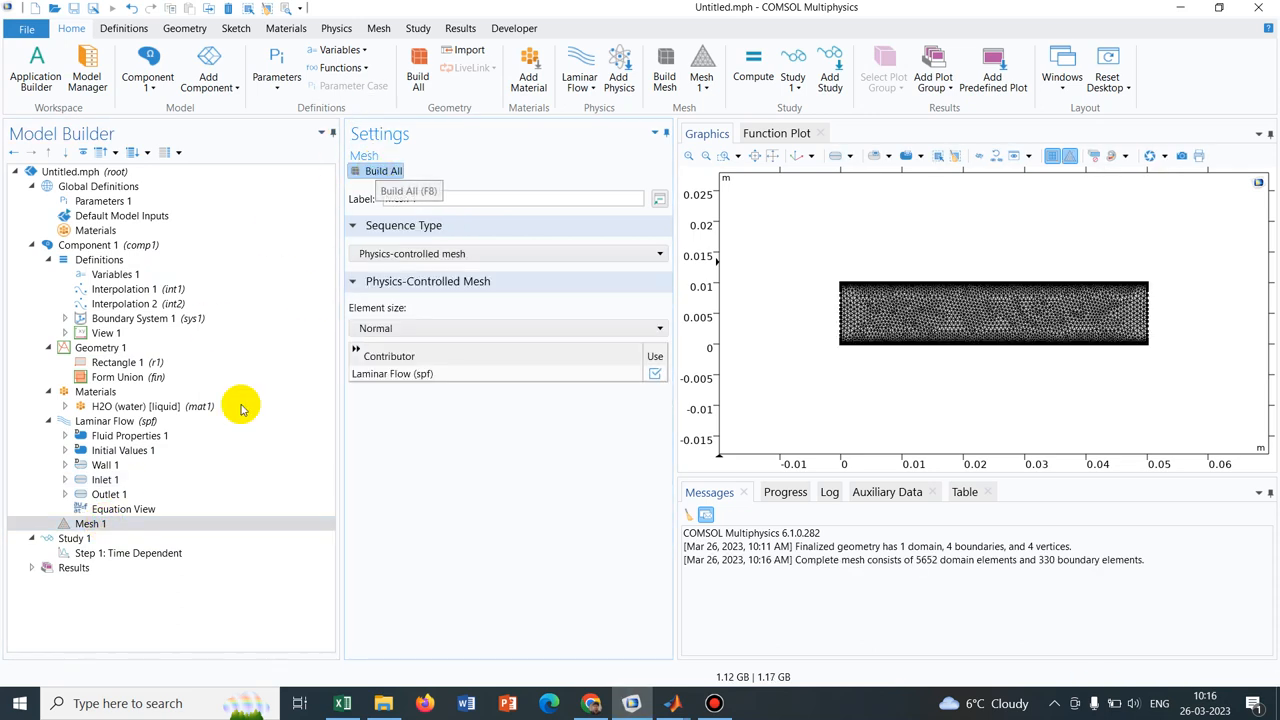
pyautogui.click(128, 553)
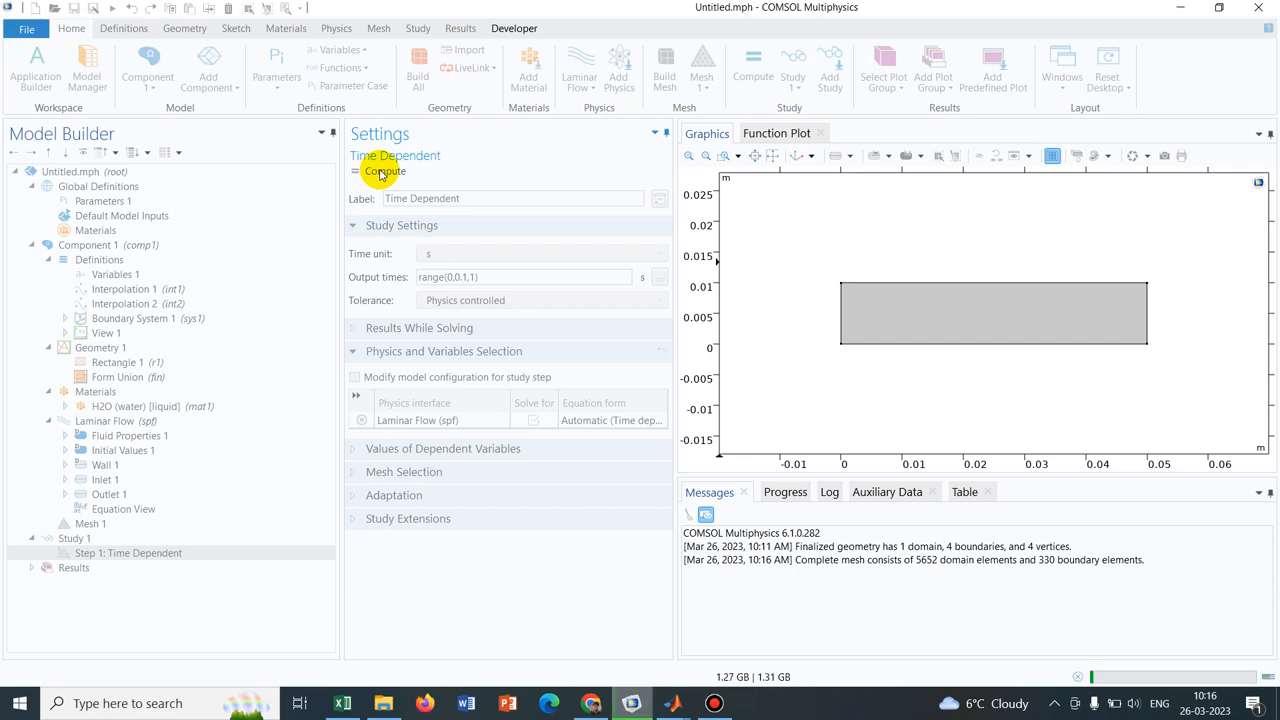
# Compute the time-dependent study and show the velocity magnitude surface plot
pyautogui.click(385, 171)
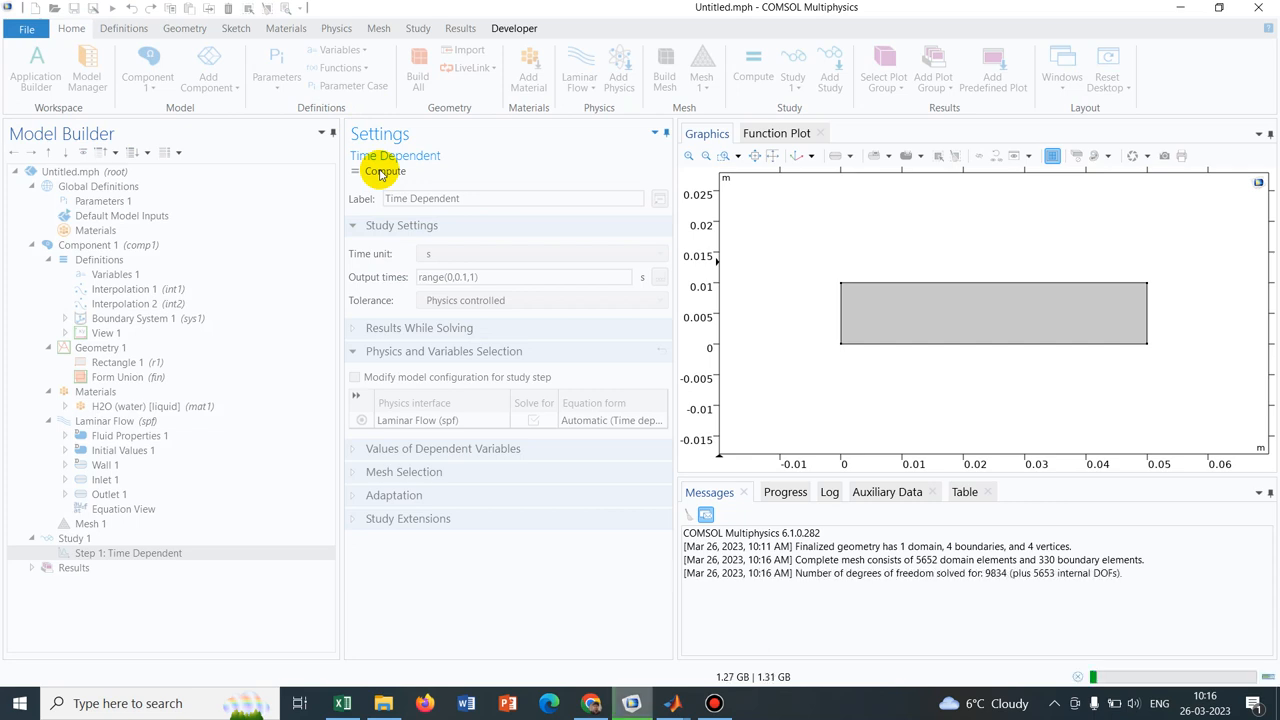
pyautogui.click(385, 171)
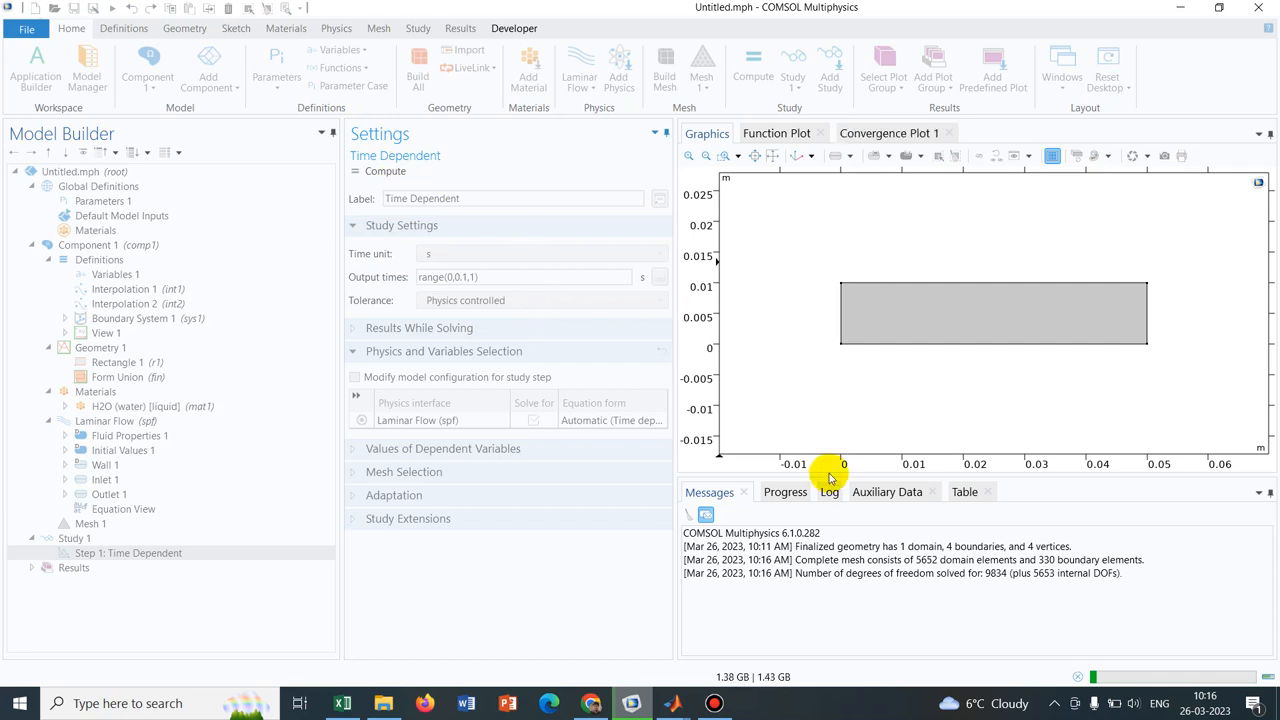
pyautogui.click(829, 491)
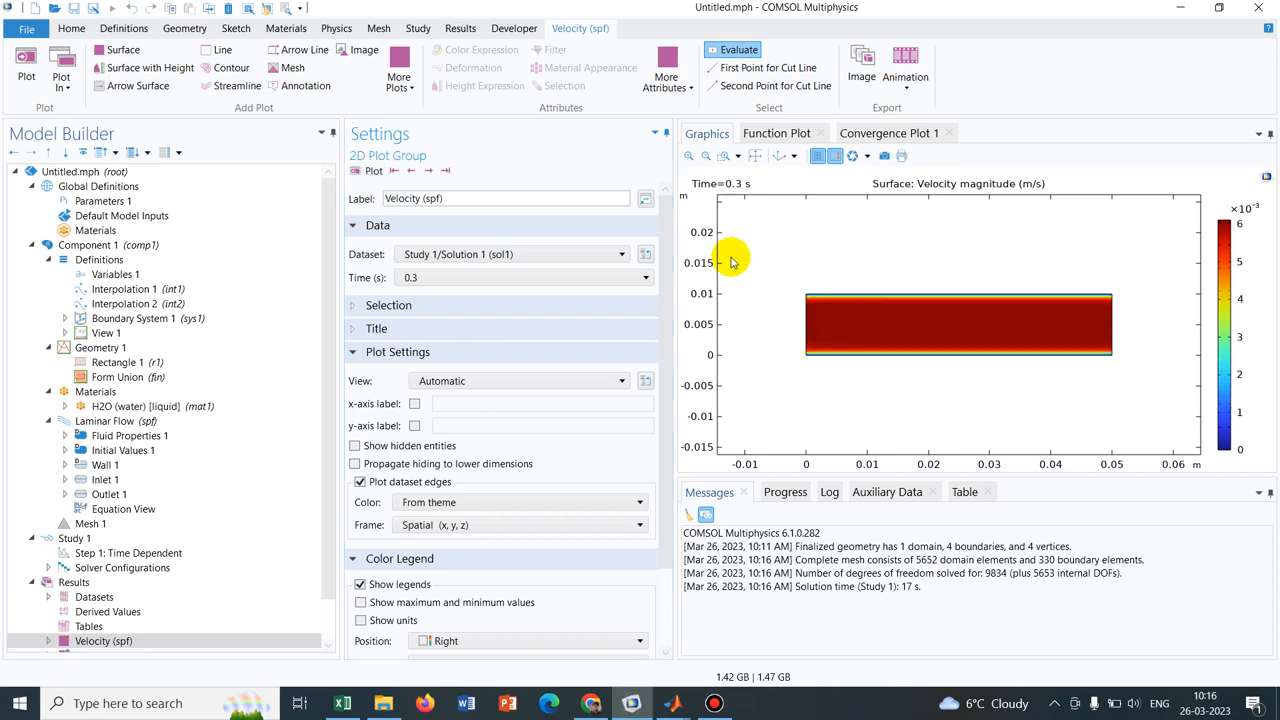
pyautogui.moveTo(429, 170)
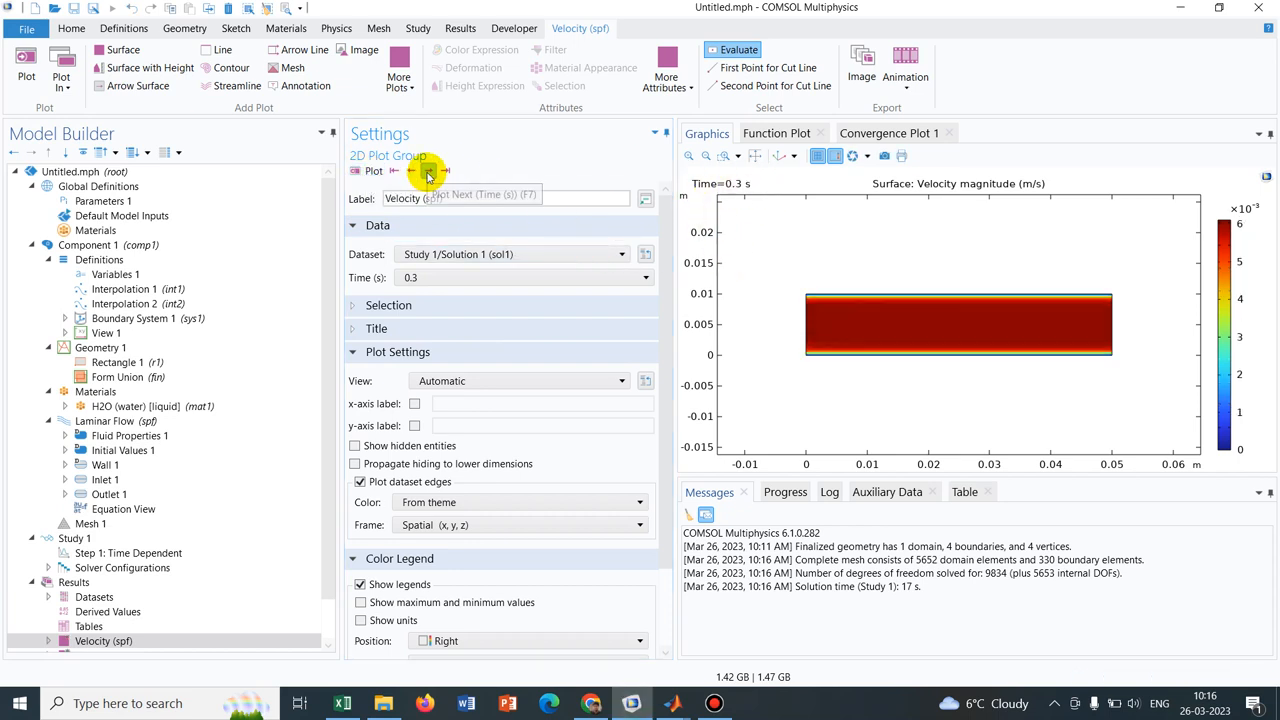
# Advance the velocity plot from 0.3 s to the final time, 1 s
pyautogui.click(428, 170)
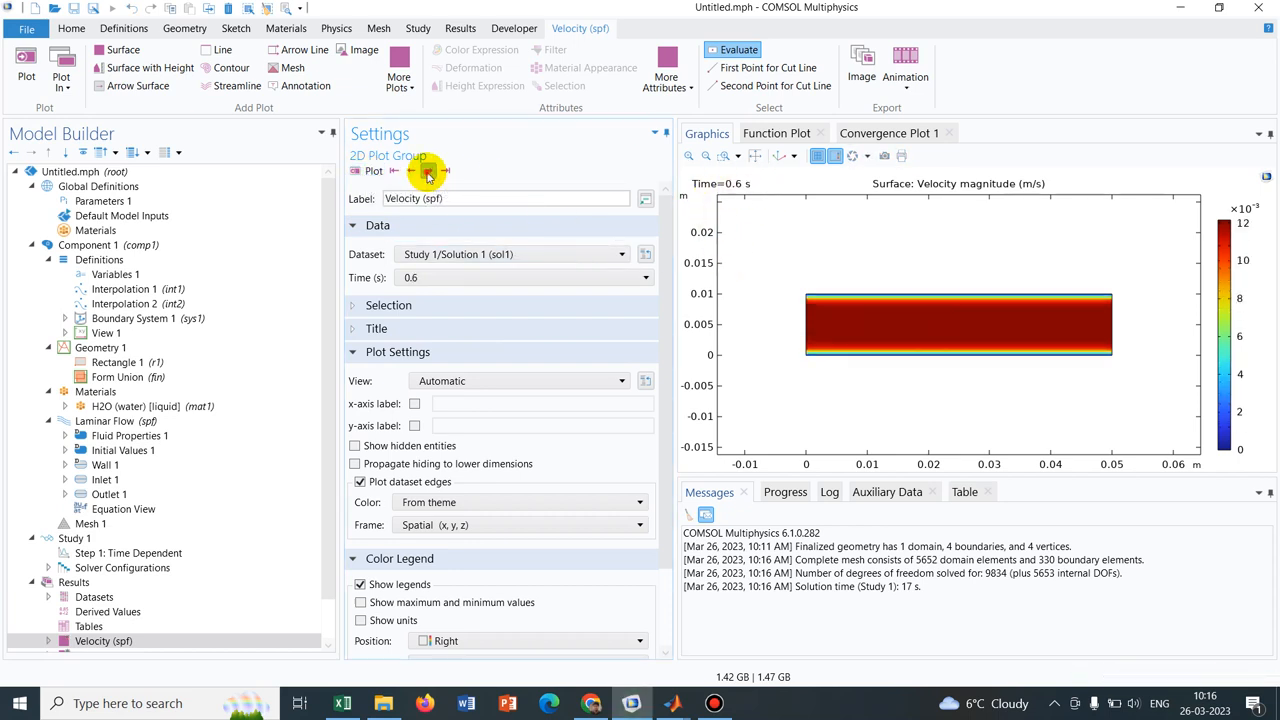
pyautogui.click(428, 170)
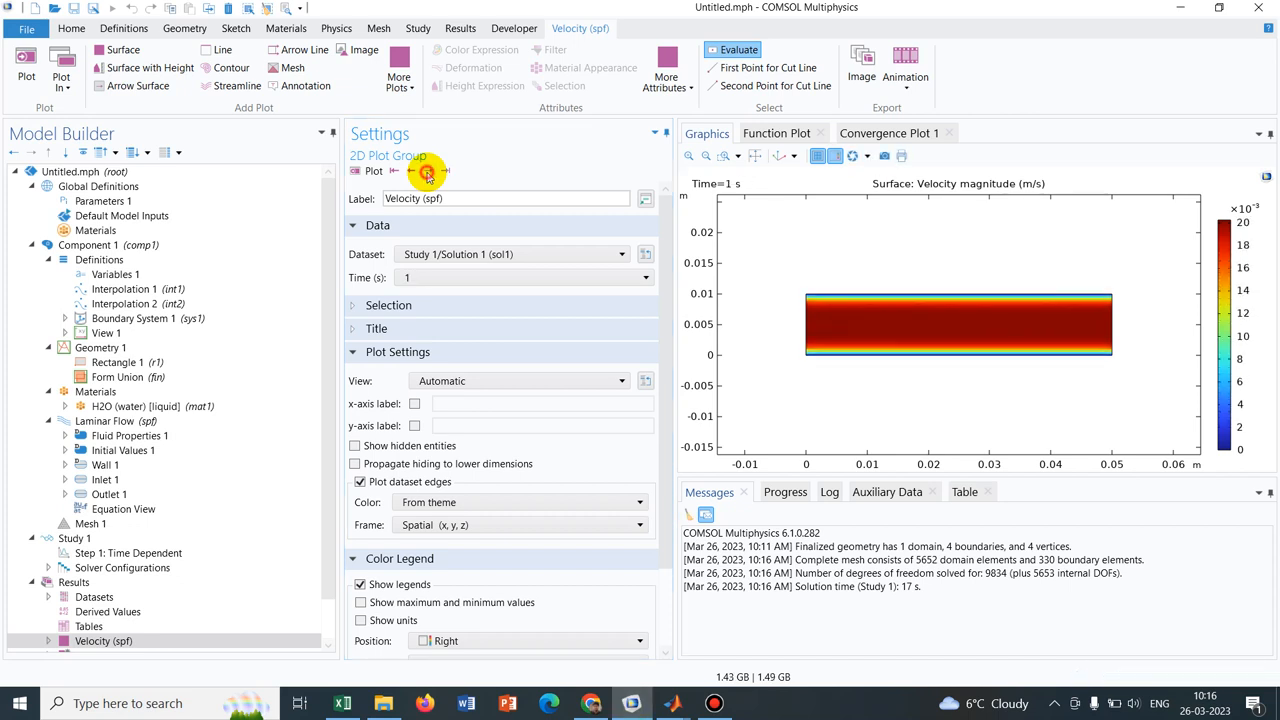